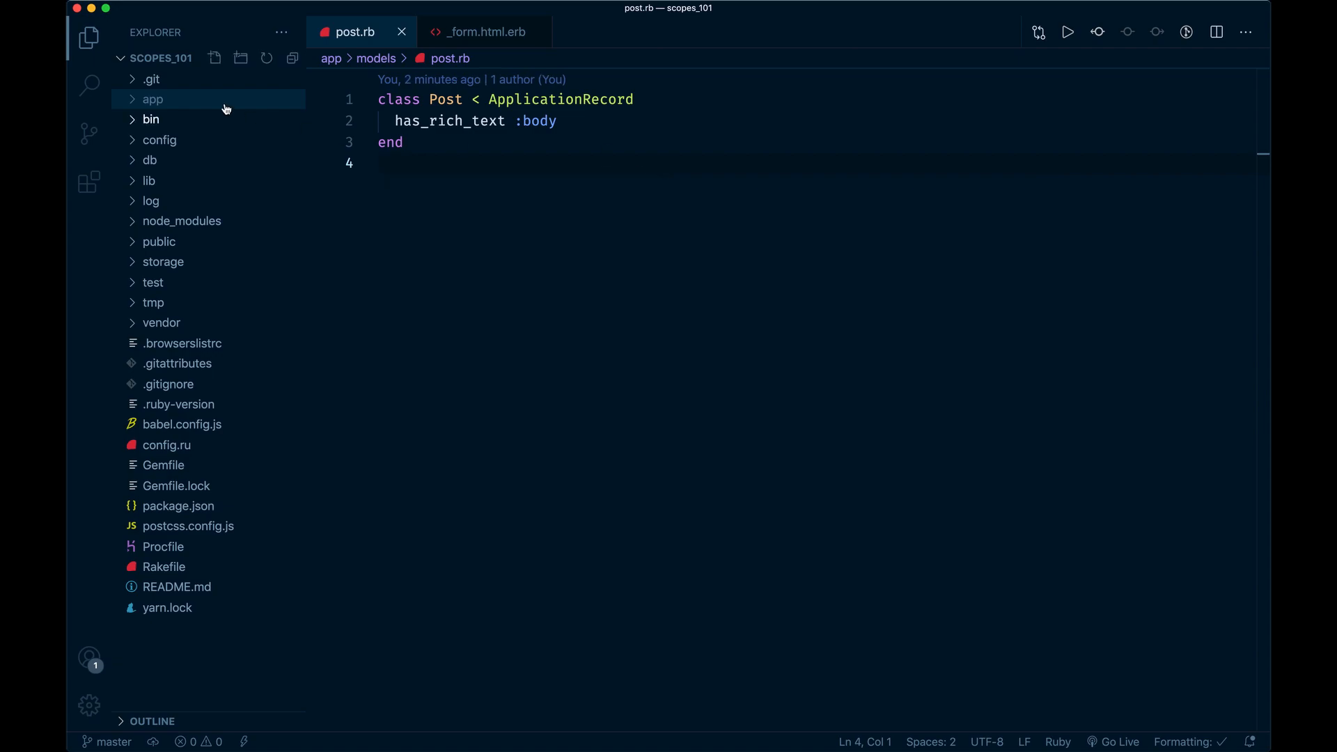
Step: Bring up the posts controller from the app folder and review its index action
{"action": "left_click", "coordinate": [152, 99]}
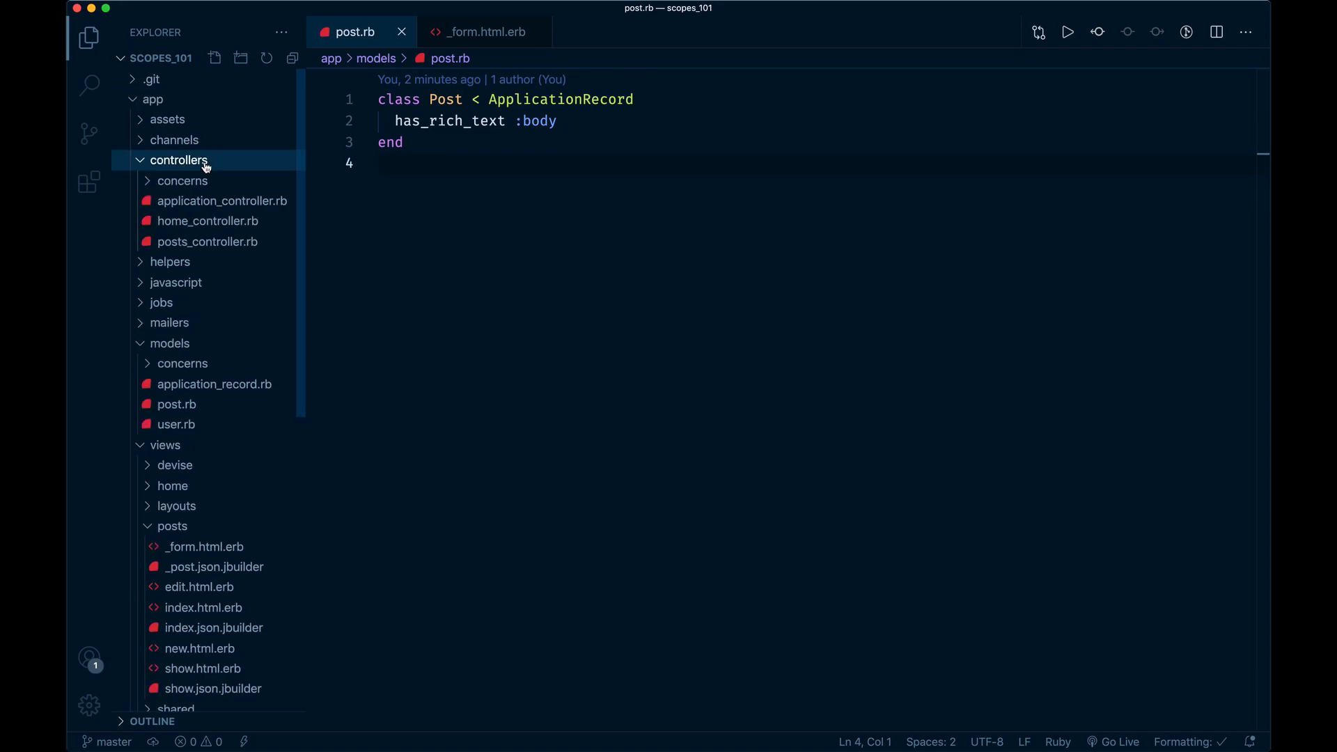
{"action": "left_click", "coordinate": [206, 241]}
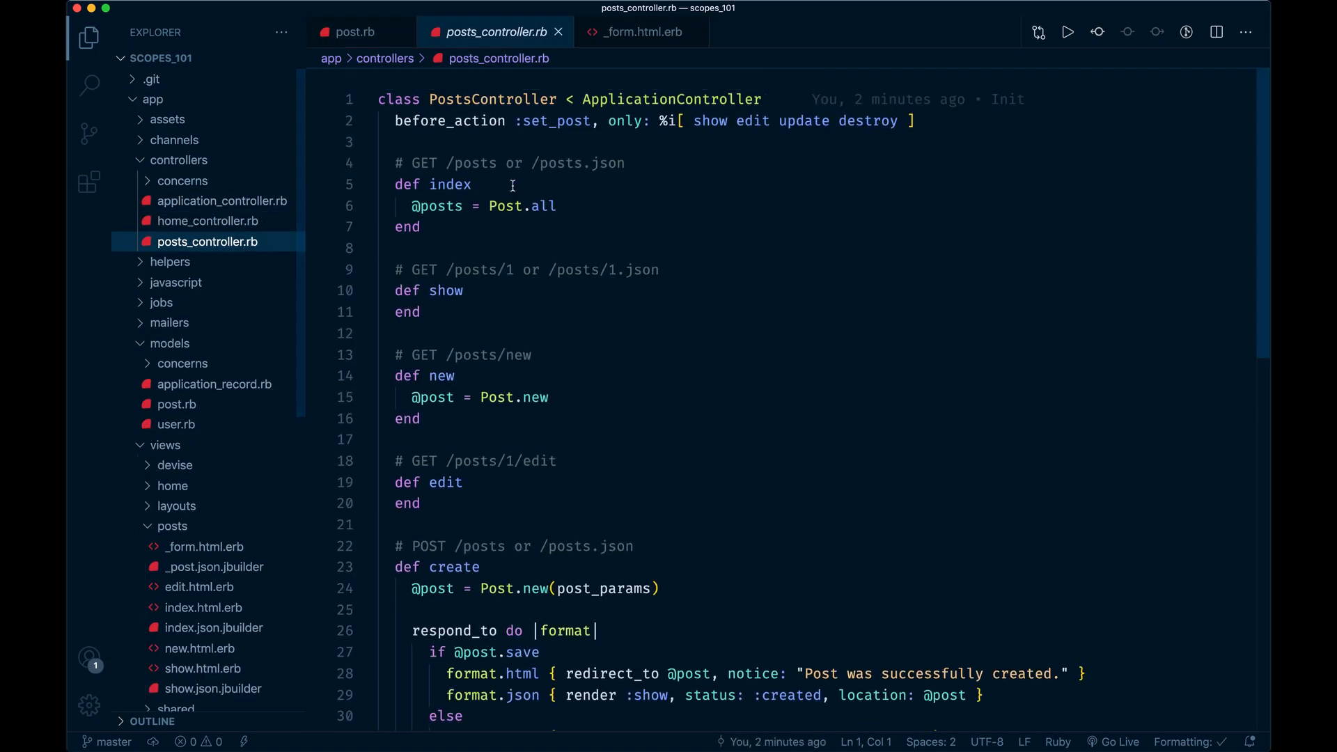
{"action": "left_click", "coordinate": [472, 183]}
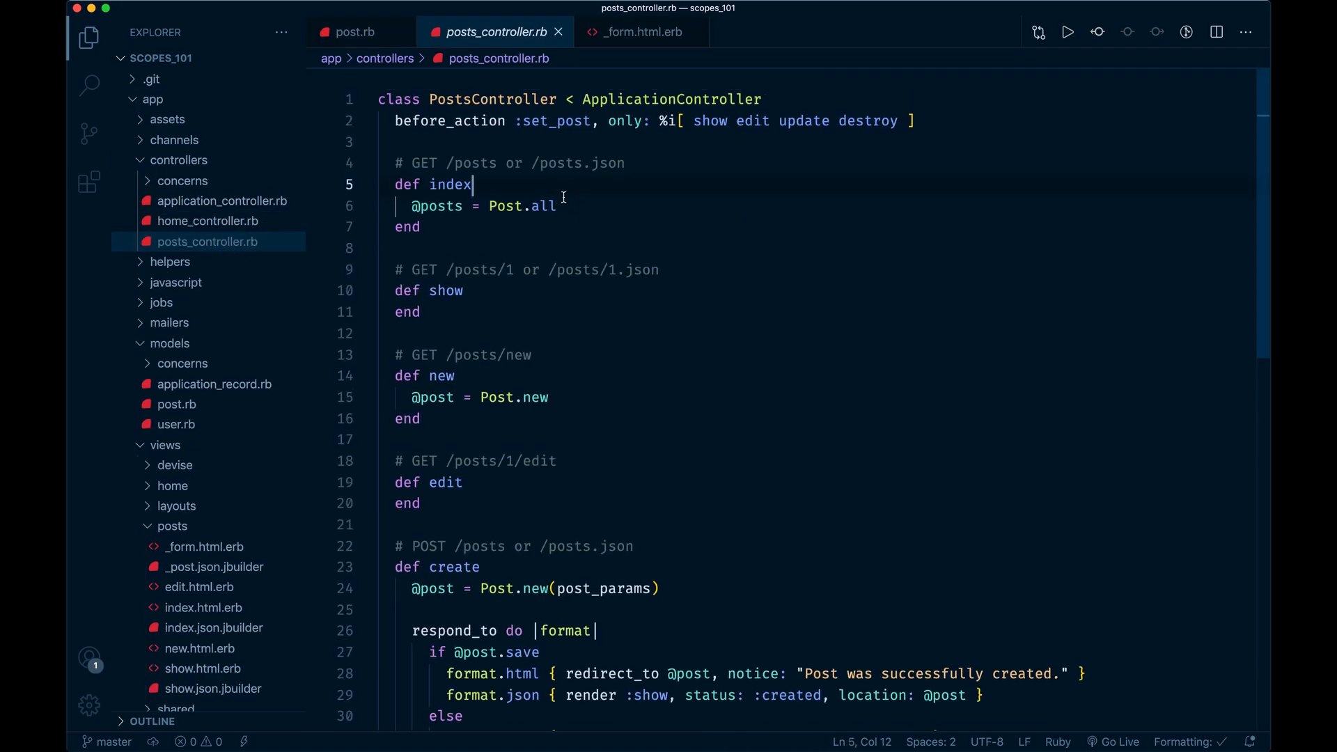
{"action": "double_click", "coordinate": [519, 206]}
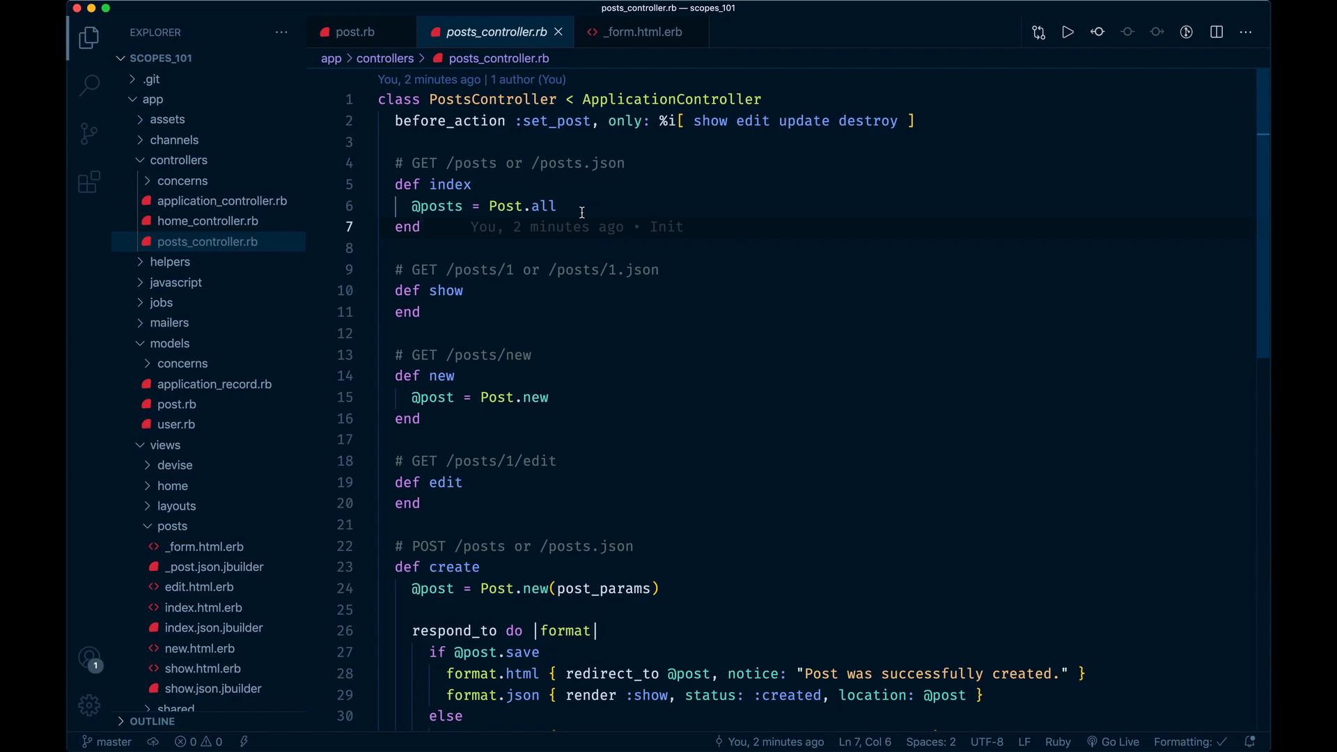
{"action": "double_click", "coordinate": [540, 206]}
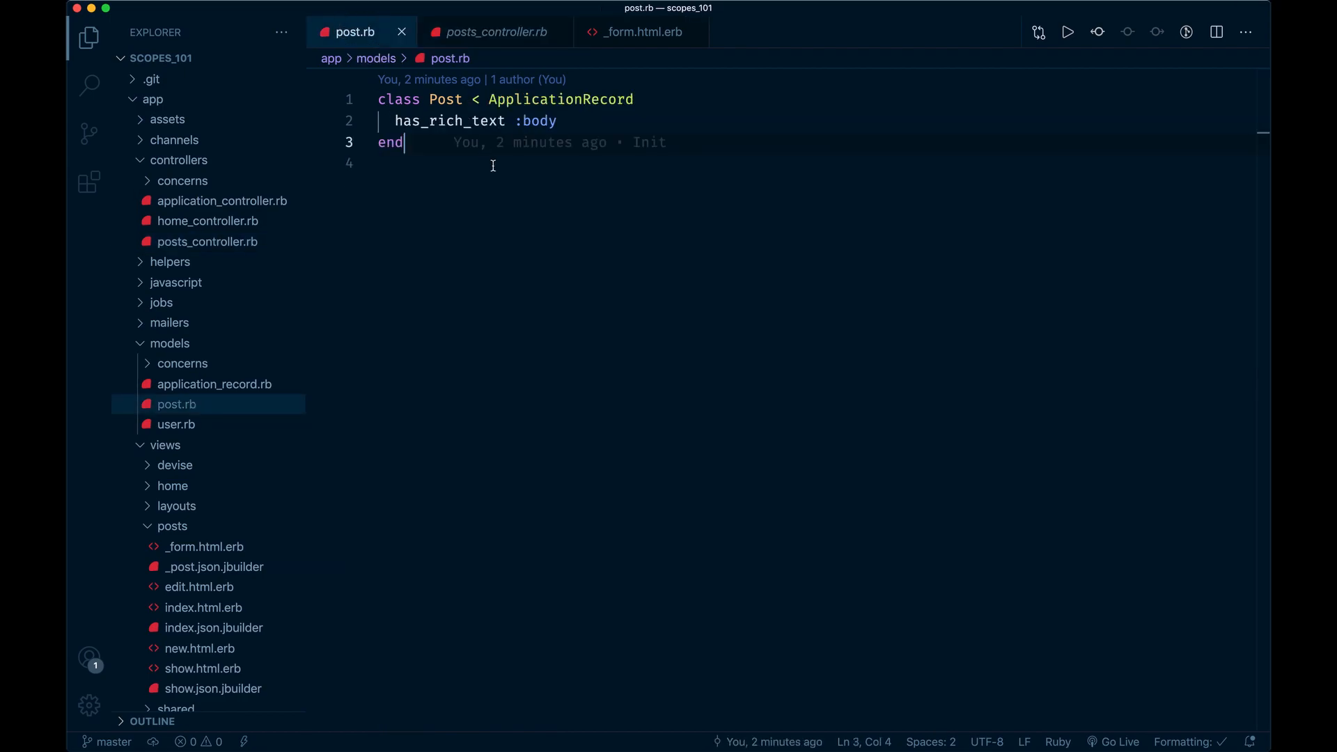
{"action": "mouse_move", "coordinate": [529, 226]}
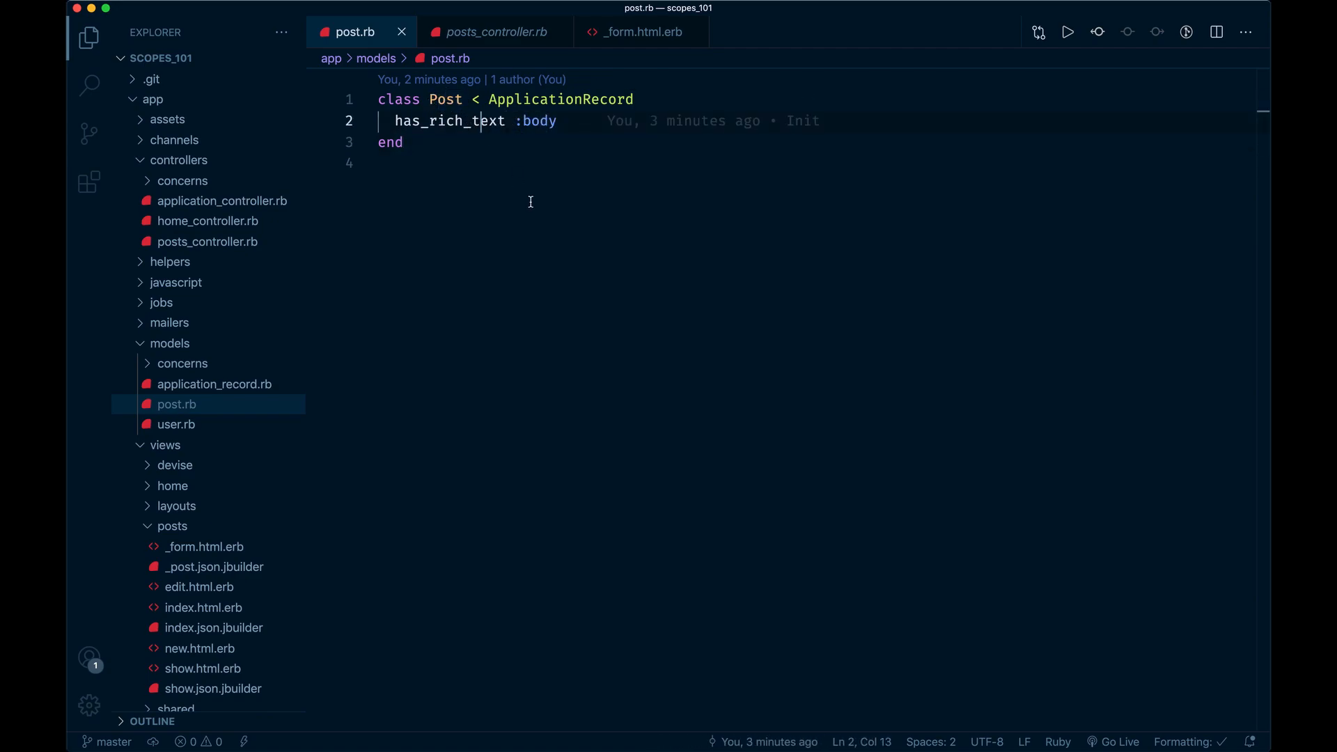
{"action": "mouse_move", "coordinate": [538, 222]}
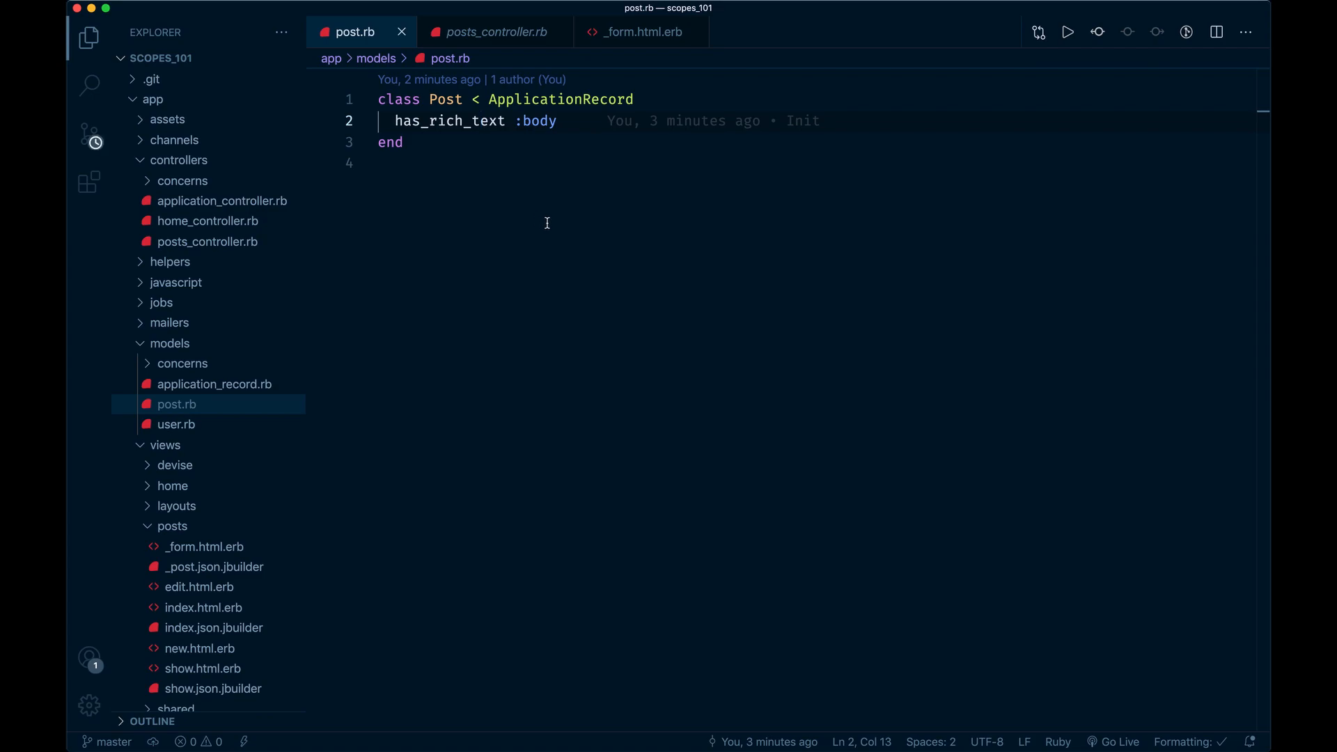
{"action": "double_click", "coordinate": [467, 120]}
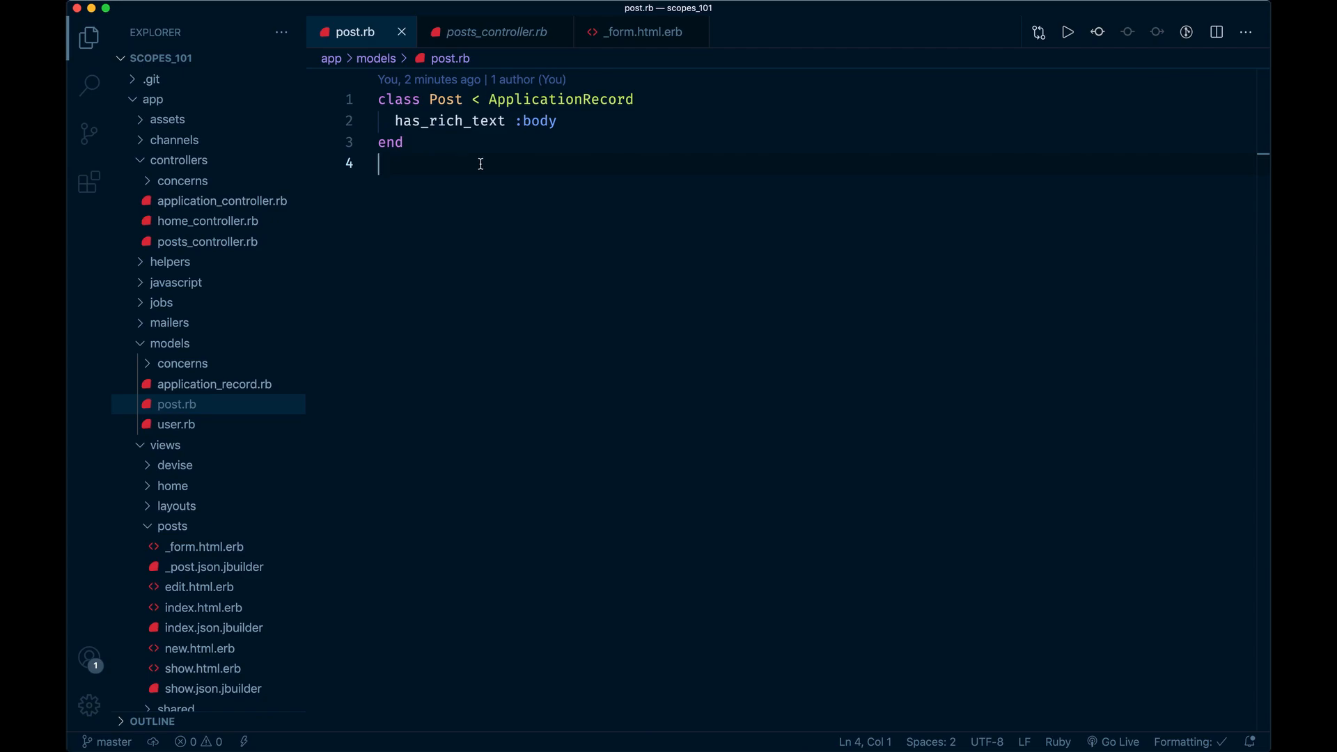
{"action": "mouse_move", "coordinate": [348, 490]}
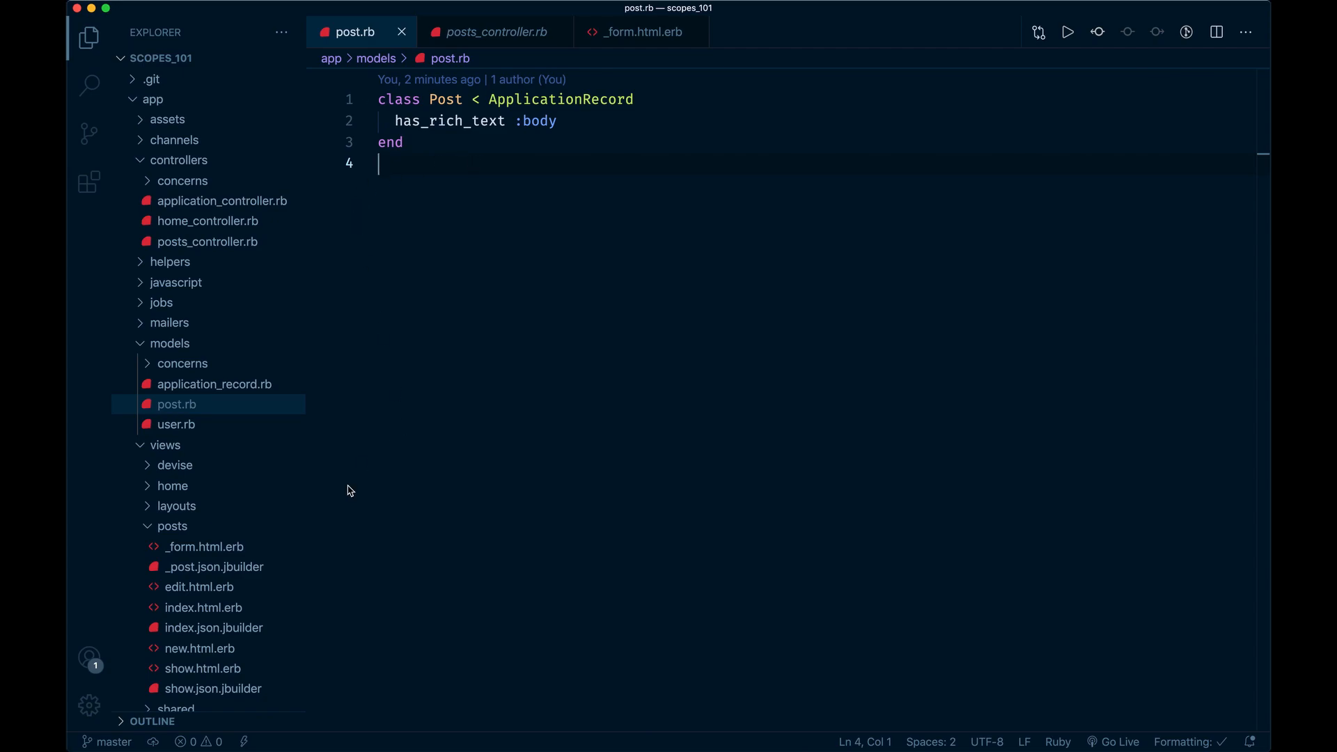
Step: Switch to the _form.html.erb partial and highlight the :status field name
{"action": "left_click", "coordinate": [637, 32]}
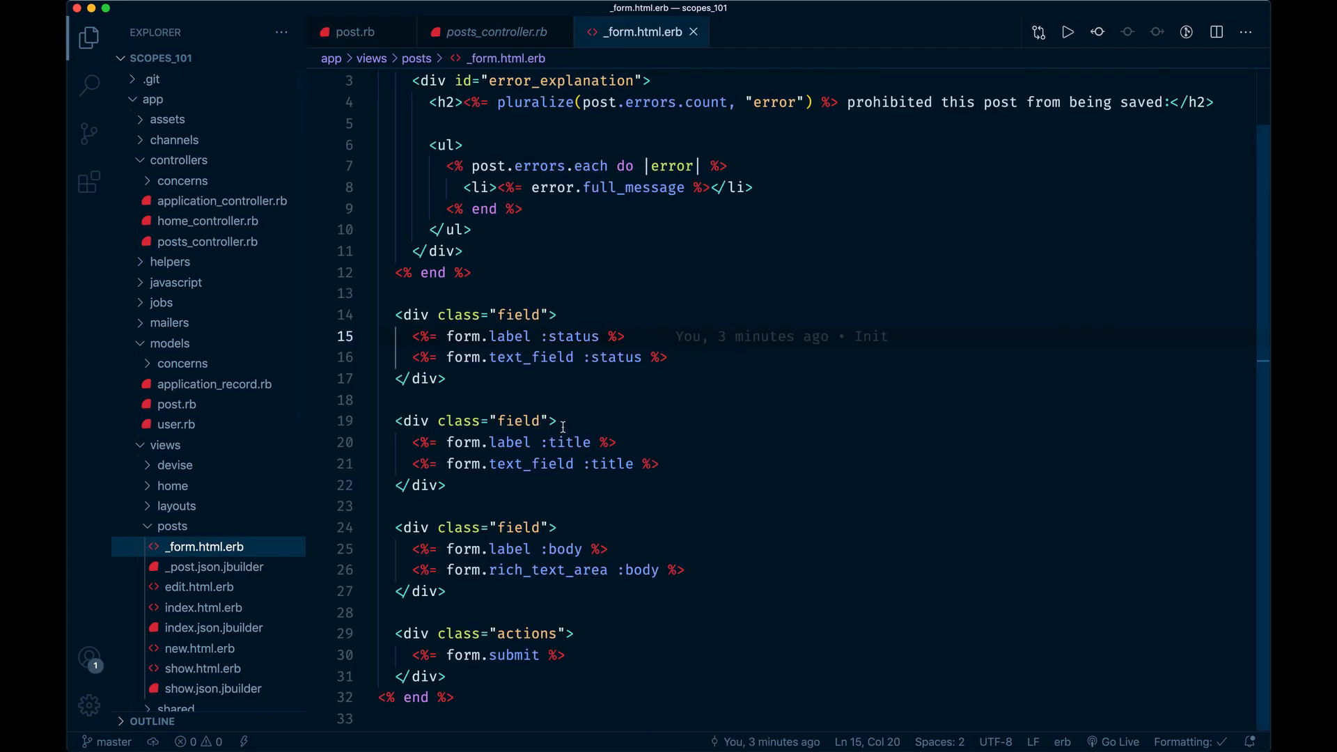
{"action": "left_click", "coordinate": [541, 420]}
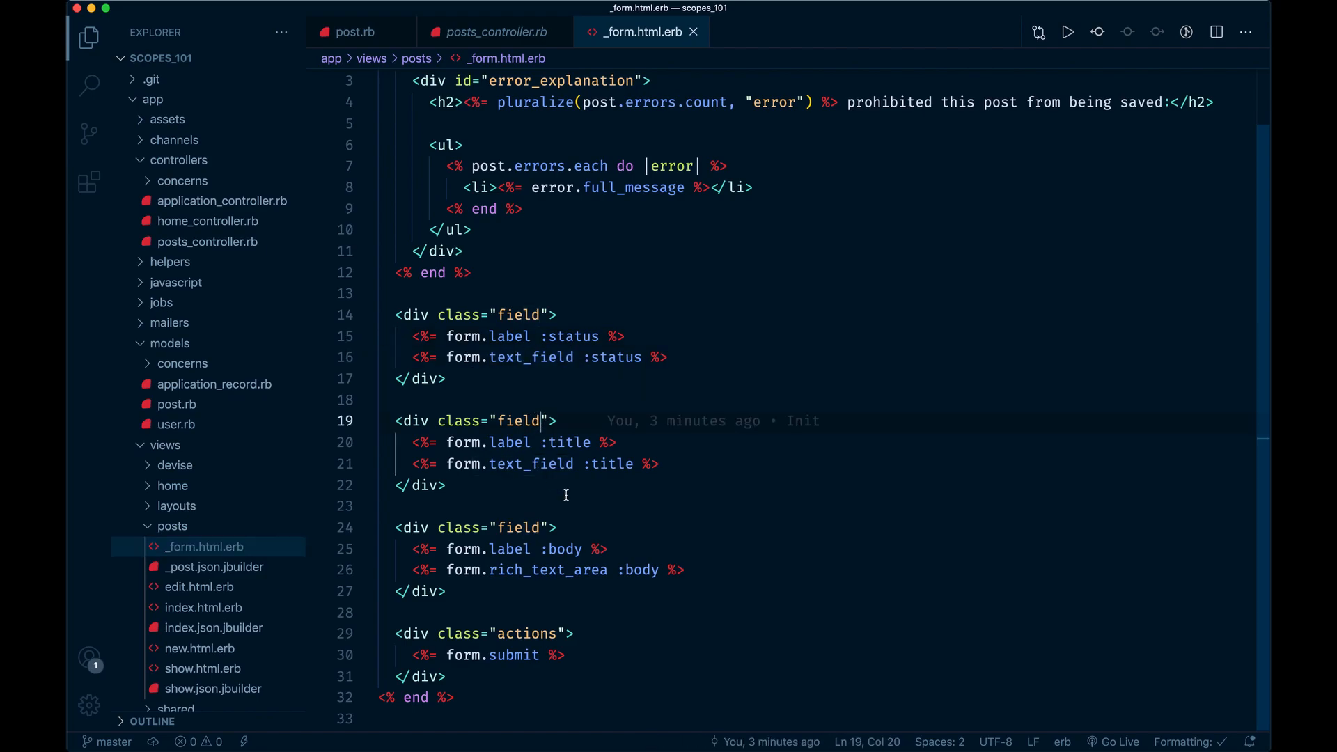
{"action": "double_click", "coordinate": [550, 570]}
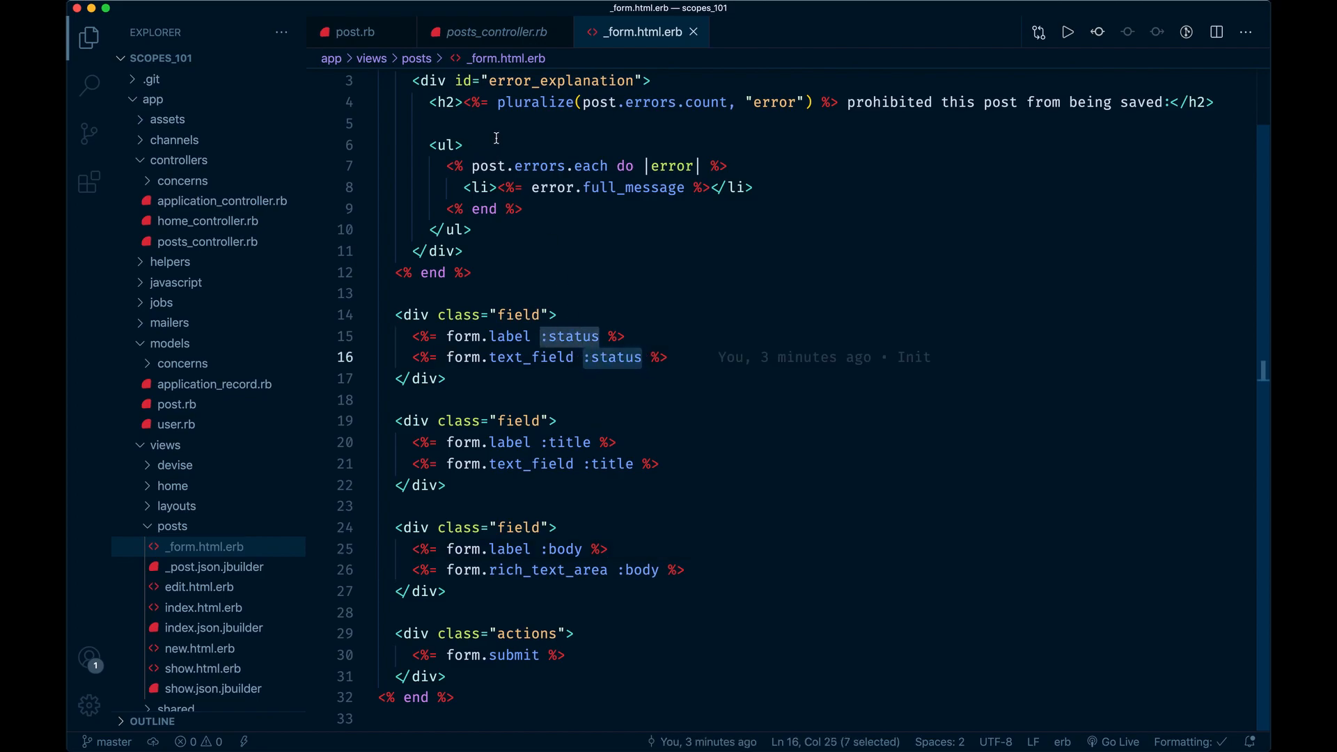
{"action": "left_click", "coordinate": [624, 336]}
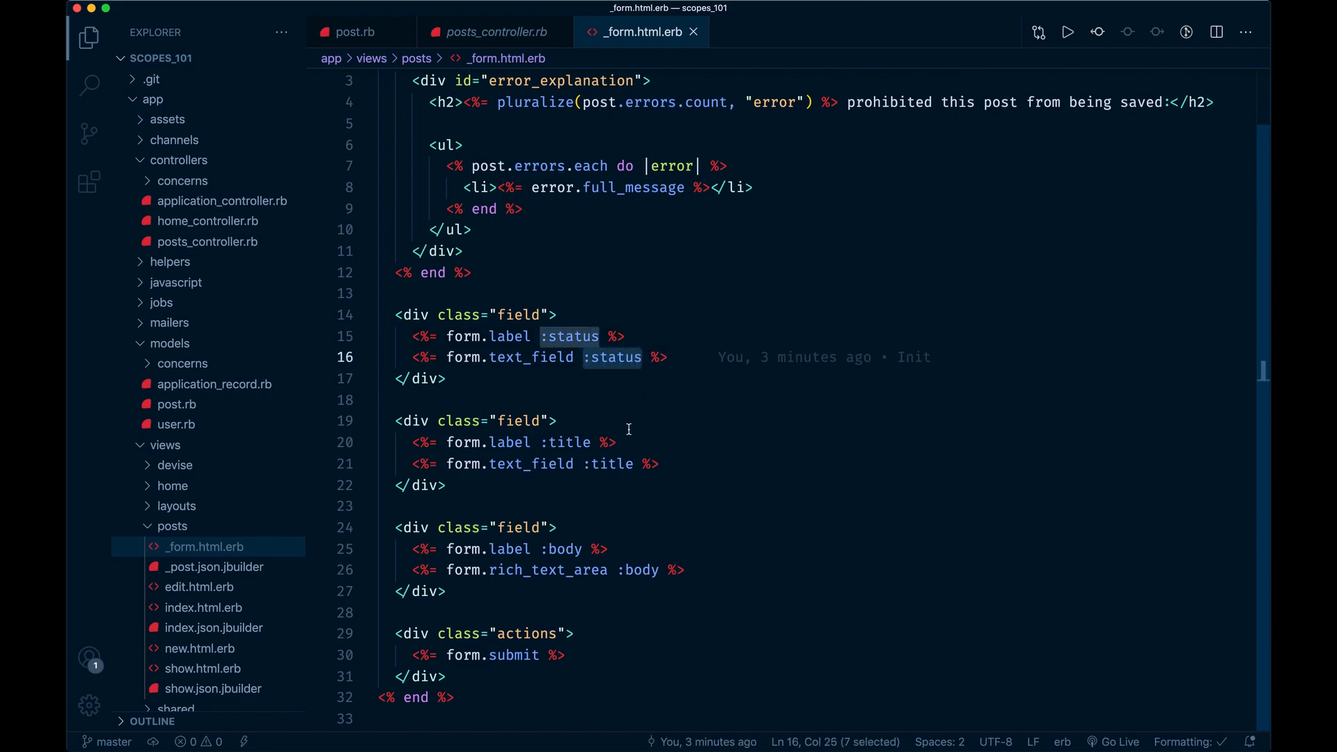
{"action": "type", "text": "sx"}
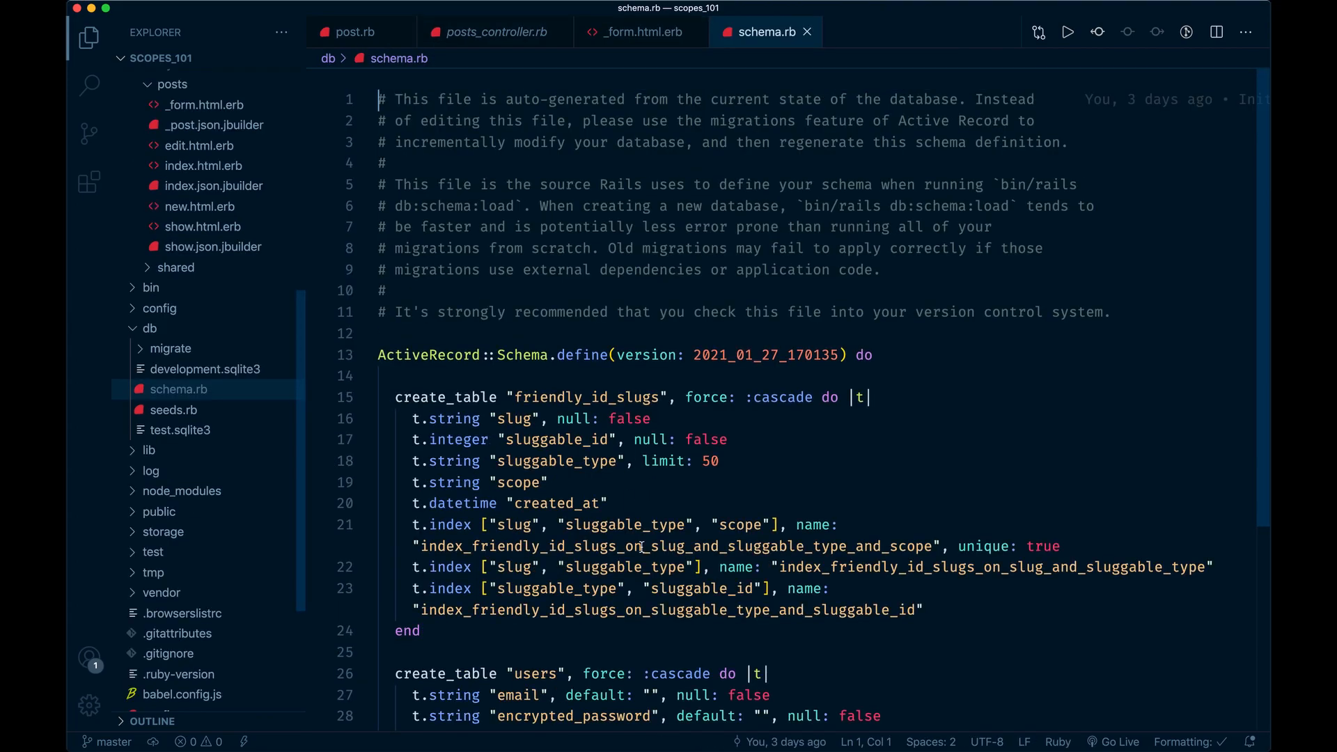
Step: View db/schema.rb and locate the posts table with its status and title columns
{"action": "scroll", "scroll_direction": "down", "scroll_amount": 3}
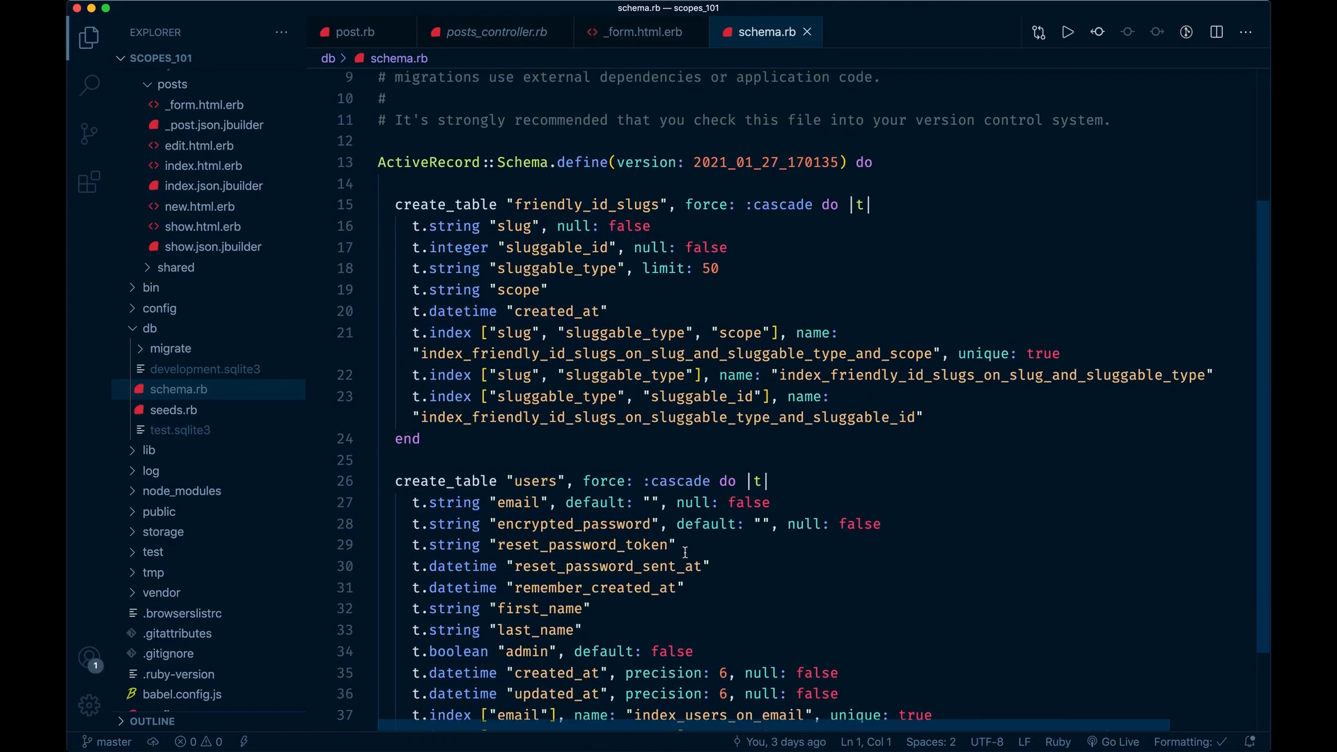
{"action": "key", "text": "cmd+tab"}
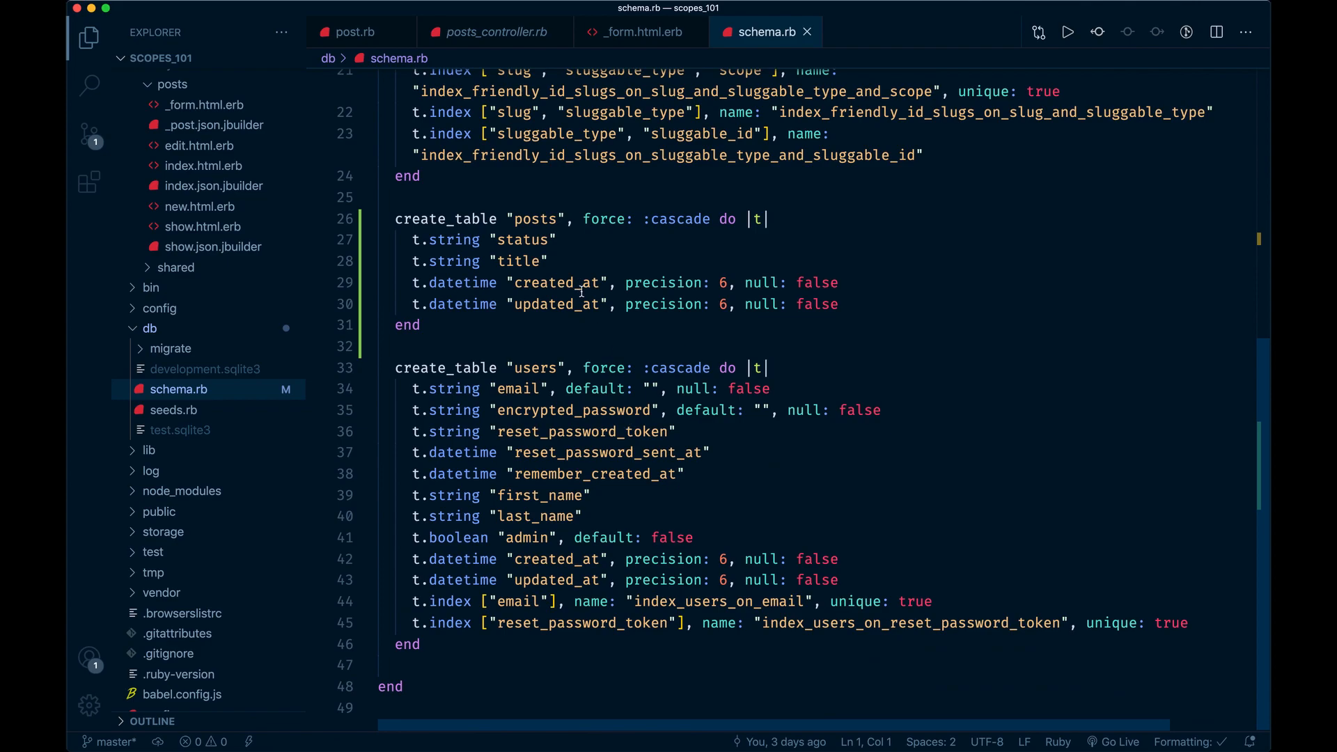
{"action": "left_click", "coordinate": [552, 260]}
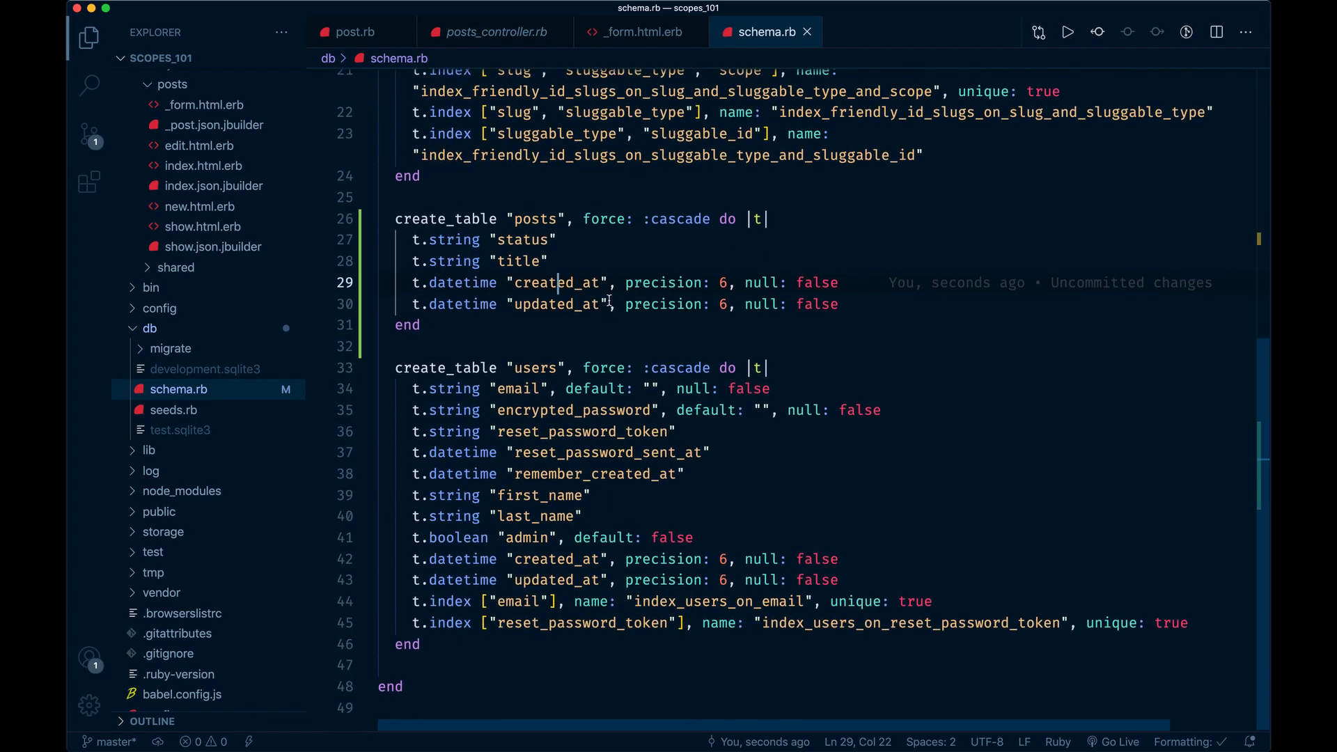
{"action": "mouse_move", "coordinate": [564, 313]}
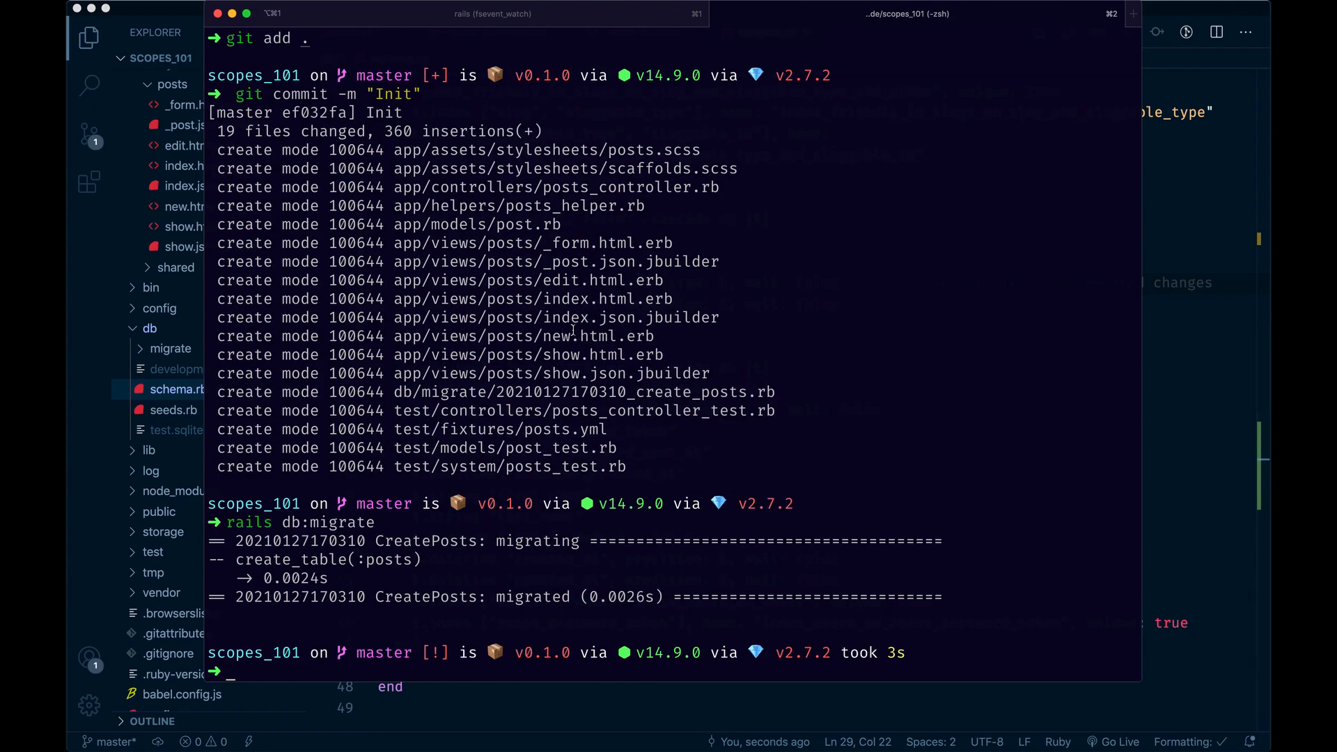
Step: Run rails active_storage:install and bin/rails action_text:install in the terminal
{"action": "type", "text": "rails active"}
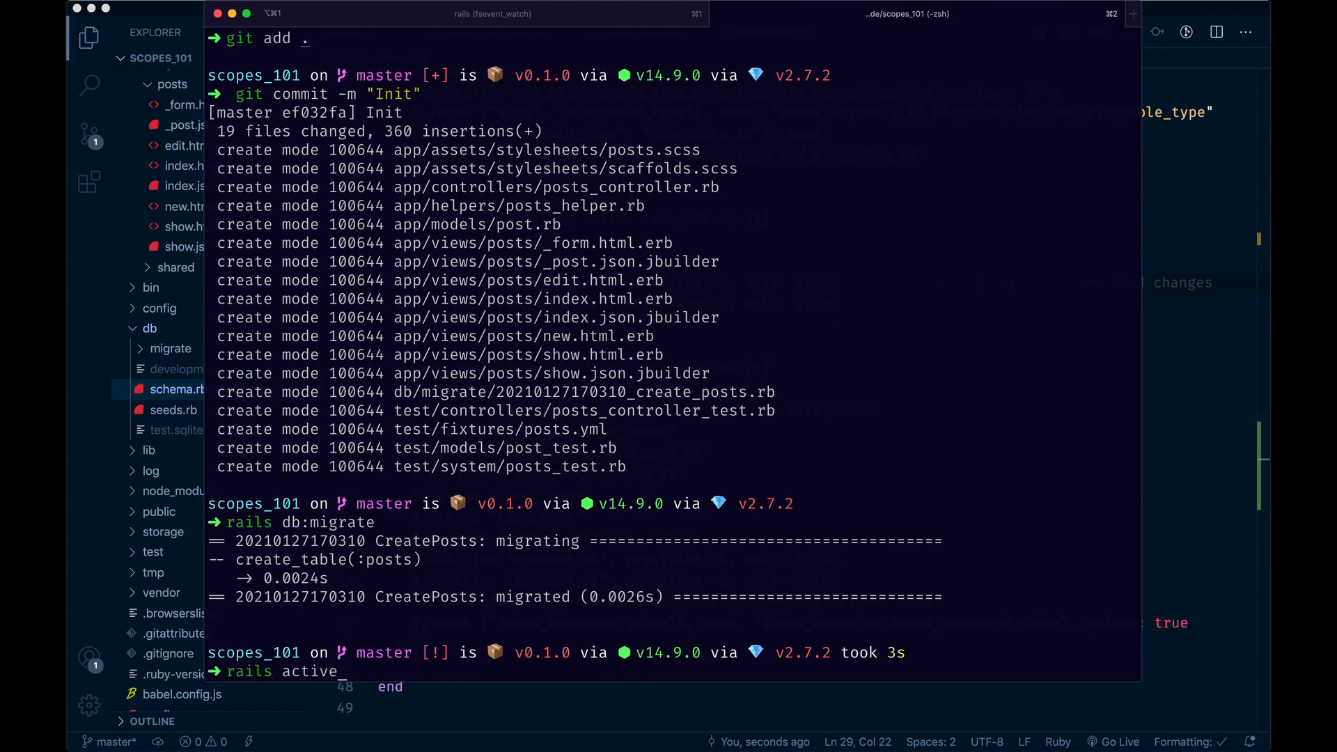
{"action": "type", "text": "stro"}
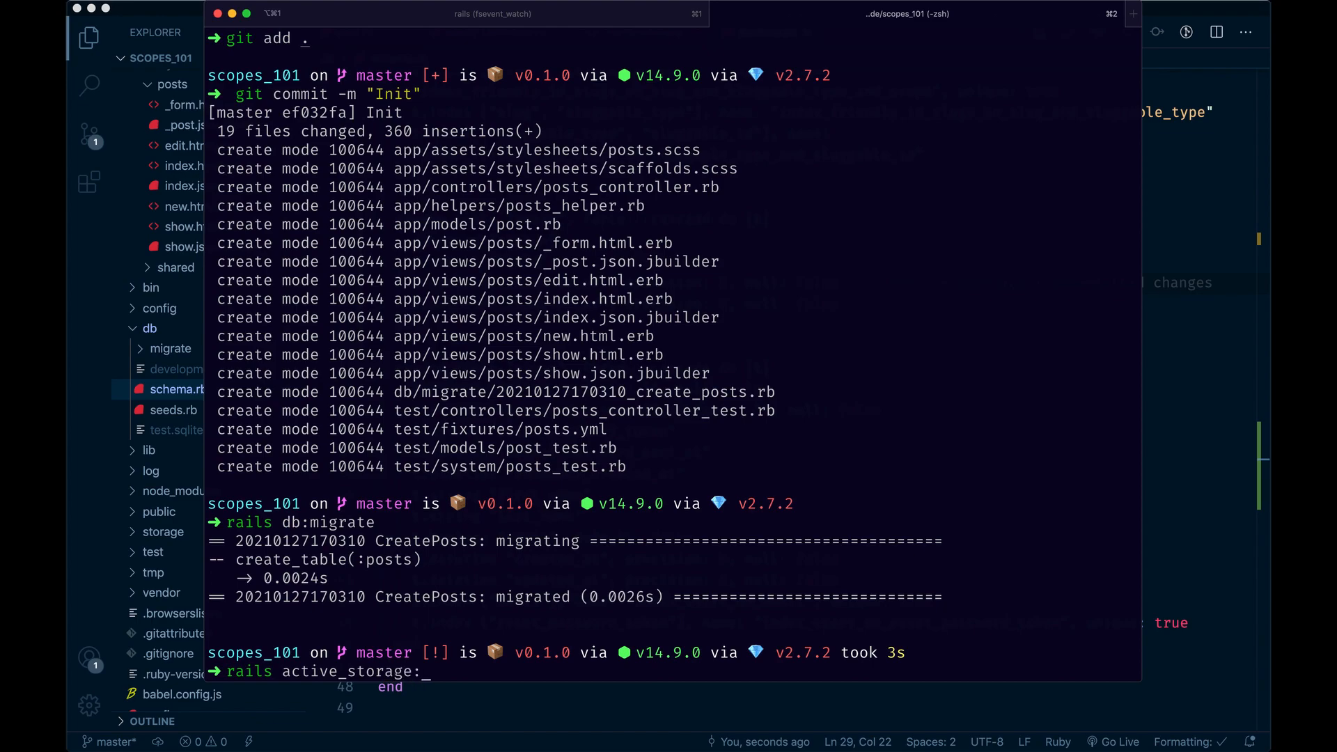
{"action": "type", "text": "install"}
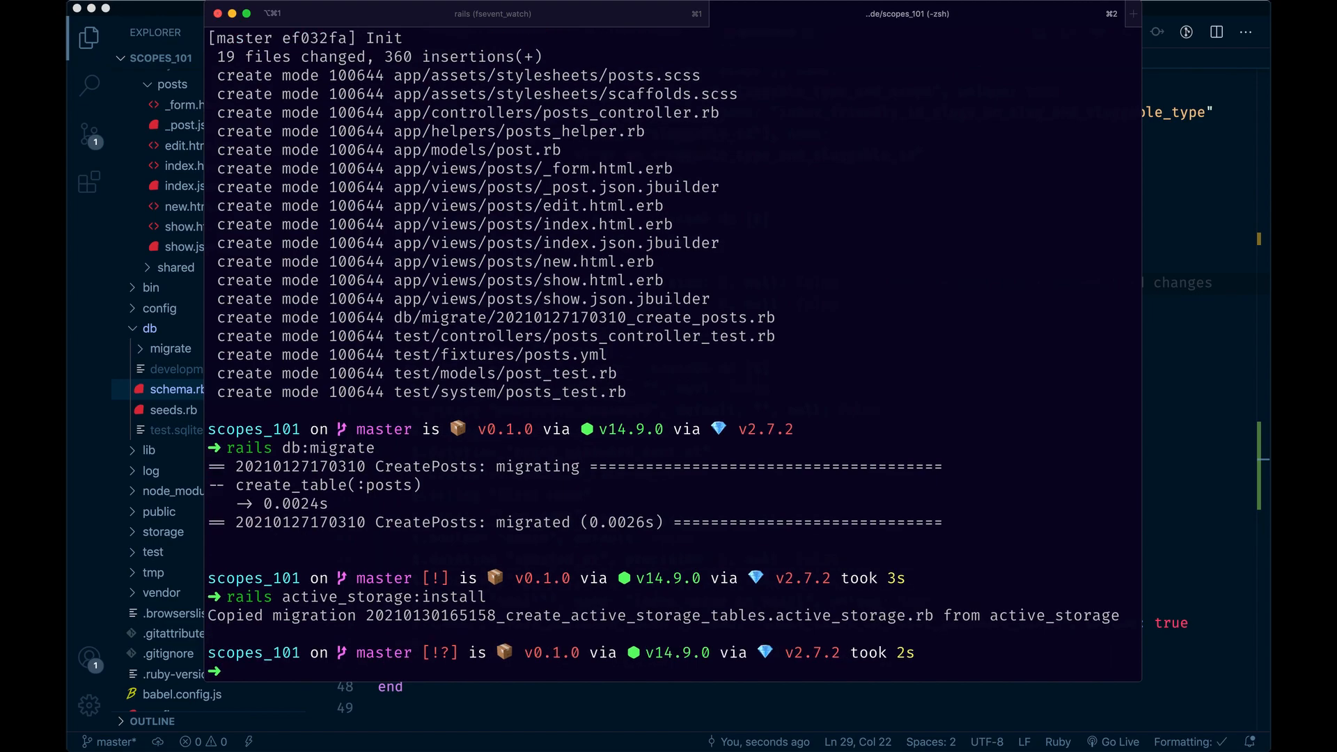
{"action": "type", "text": "bin/rails action_text:install"}
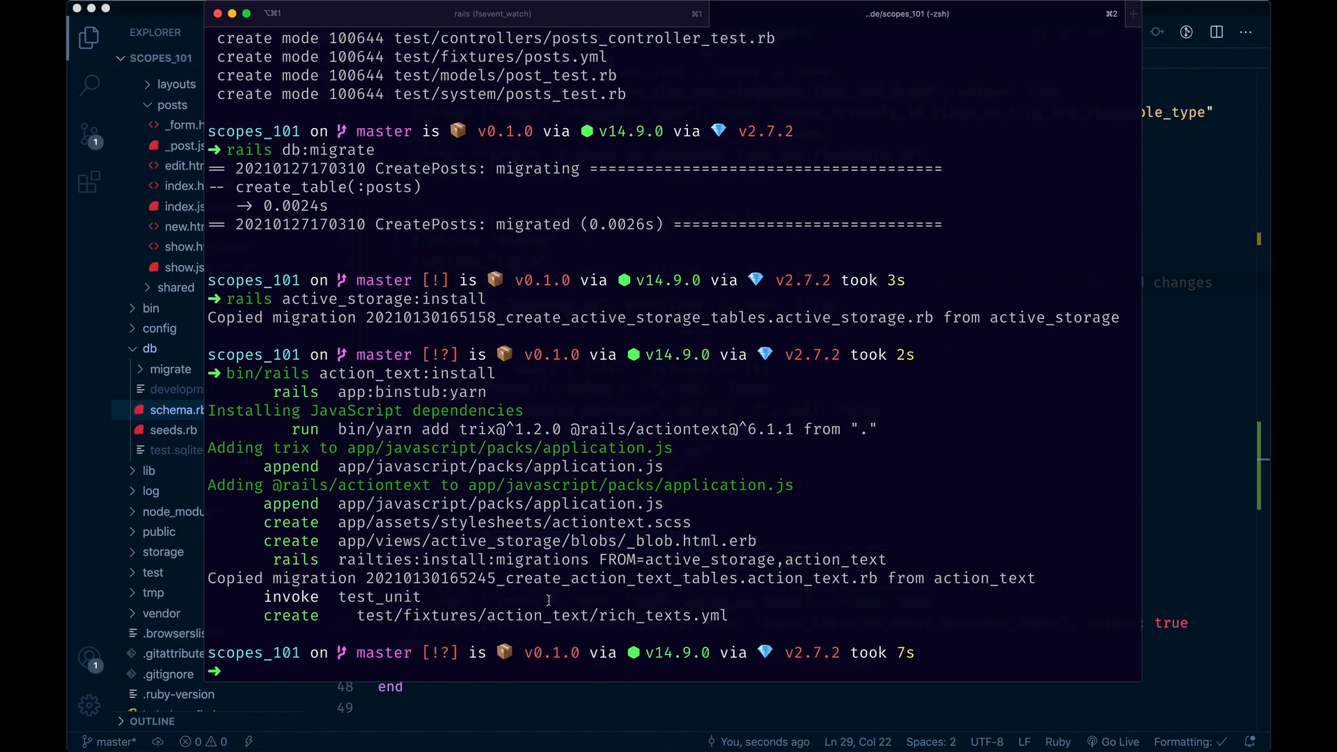
Step: Run rails db:migrate to apply the new migrations
{"action": "scroll", "scroll_direction": "down", "scroll_amount": 3}
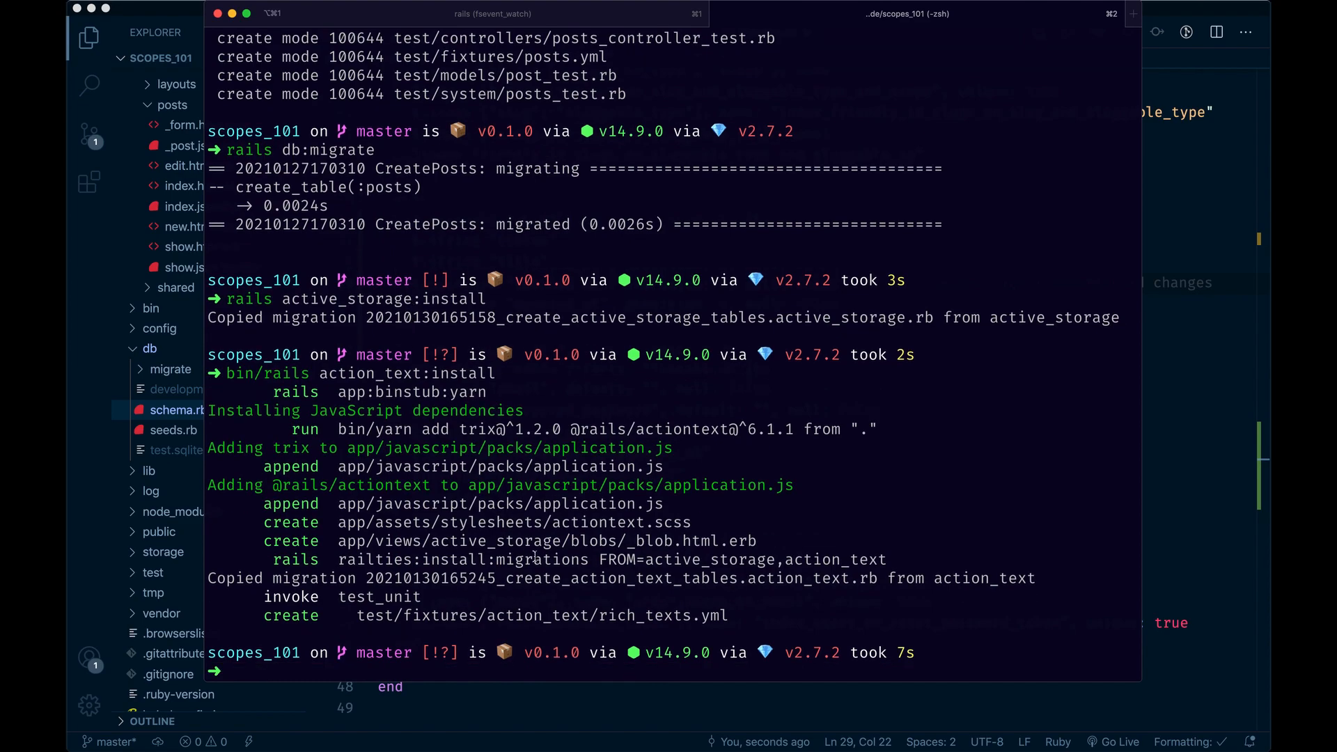
{"action": "type", "text": "r"}
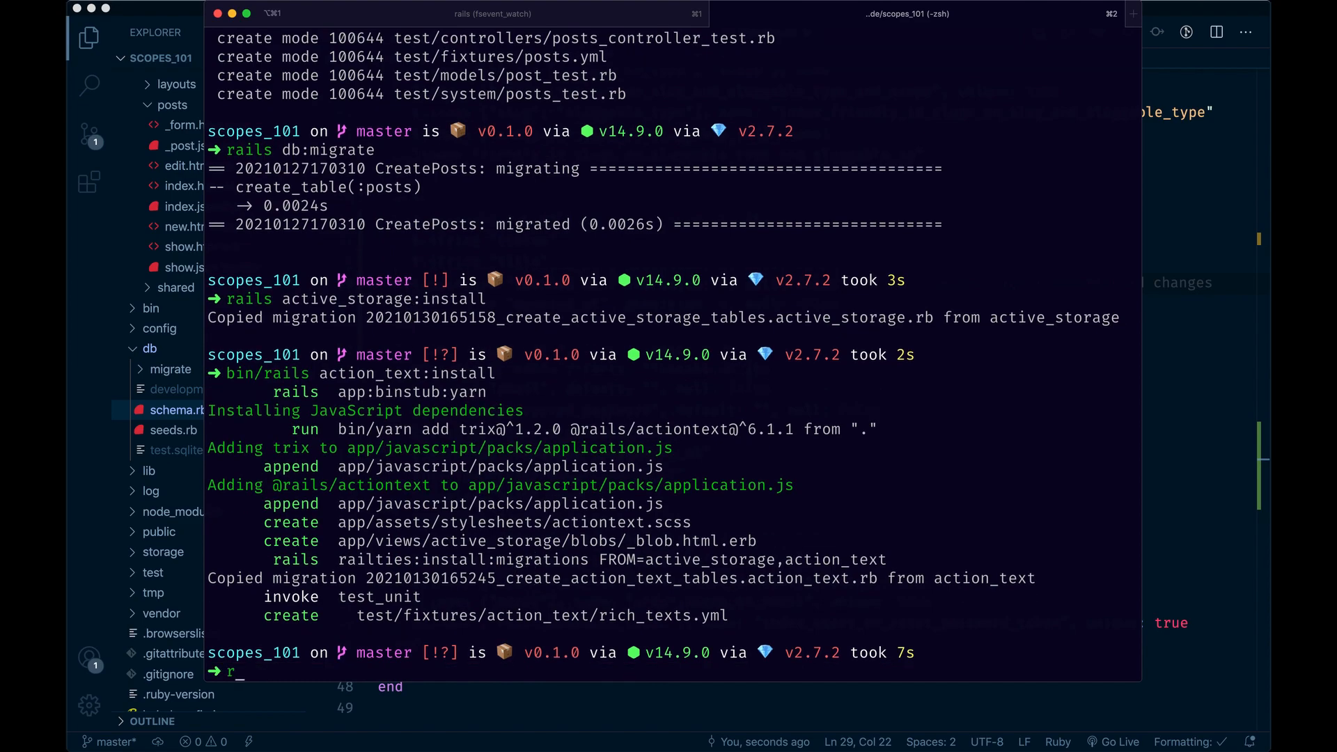
{"action": "type", "text": "ails db:migrate"}
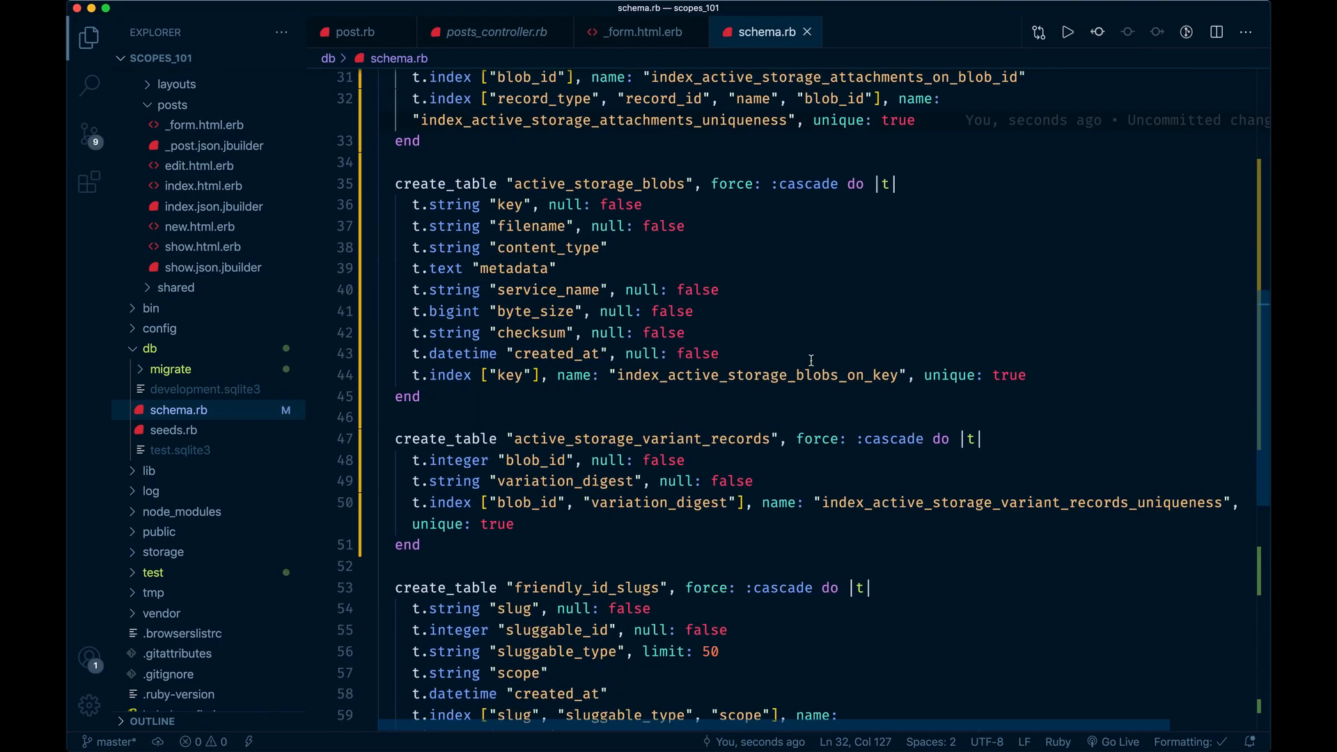
Step: Look over the new active_storage tables in schema.rb, then return to _form.html.erb
{"action": "scroll", "scroll_direction": "down", "scroll_amount": 3}
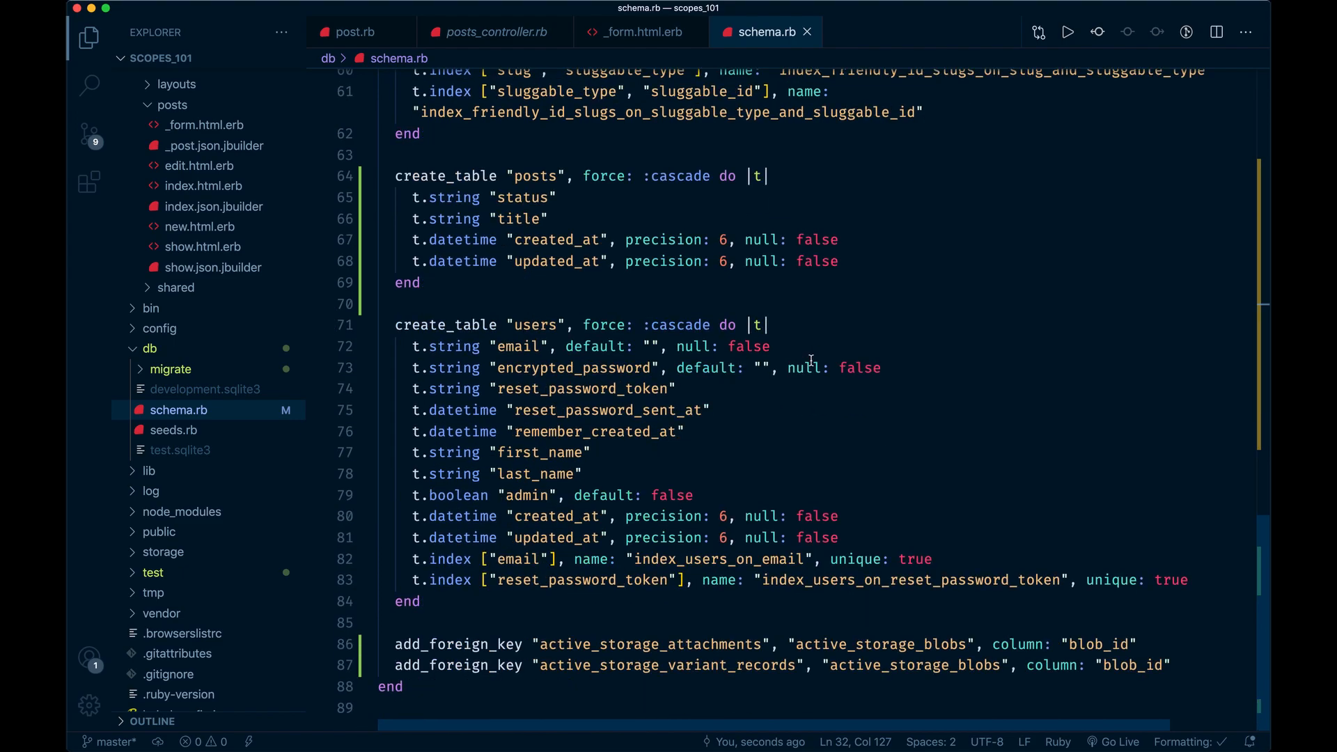
{"action": "scroll", "scroll_direction": "up", "scroll_amount": 3}
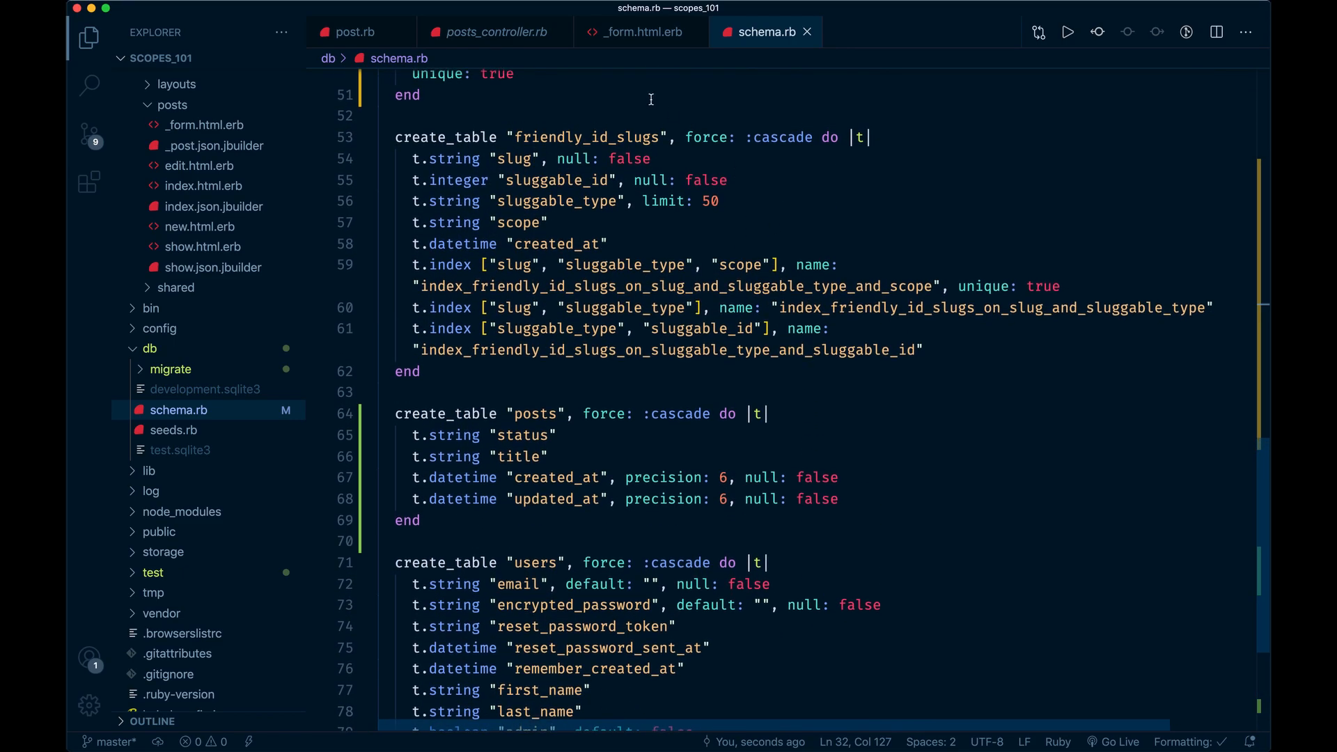
{"action": "left_click", "coordinate": [636, 32]}
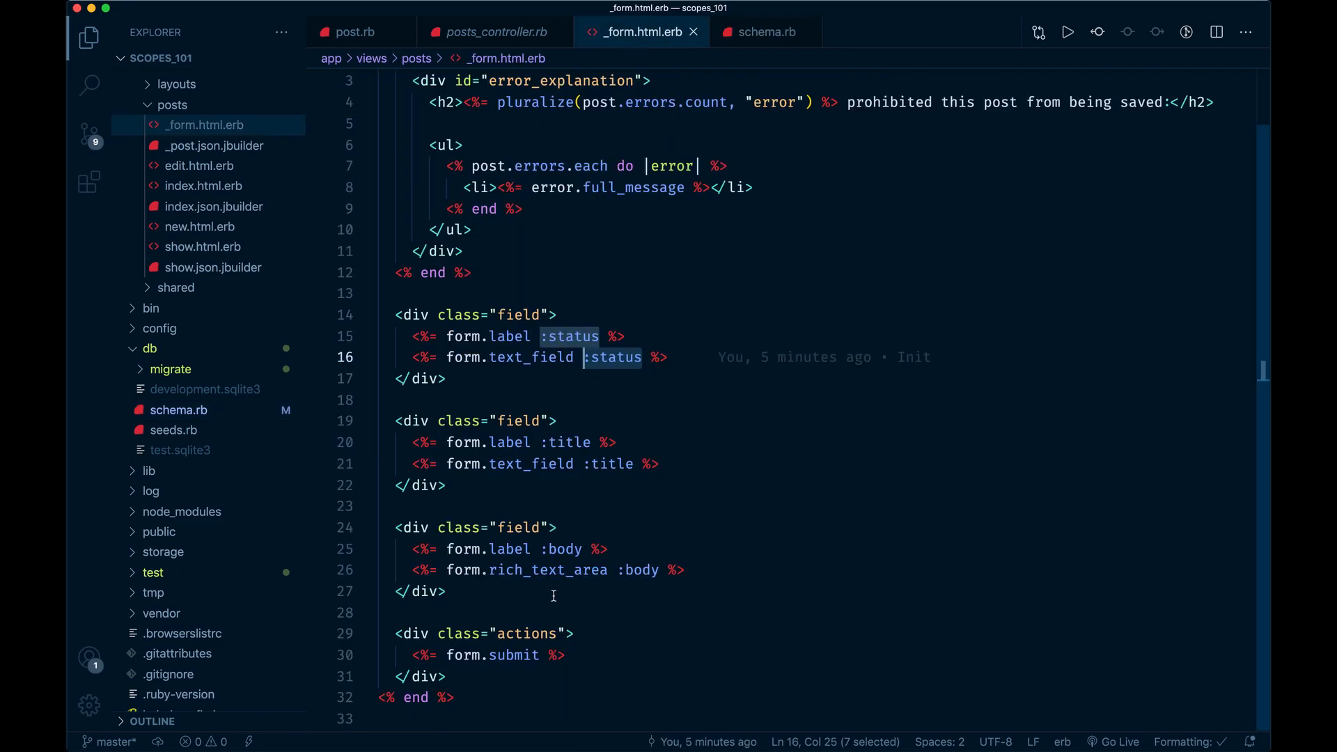
{"action": "left_click", "coordinate": [685, 570]}
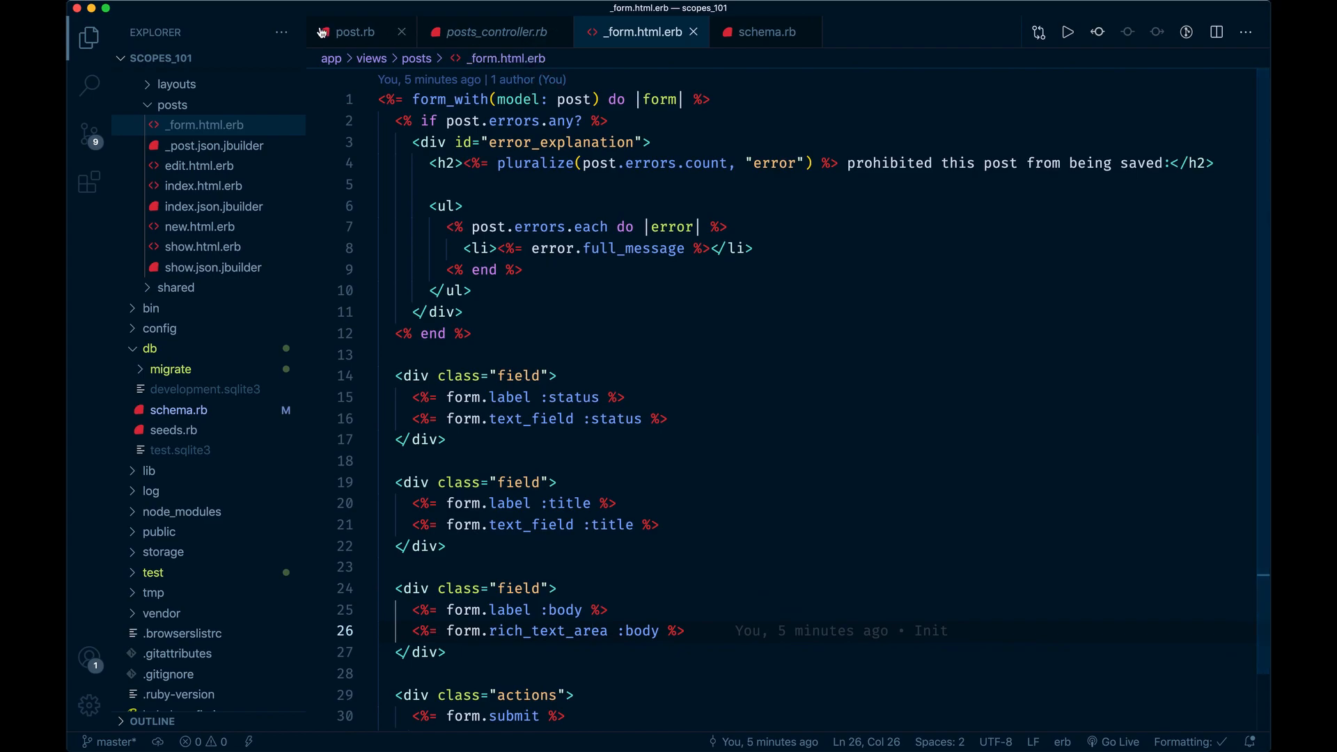
Step: Add an empty line below has_rich_text :body in post.rb, then go to the posts controller
{"action": "left_click", "coordinate": [353, 32]}
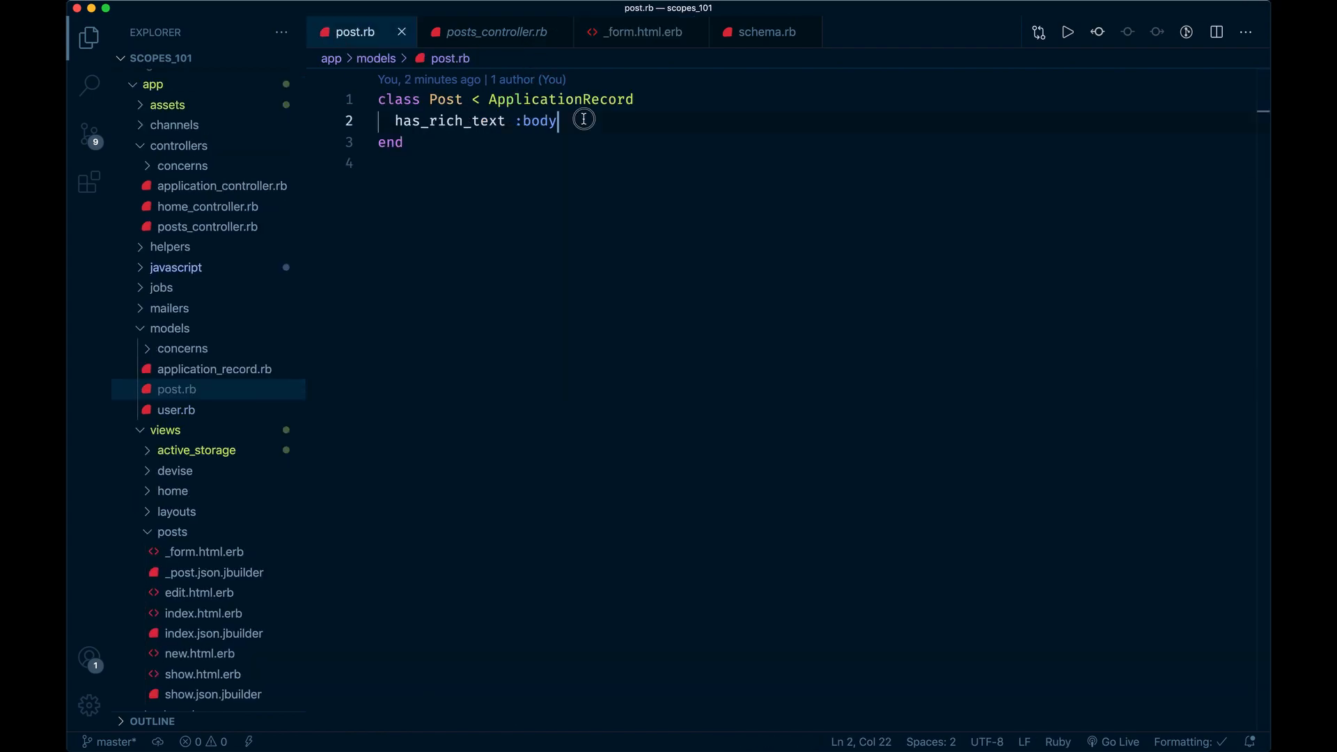
{"action": "key", "text": "enter"}
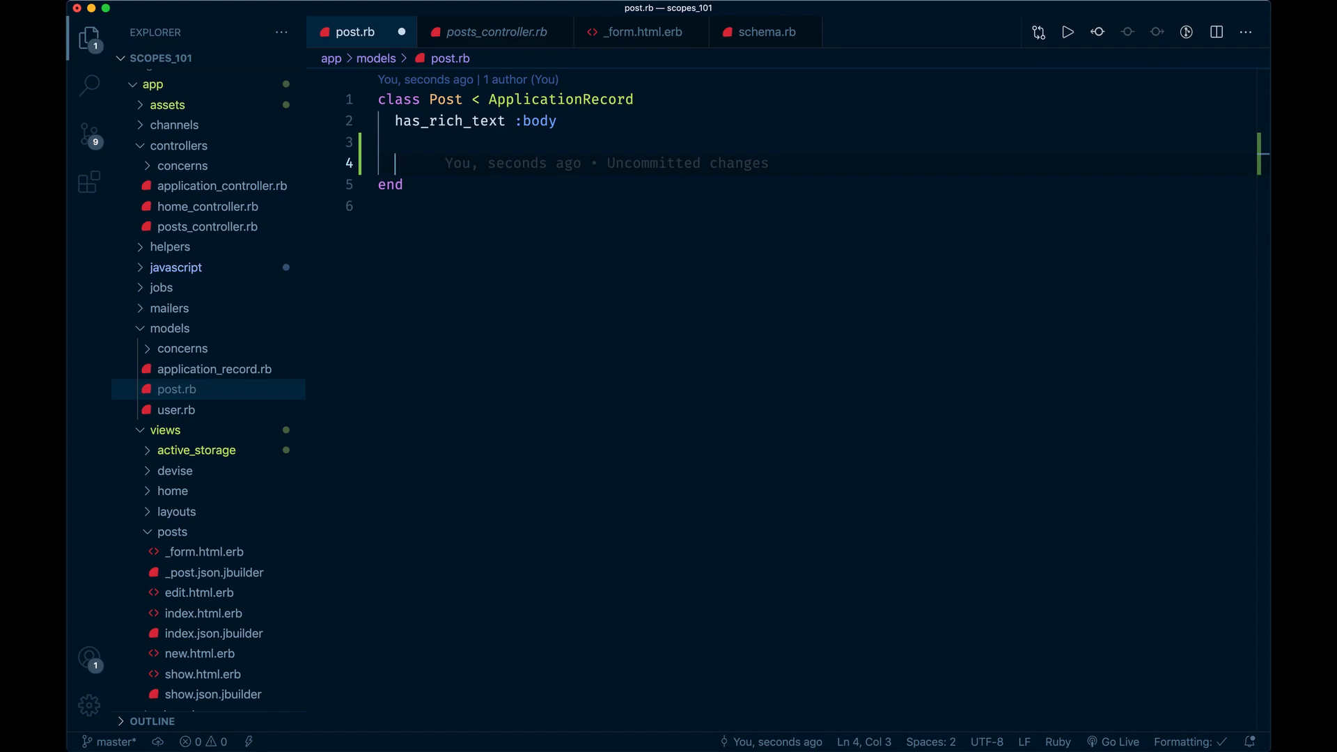
{"action": "left_click", "coordinate": [494, 32]}
{"action": "type", "text": "@posts = Post.w"}
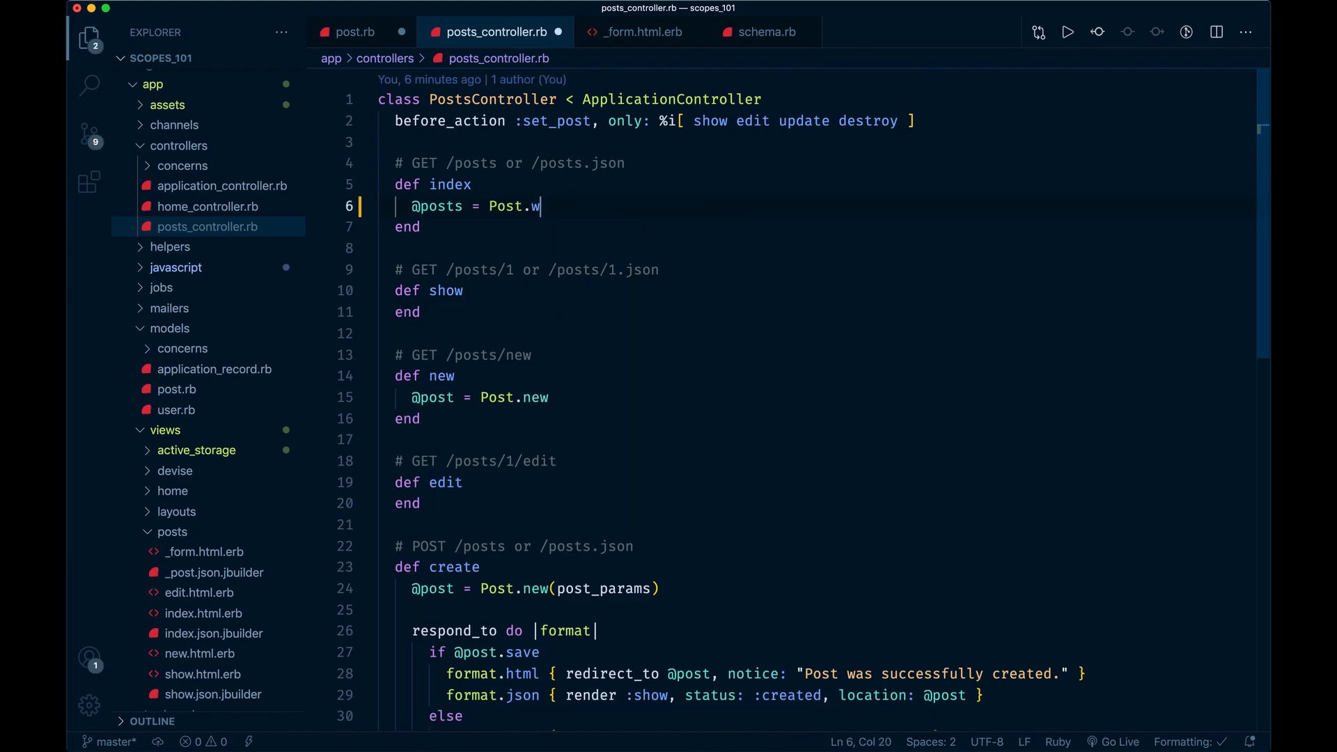
Step: Make the index action load Post.where(status: "Published")
{"action": "type", "text": "here()"}
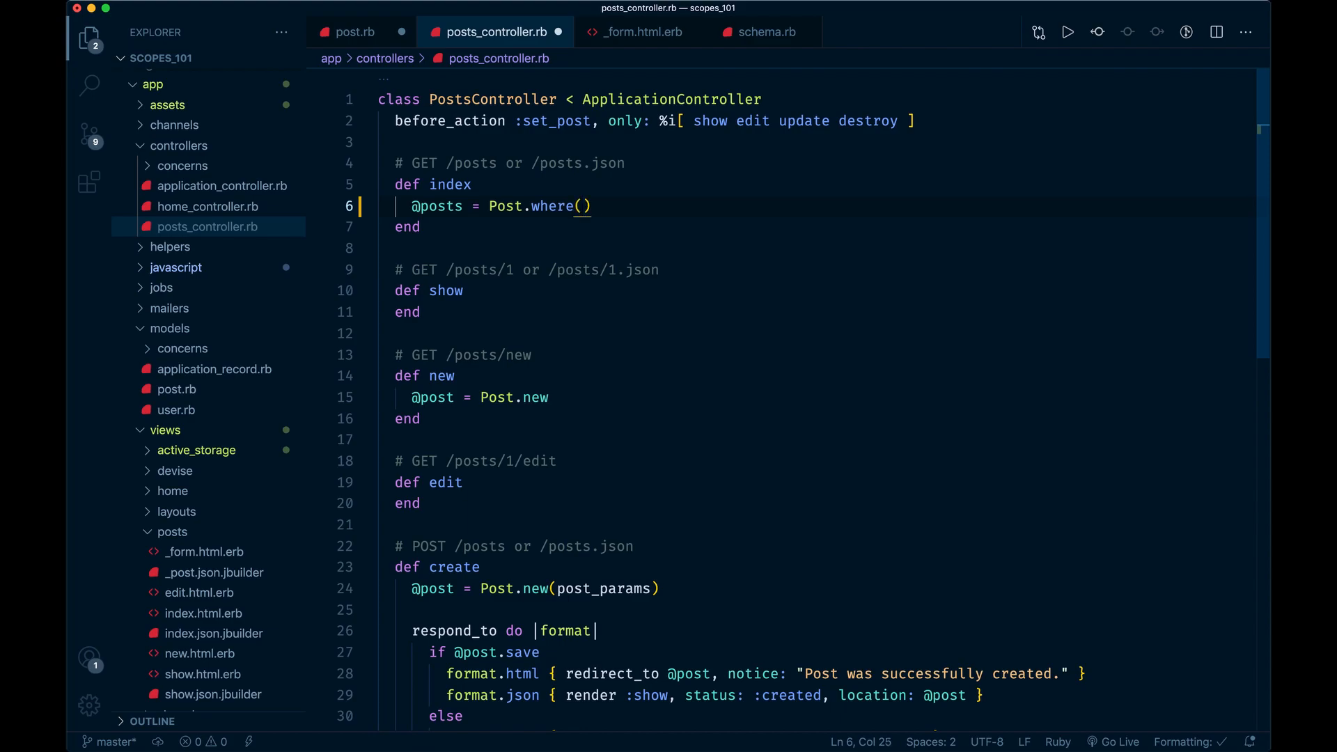
{"action": "type", "text": "status:"}
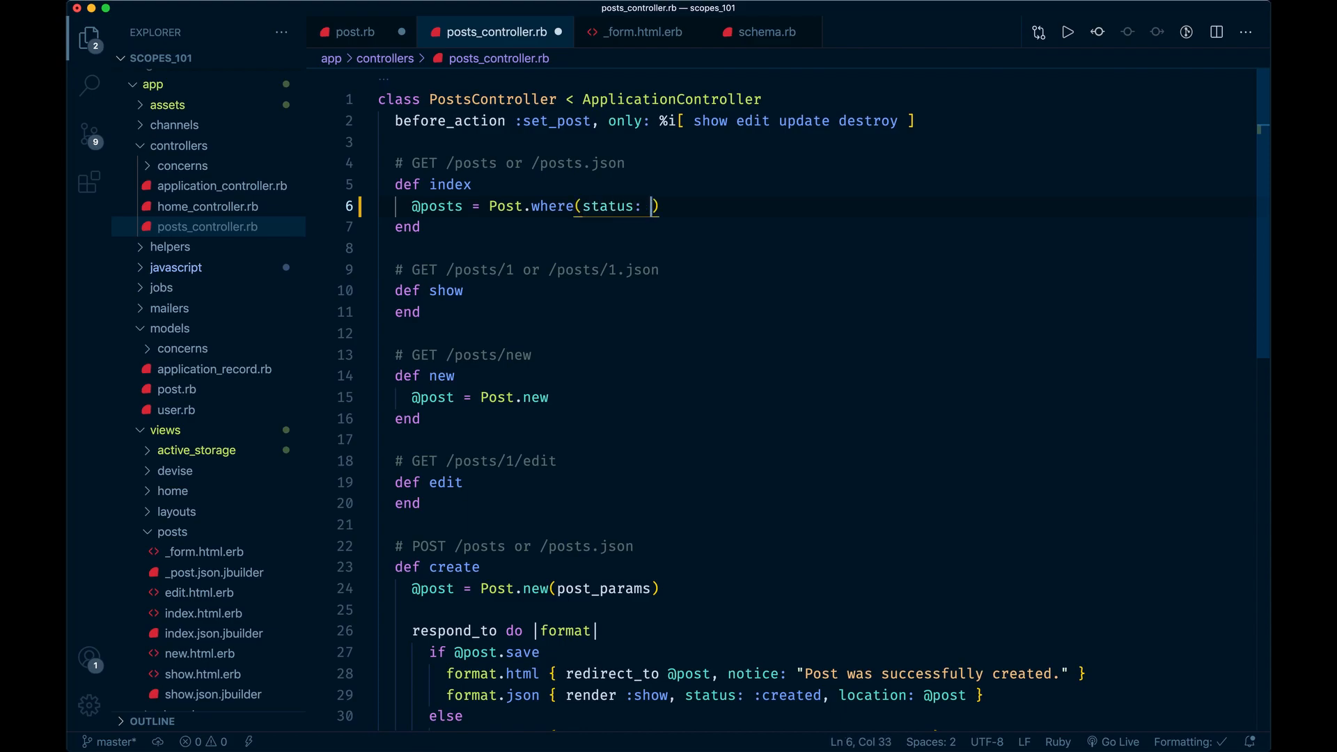
{"action": "type", "text": "\"Publishe\""}
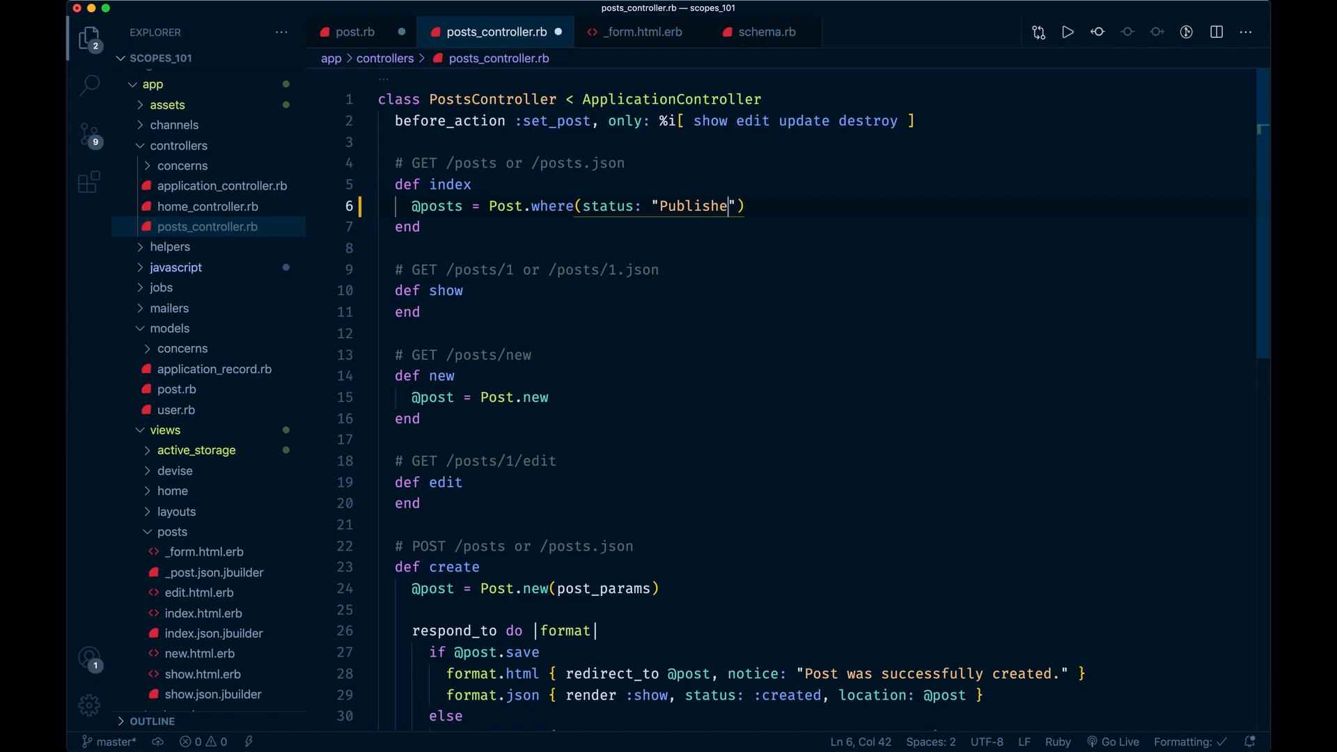
{"action": "type", "text": "d"}
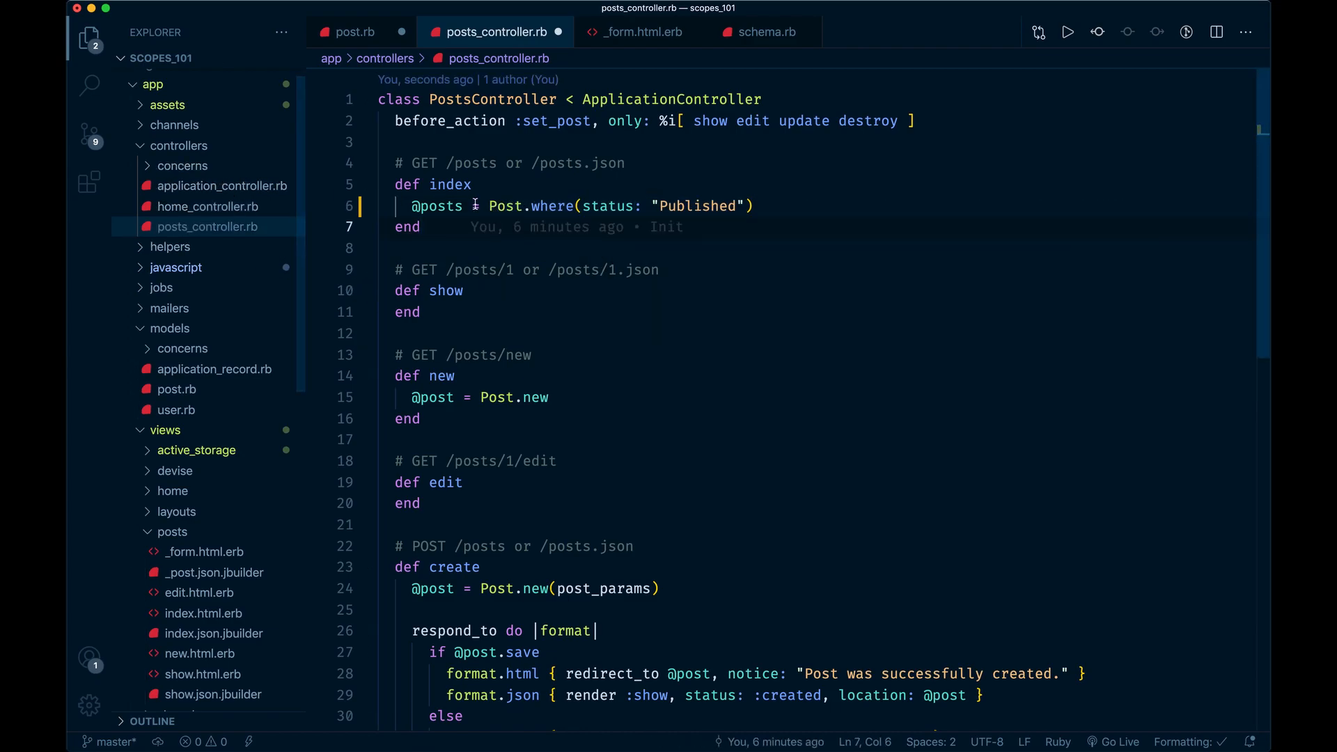
Step: Revert the index action to Post.all and switch to the Post model
{"action": "double_click", "coordinate": [697, 206]}
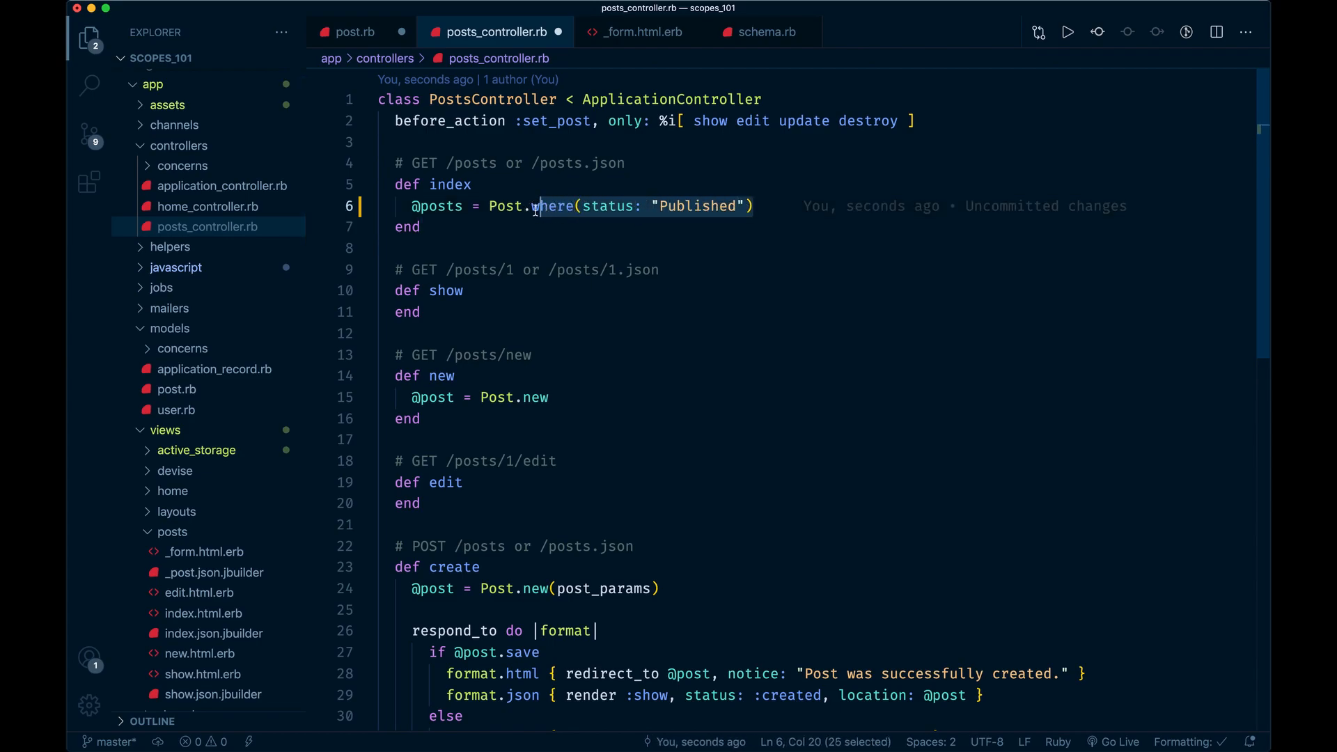
{"action": "type", "text": "all"}
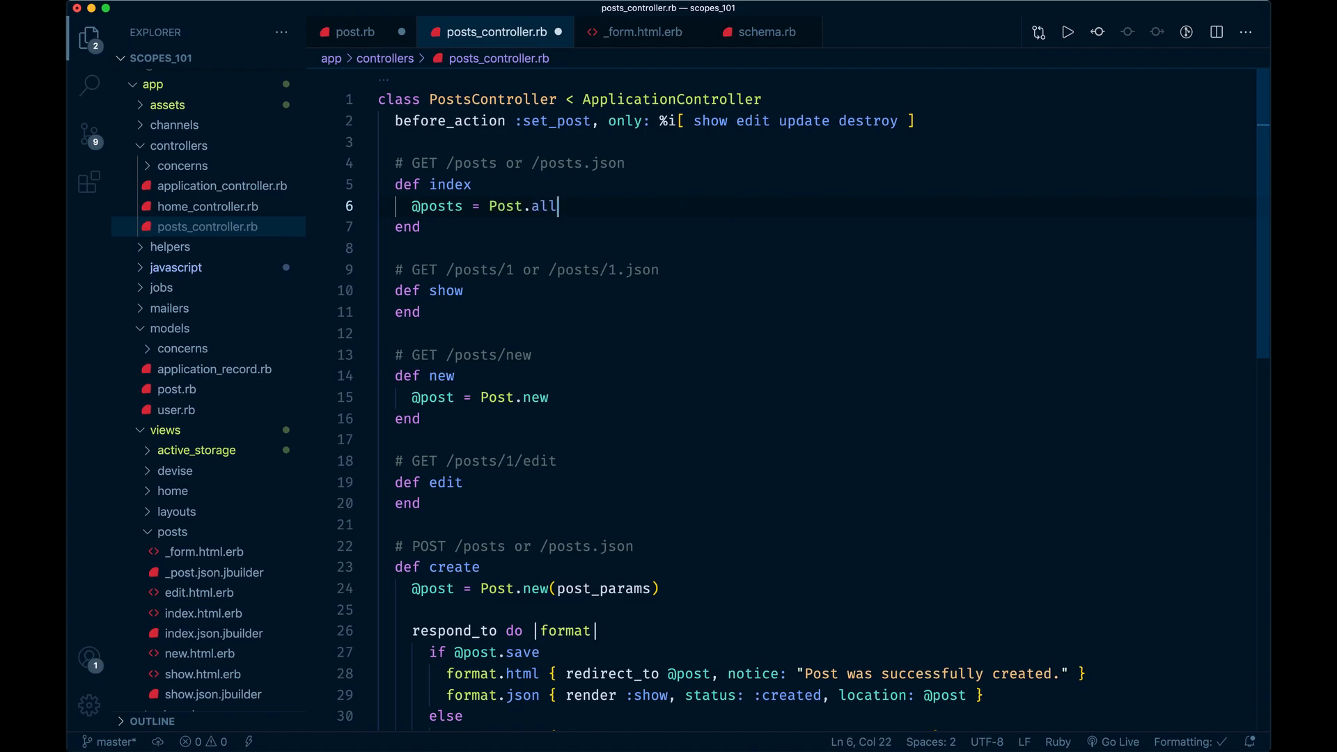
{"action": "left_click", "coordinate": [353, 32]}
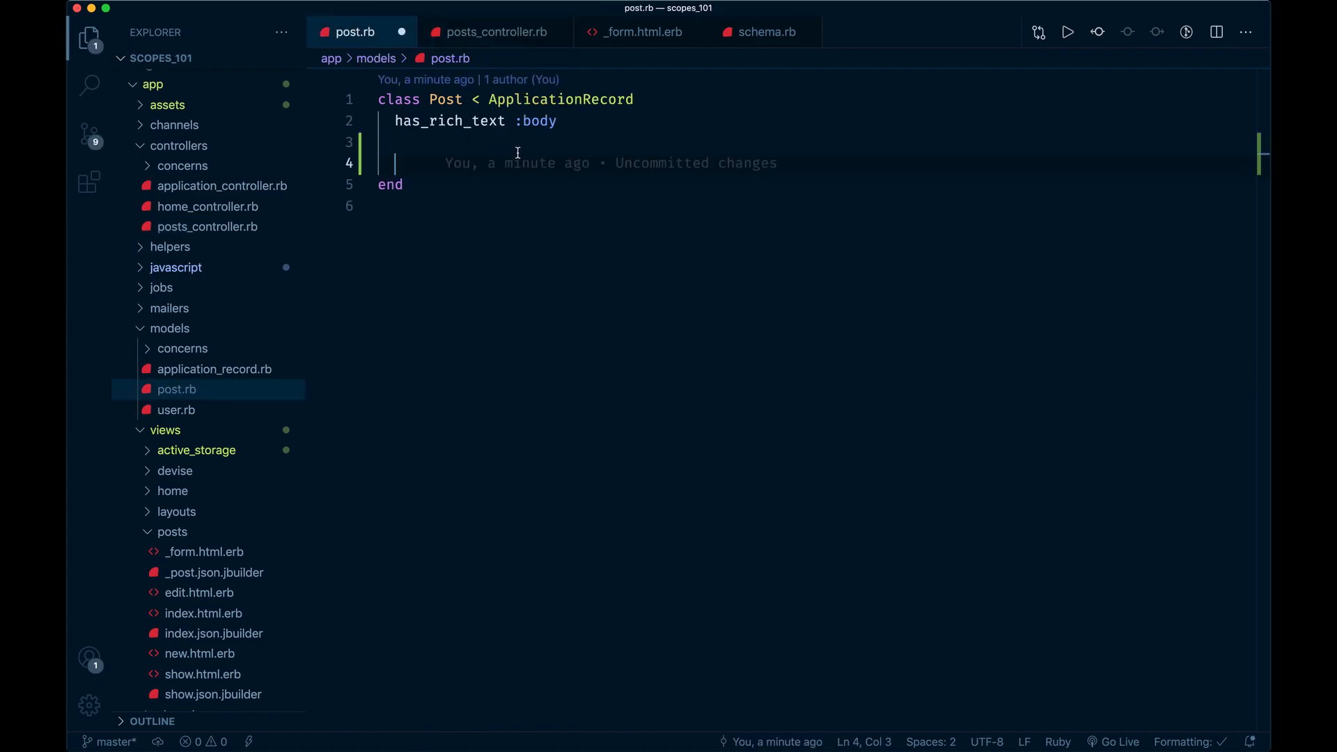
Step: Write scope :published, -> { where(status: "Published") } in the Post class
{"action": "type", "text": "scope :"}
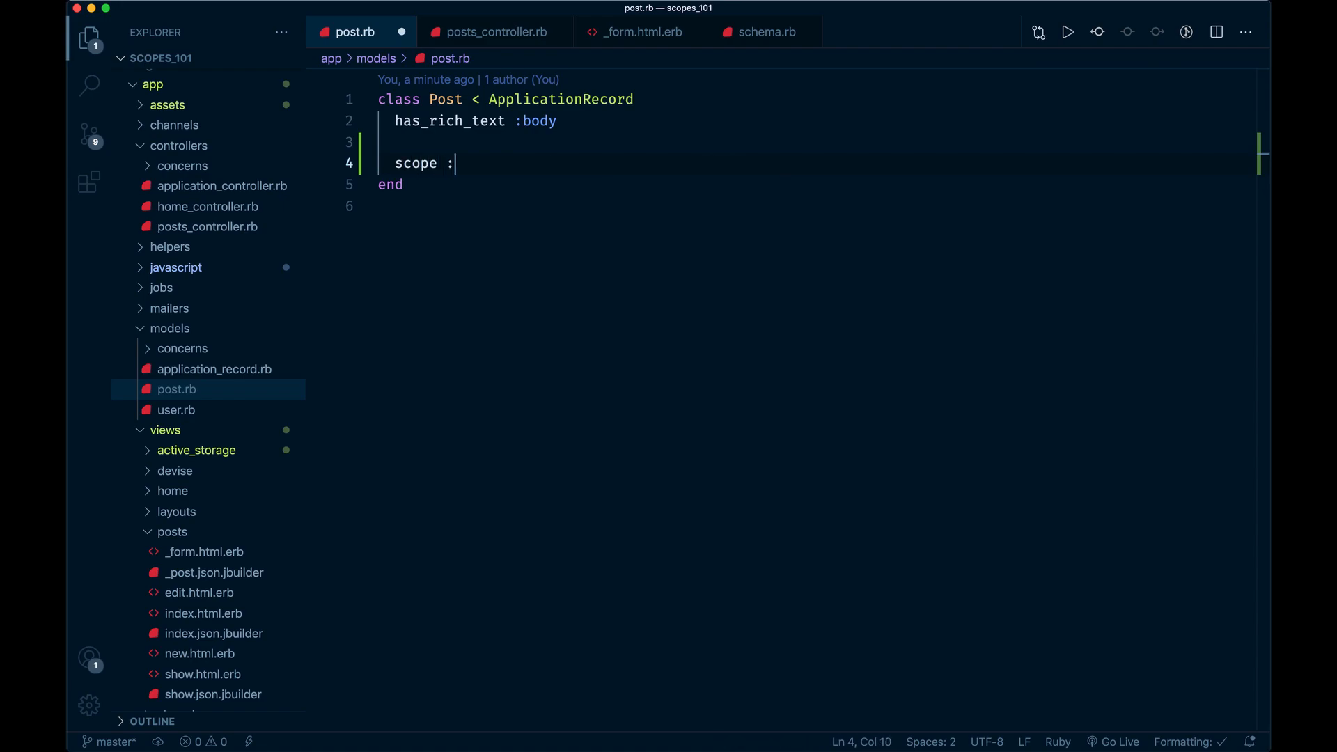
{"action": "type", "text": "pubsh"}
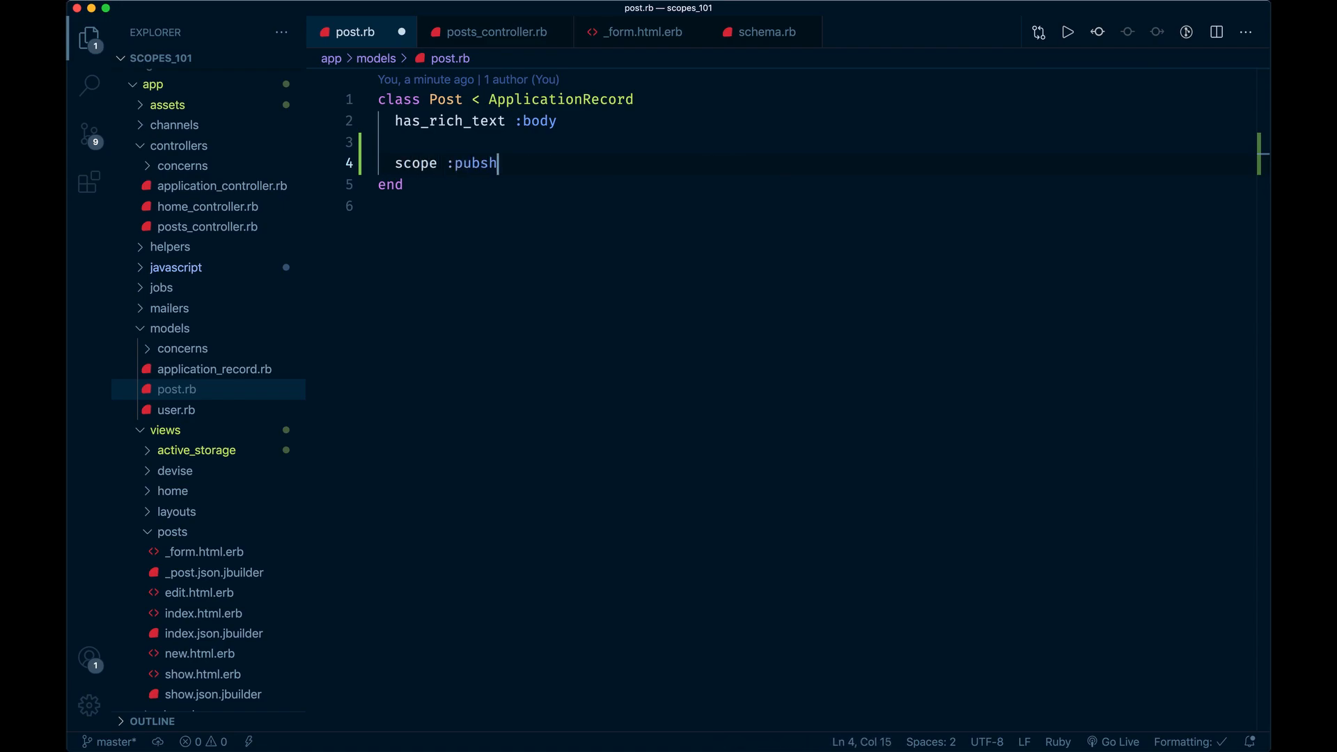
{"action": "type", "text": "is"}
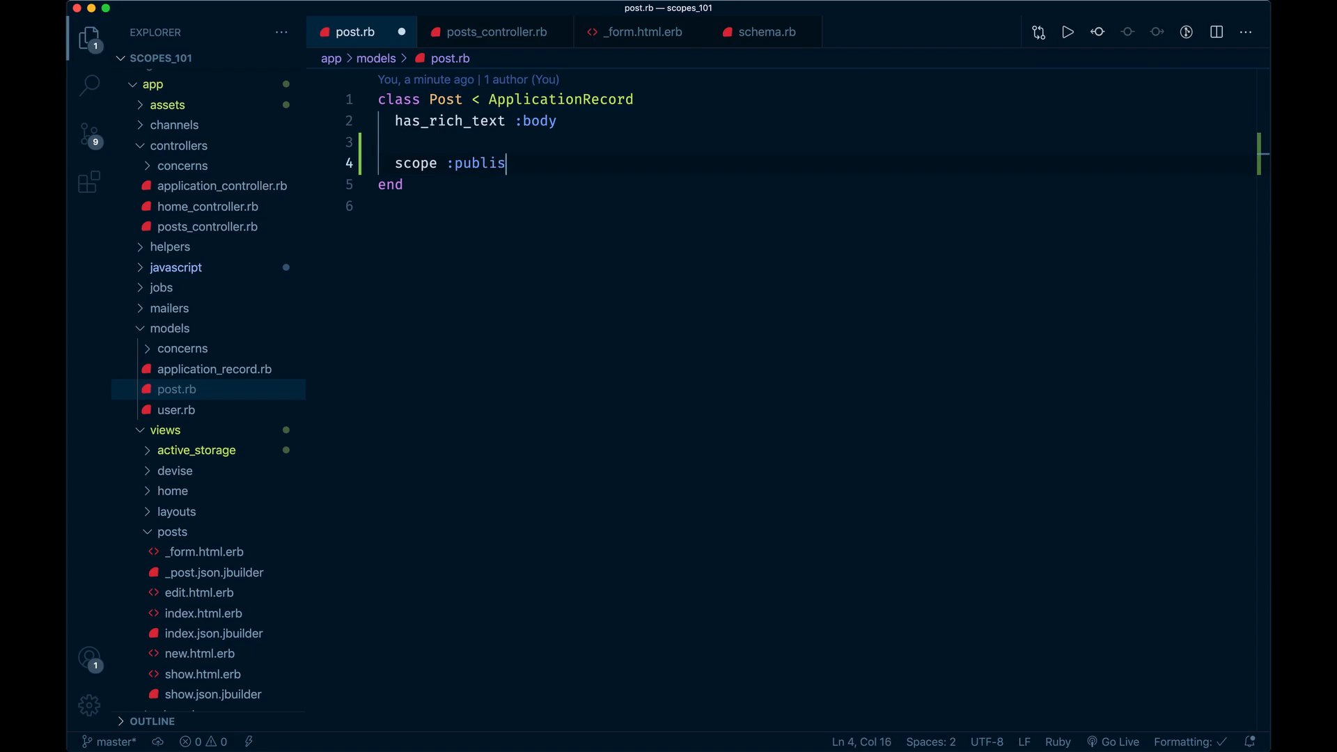
{"action": "type", "text": "hed"}
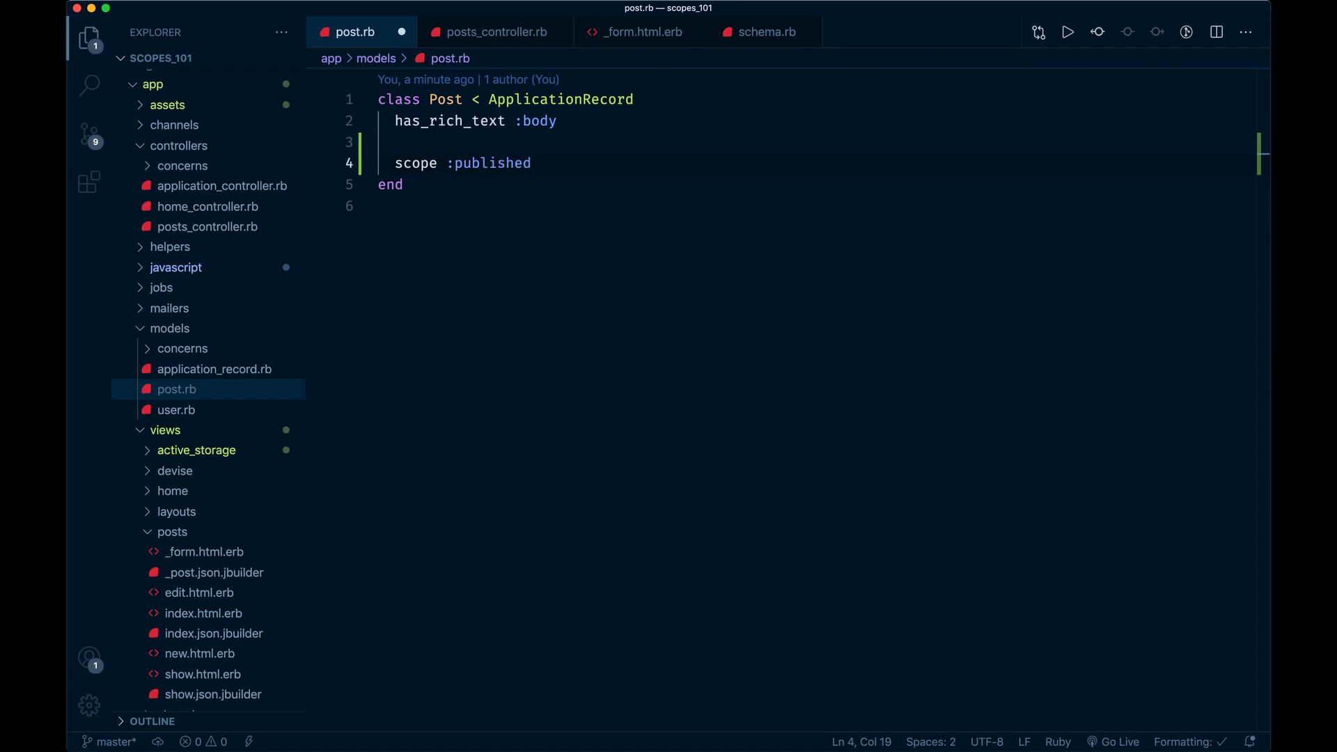
{"action": "type", "text": ", ="}
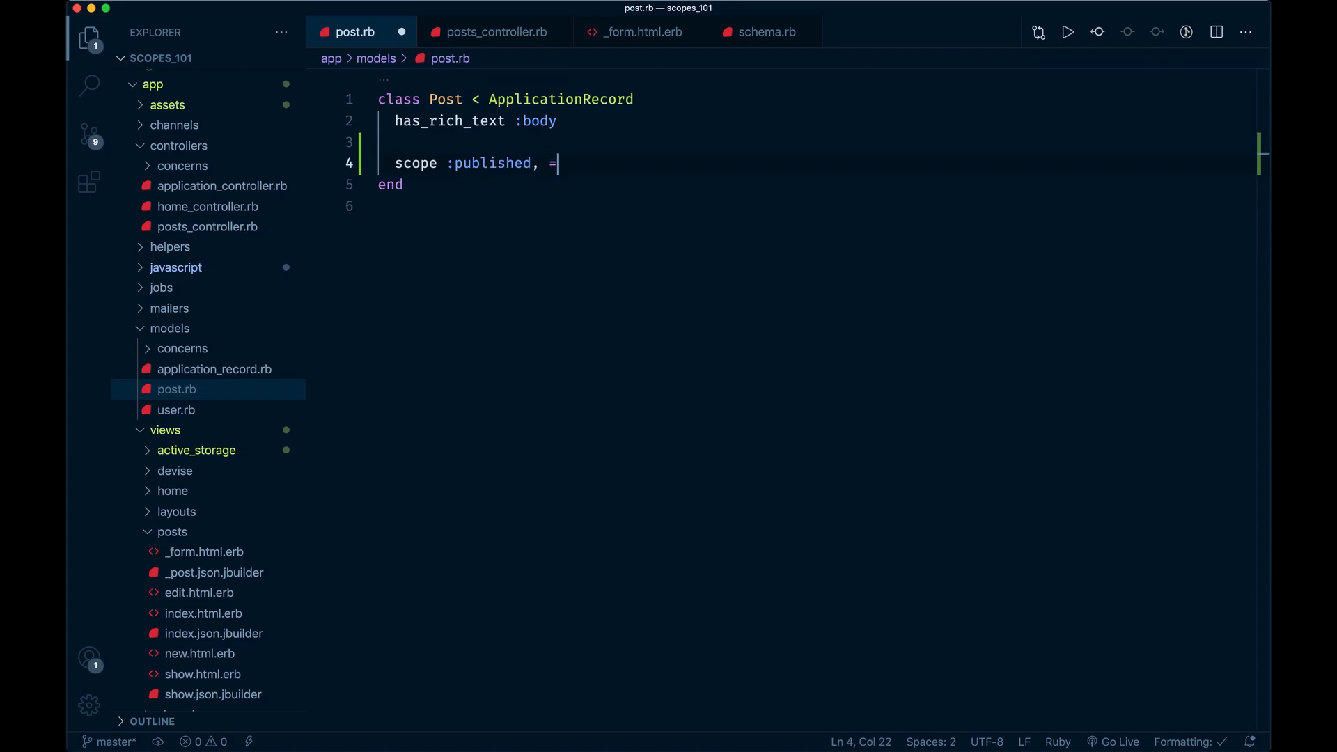
{"action": "type", "text": "-> {}"}
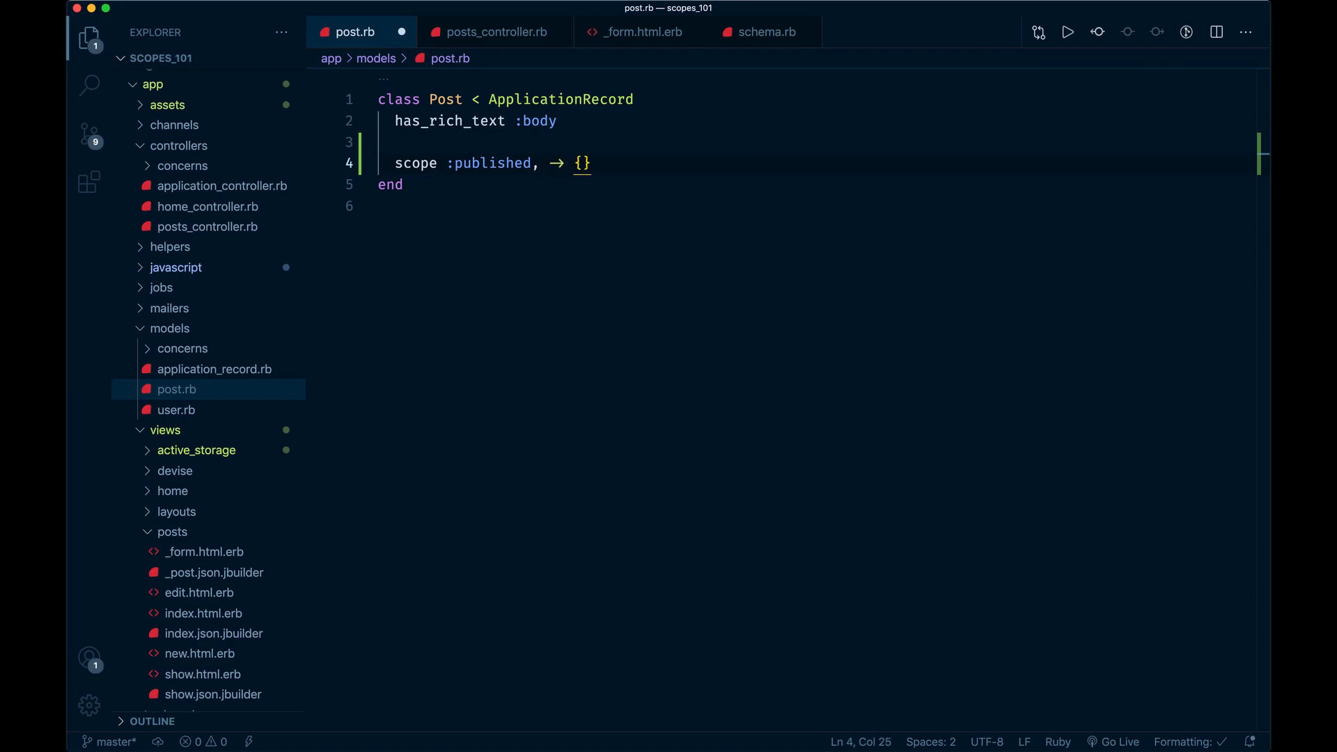
{"action": "type", "text": "where"}
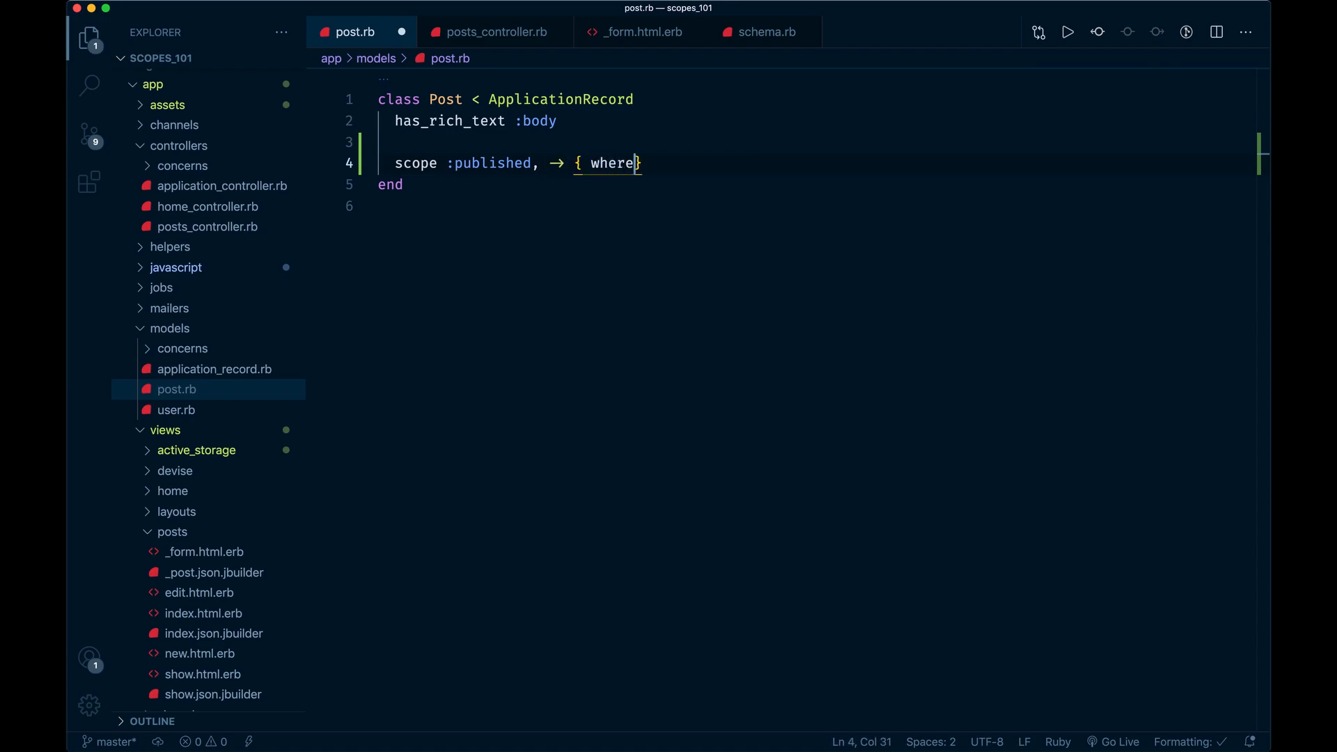
{"action": "type", "text": "(statue"}
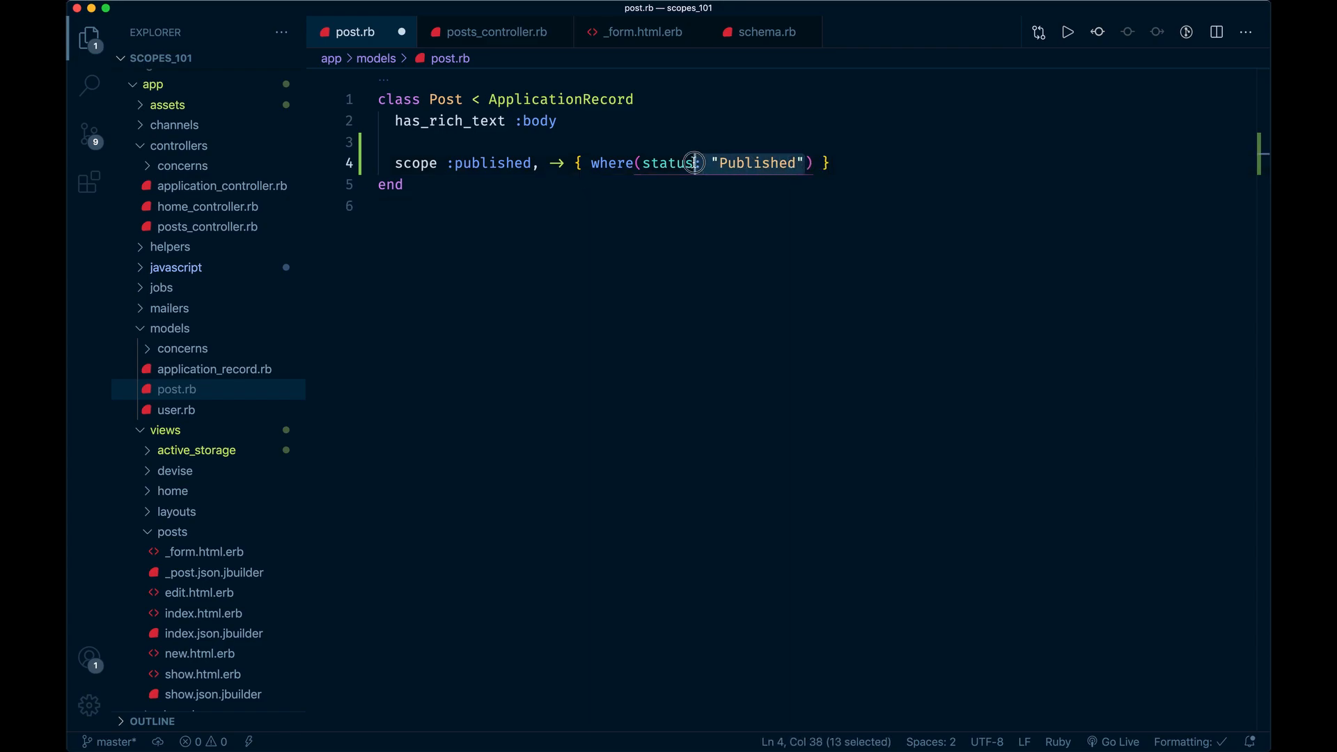
{"action": "left_click", "coordinate": [674, 207]}
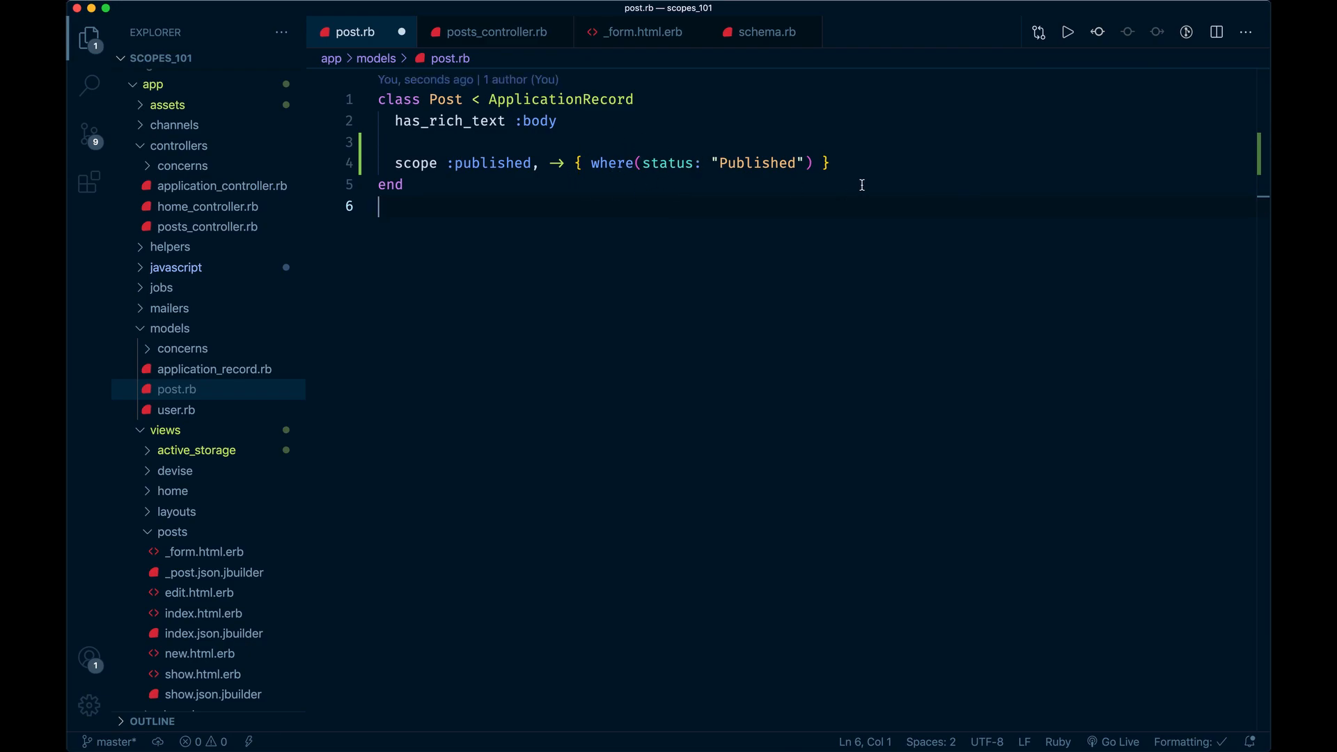
Step: Add STATUS = { published: "Published" } to the Post class
{"action": "key", "text": "Enter"}
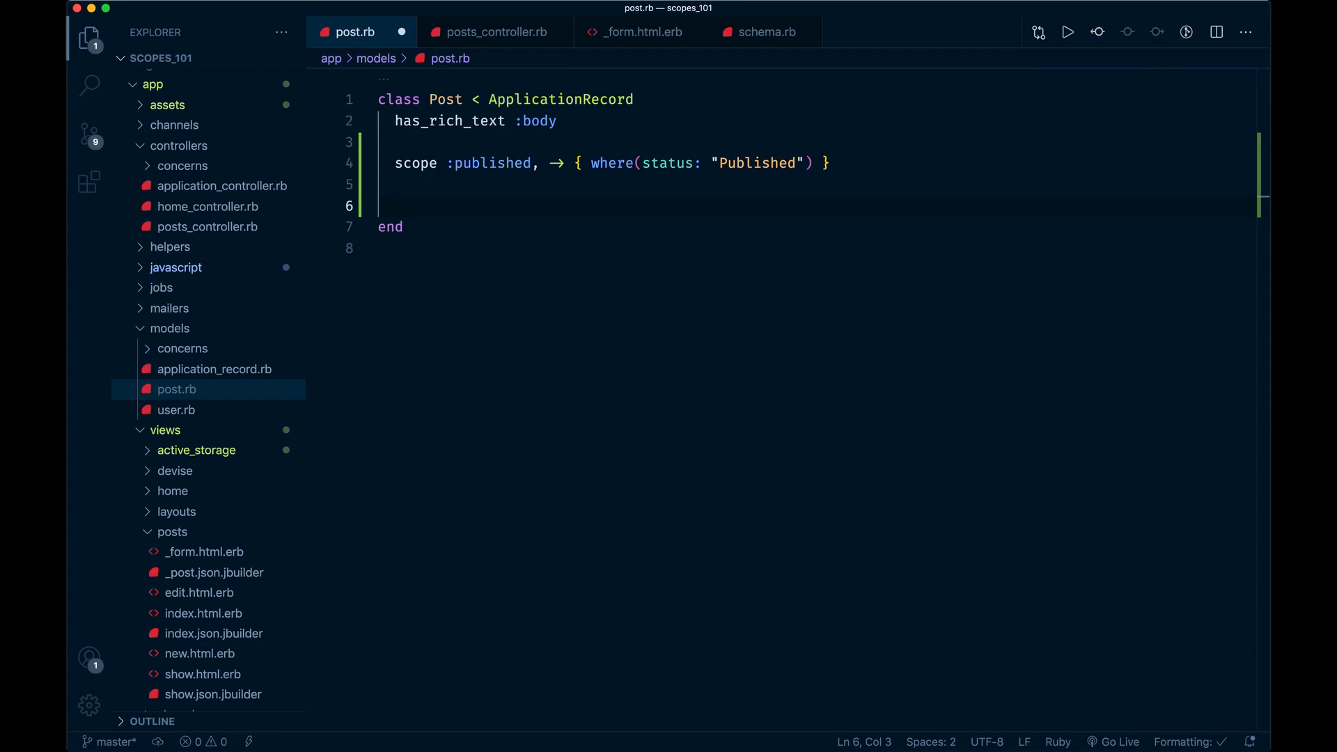
{"action": "type", "text": "STATUS = {"}
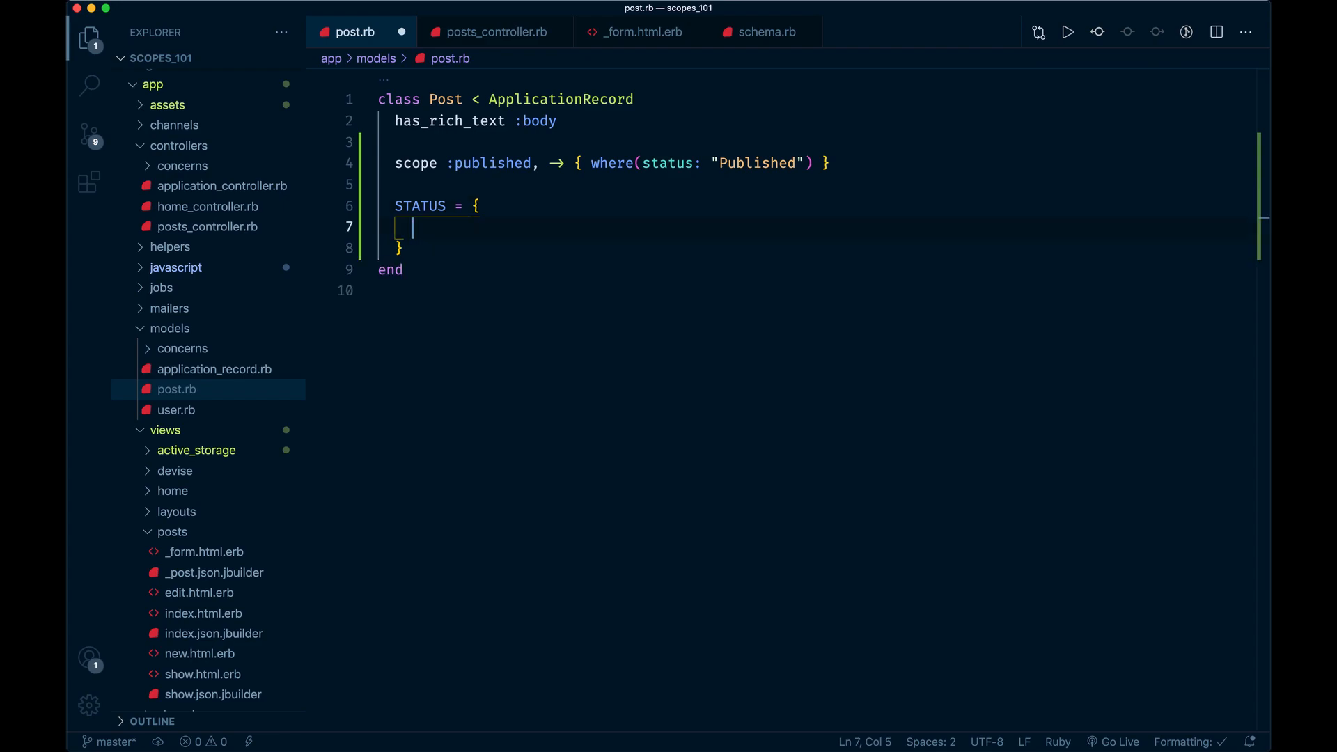
{"action": "type", "text": "publish"}
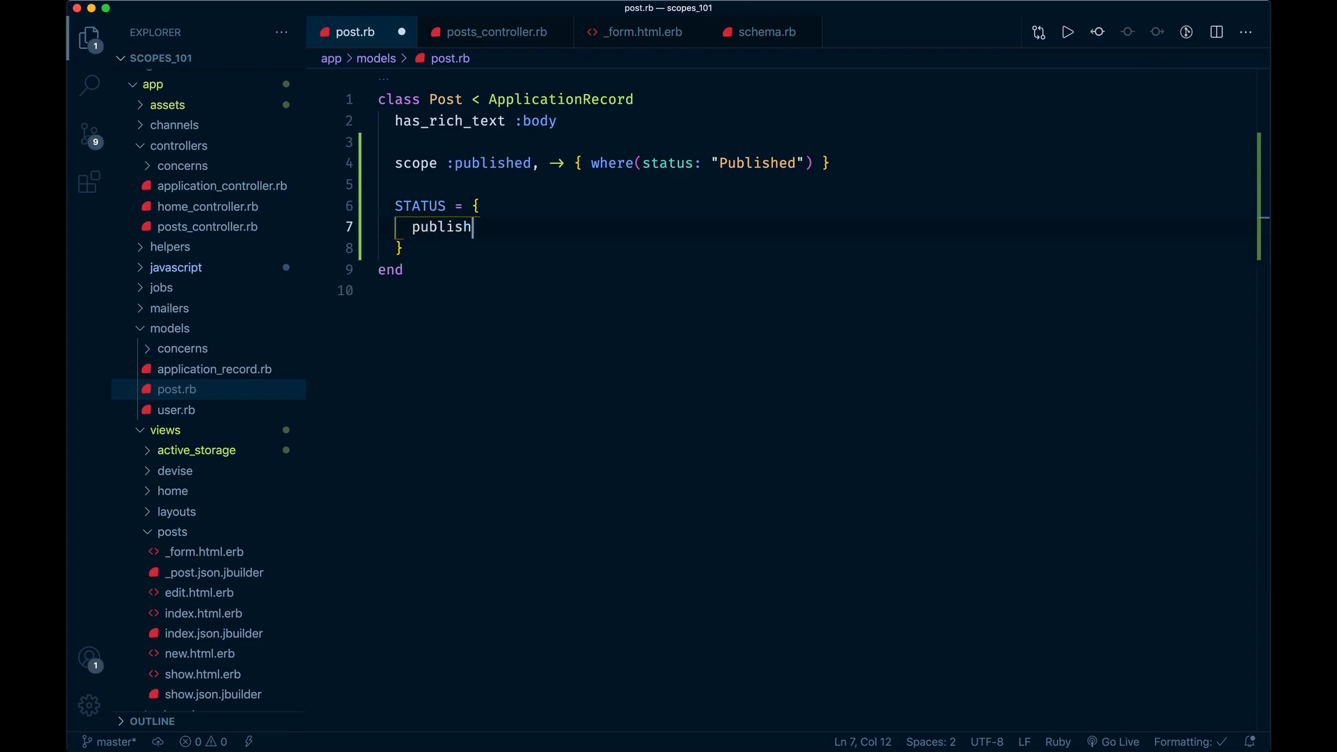
{"action": "type", "text": "ed: \"P"}
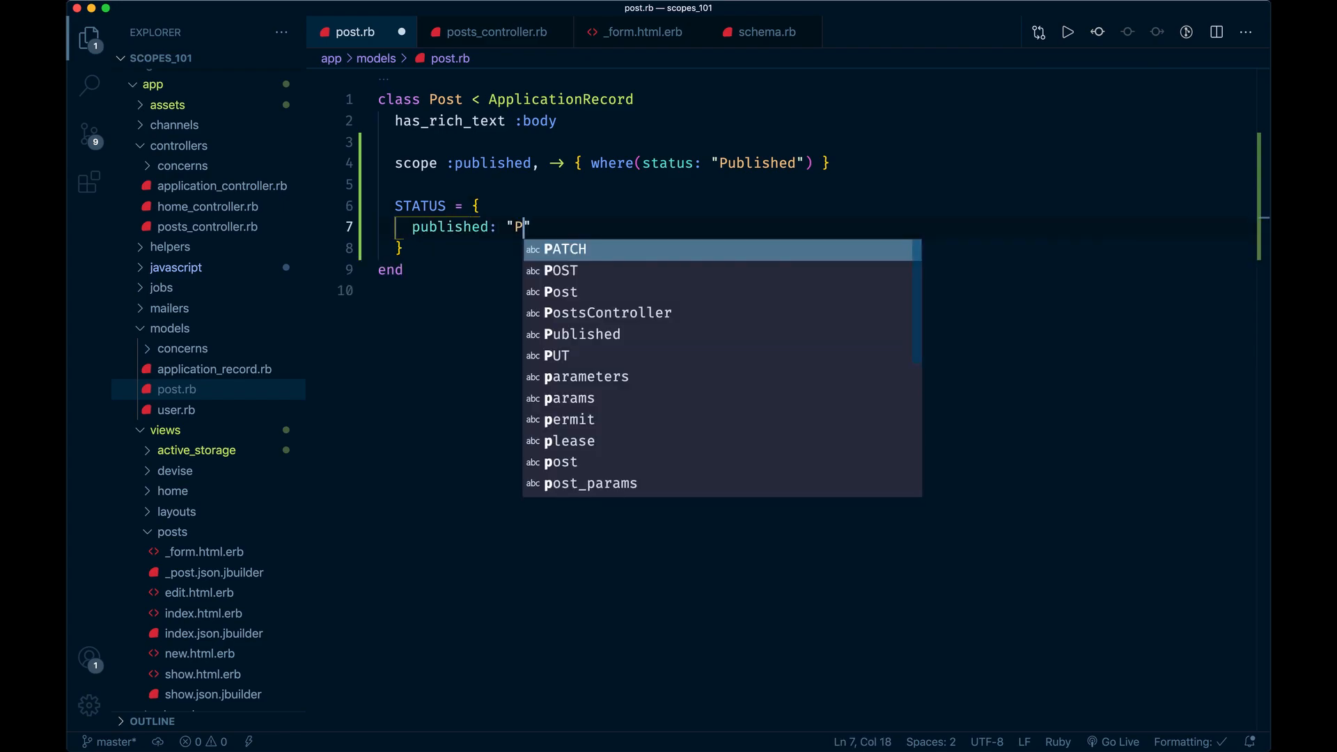
{"action": "type", "text": "ubli"}
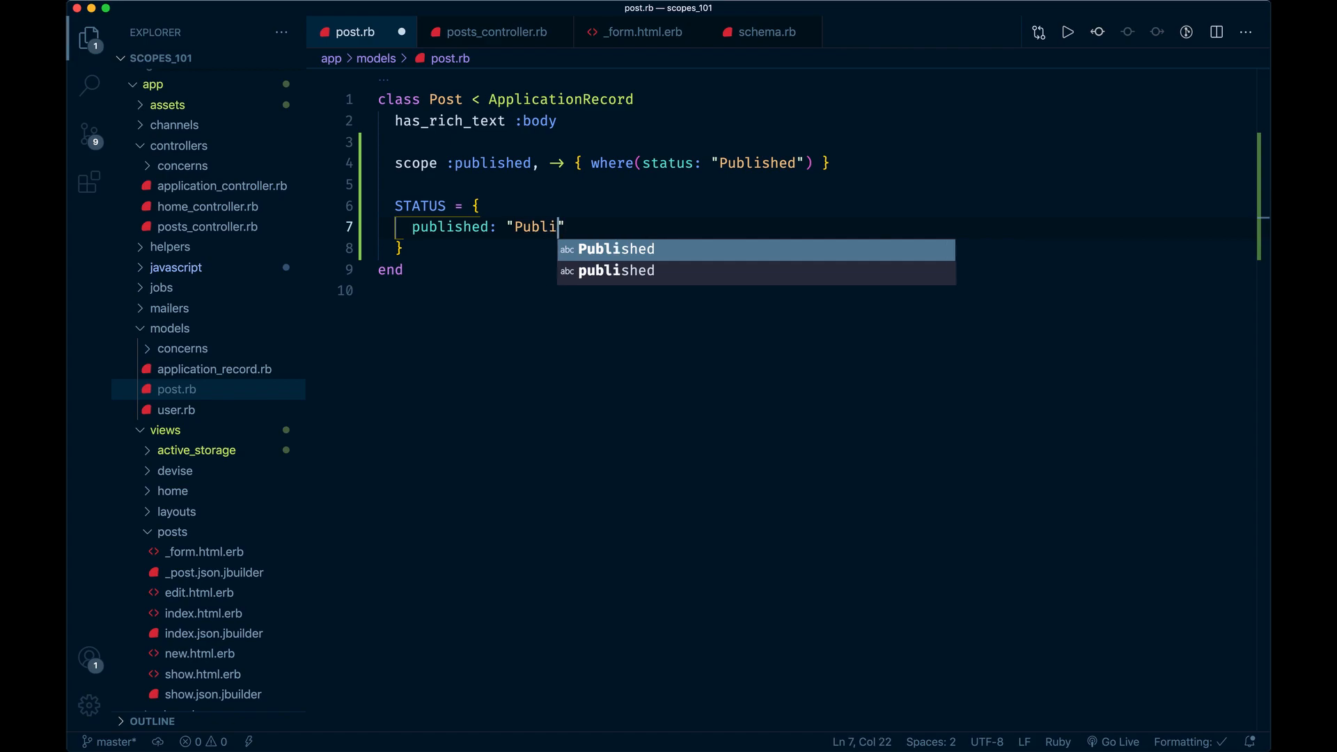
{"action": "type", "text": "shed"}
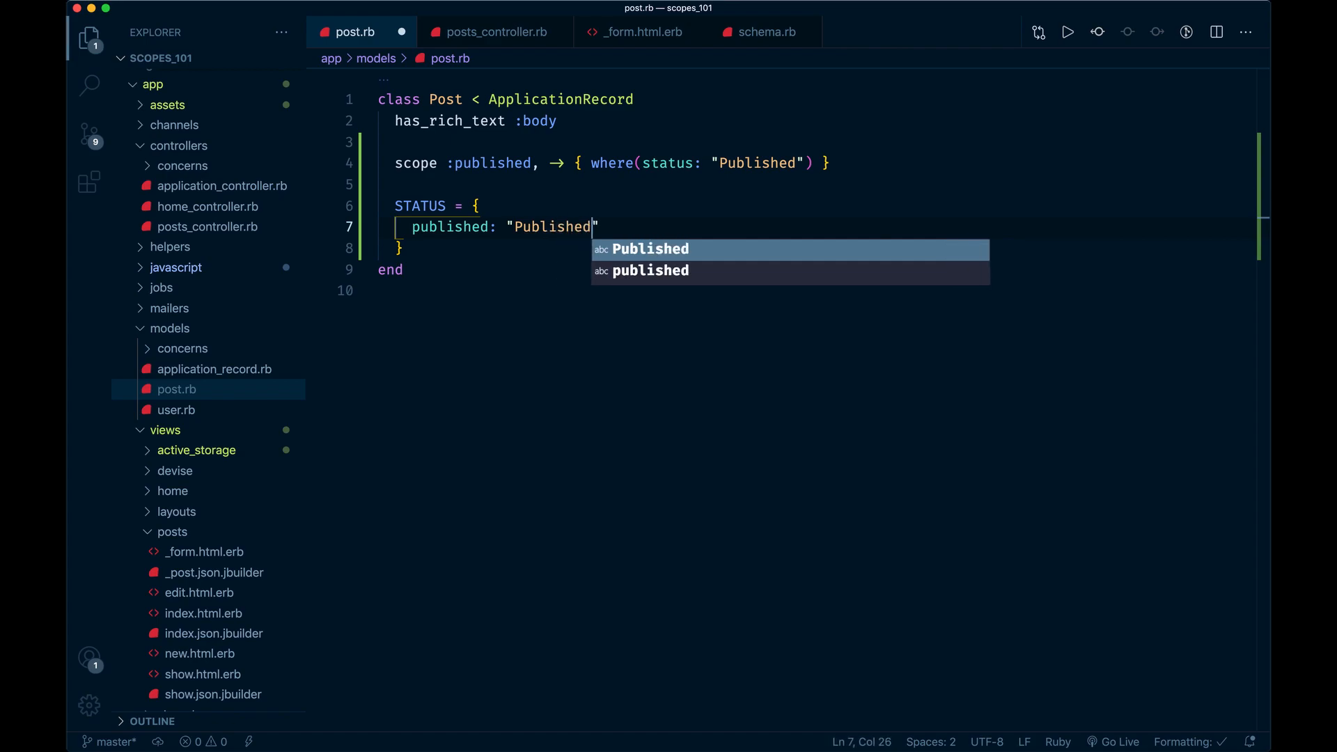
Step: Make the published scope use Post::STATUS[:published] instead of the string
{"action": "left_click", "coordinate": [792, 163]}
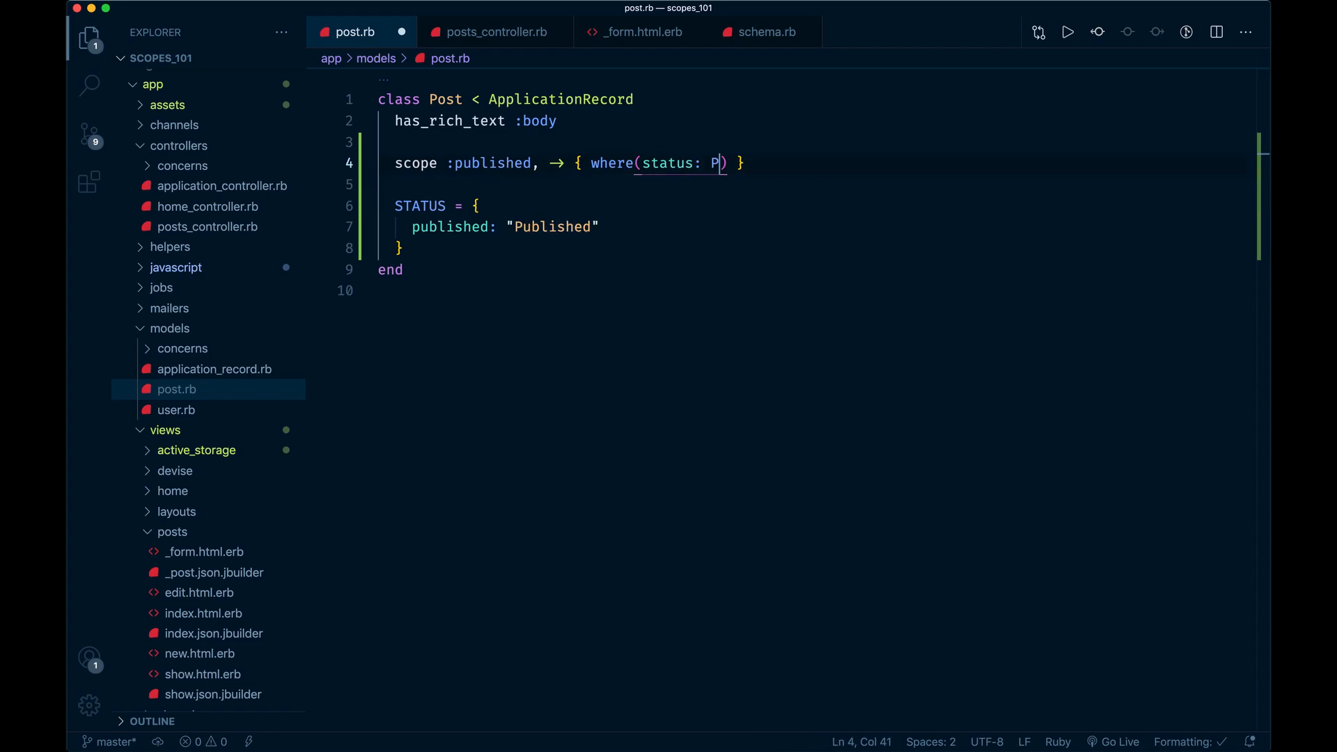
{"action": "type", "text": "ost:"}
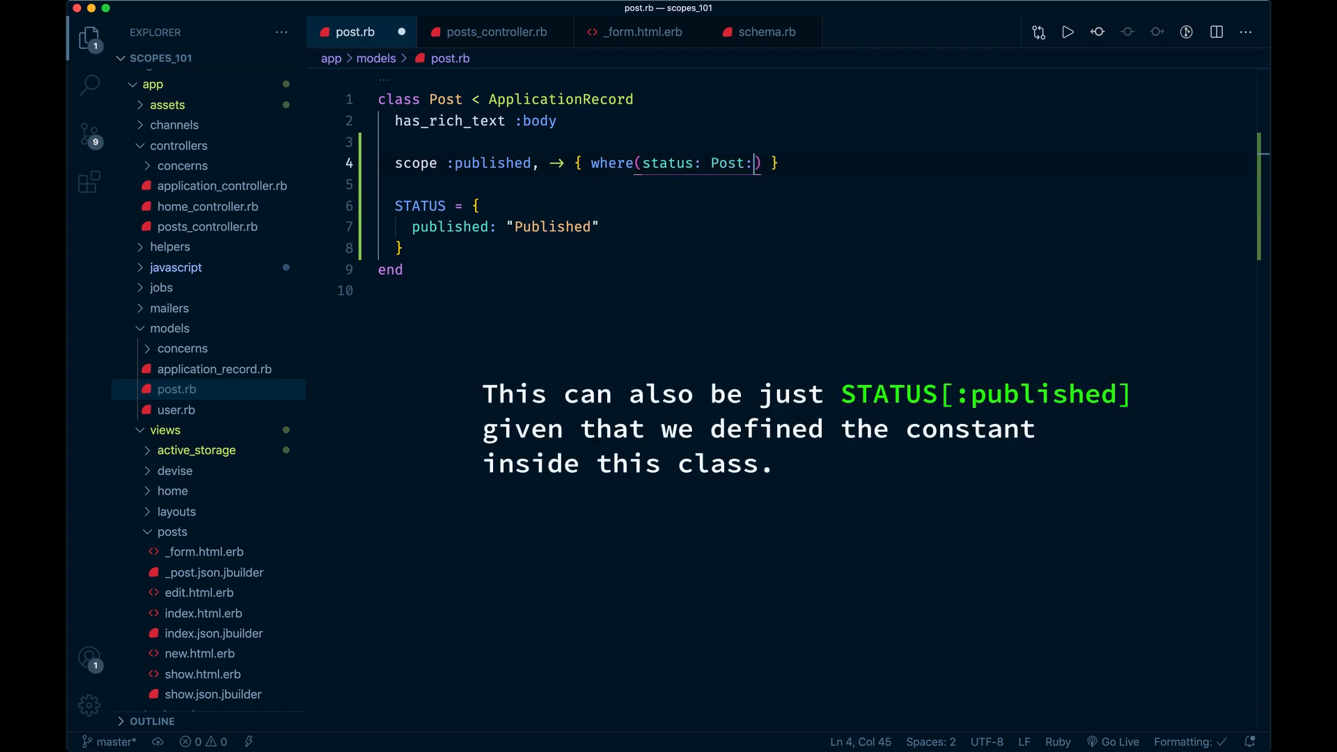
{"action": "type", "text": ":STU"}
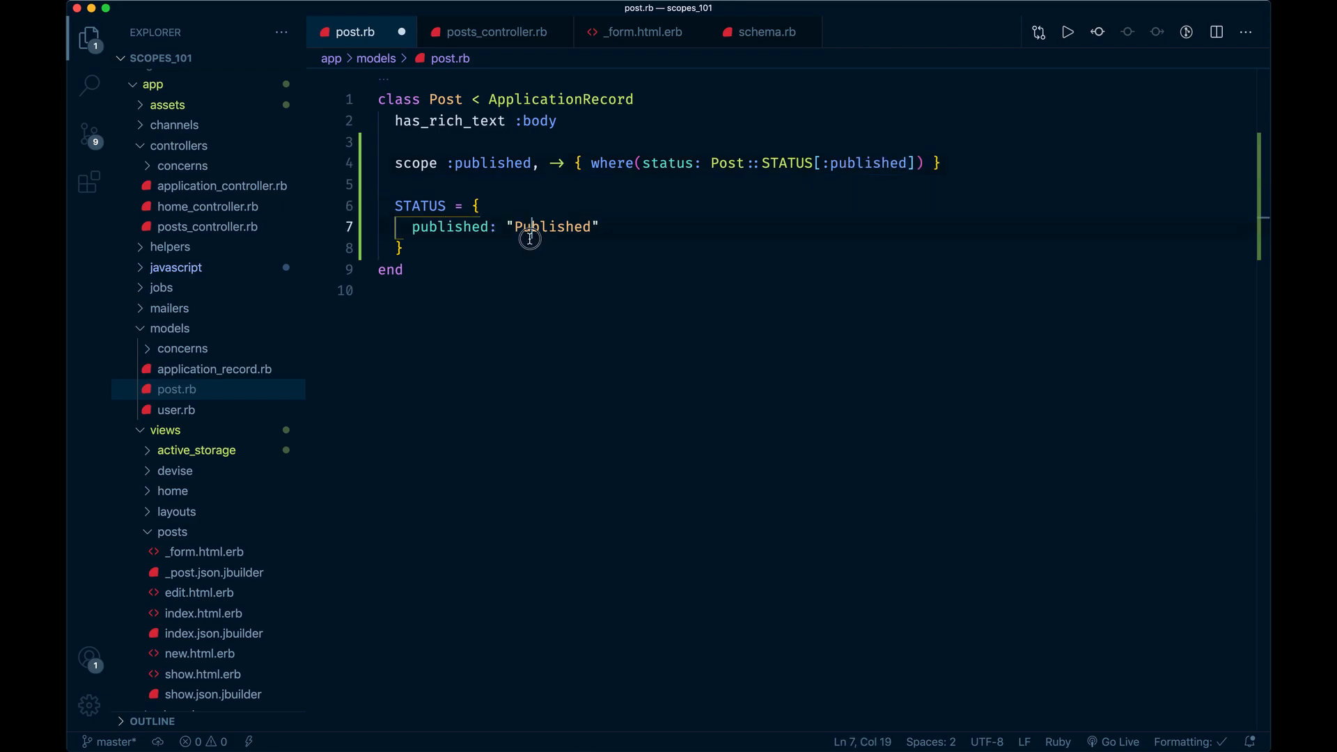
{"action": "double_click", "coordinate": [448, 227]}
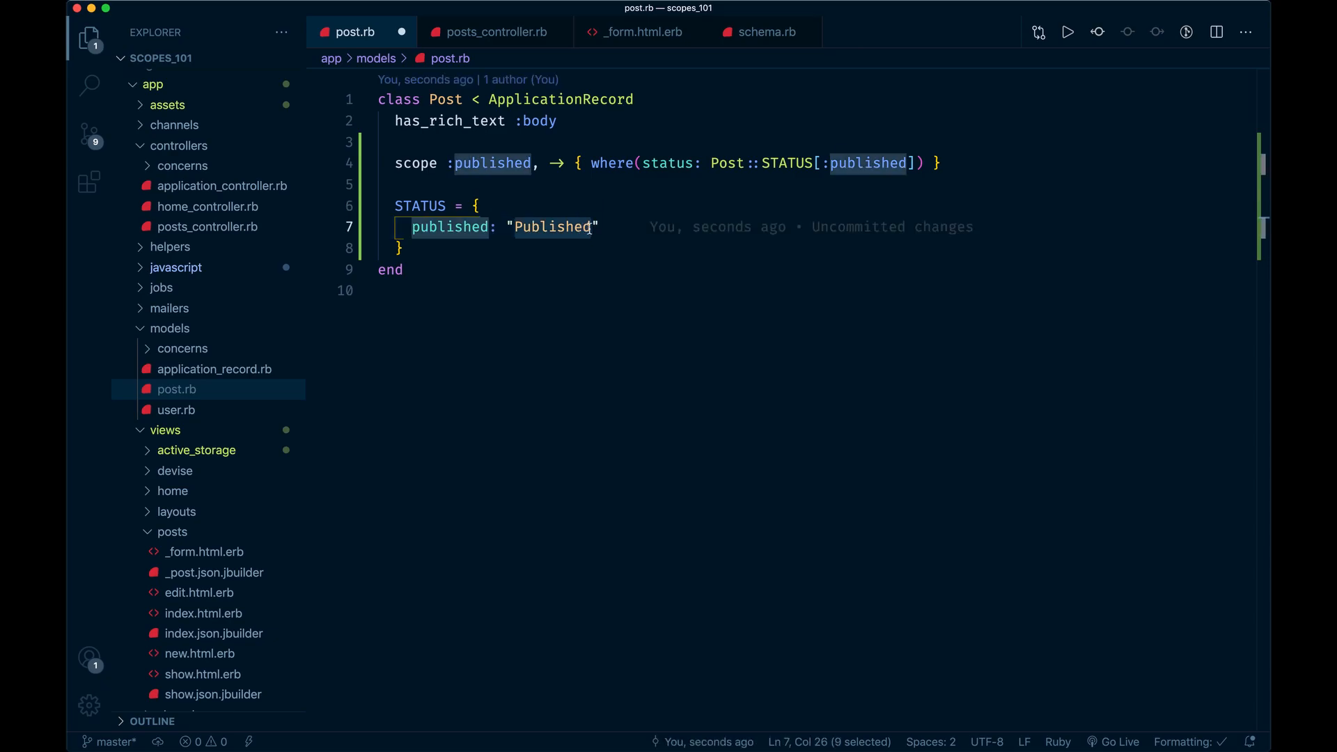
{"action": "type", "text": "Live"}
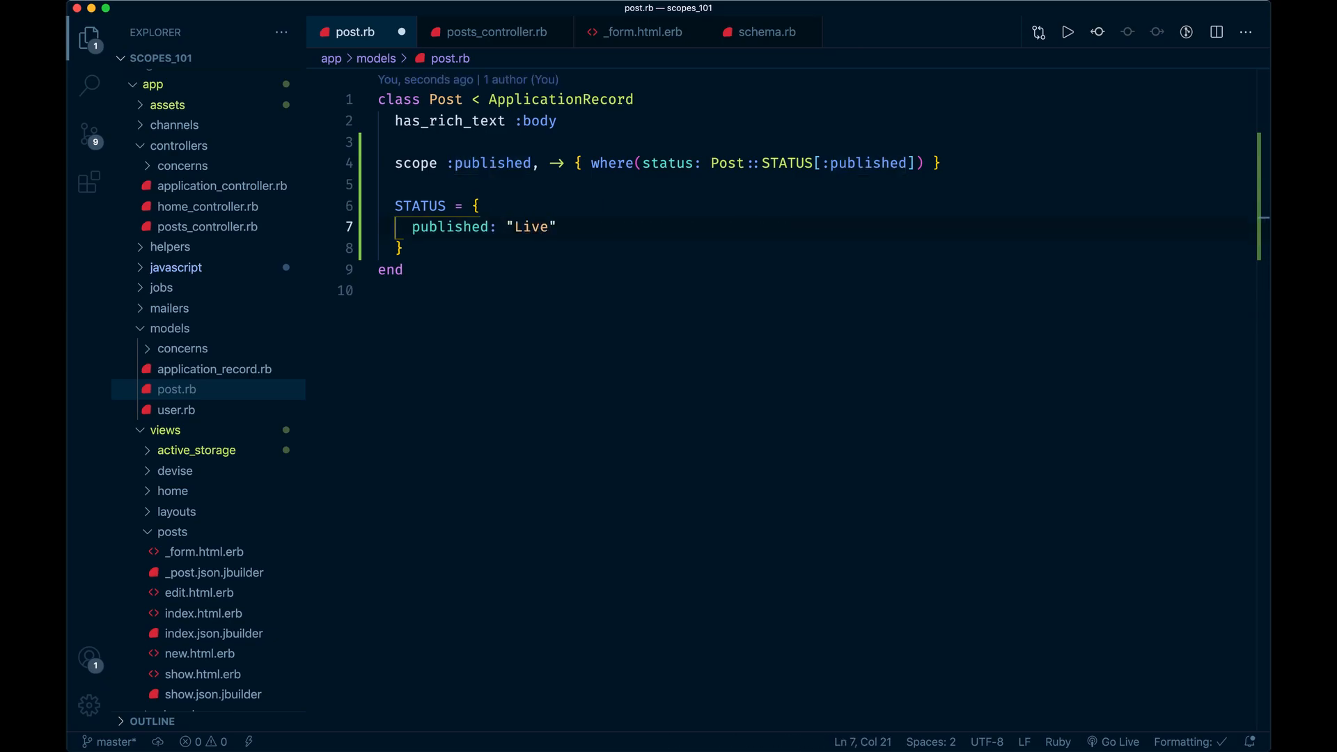
{"action": "type", "text": "Published"}
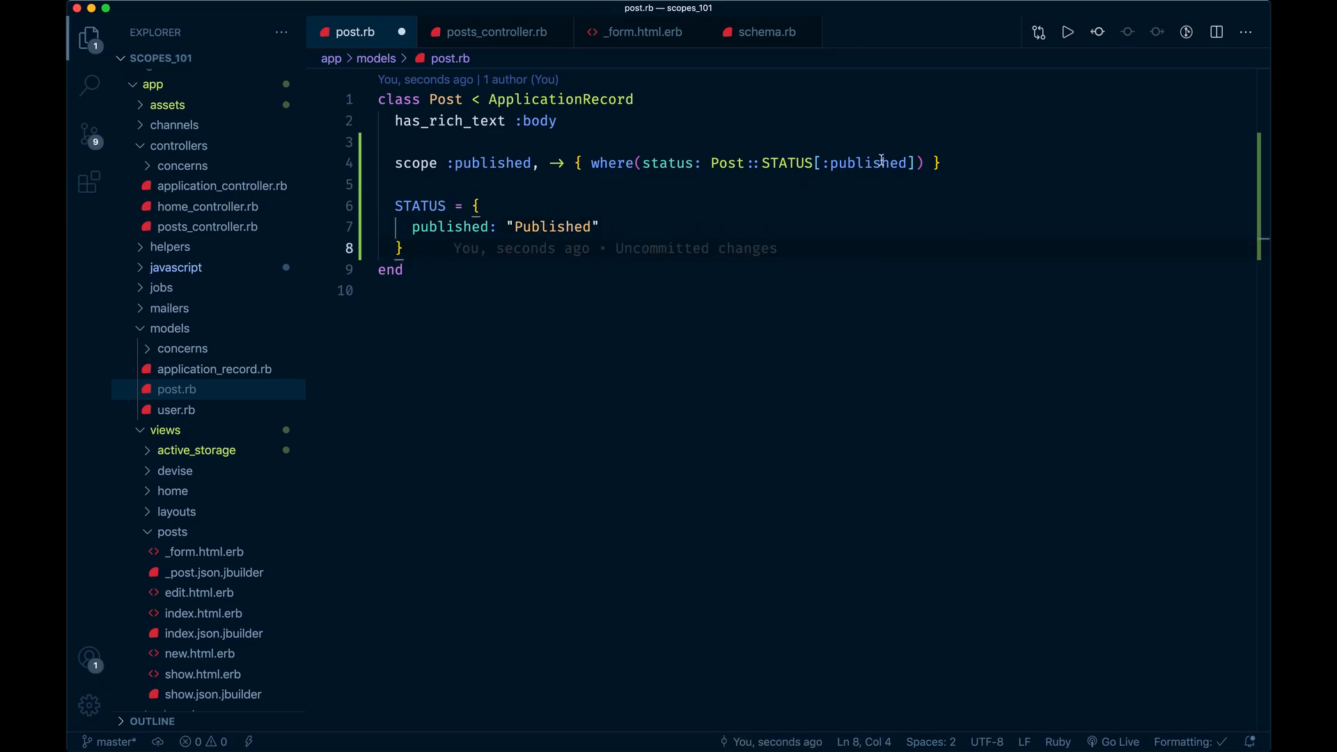
{"action": "left_click", "coordinate": [711, 163]}
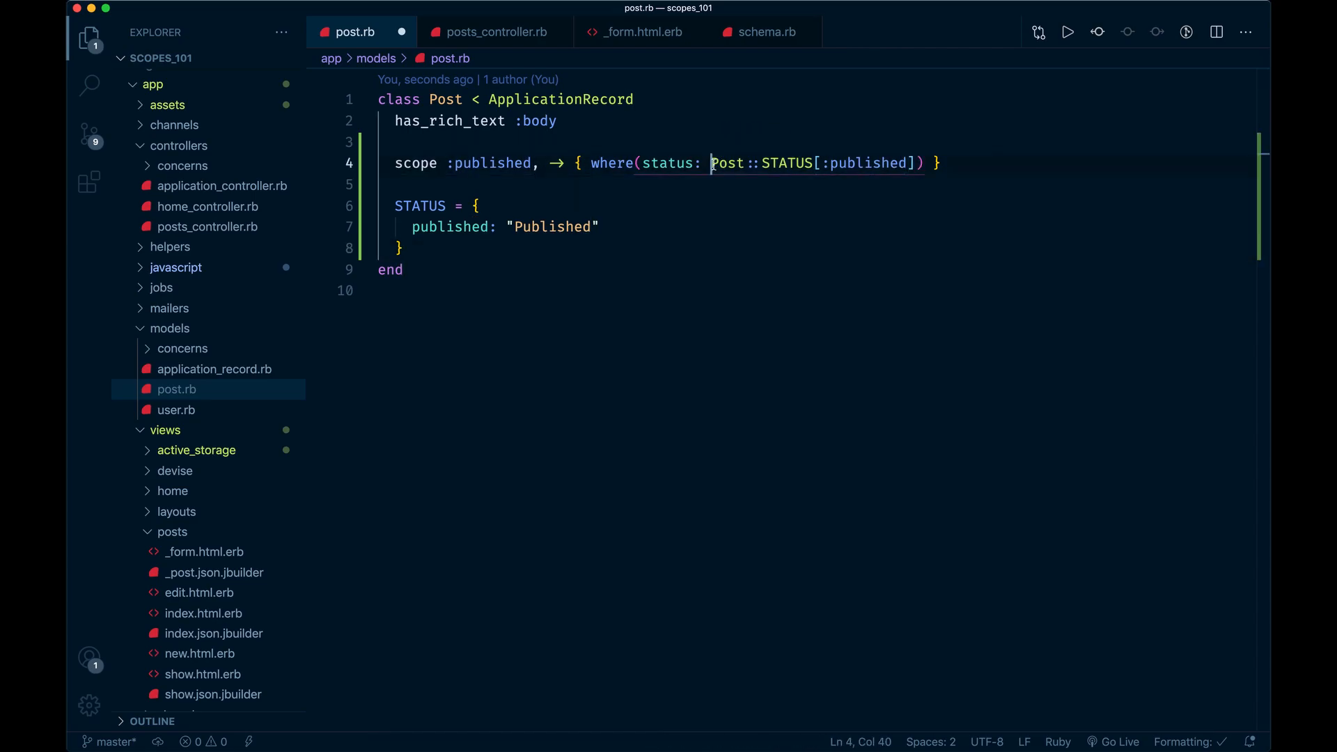
{"action": "left_click", "coordinate": [451, 227]}
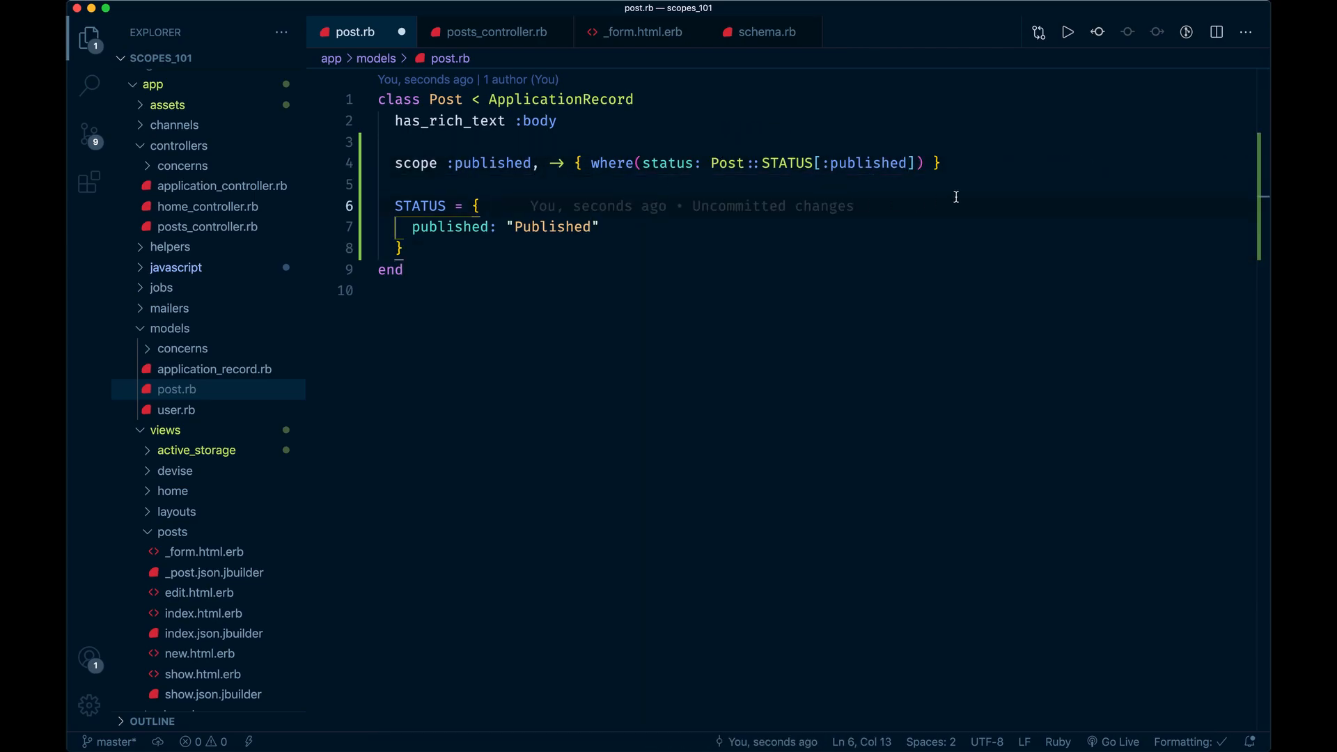
{"action": "left_click", "coordinate": [943, 163]}
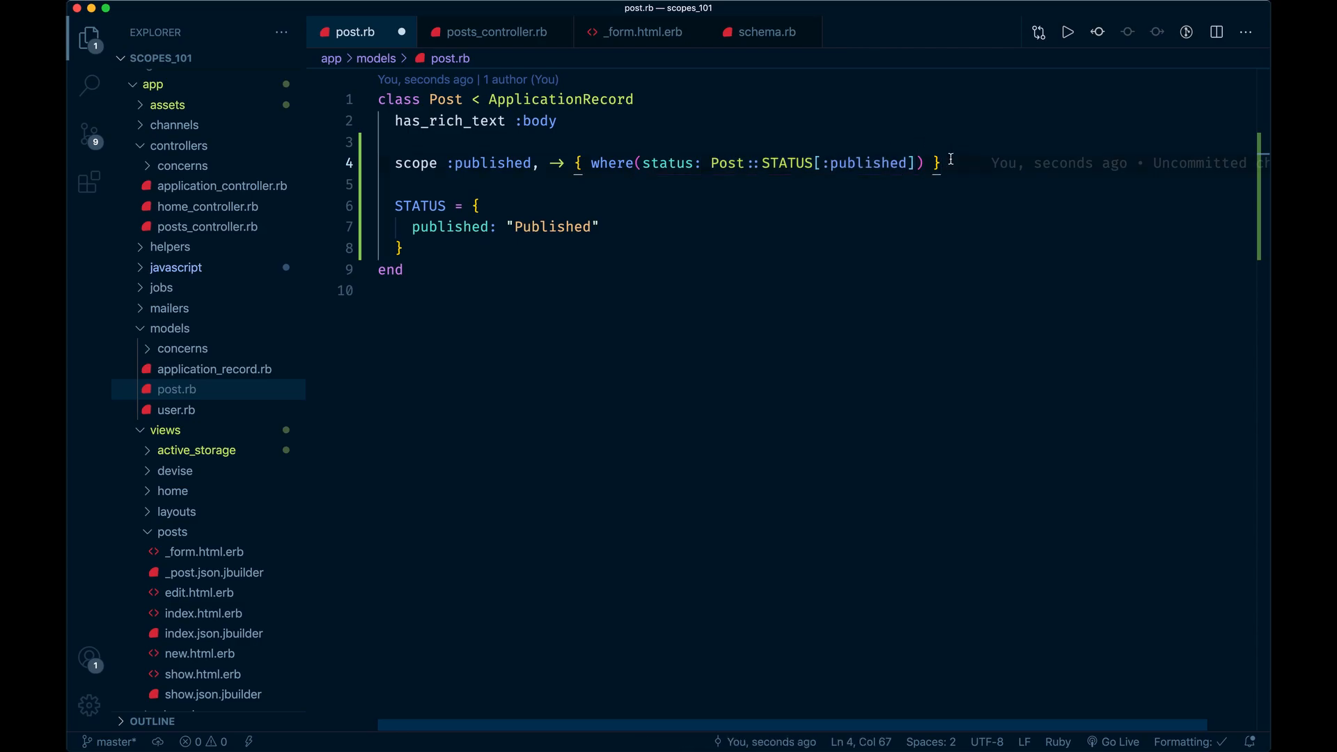
Step: Write scope :draft using Post::STATUS[:draft] and add draft: "Draft" to STATUS
{"action": "type", "text": "scope:"}
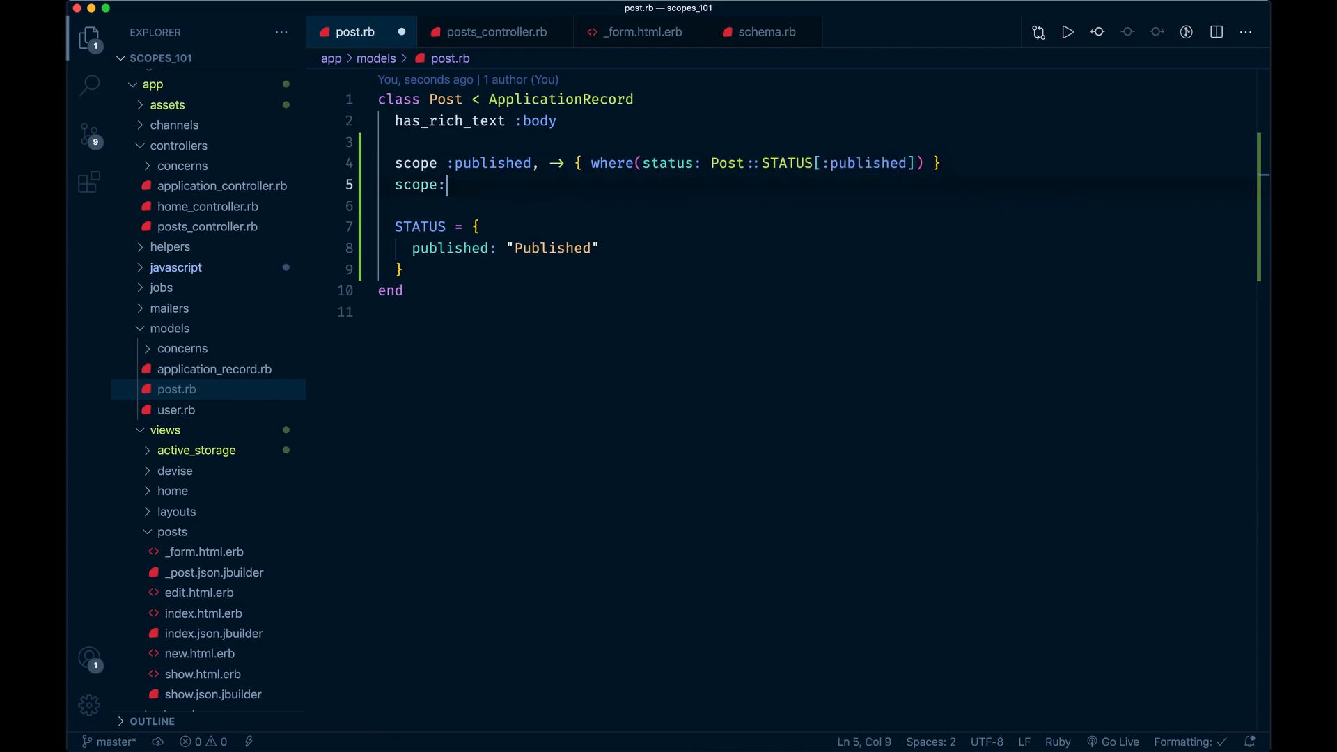
{"action": "type", "text": ":draft"}
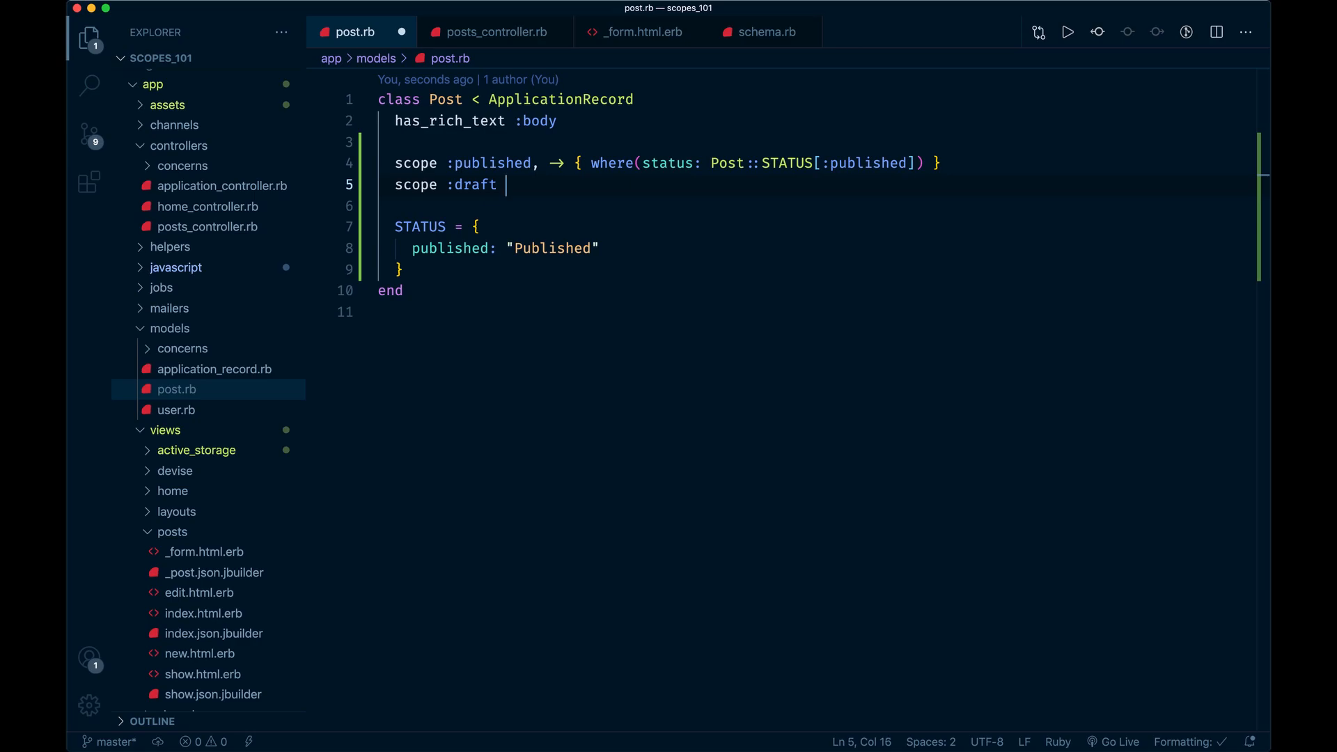
{"action": "type", "text": ", -> { where(status"}
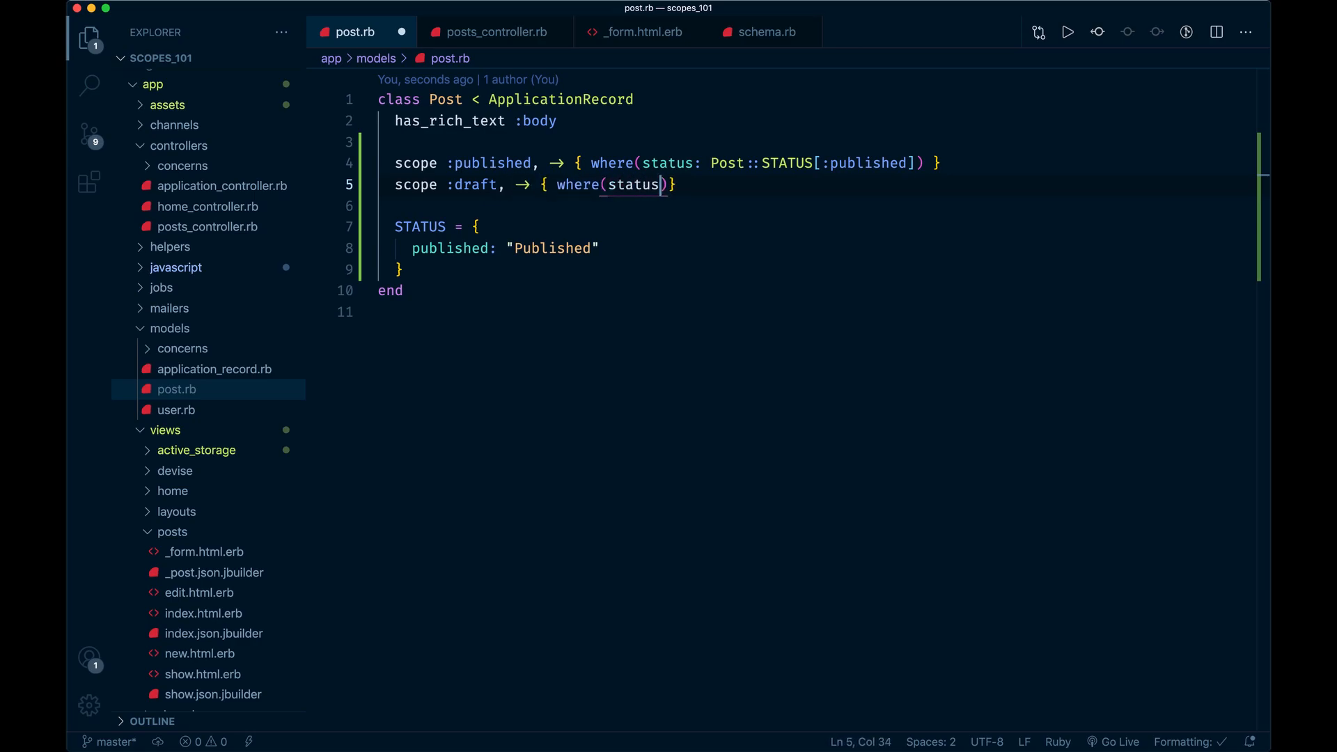
{"action": "type", "text": ": P"}
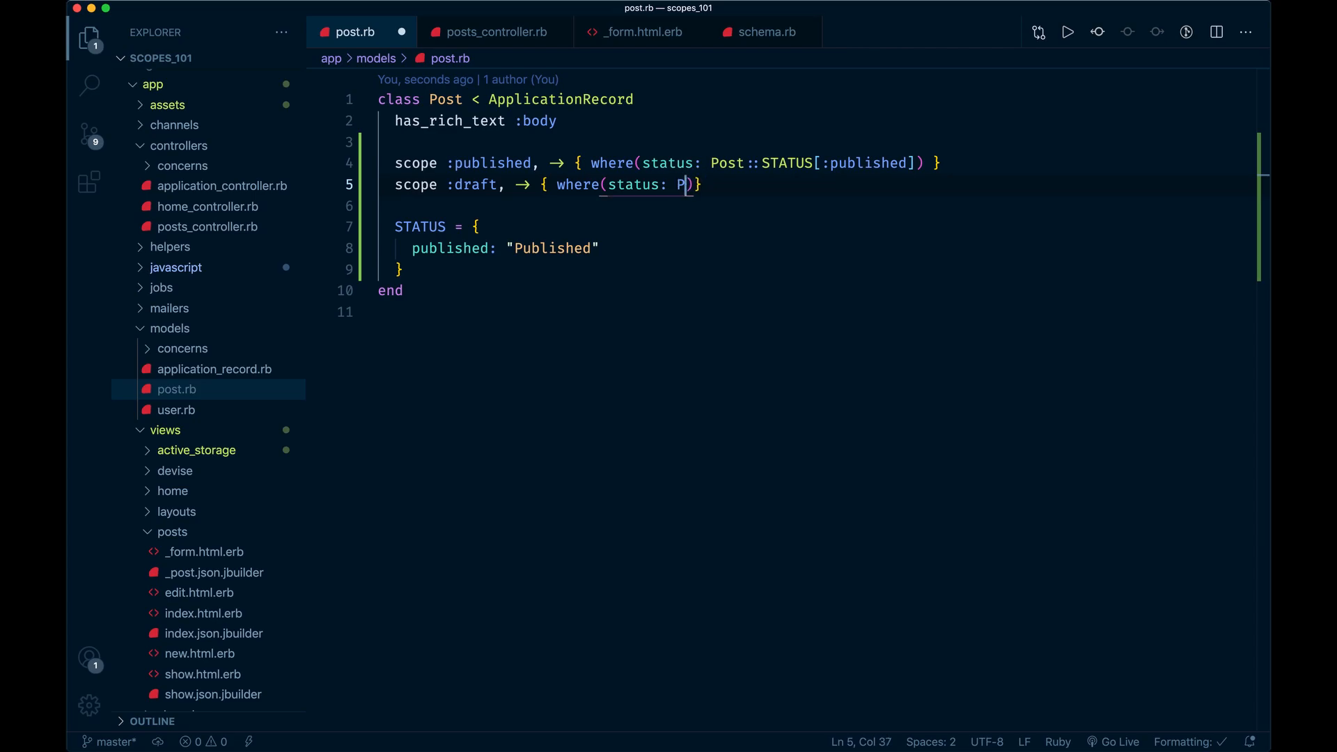
{"action": "type", "text": "ost::Statu"}
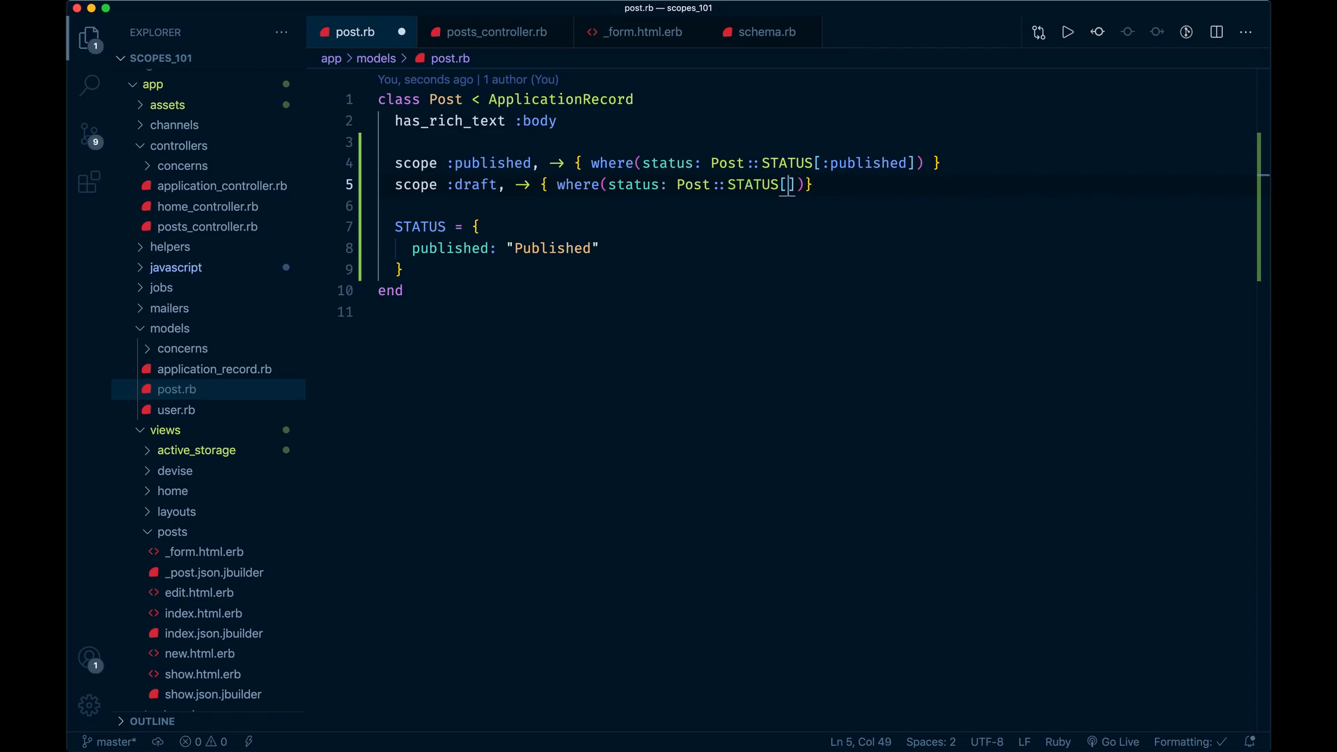
{"action": "type", "text": ":draft"}
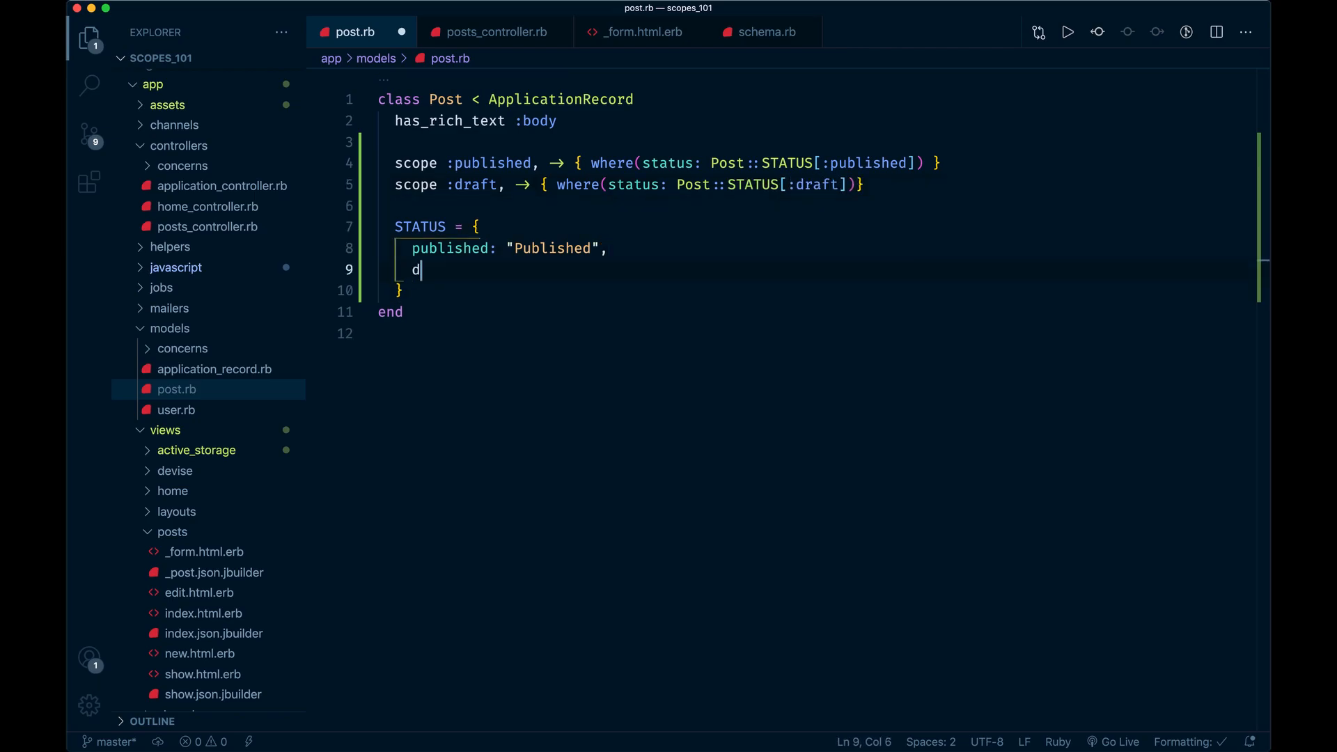
{"action": "type", "text": "raft: \""}
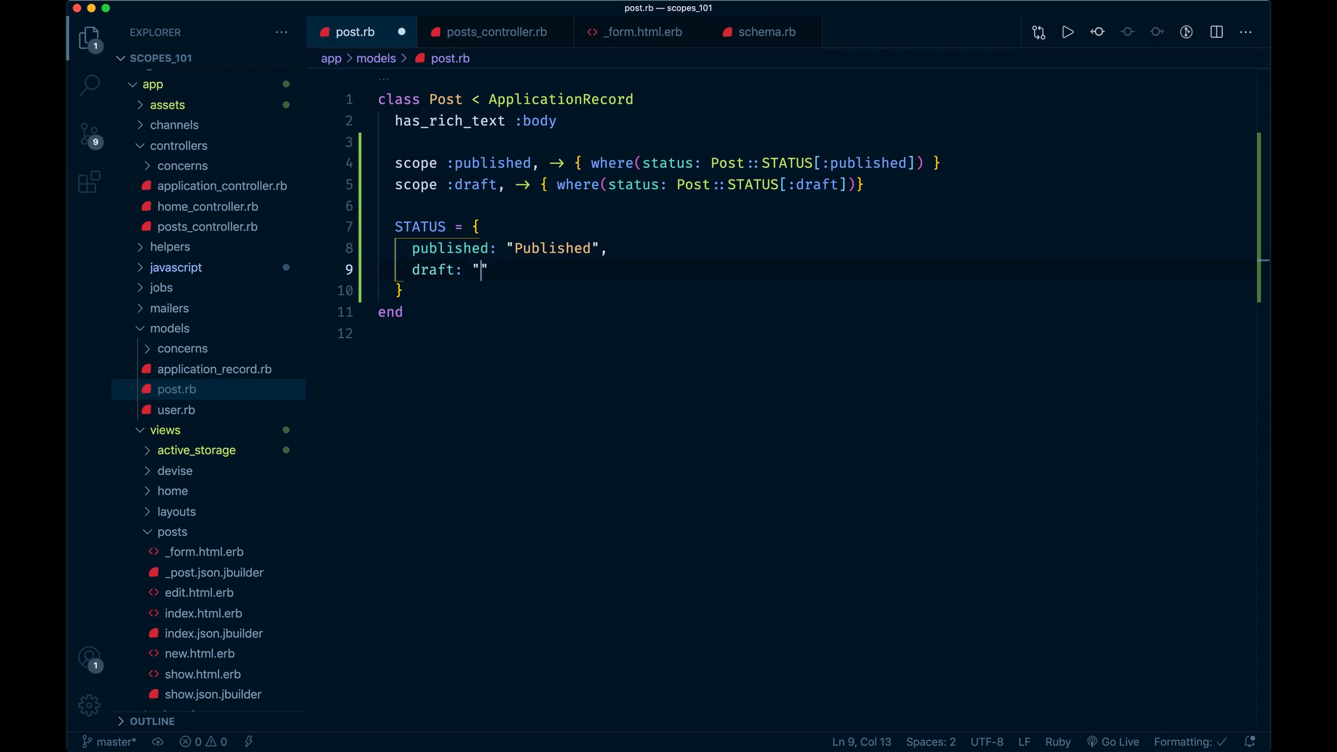
{"action": "type", "text": "Draft"}
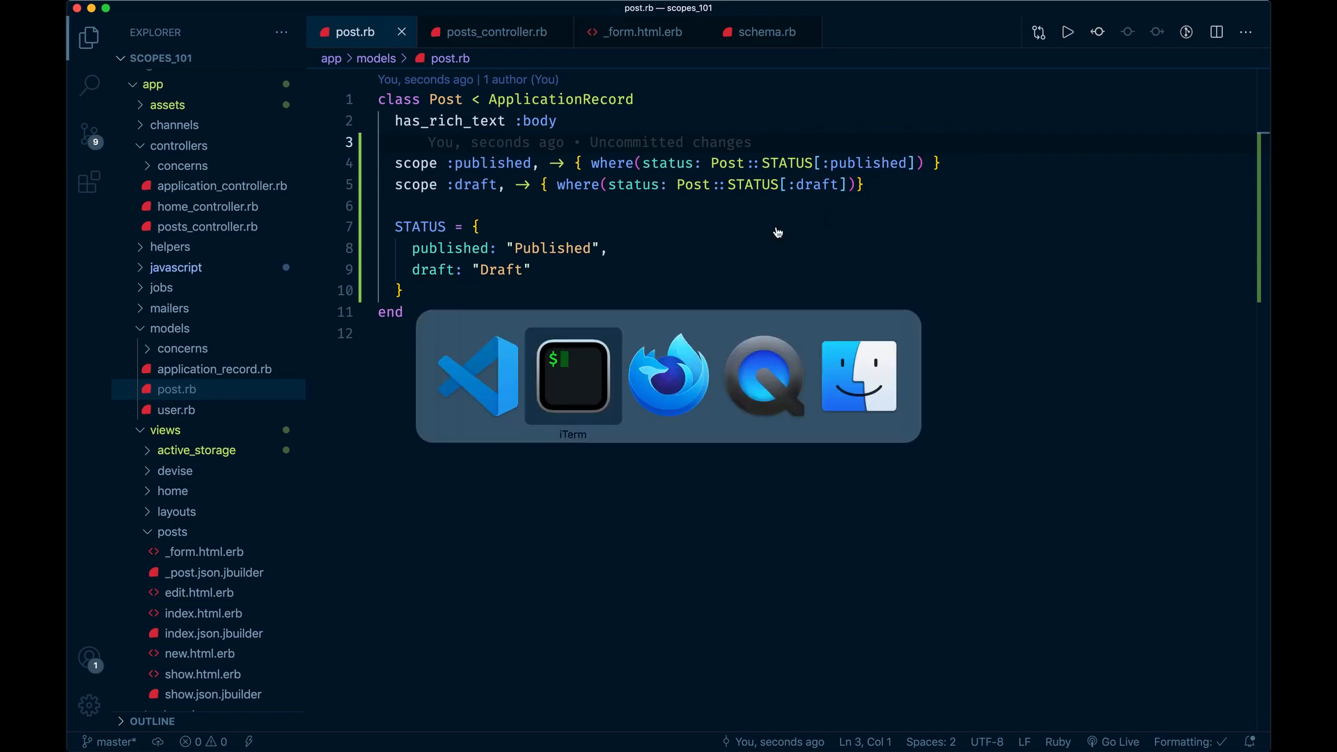
Step: In the Rails console, create "First post" with body "Test body" and status "Draft"
{"action": "left_click", "coordinate": [573, 375]}
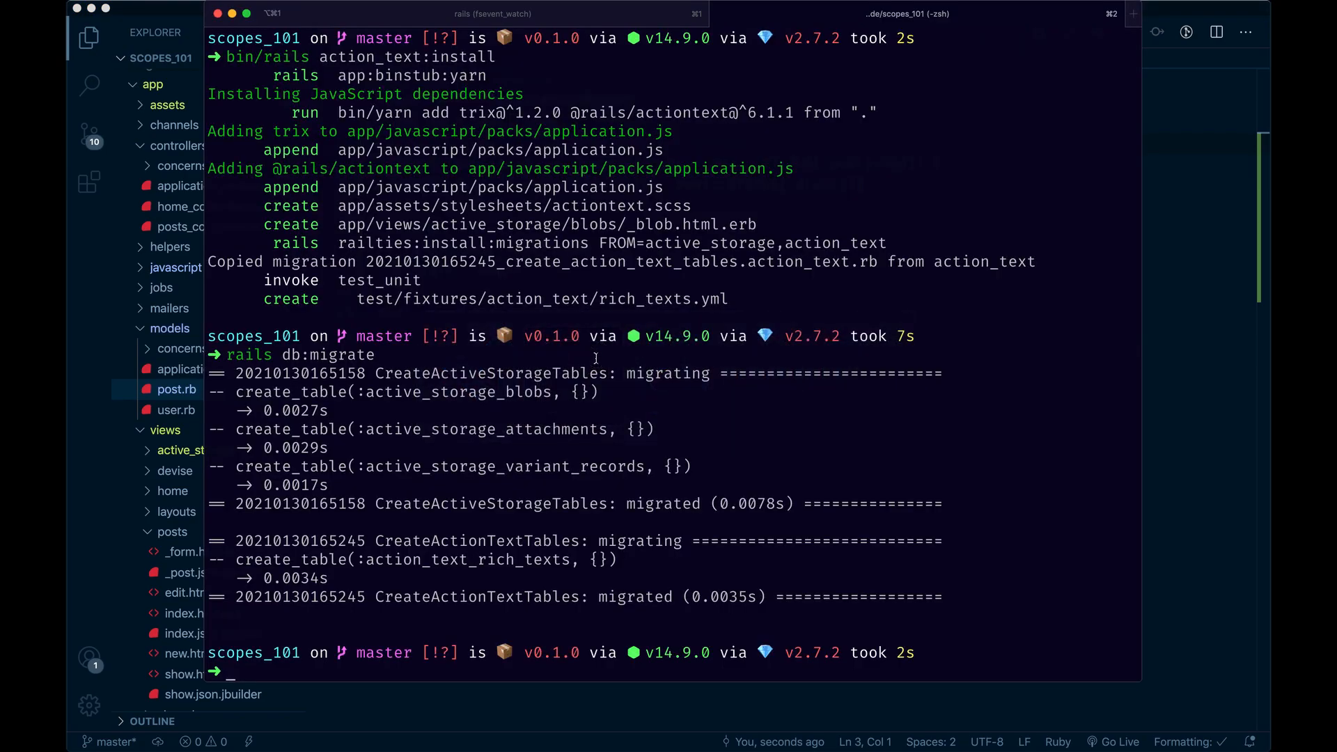
{"action": "type", "text": "rails c"}
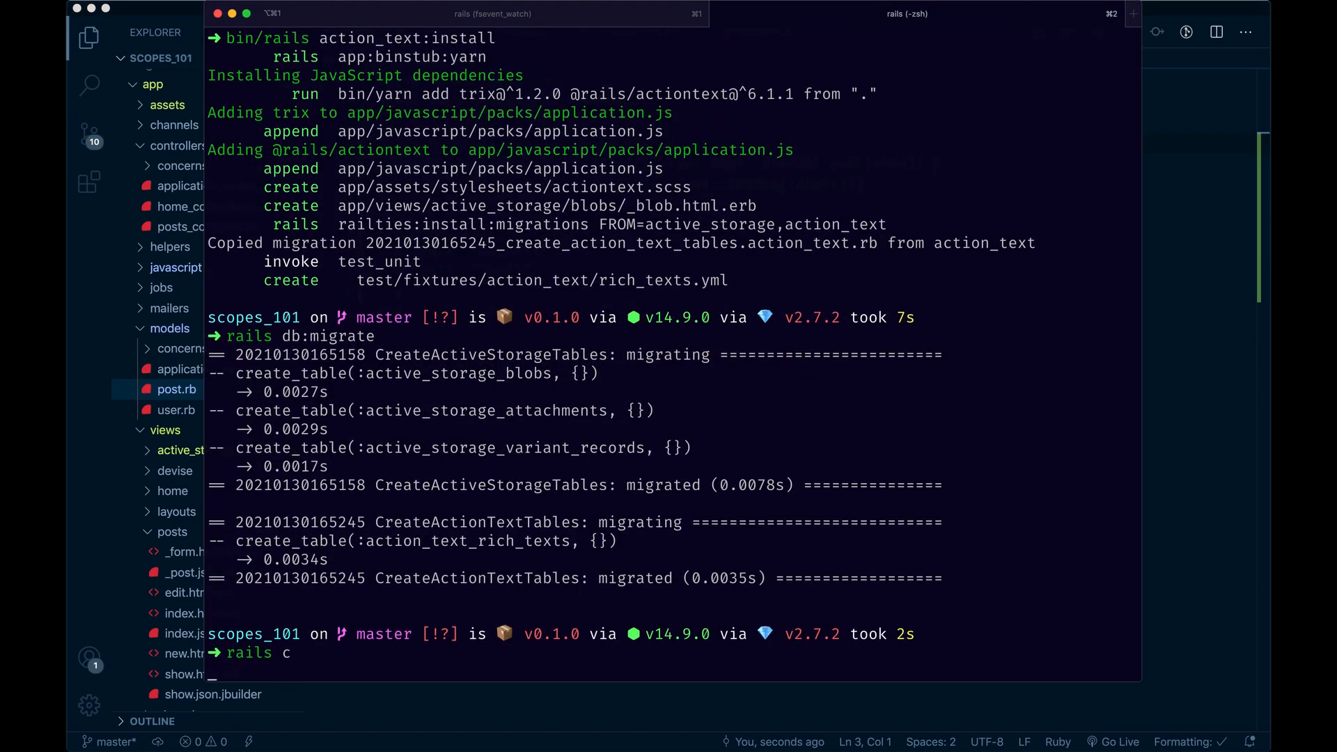
{"action": "key", "text": "Return"}
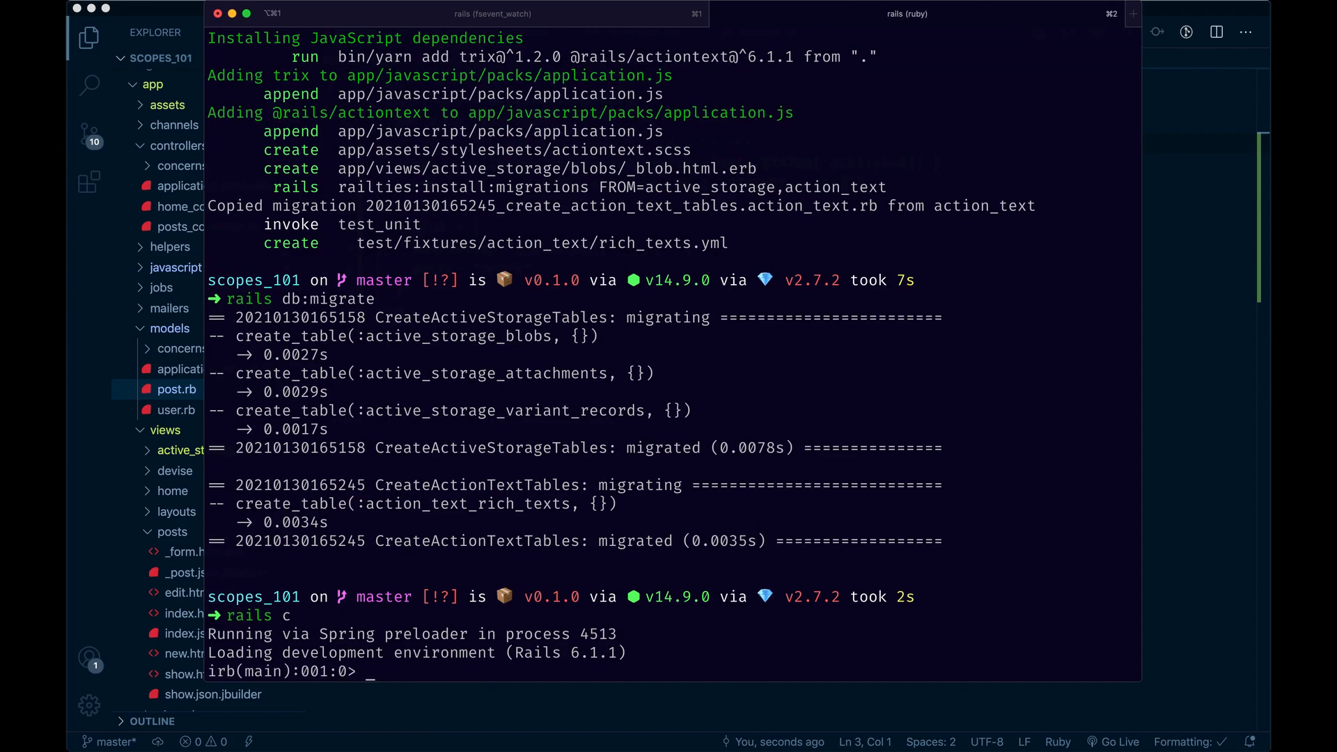
{"action": "type", "text": "Post.cr"}
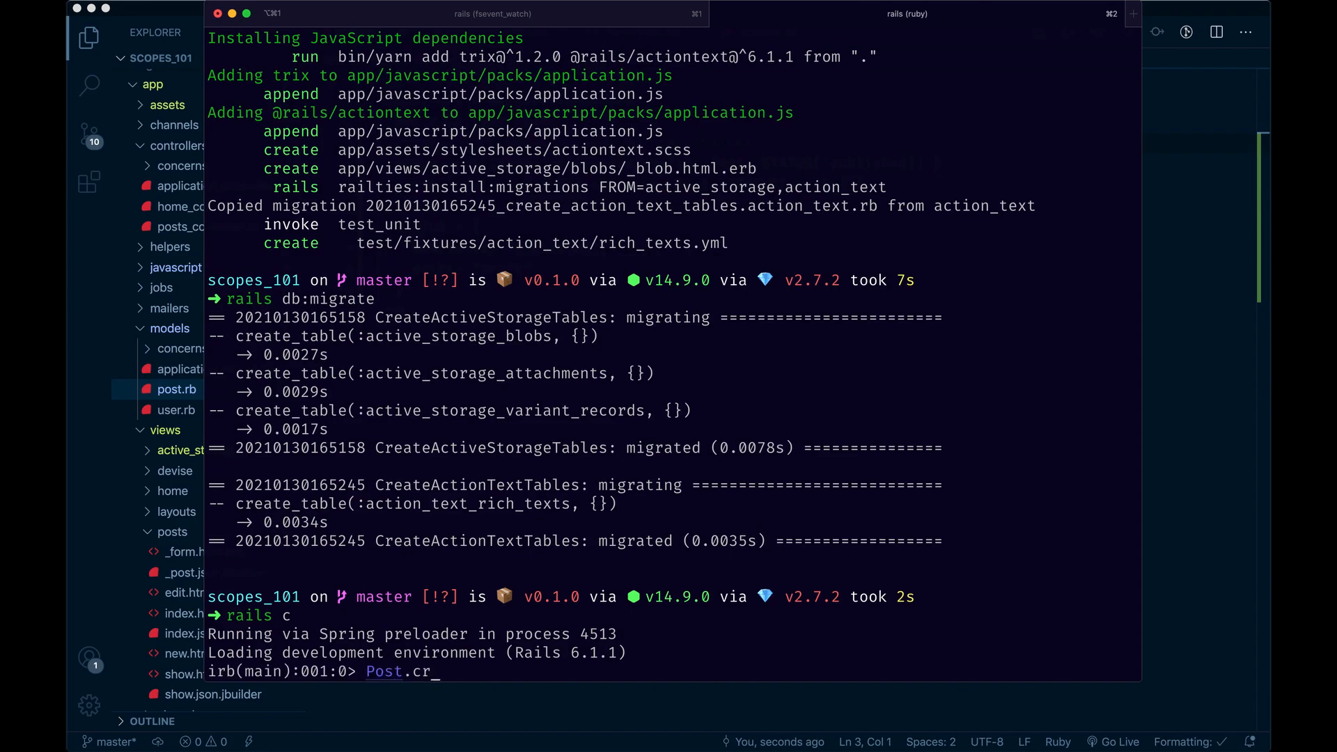
{"action": "type", "text": "eate(title: \"First"}
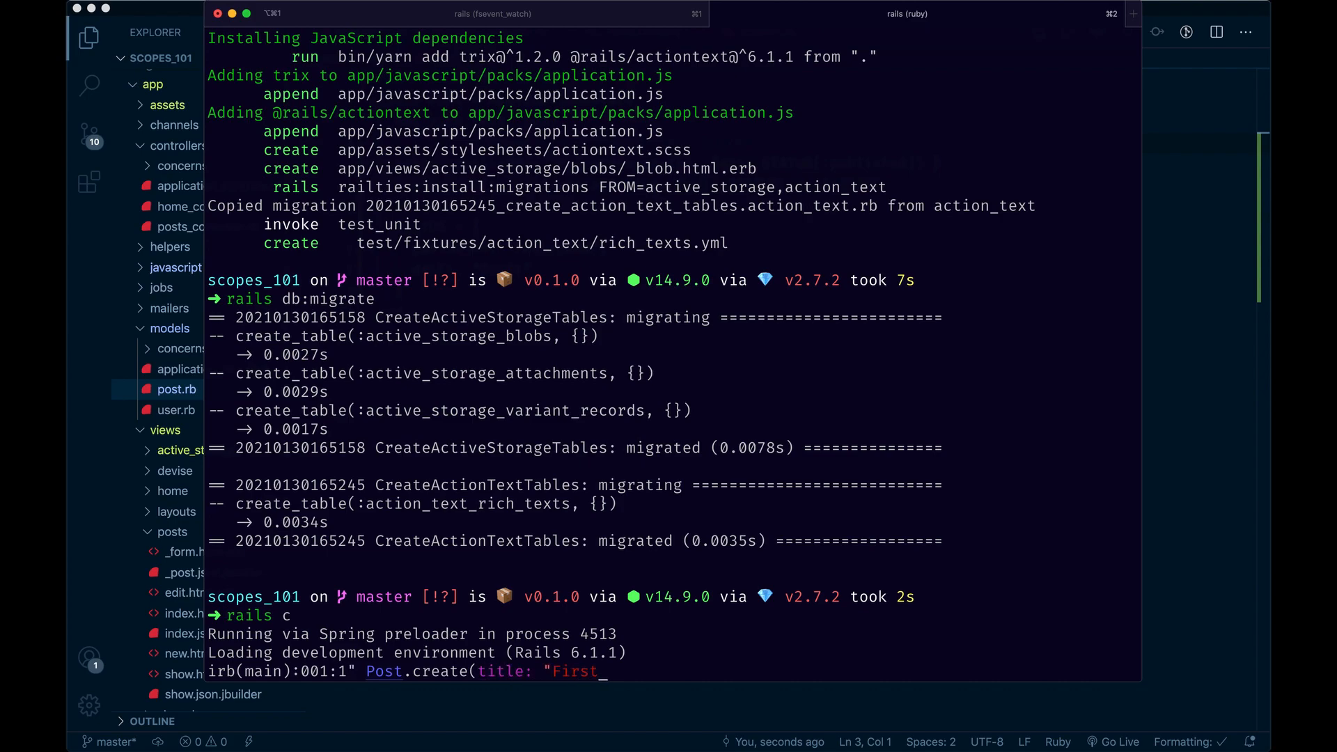
{"action": "type", "text": "post\","}
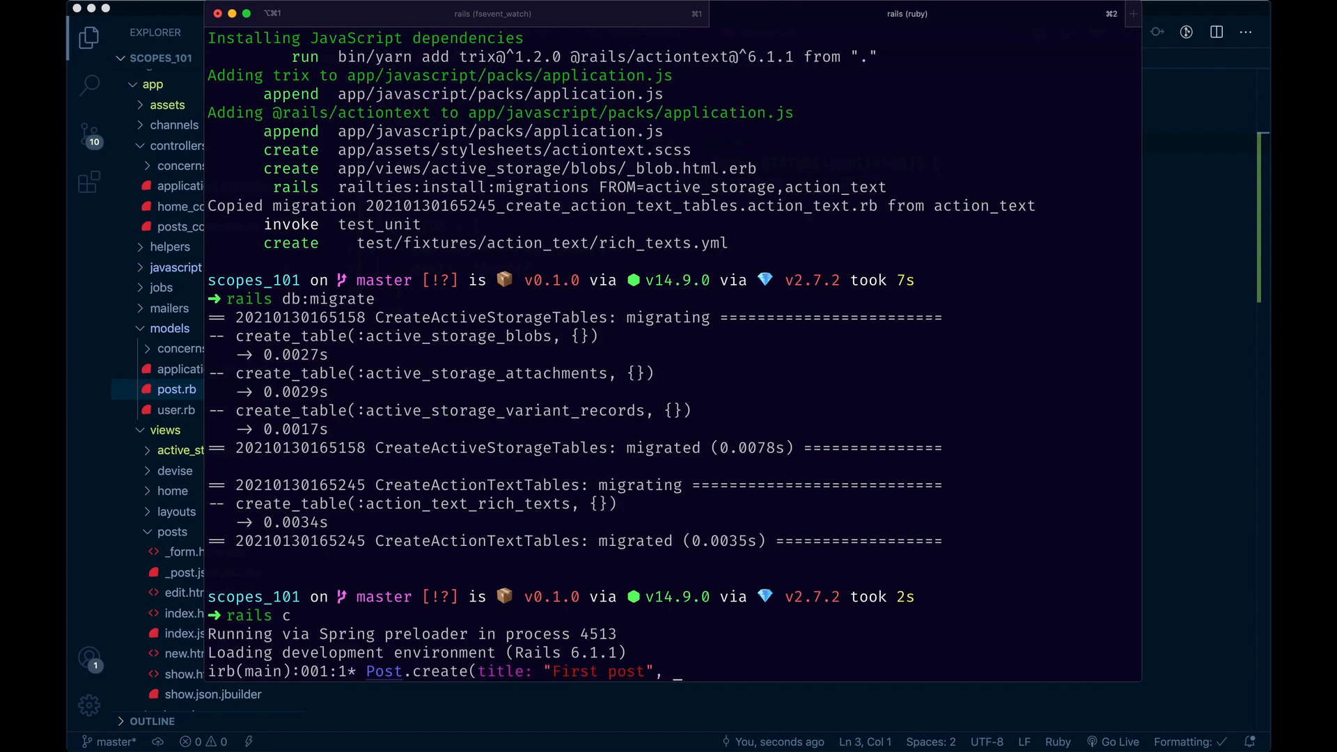
{"action": "type", "text": "body: \"Test bod"}
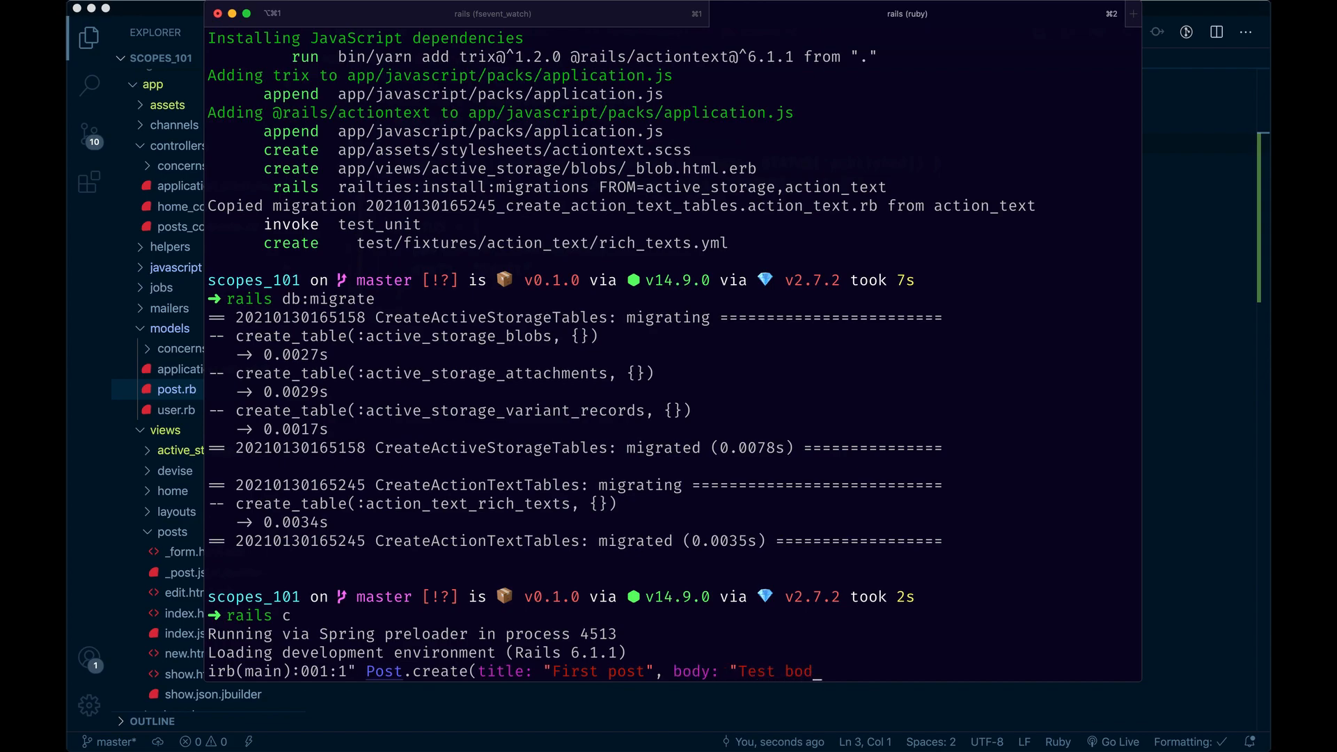
{"action": "type", "text": "\")"}
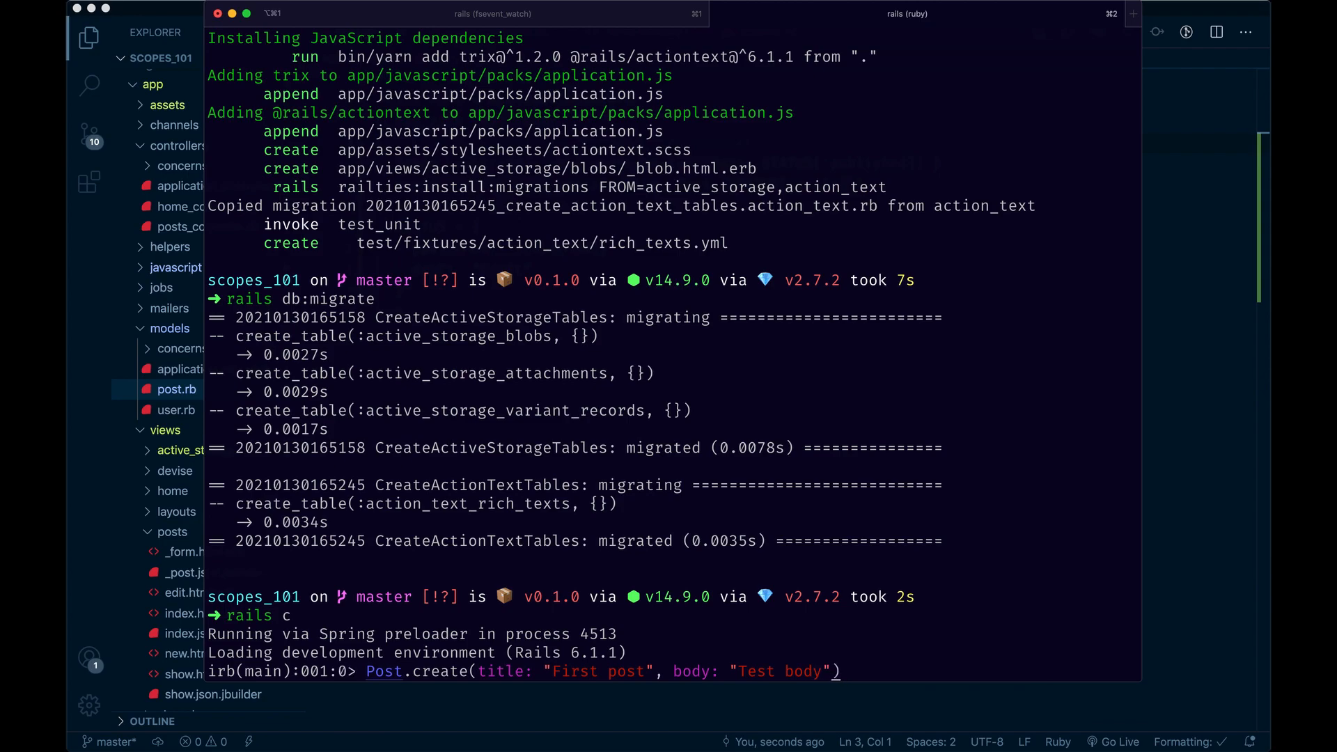
{"action": "type", "text": ", status: \"D"}
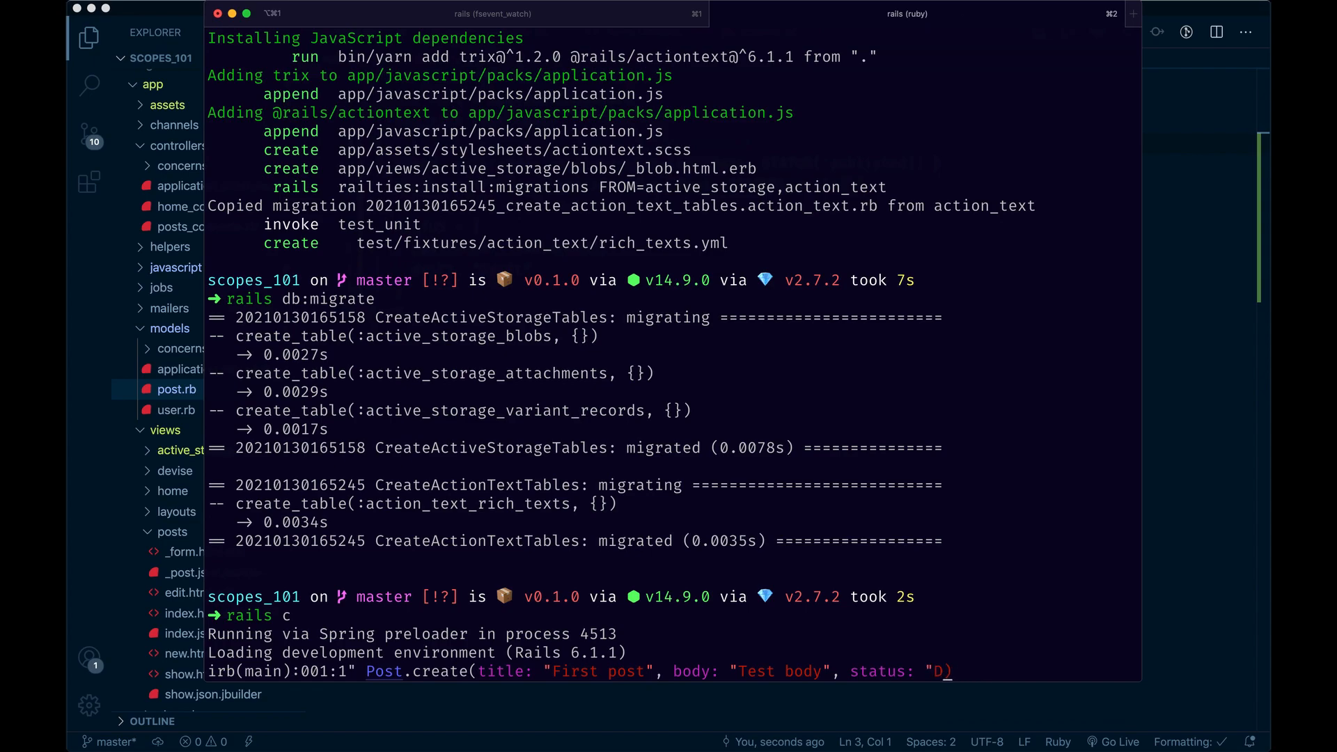
{"action": "type", "text": "raft\")"}
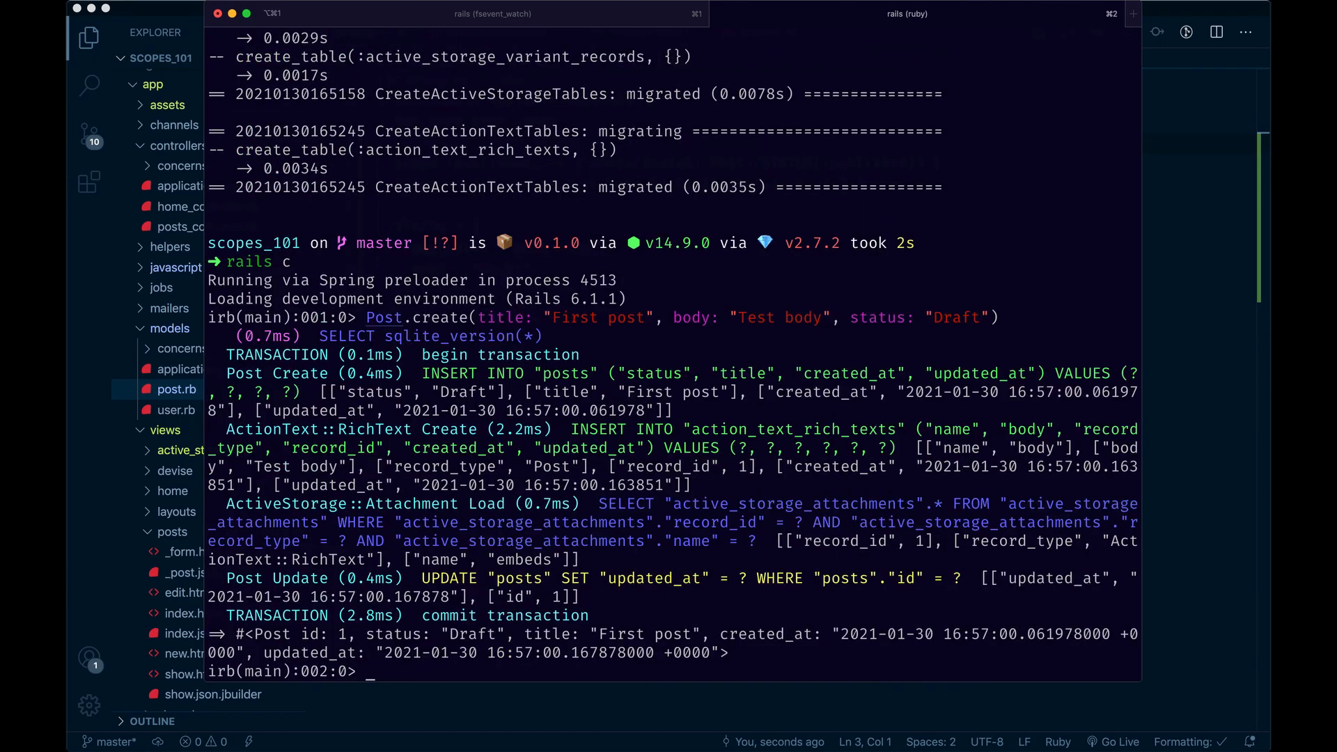
Step: Create a second post with status "Published" and check the posts page
{"action": "type", "text": "Post.create(title: \"First post\", body: \"Test body\", status: \"Draft\")"}
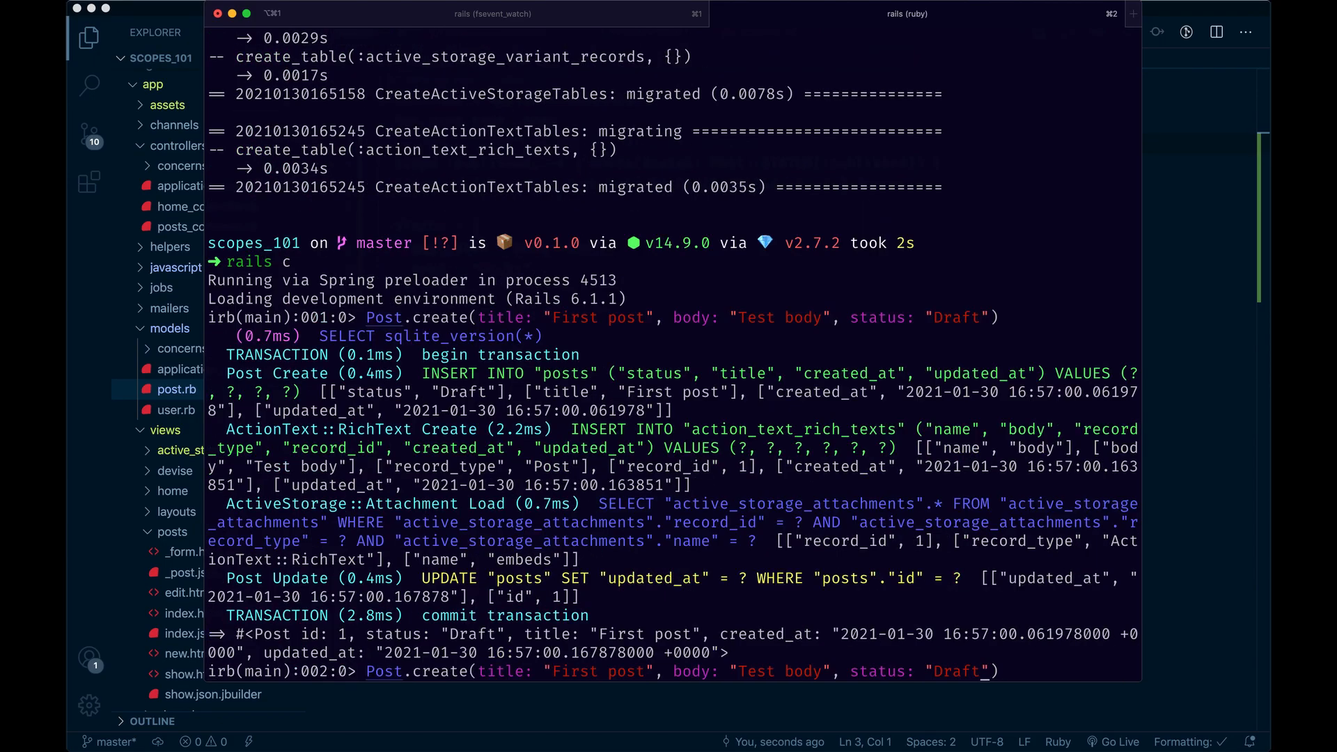
{"action": "type", "text": "Published"}
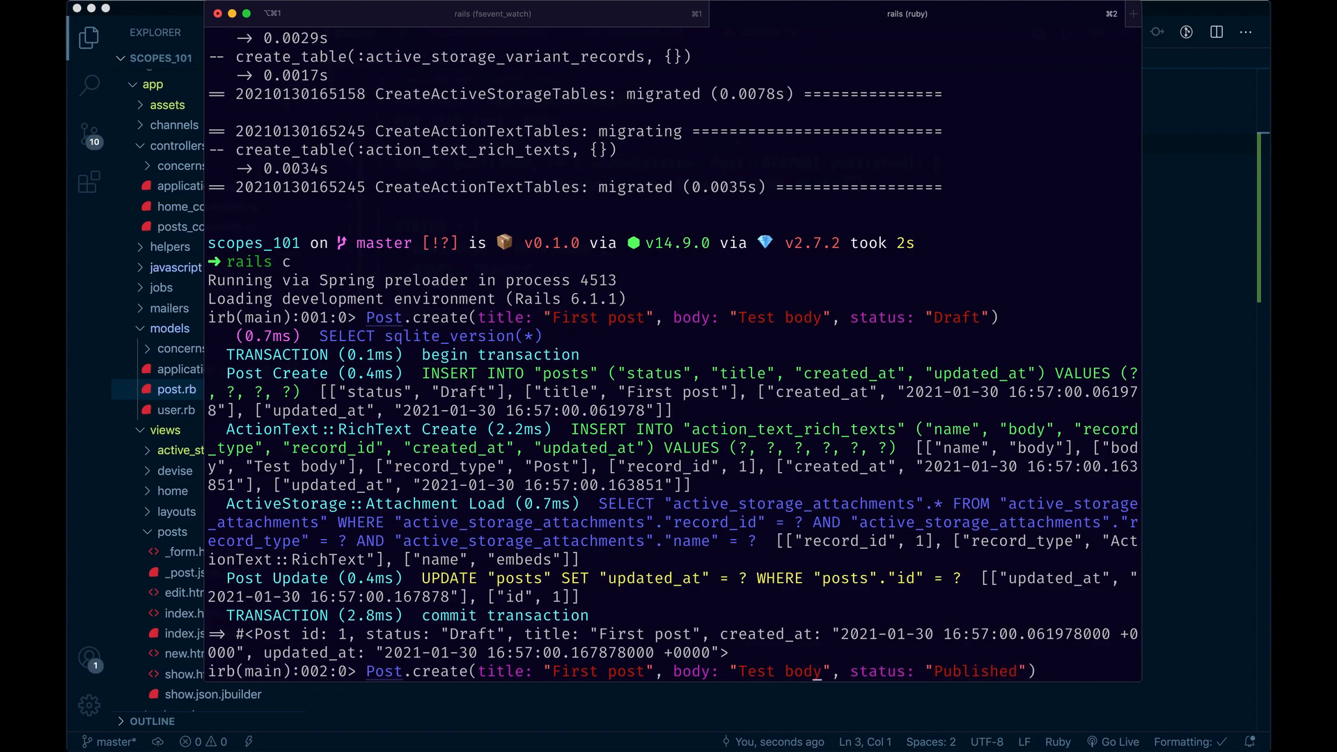
{"action": "type", "text": "again"}
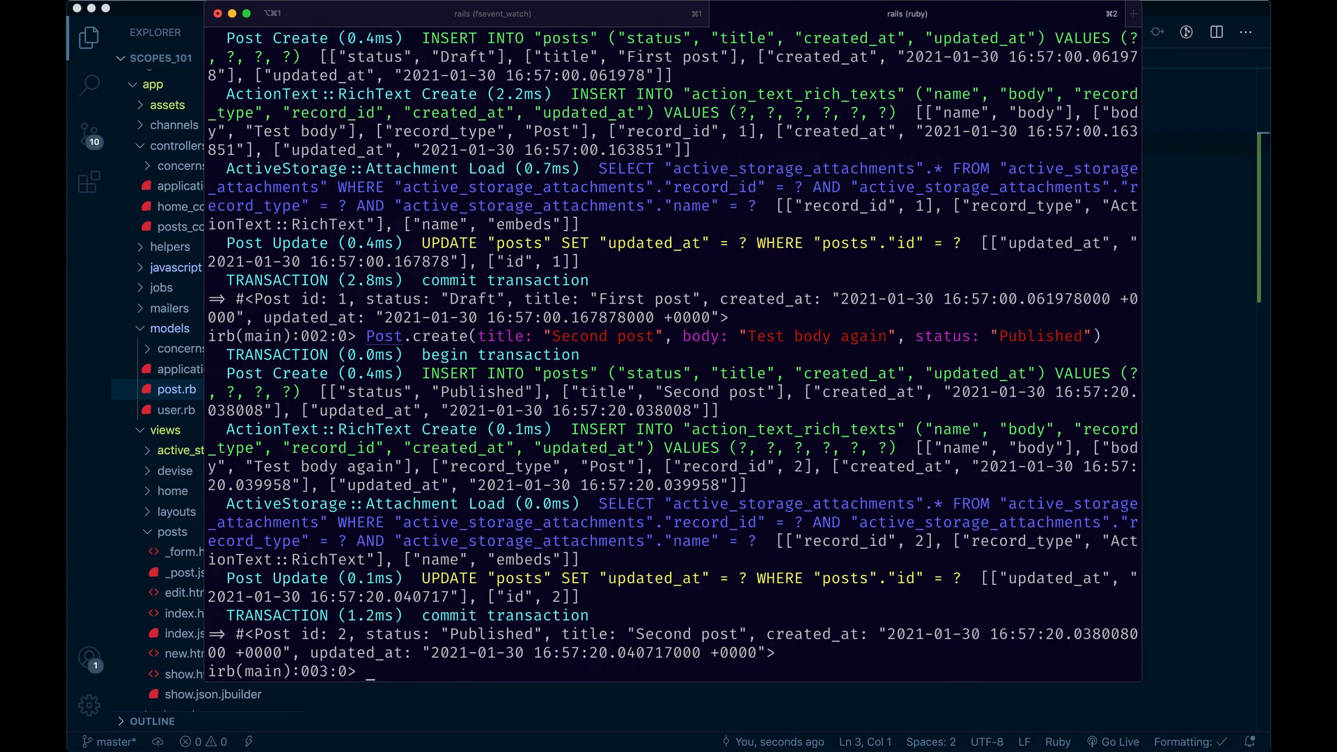
{"action": "scroll", "scroll_direction": "down", "scroll_amount": 3}
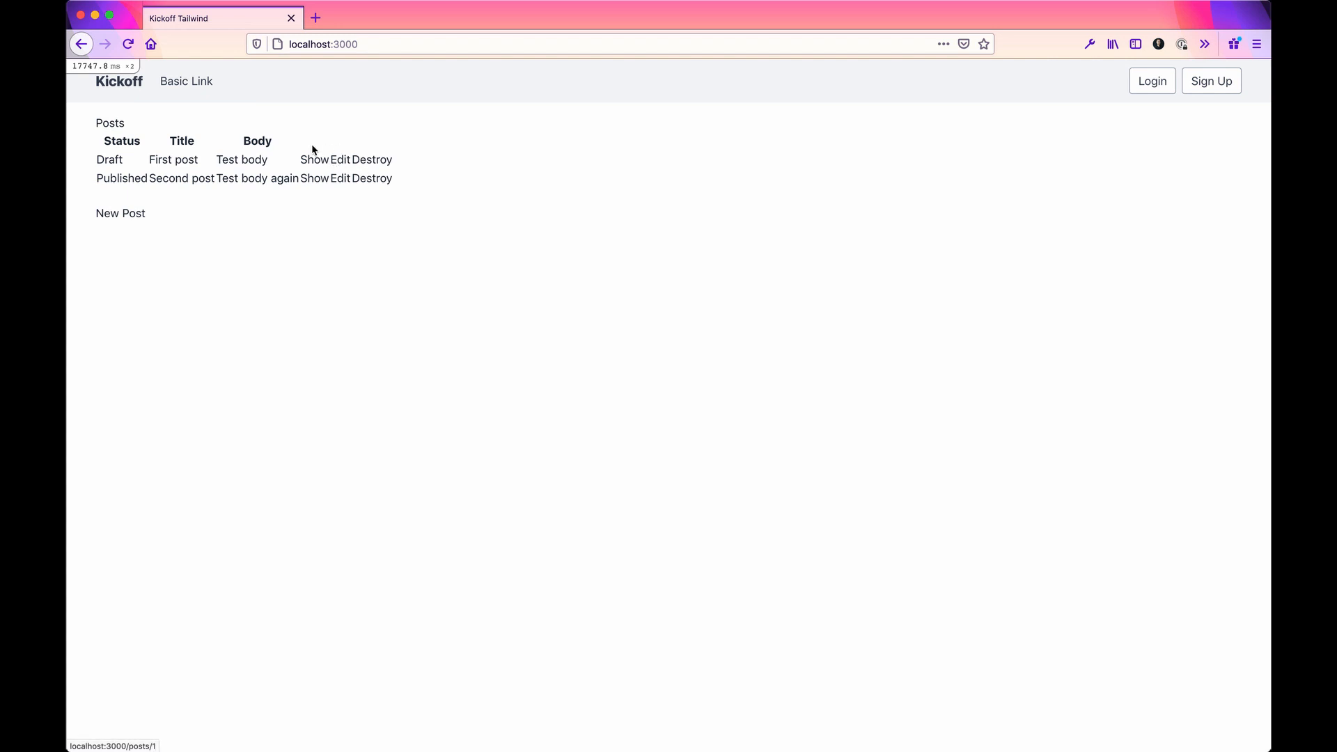
{"action": "mouse_move", "coordinate": [221, 159]}
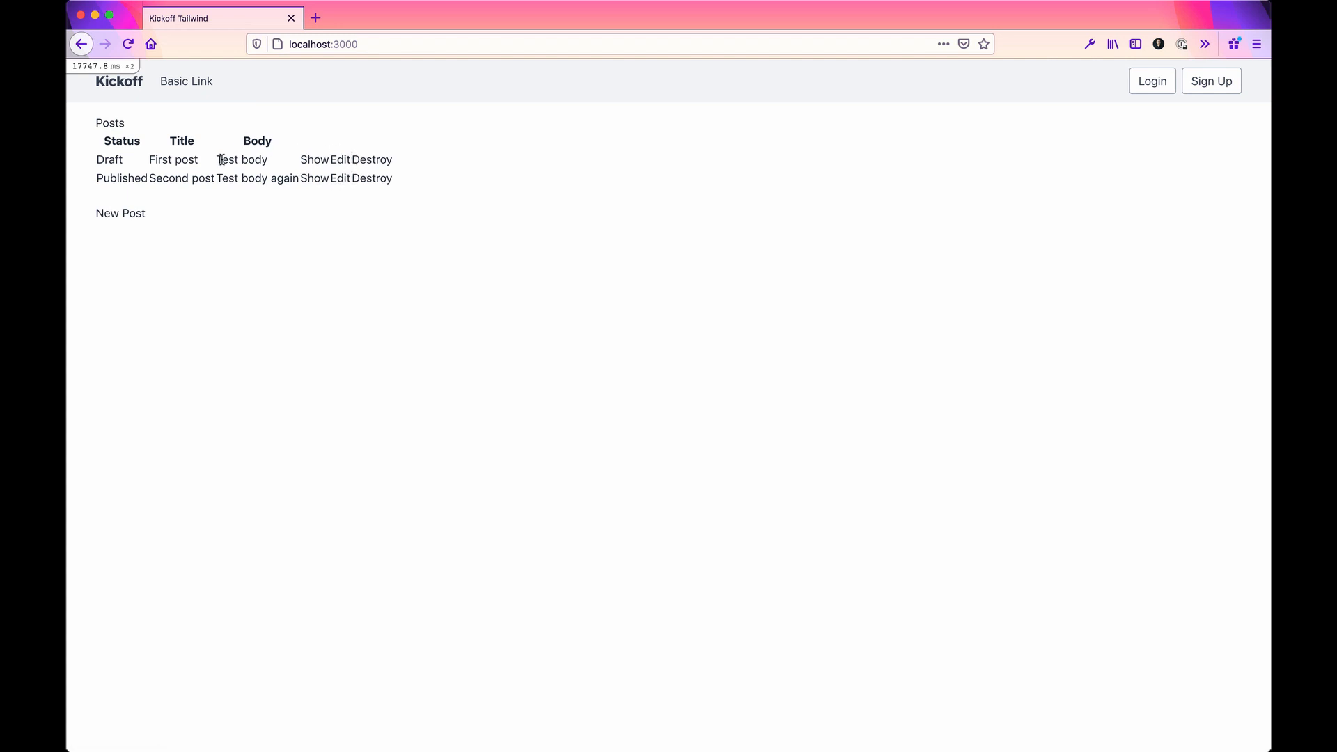
{"action": "mouse_move", "coordinate": [245, 176]}
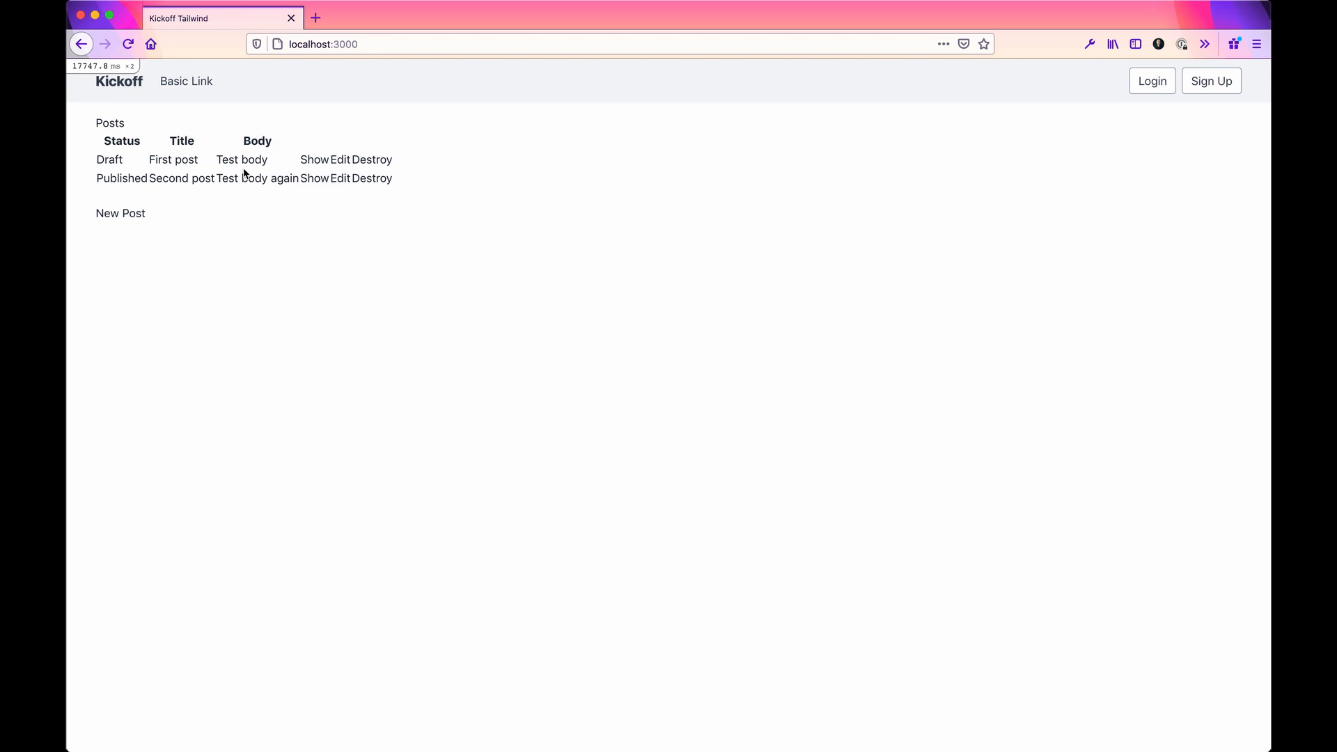
{"action": "mouse_move", "coordinate": [111, 158]}
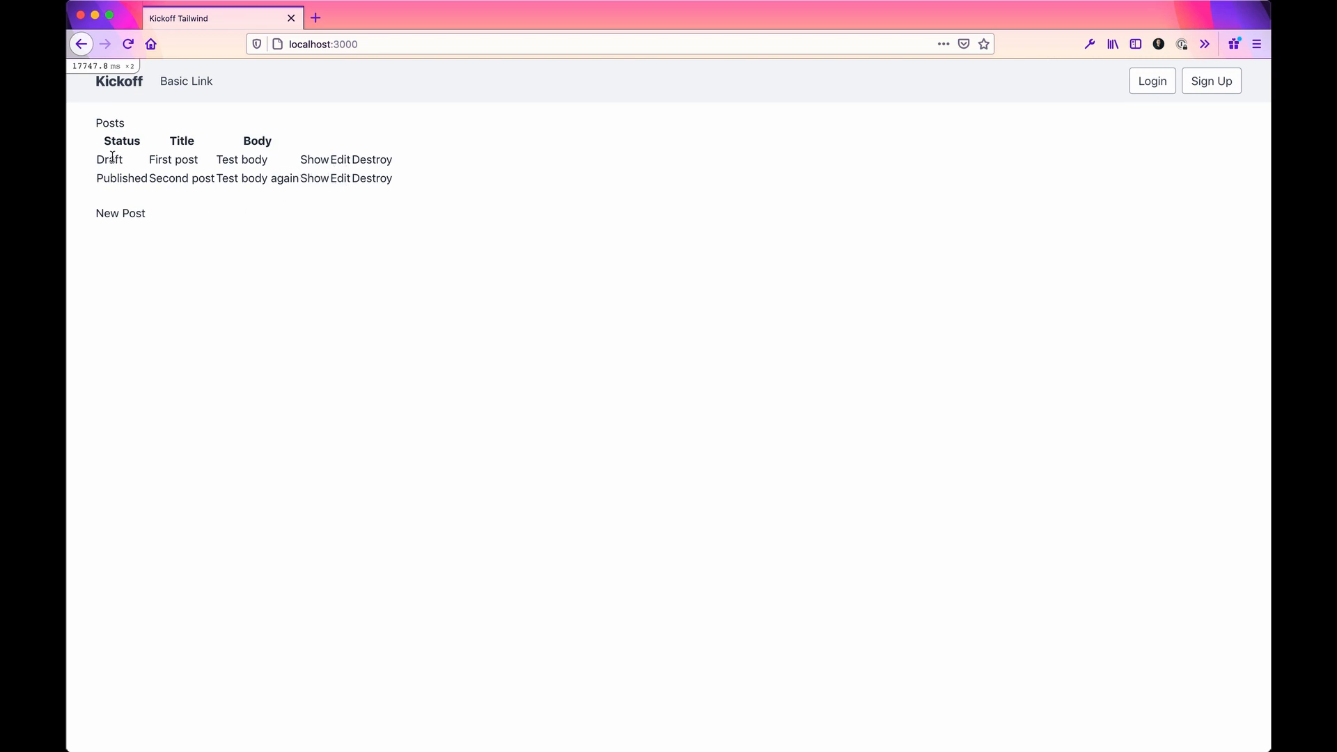
Step: Reload localhost:3000 so only the Published "Second post" is listed
{"action": "left_click", "coordinate": [372, 159]}
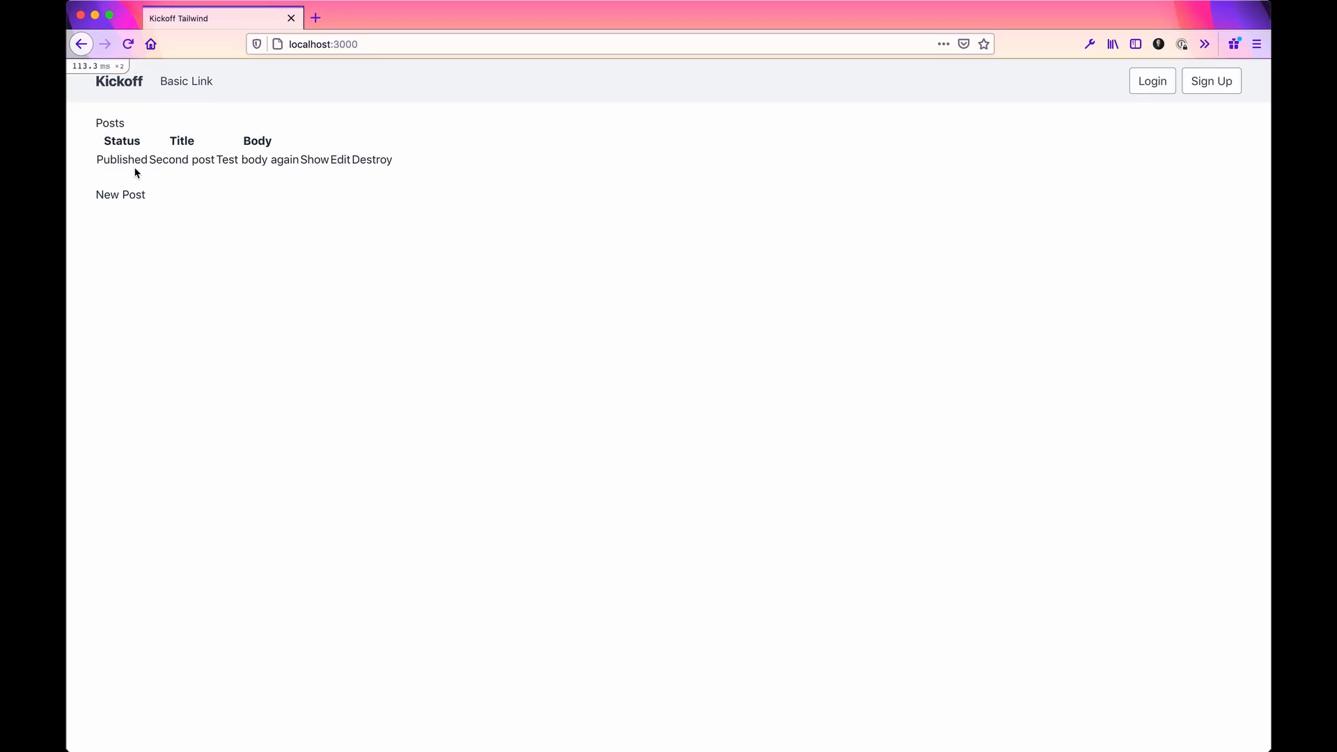
{"action": "mouse_move", "coordinate": [252, 205]}
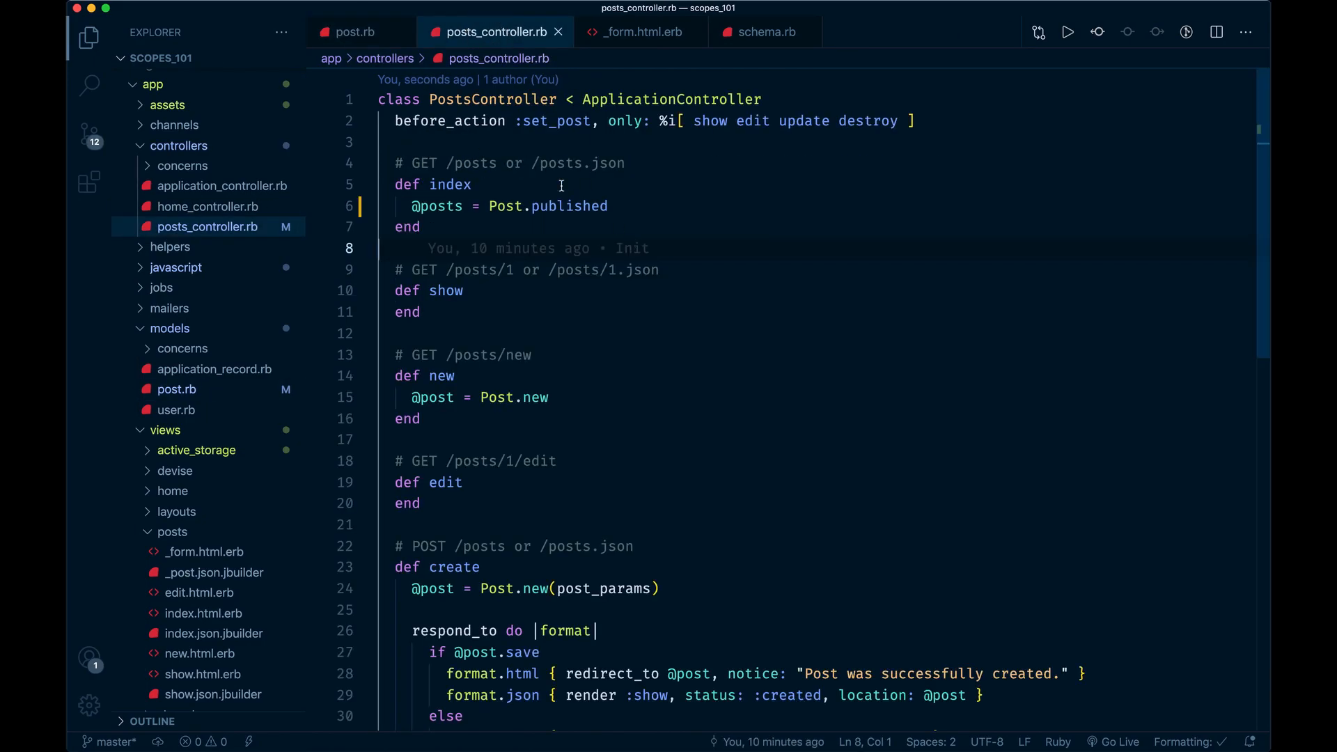
Step: Review the Post.published call in the index action, then return to post.rb
{"action": "left_click", "coordinate": [608, 206]}
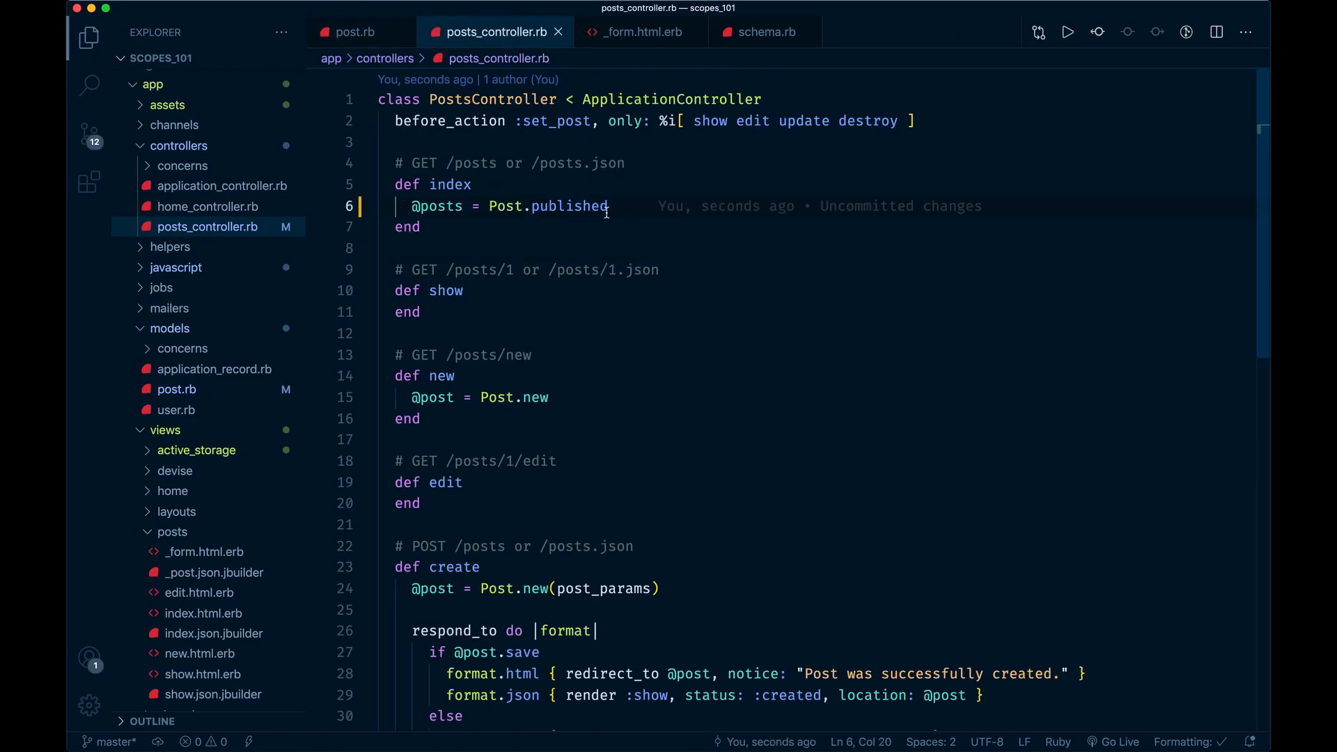
{"action": "left_click", "coordinate": [353, 32]}
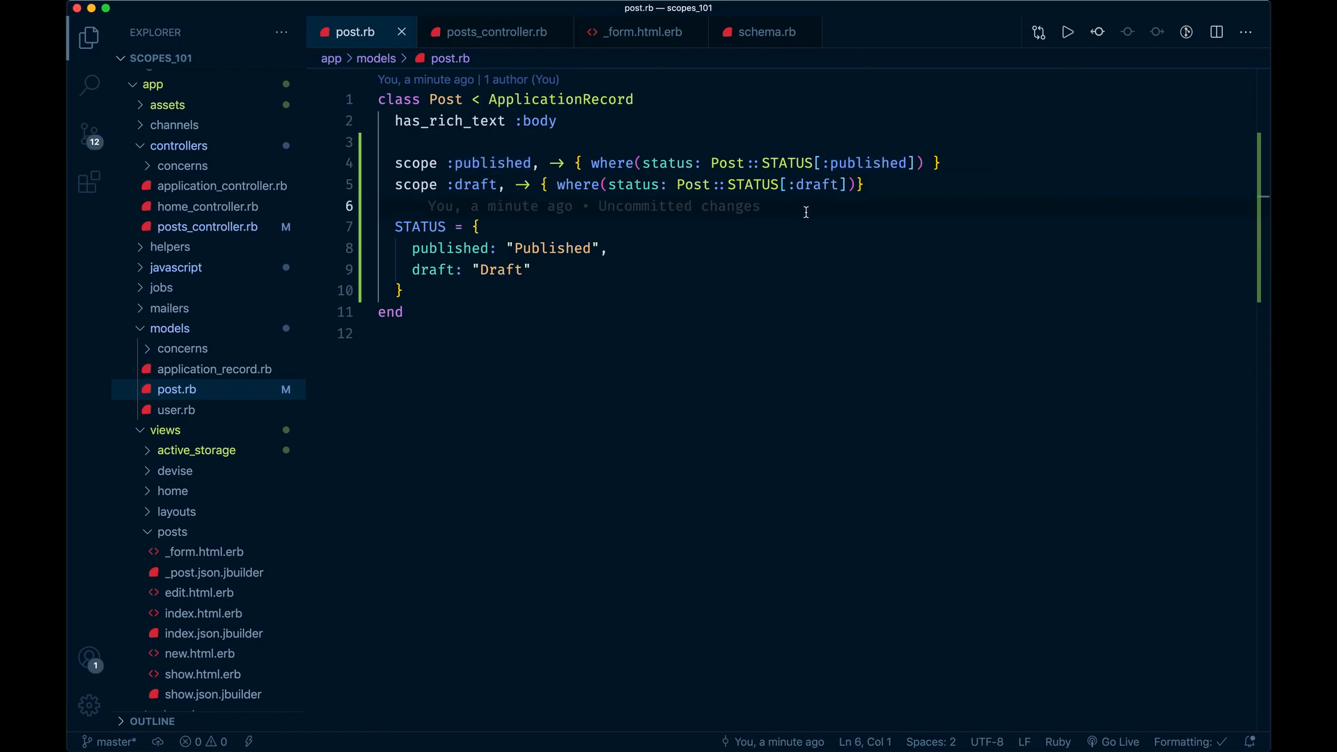
Step: Add scope :last_week, -> (where(created_at: Time.zone.beginning_of_week)) to the Post model
{"action": "type", "text": "scope :b"}
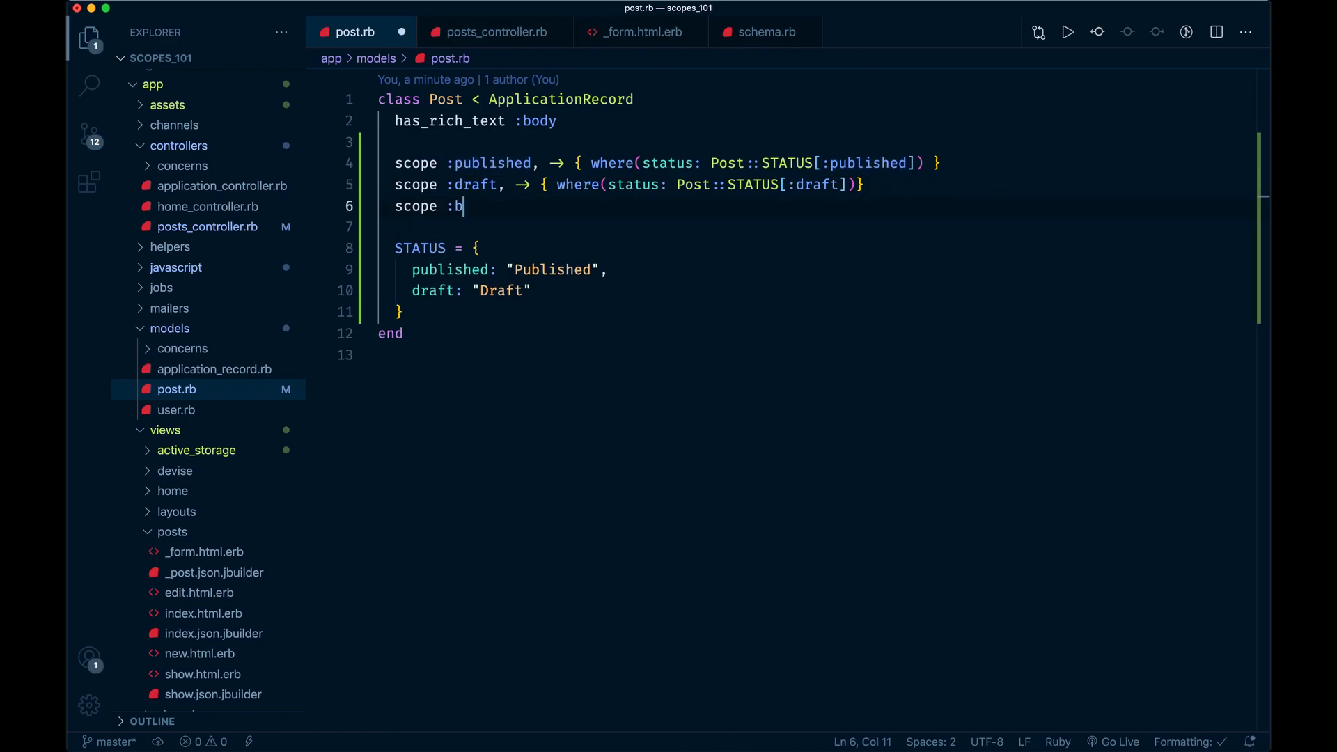
{"action": "type", "text": "e"}
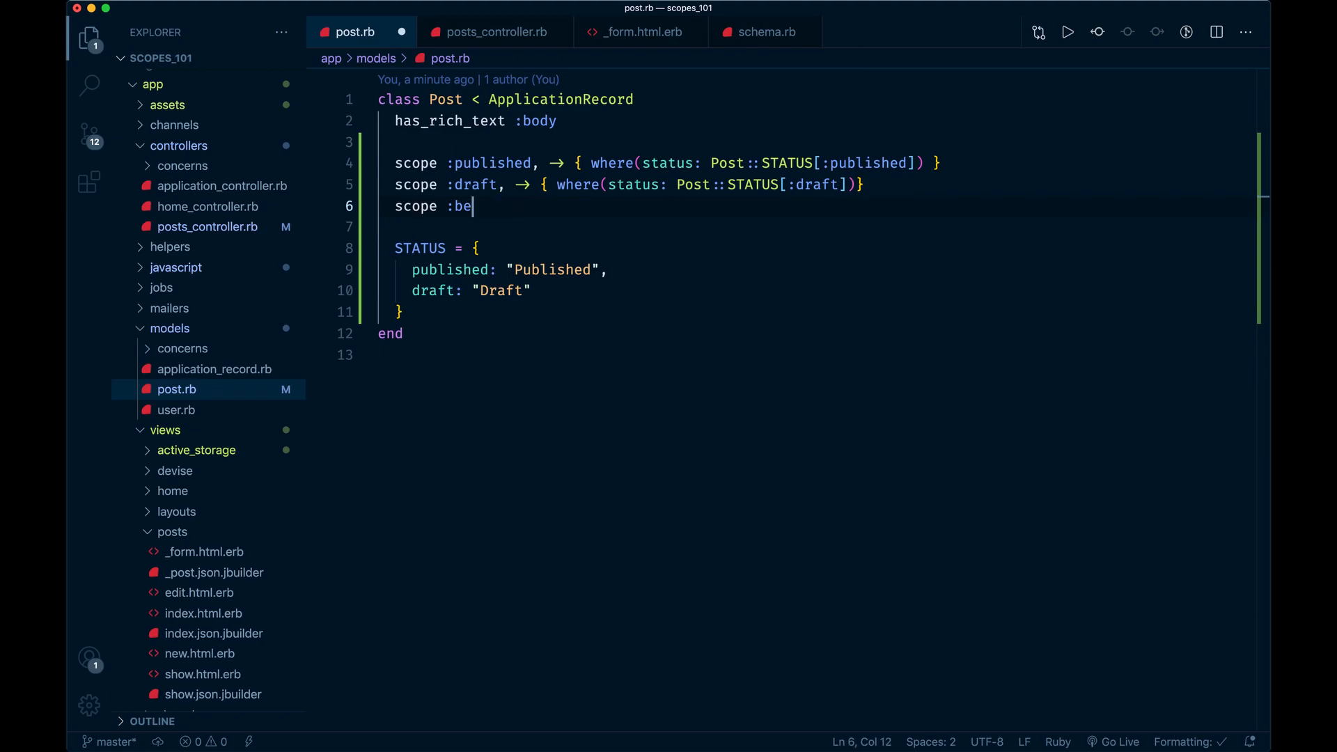
{"action": "type", "text": "sinc"}
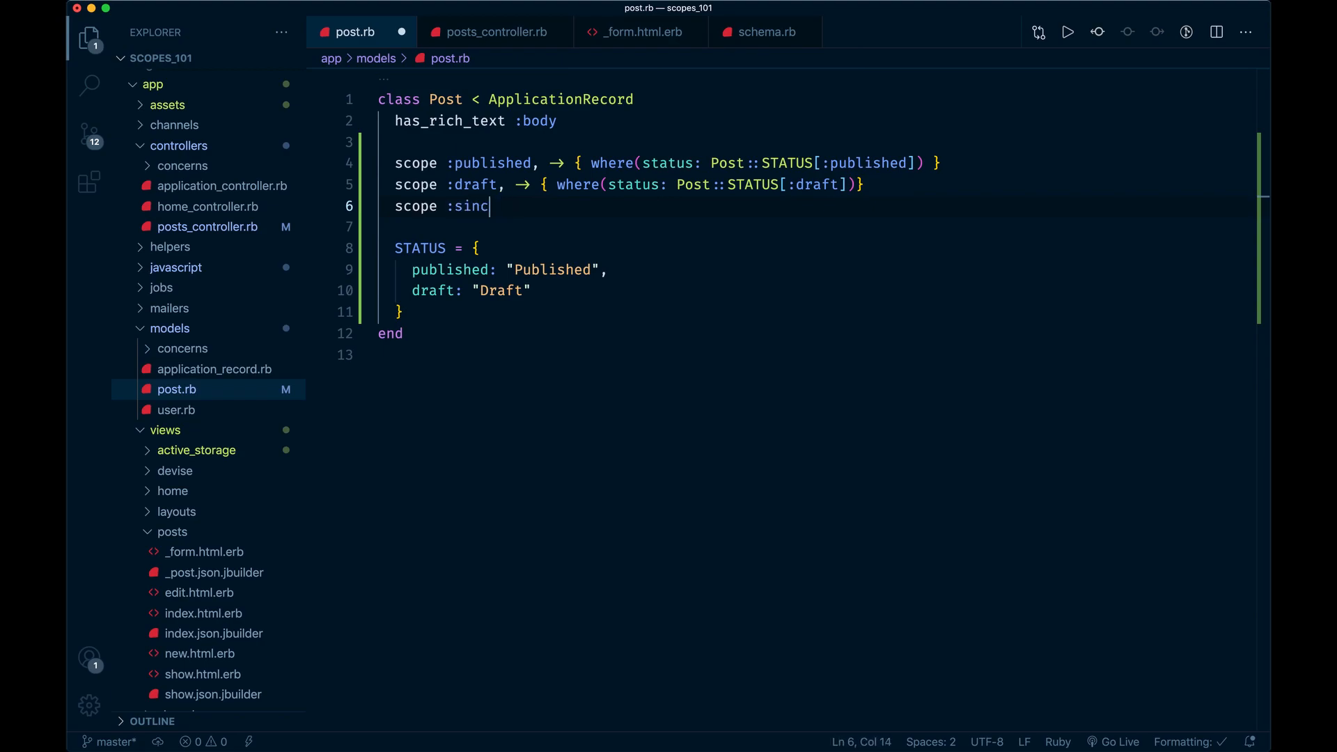
{"action": "type", "text": "e_last_year, -"}
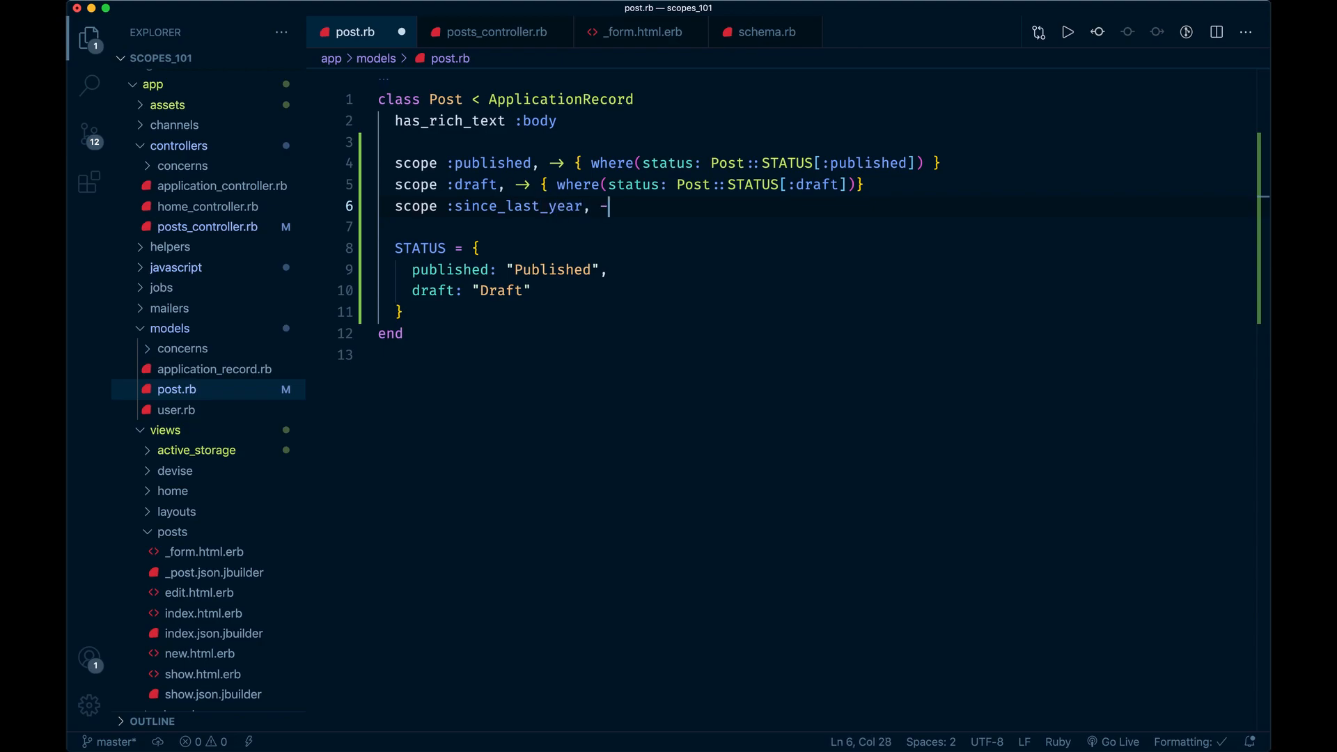
{"action": "type", "text": "→"}
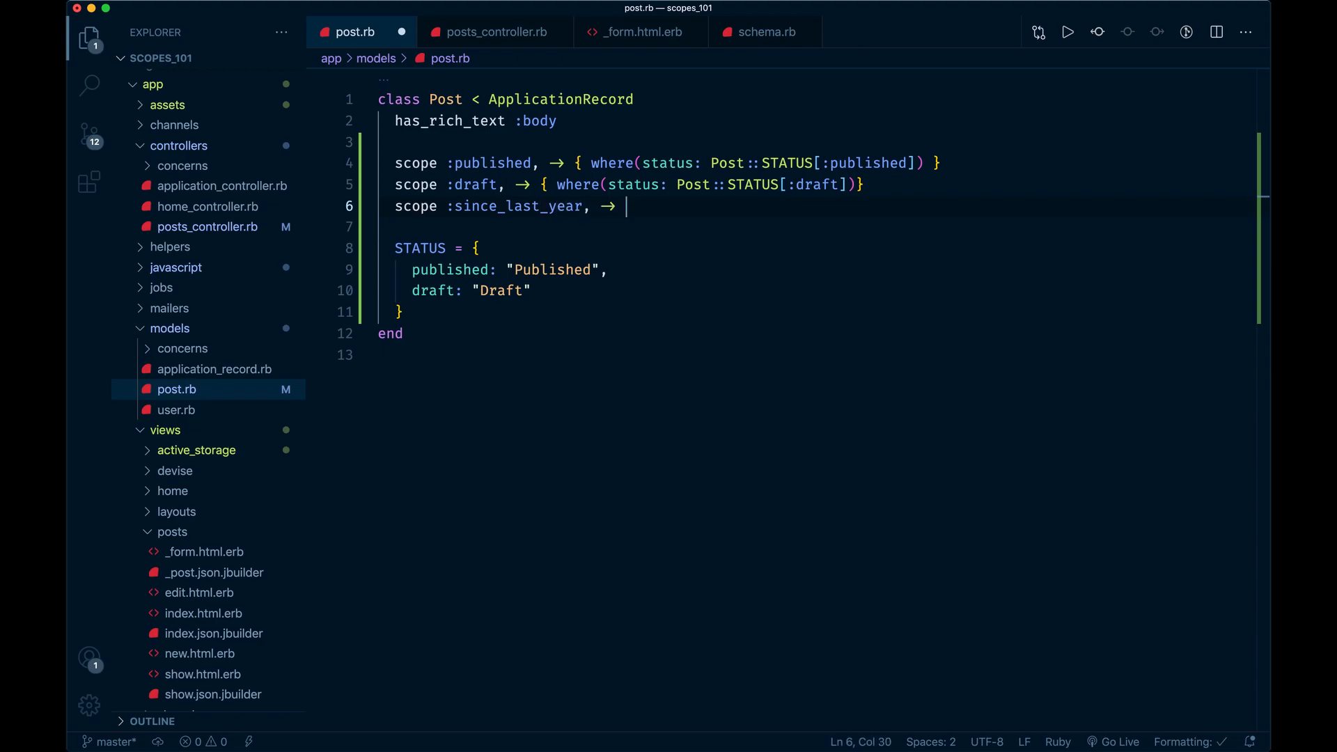
{"action": "type", "text": "(where"}
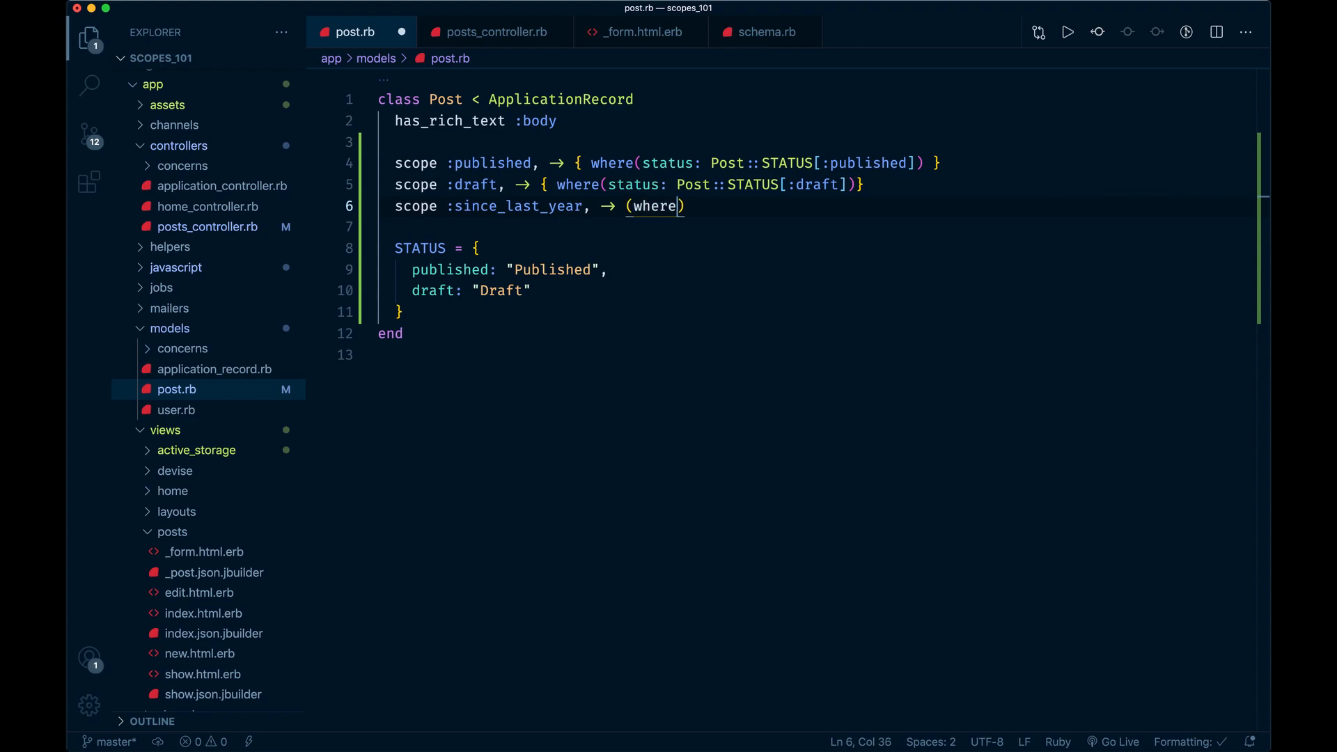
{"action": "type", "text": "last_week, -> (where(created_at: Time.zone.beginning_of_week))"}
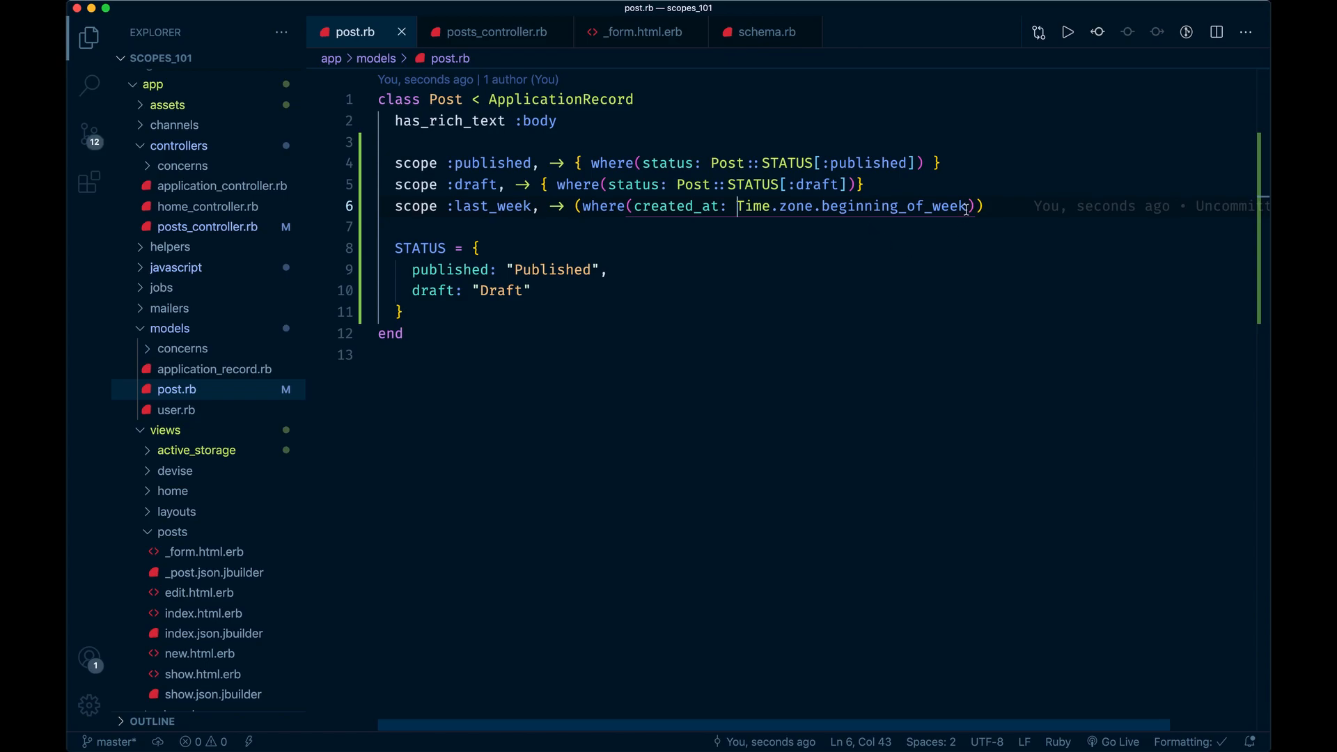
Step: Extend the created_at range with ..Time.zone.now.end_ toward the week's end
{"action": "type", "text": "."}
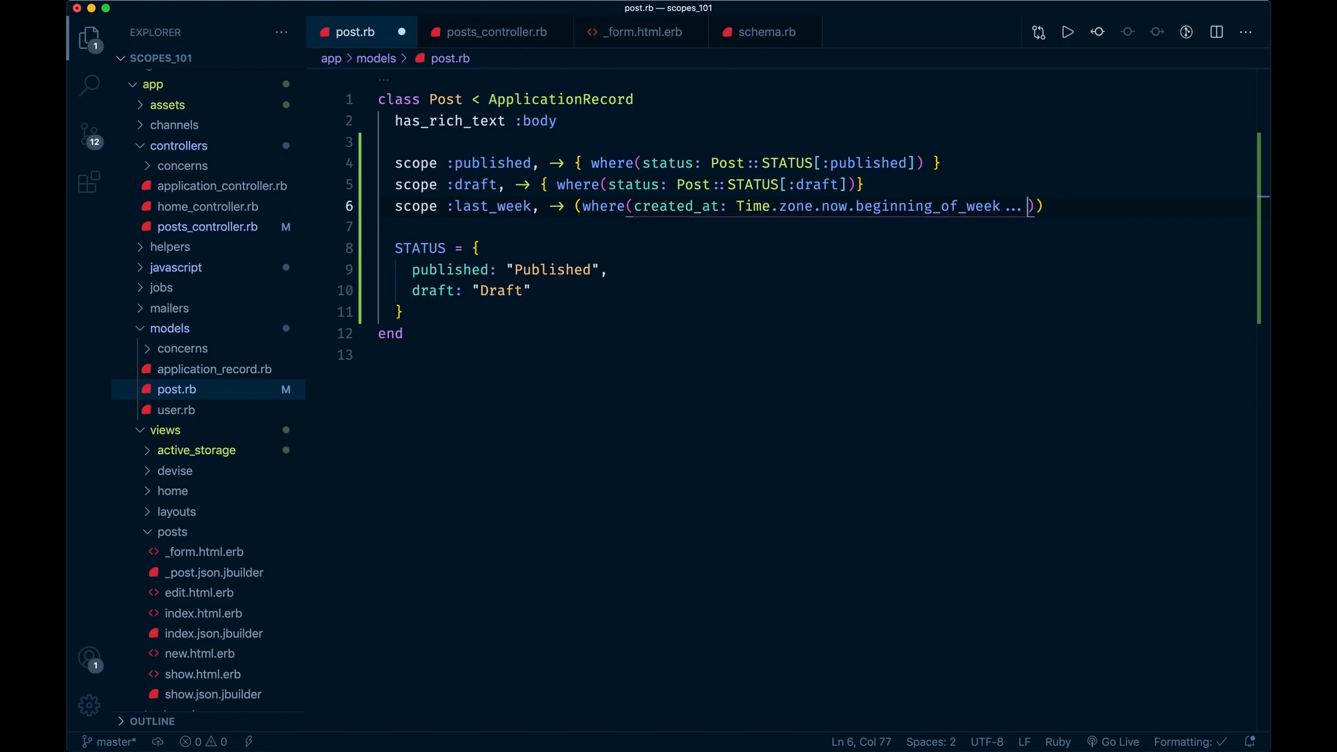
{"action": "type", "text": "Time."}
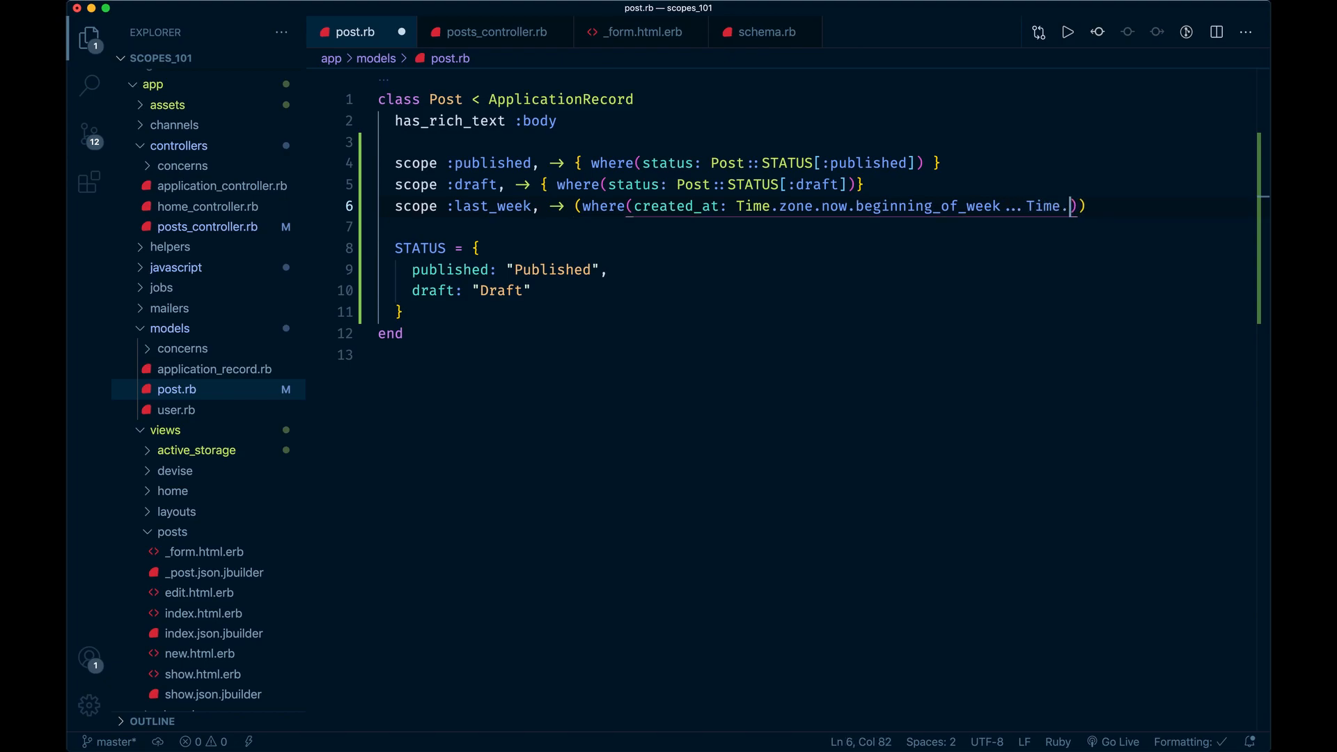
{"action": "type", "text": "zone.now."}
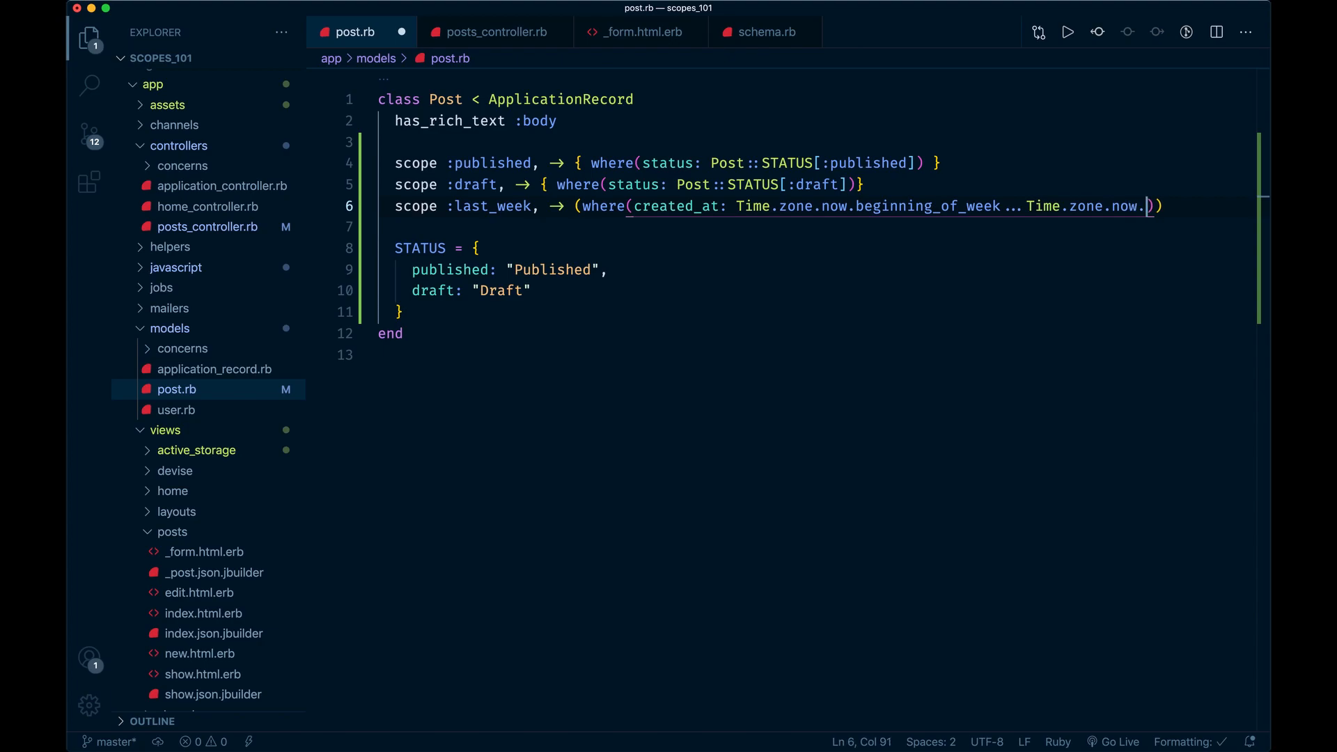
{"action": "type", "text": "end_"}
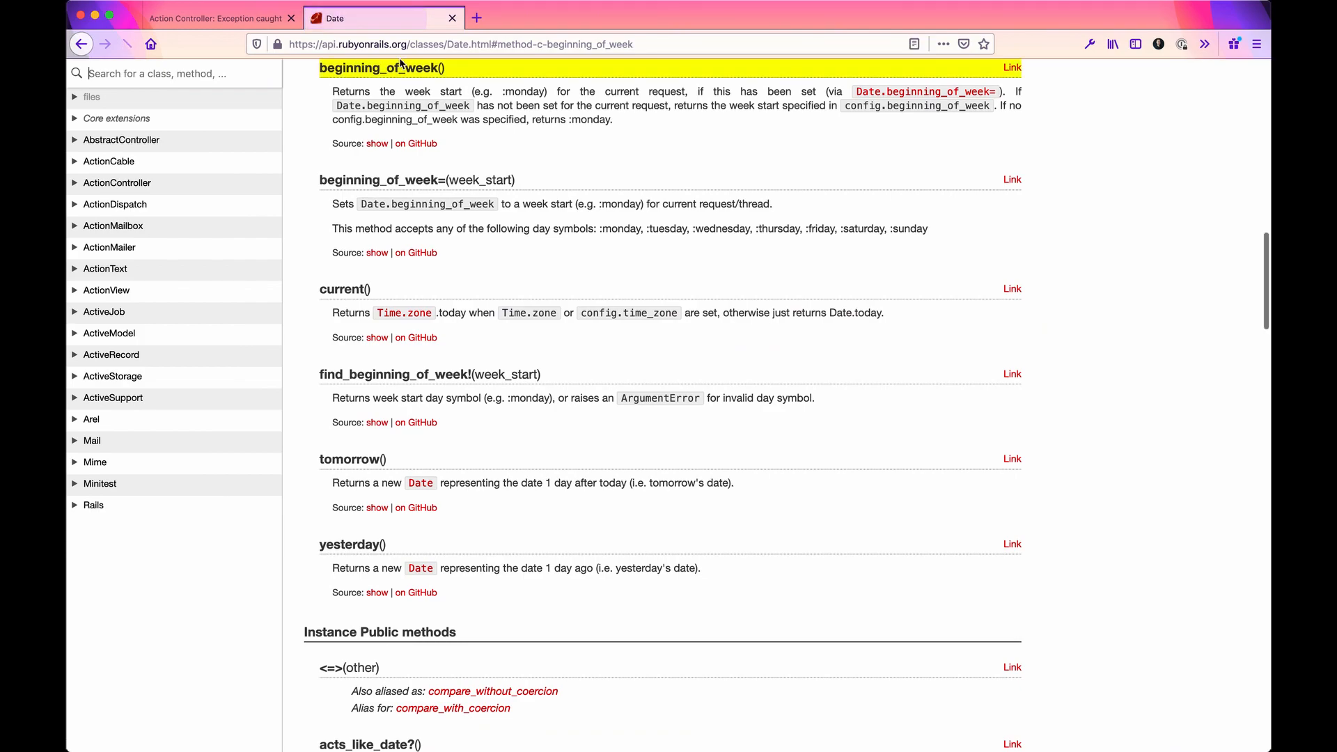
Step: Read the Date#beginning_of_week entry on api.rubyonrails.org
{"action": "left_click", "coordinate": [217, 18]}
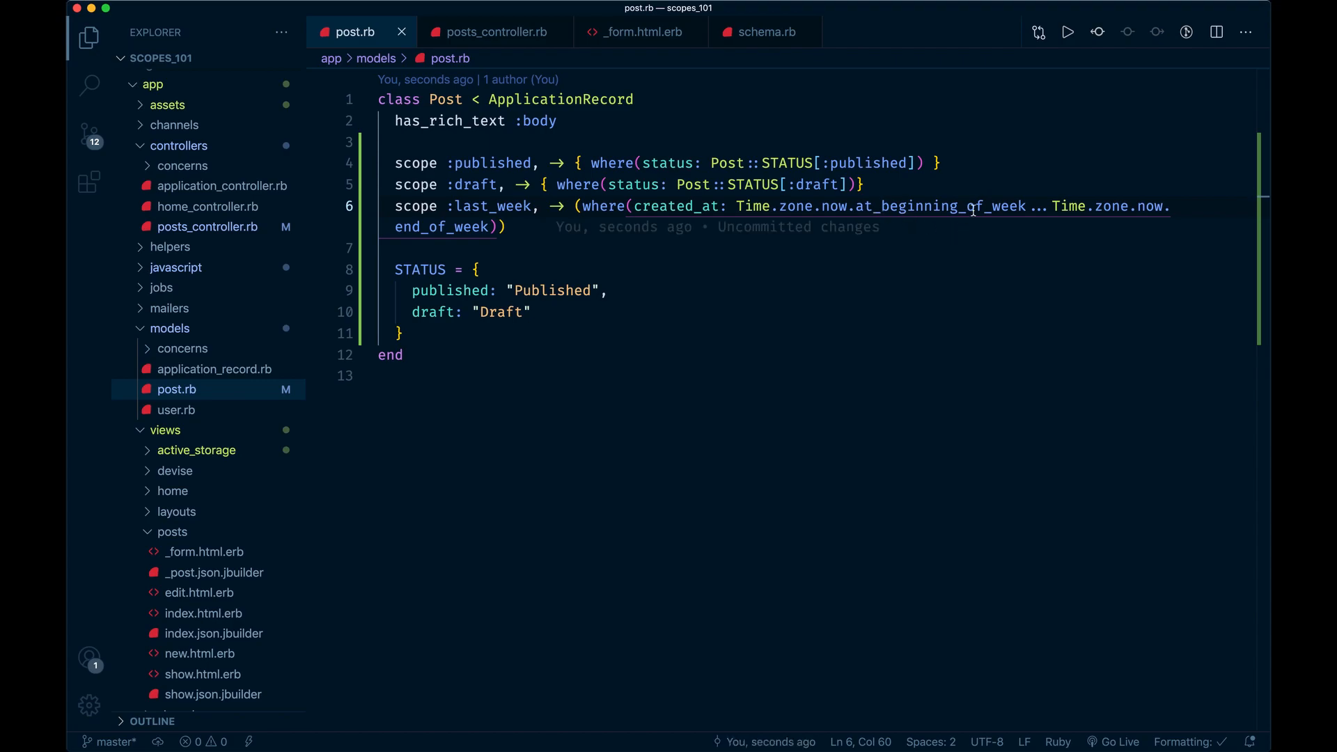
{"action": "mouse_move", "coordinate": [1129, 213]}
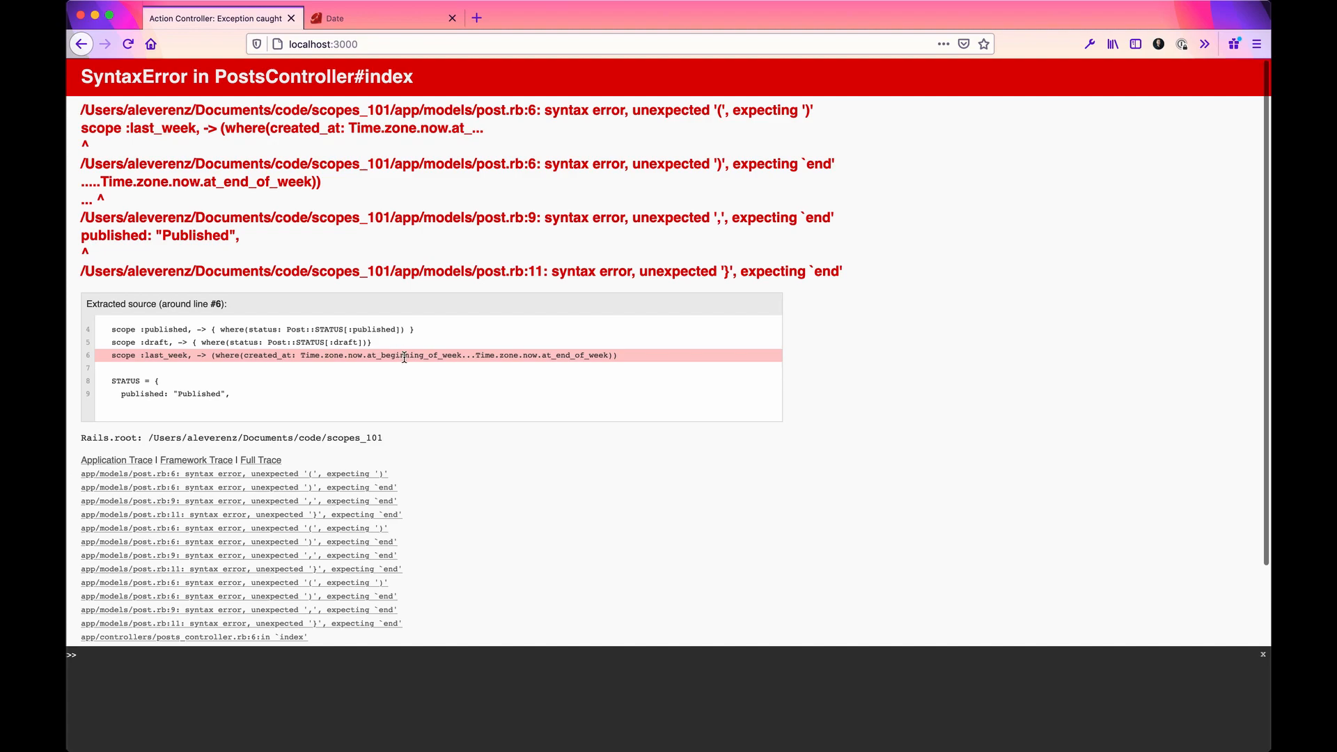
{"action": "mouse_move", "coordinate": [415, 374]}
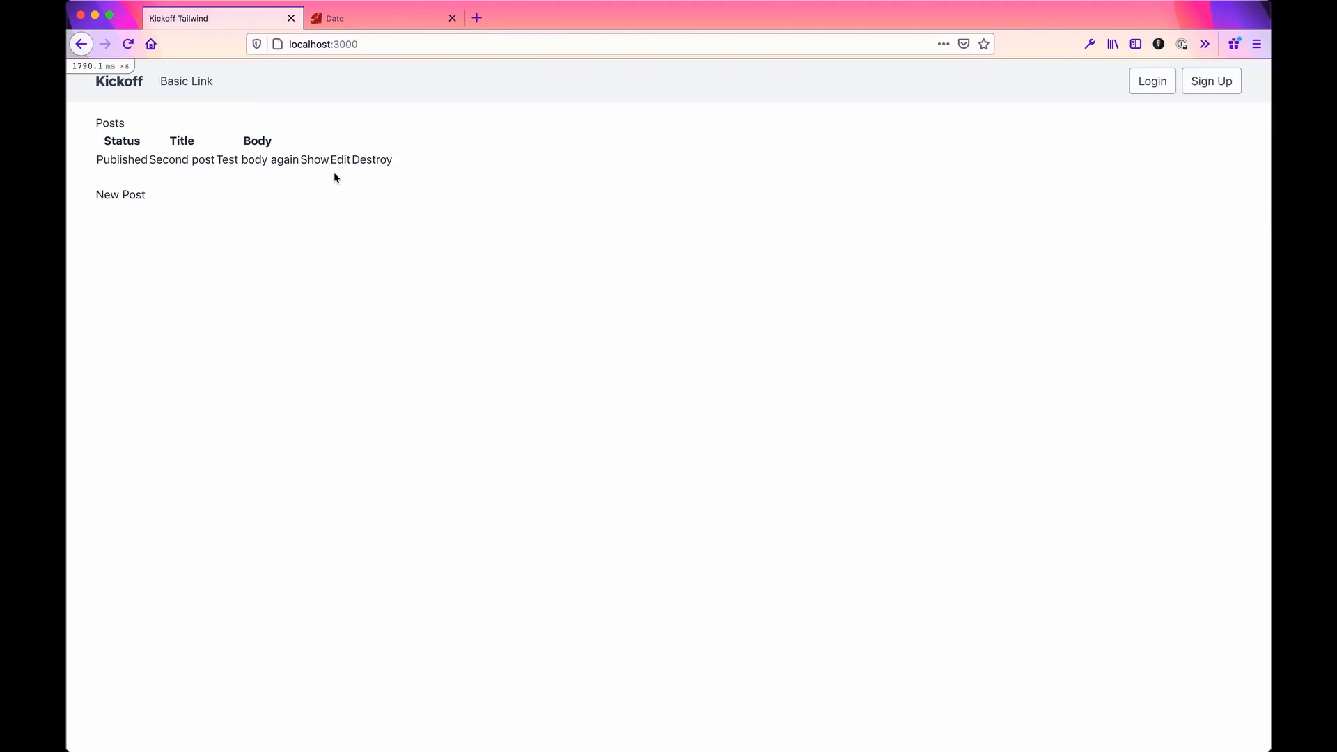
Step: Reload localhost:3000 so the posts page lists the published Second post without the SyntaxError
{"action": "left_click", "coordinate": [340, 159]}
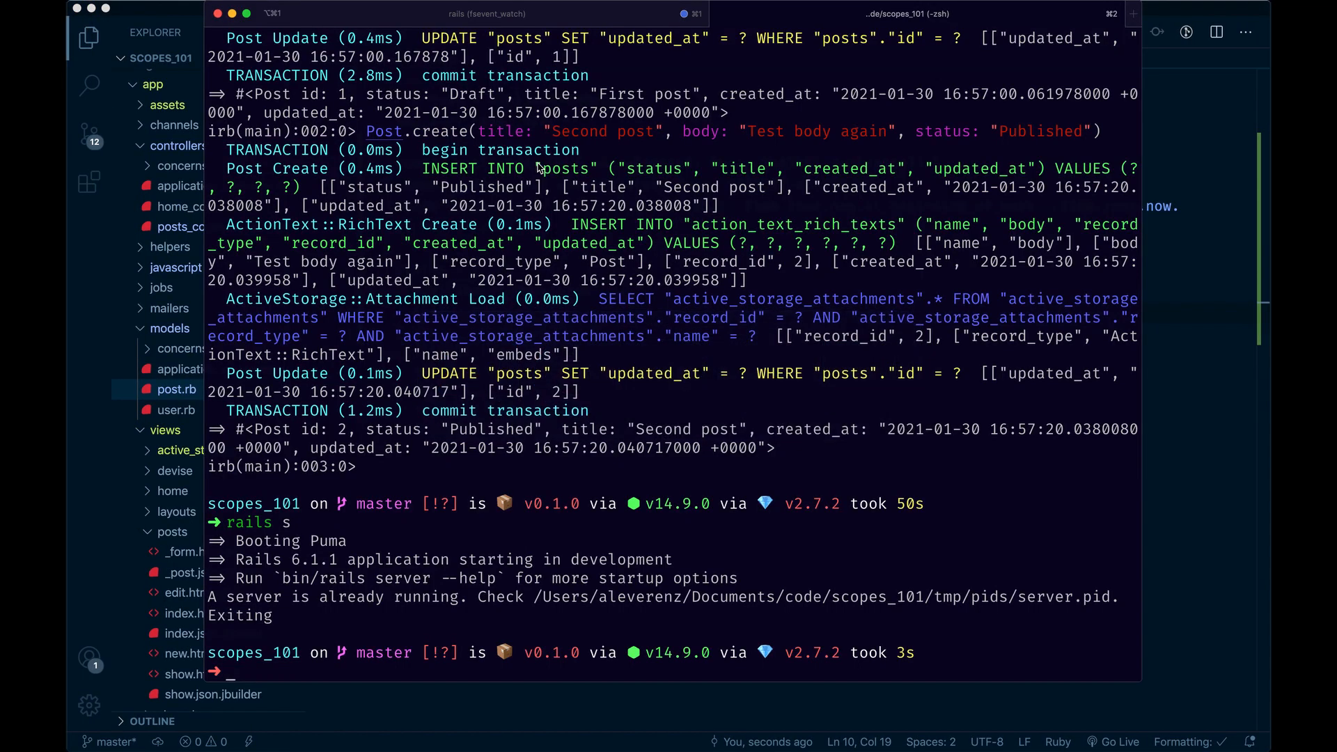
Step: In rails c, create a Published "Second post" with created_at Time.zone.now.at_beginning_of_month
{"action": "type", "text": "db:migrate"}
{"action": "type", "text": "rails c"}
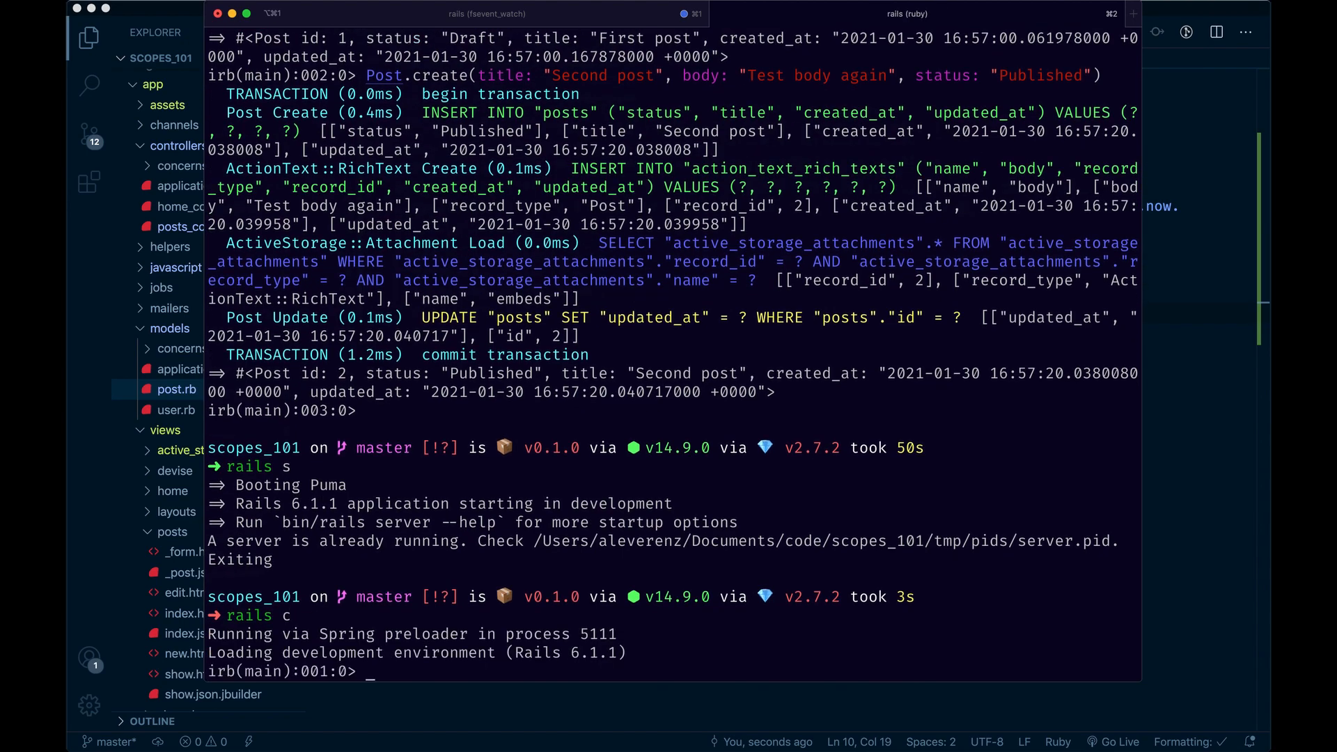
{"action": "type", "text": "Post.create(title: \"Second post\", body: \"Test body again\", status: \"Published\")"}
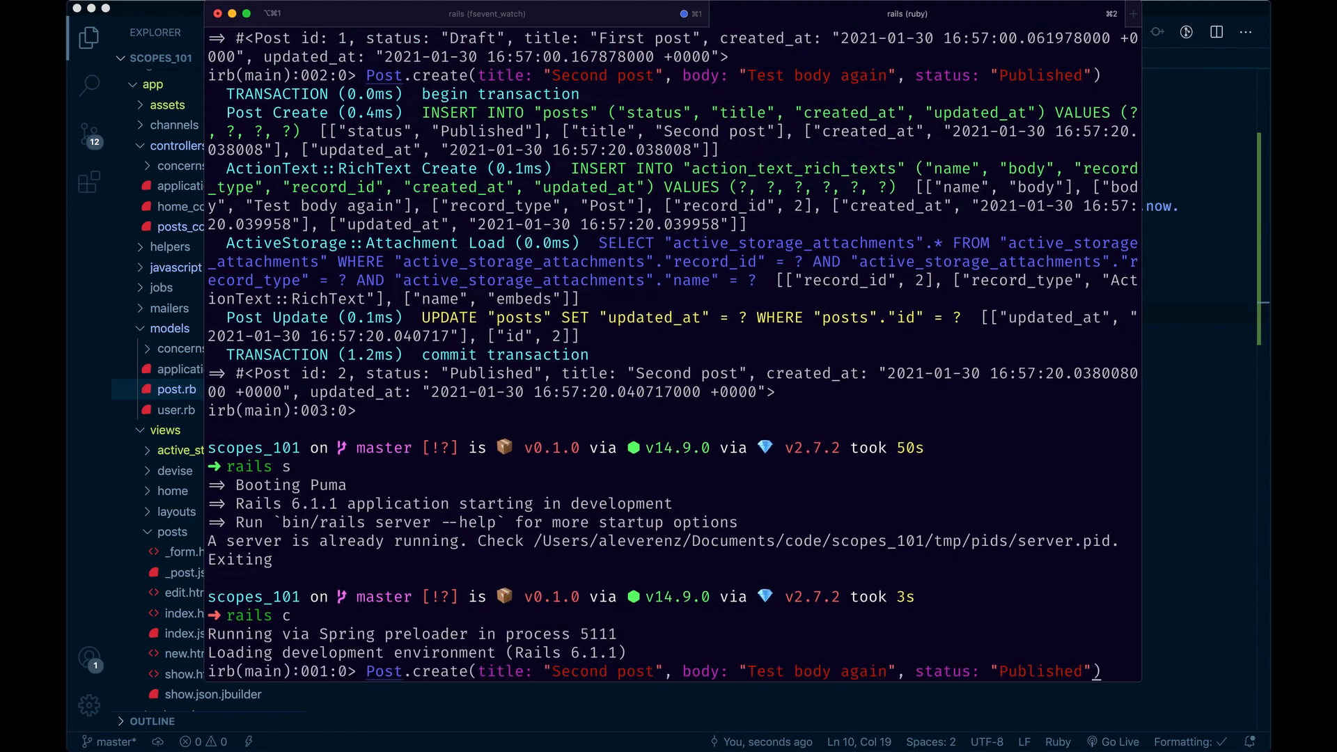
{"action": "type", "text": ", created_at"}
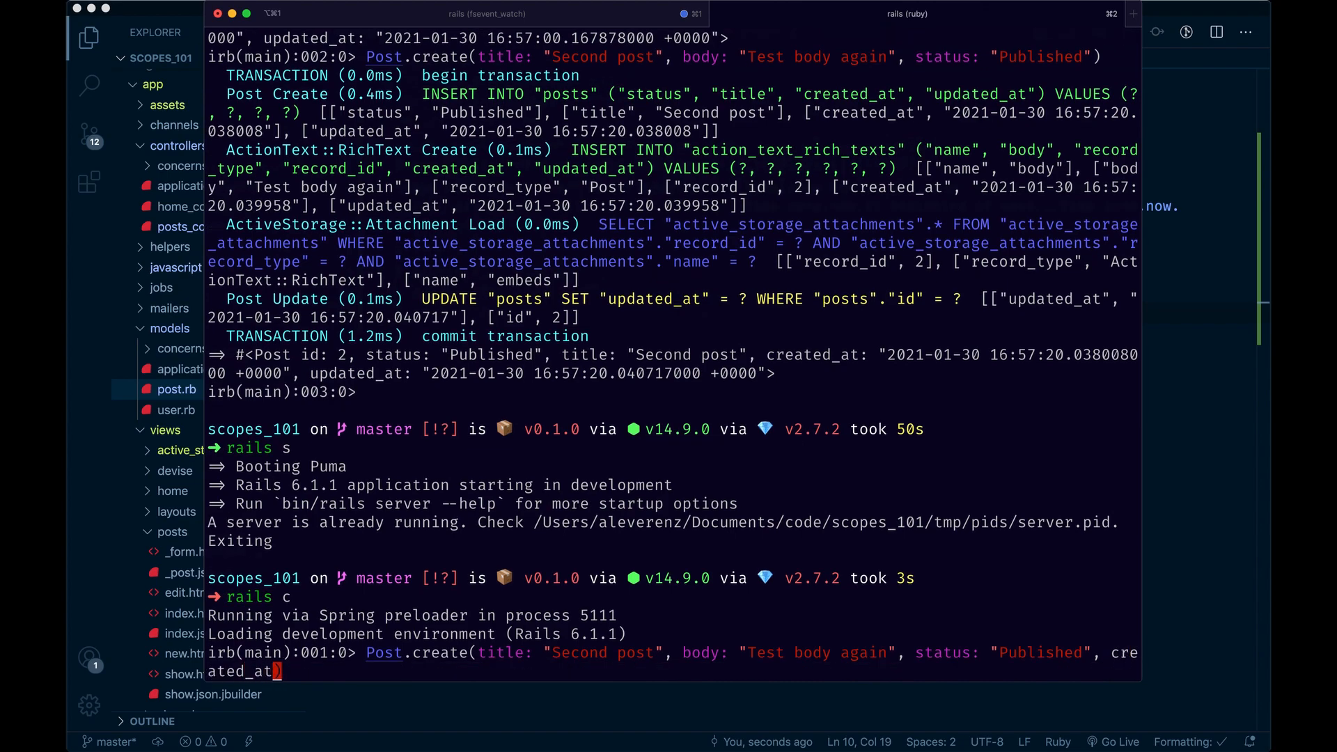
{"action": "type", "text": ":"}
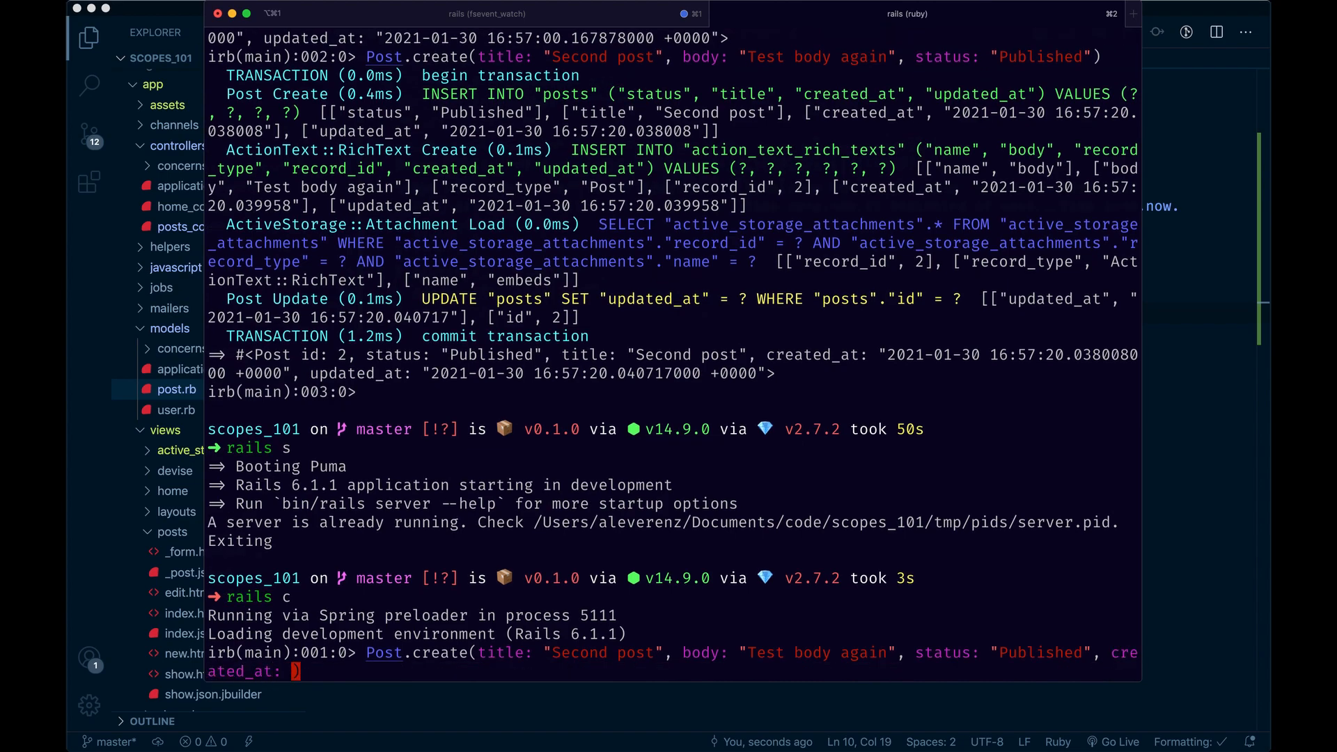
{"action": "type", "text": "Time.zone.now.at"}
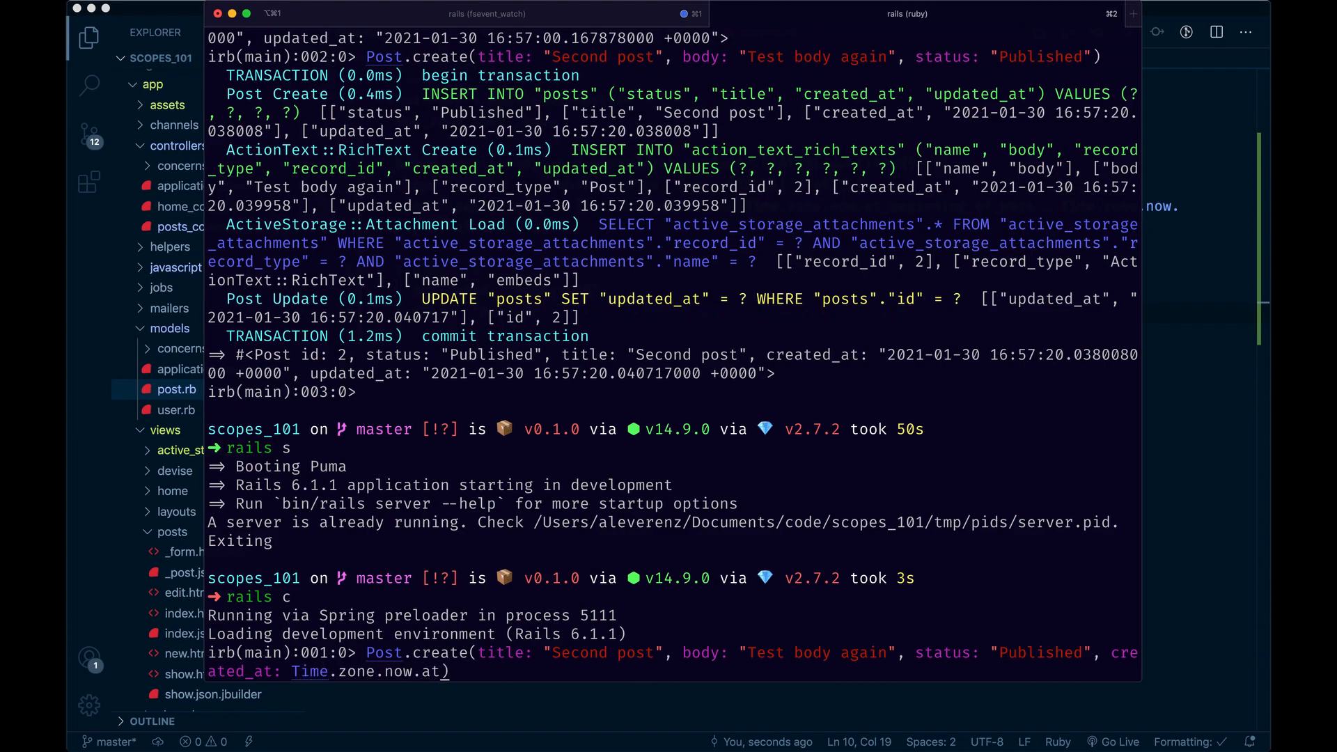
{"action": "type", "text": "_begin"}
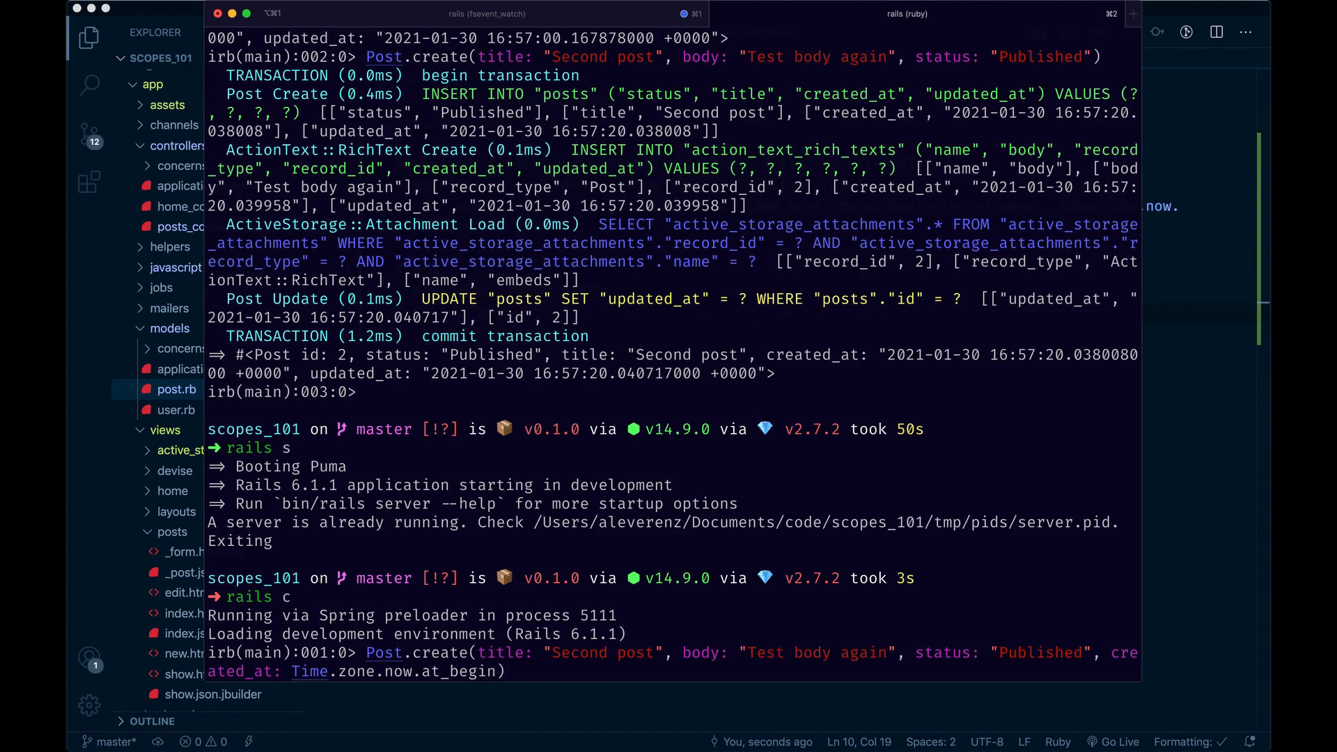
{"action": "type", "text": "ning_"}
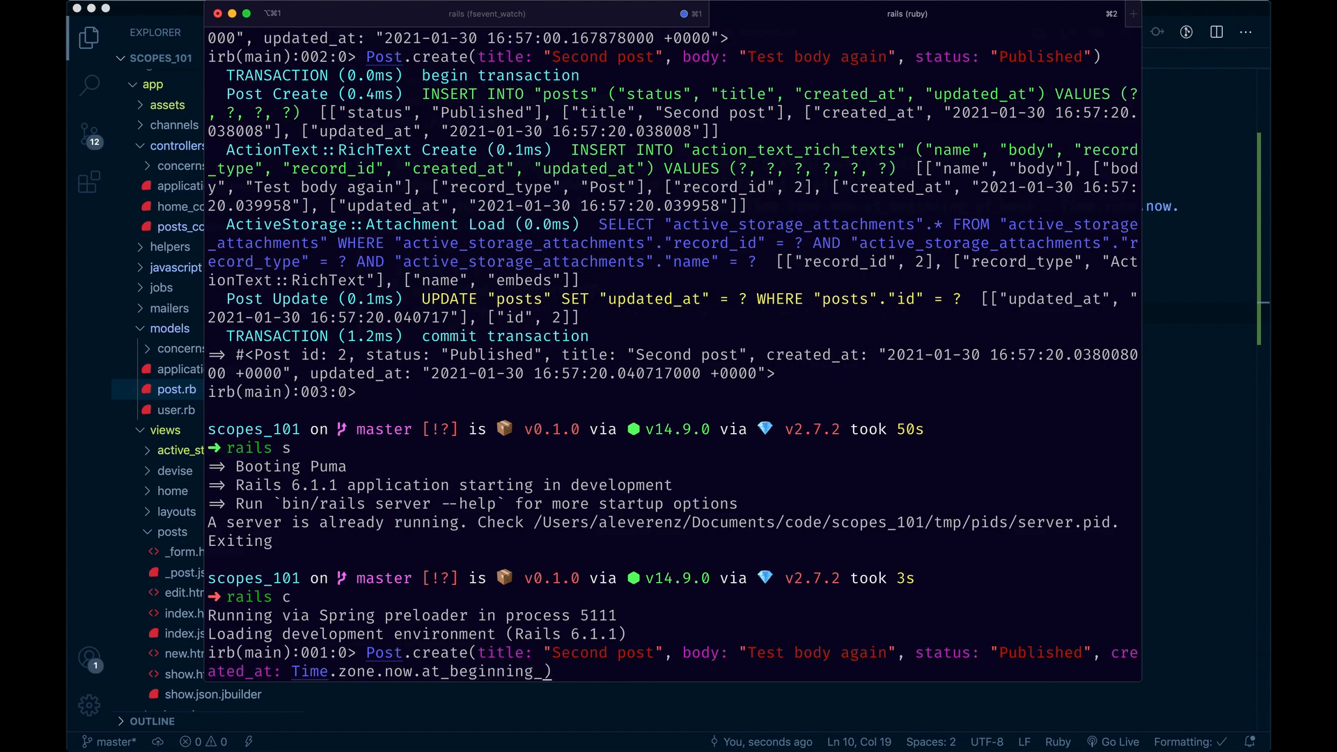
{"action": "type", "text": "f_month"}
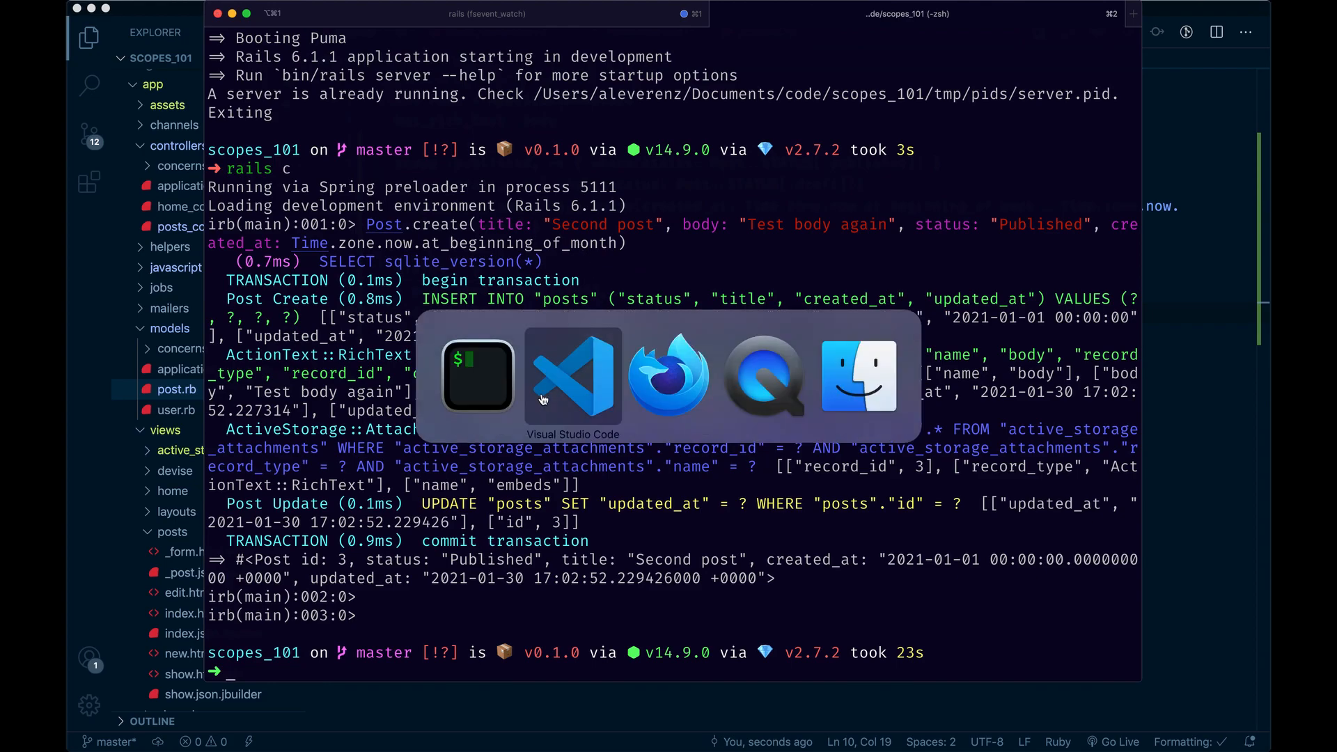
Step: Leave the terminal and go back to the posts list
{"action": "left_click", "coordinate": [669, 375]}
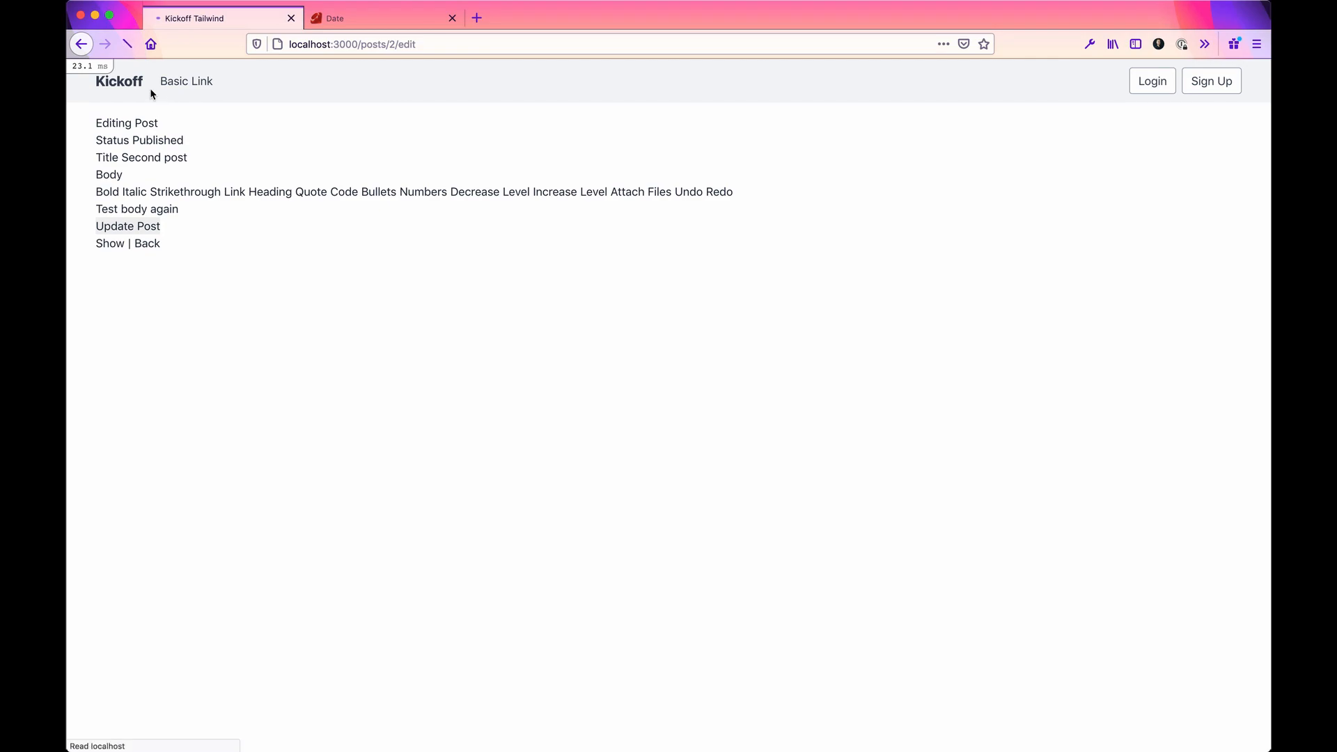
{"action": "left_click", "coordinate": [127, 225]}
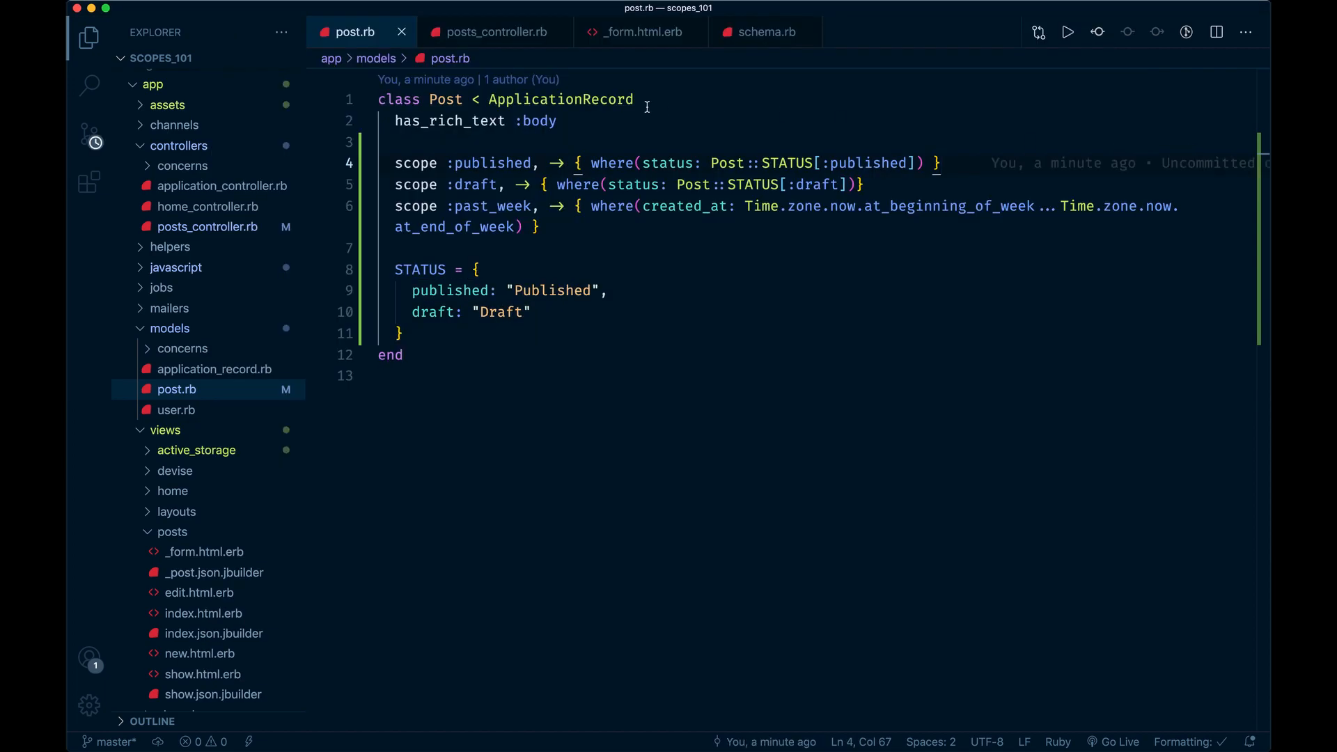
Step: Rename the scope to :past_week with created_at from at_beginning_of_week..at_end_of_week in a block
{"action": "left_click", "coordinate": [491, 32]}
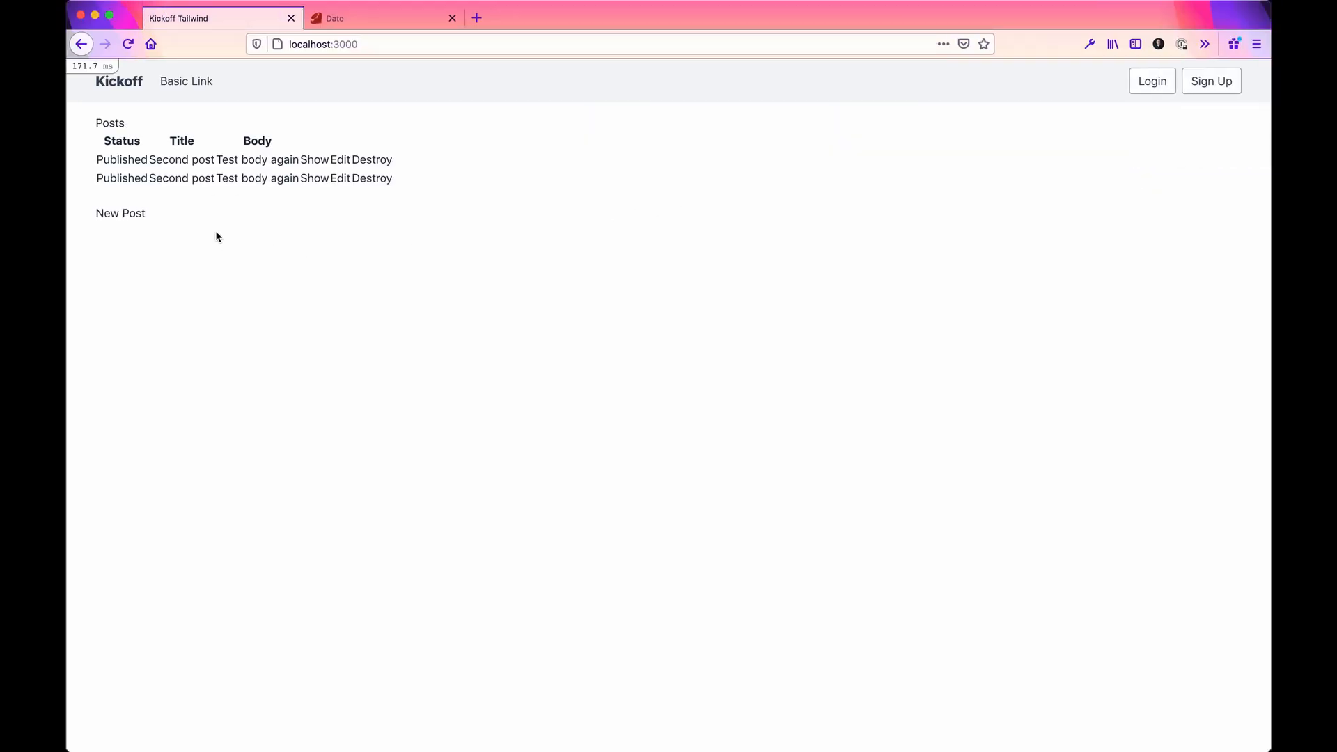
{"action": "mouse_move", "coordinate": [340, 159]}
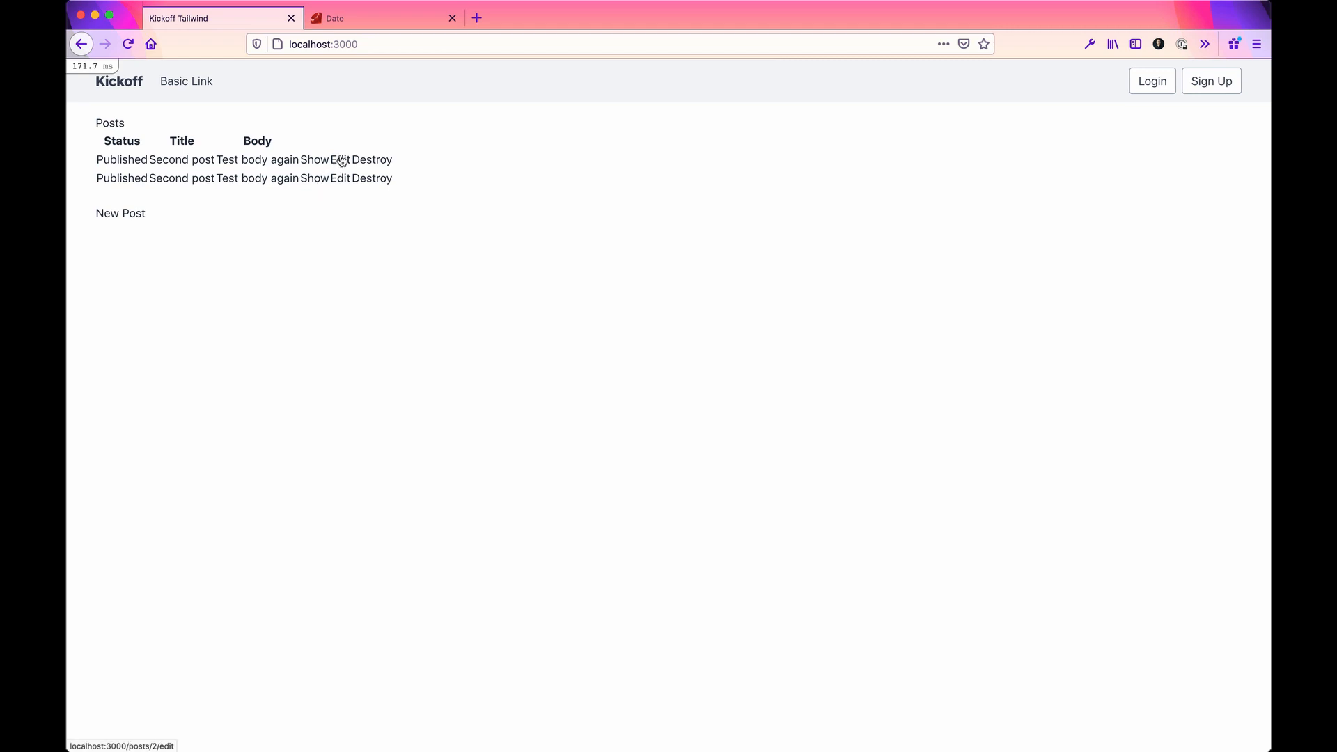
Step: Append .last_week to Post.published in the index action and reload to show one Second post
{"action": "left_click", "coordinate": [339, 159]}
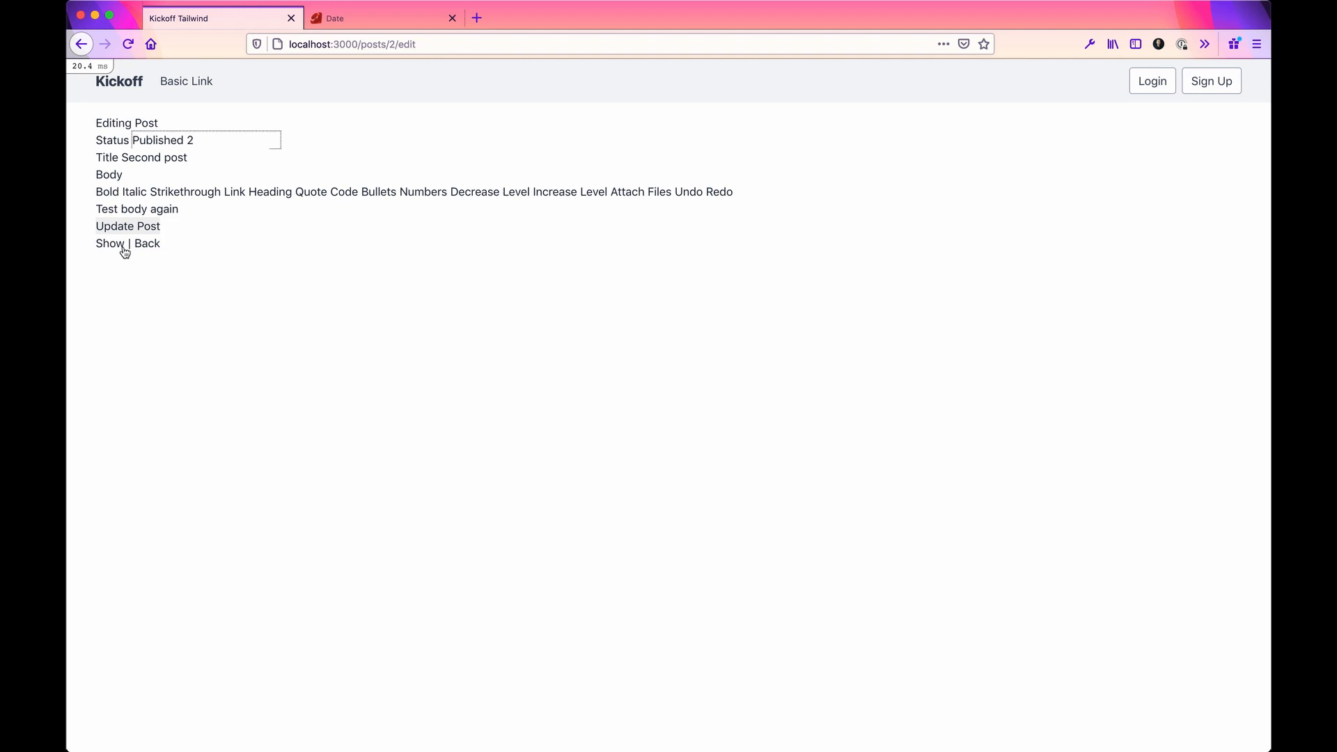
{"action": "left_click", "coordinate": [126, 226]}
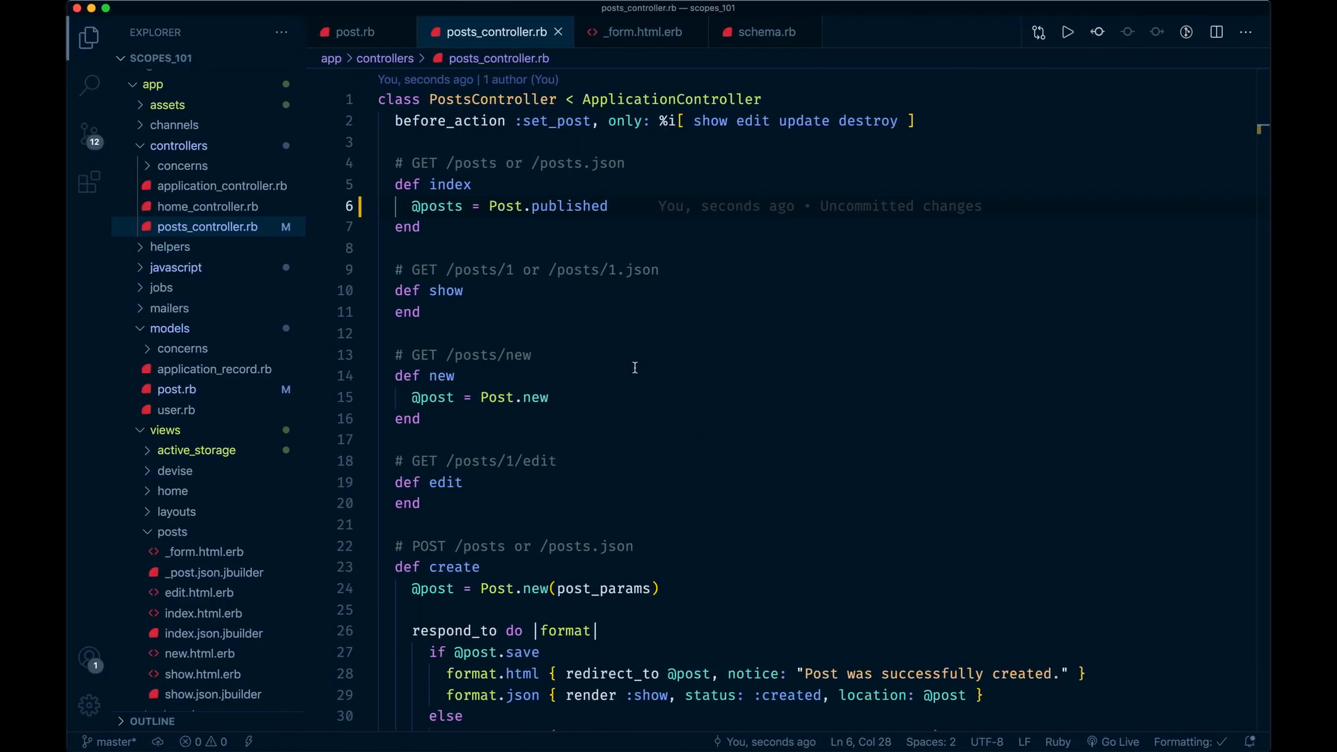
{"action": "type", "text": "."}
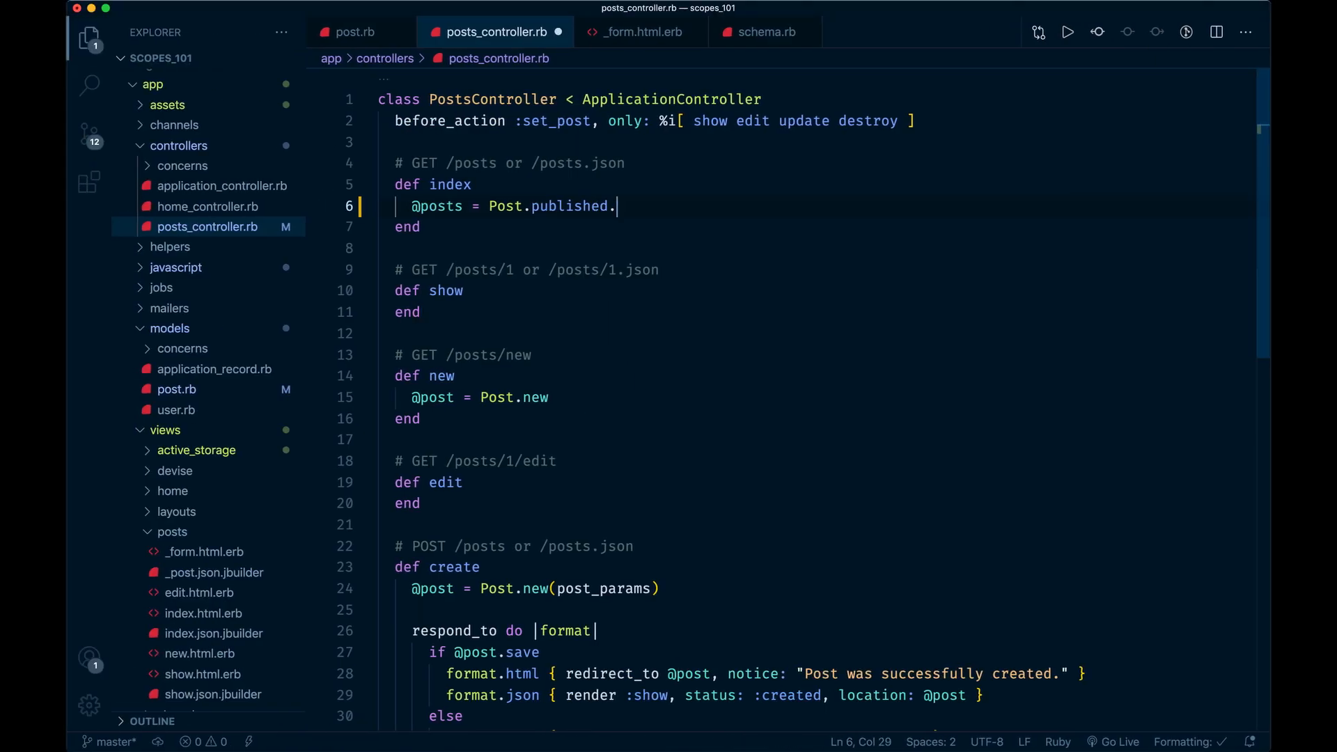
{"action": "type", "text": "last_week"}
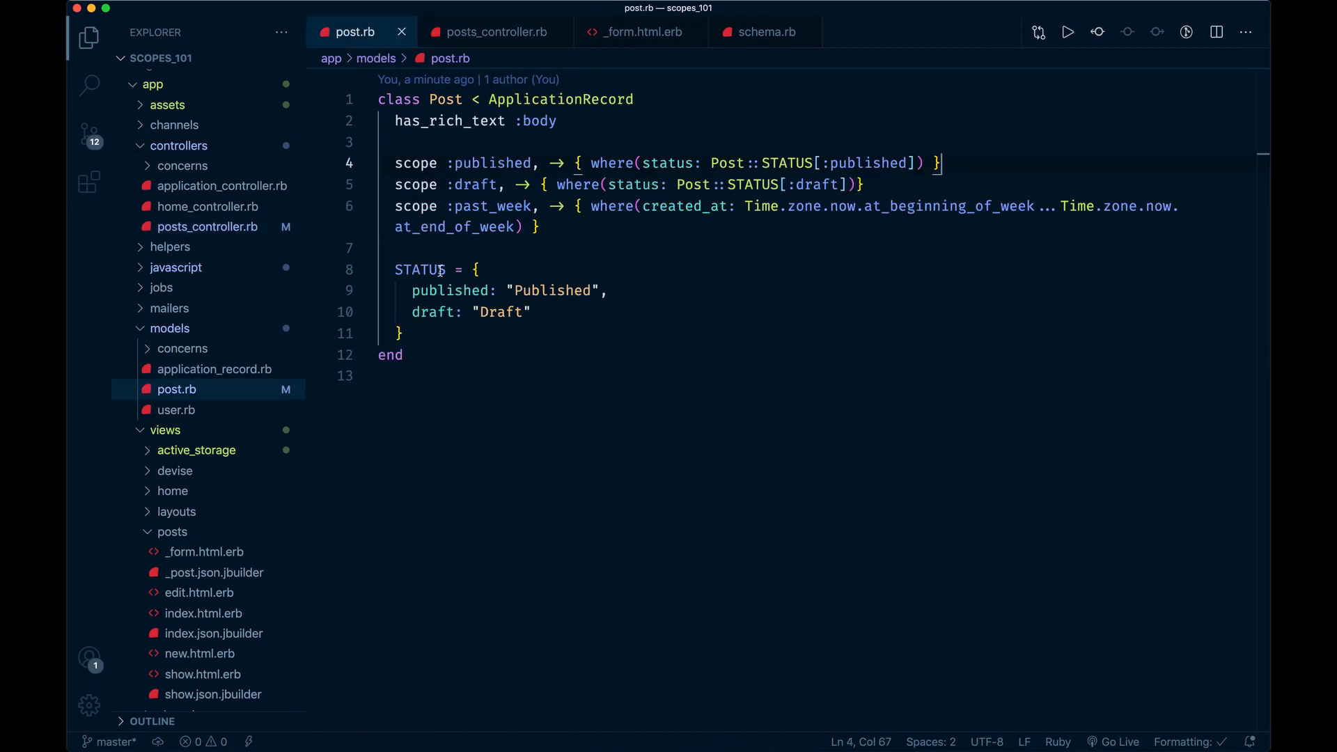
{"action": "left_click", "coordinate": [493, 32]}
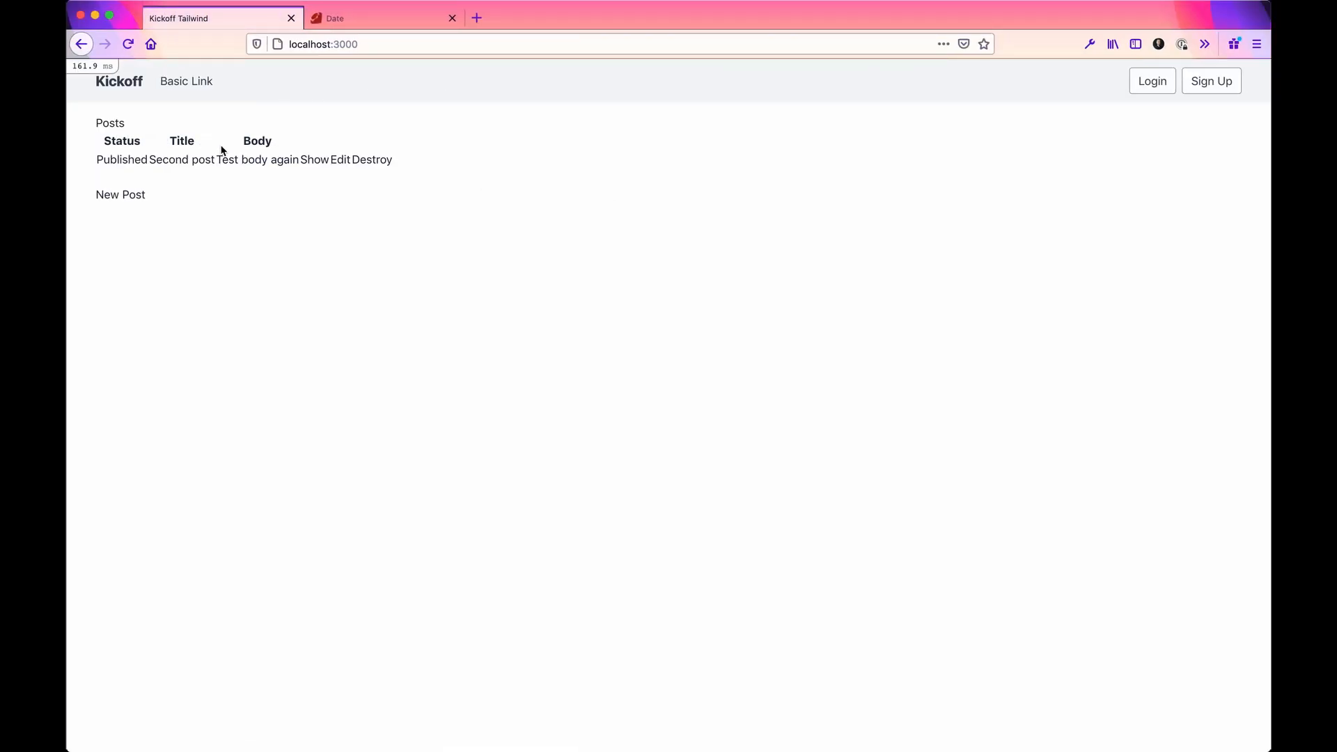
{"action": "left_click", "coordinate": [340, 158]}
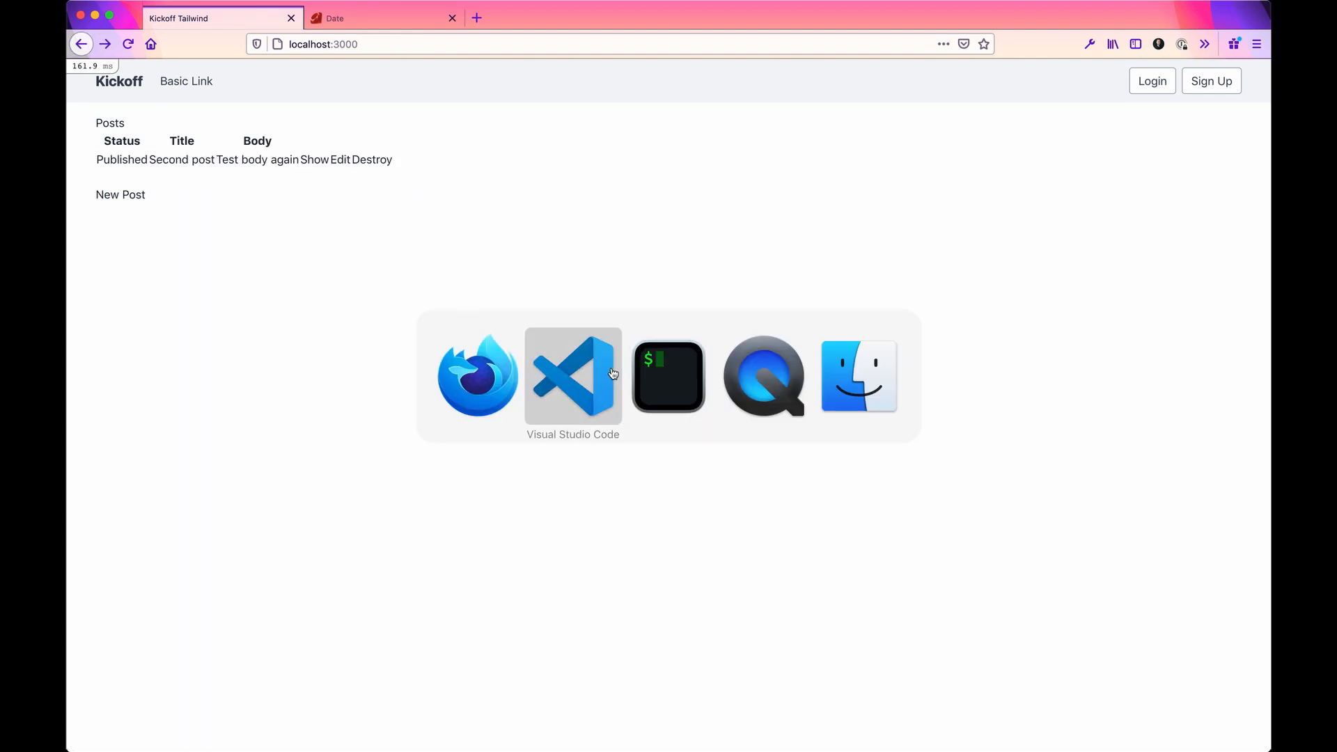
{"action": "left_click", "coordinate": [572, 375]}
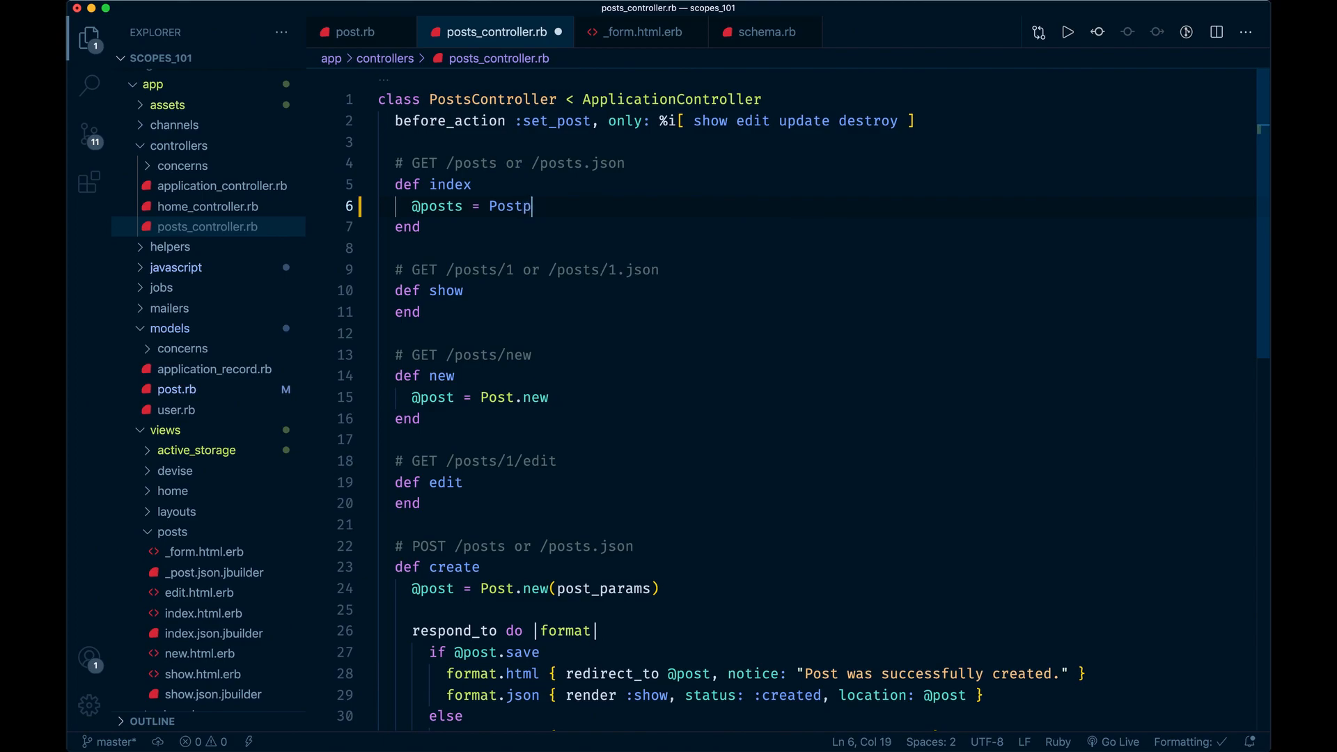
{"action": "type", "text": ".published"}
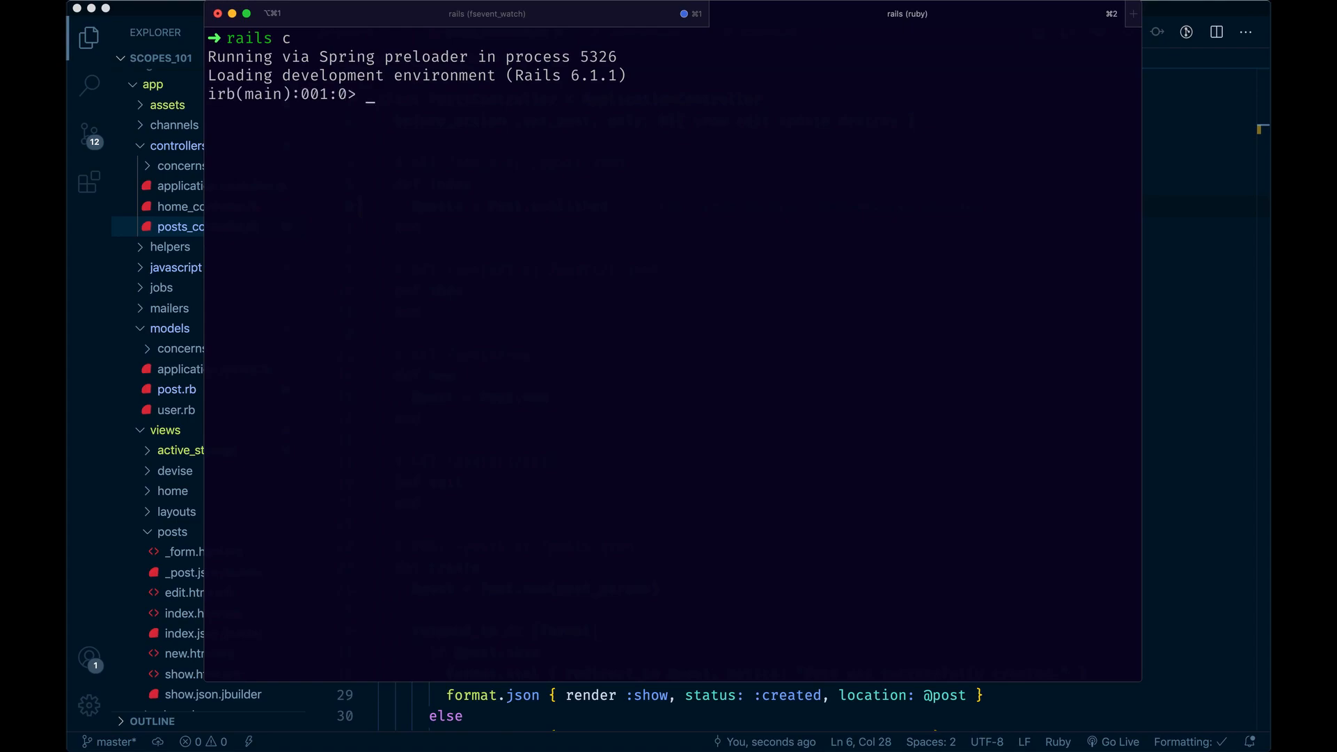
Step: Run Post.all in the Rails console to list all three posts and bring Firefox forward
{"action": "type", "text": "Post.all"}
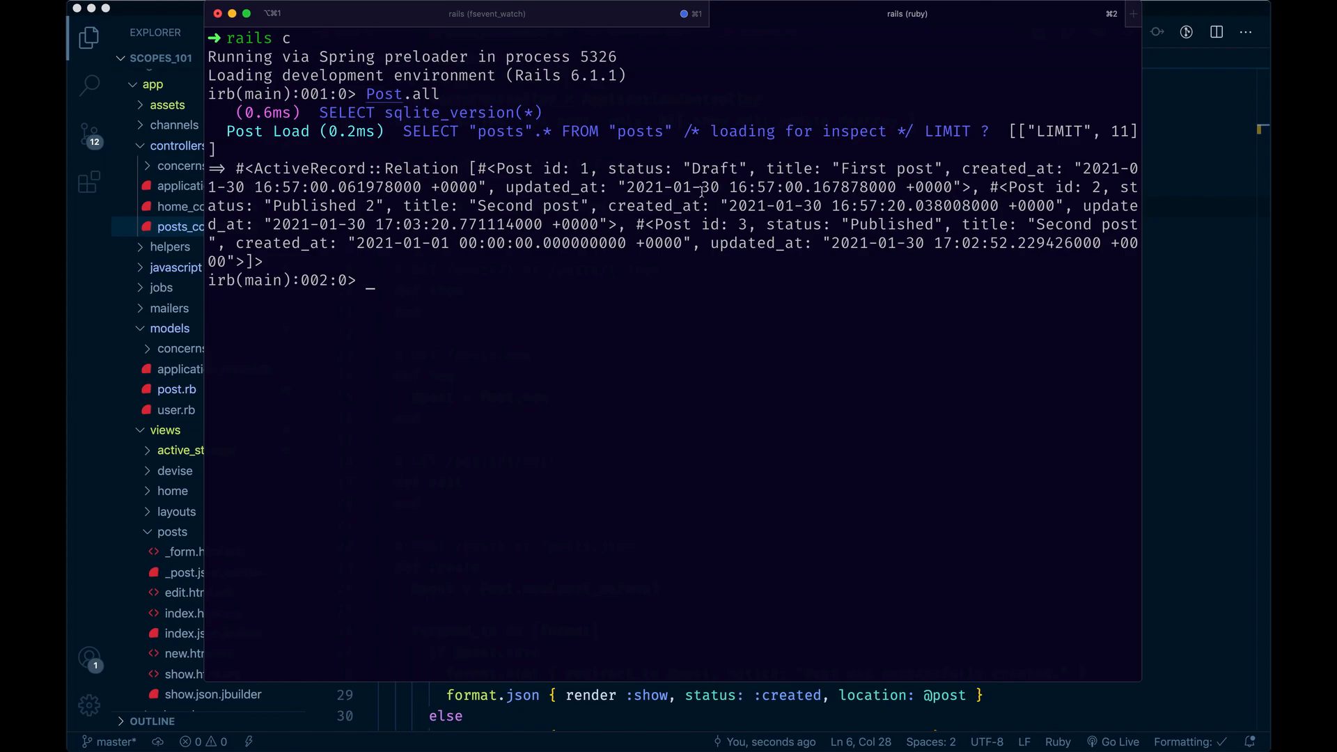
{"action": "mouse_move", "coordinate": [621, 223]}
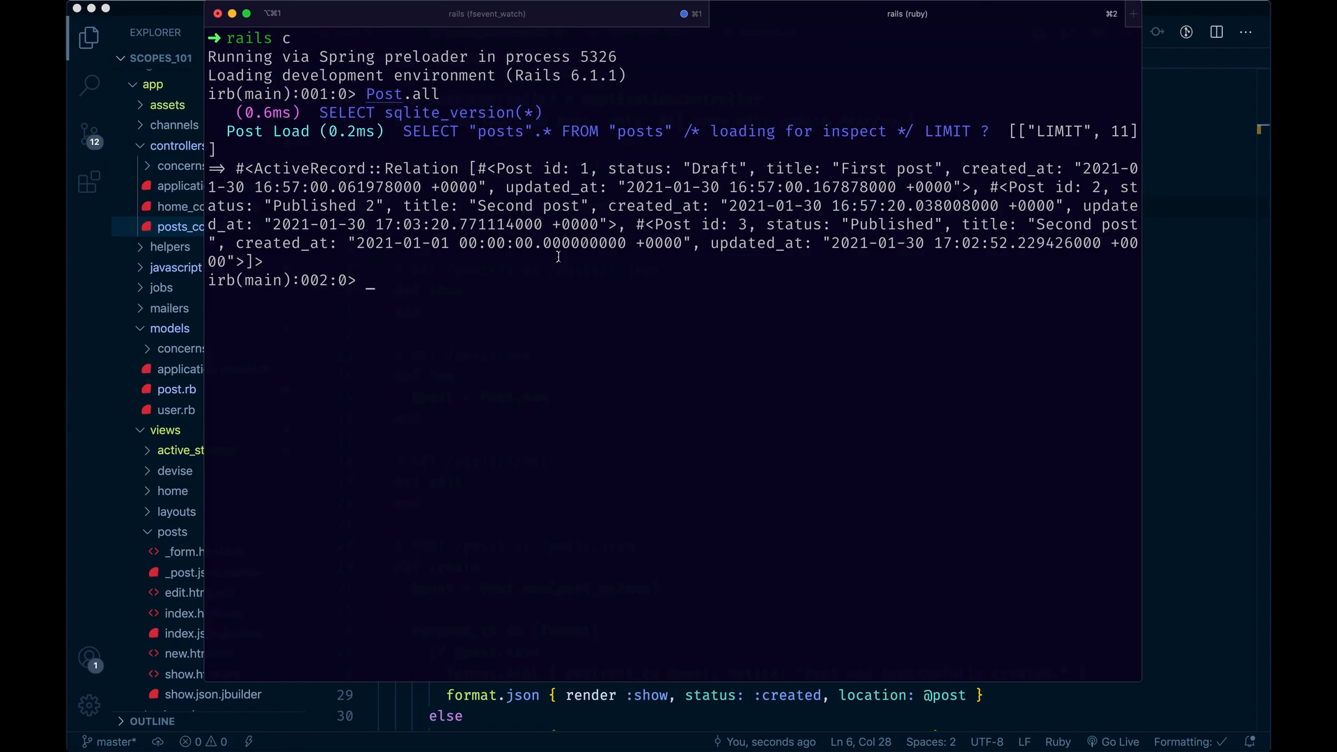
{"action": "key", "text": "cmd+tab"}
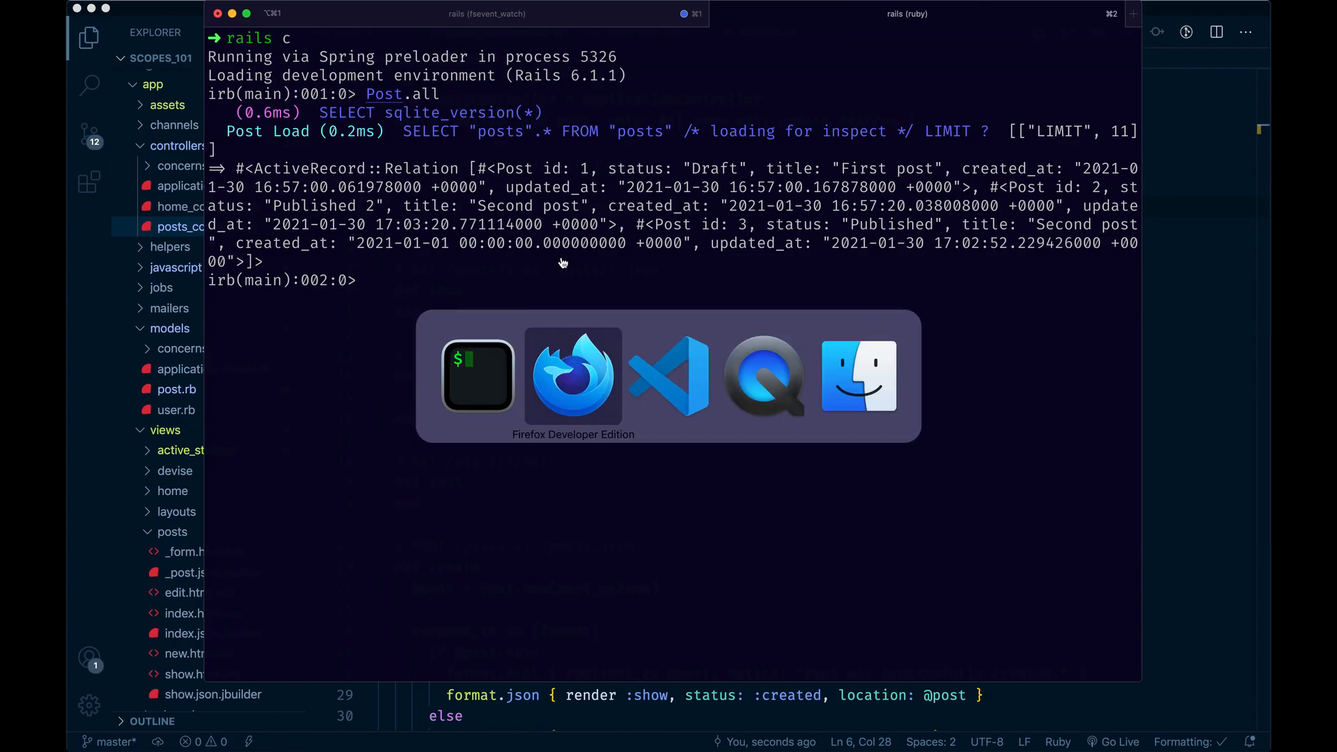
{"action": "type", "text": "Post.all"}
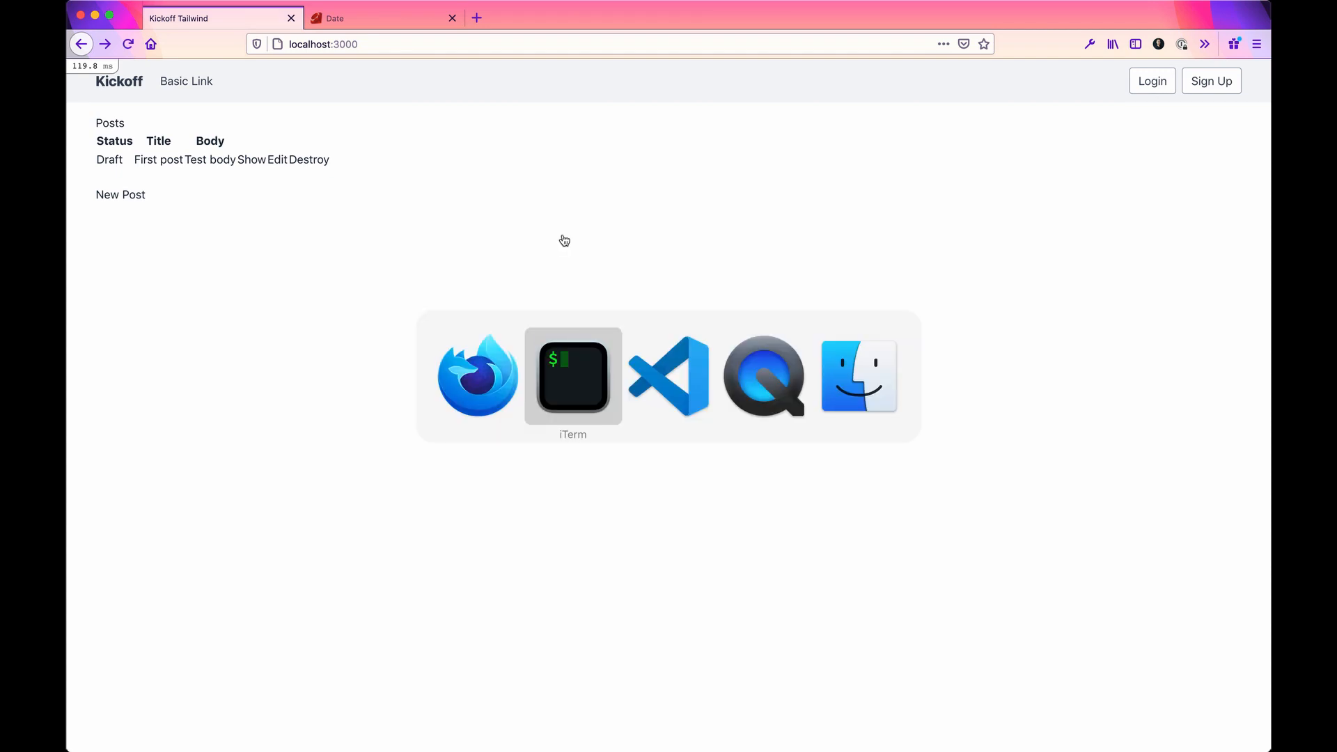
Step: Select 'published' in the controller's index, check the Post model's scopes, and start a new scope line
{"action": "left_click", "coordinate": [669, 376]}
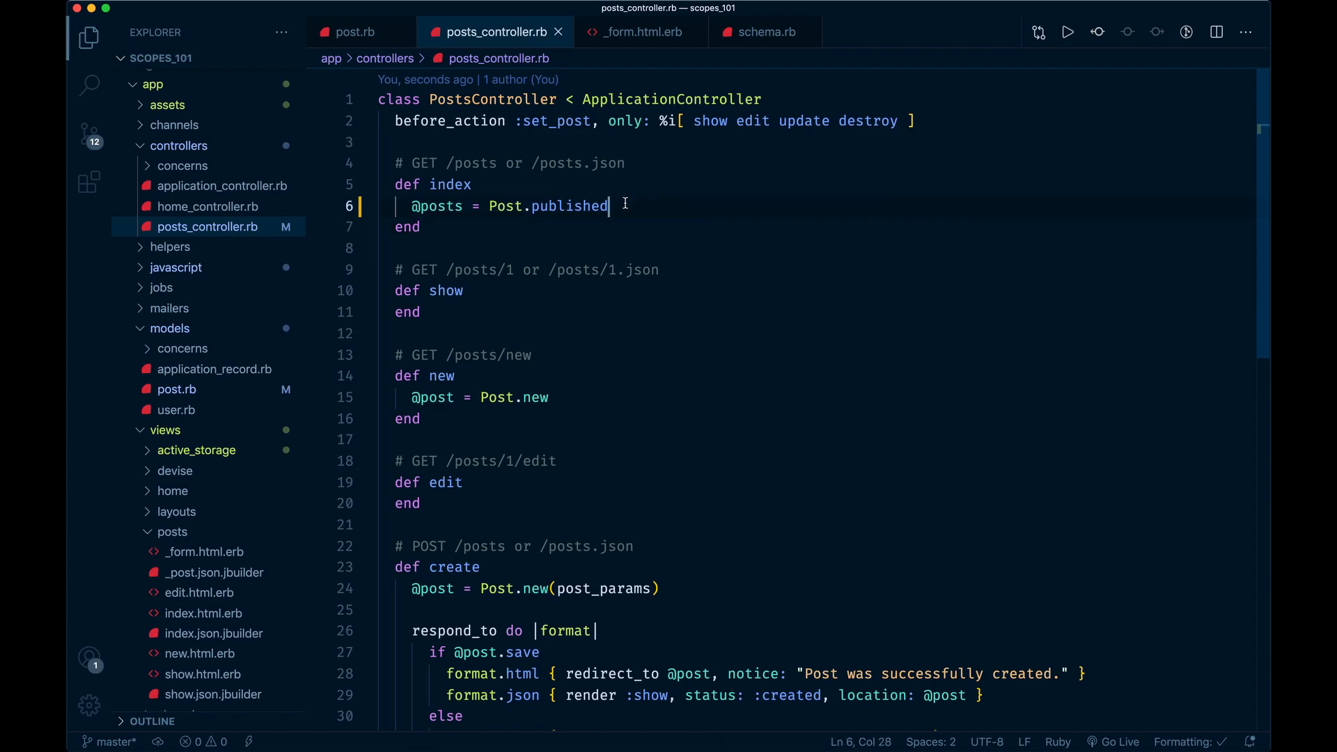
{"action": "double_click", "coordinate": [570, 207]}
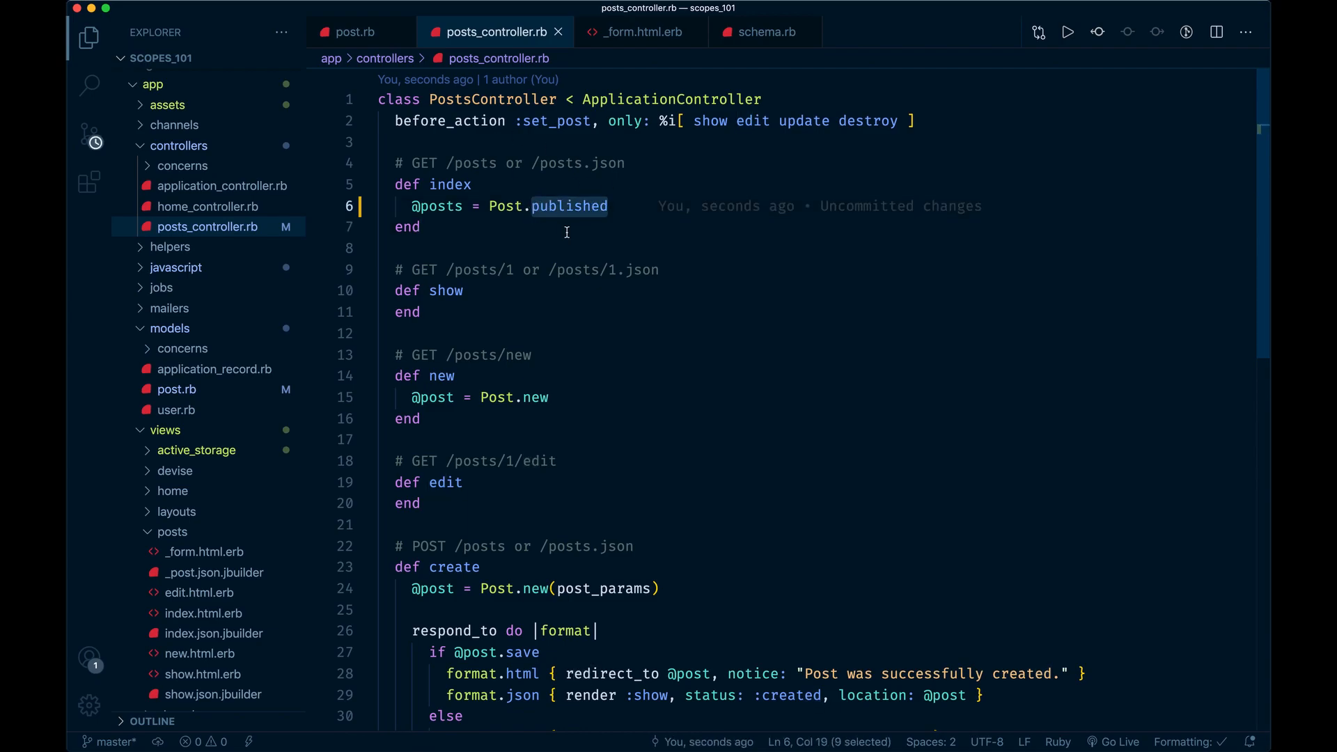
{"action": "left_click", "coordinate": [352, 32]}
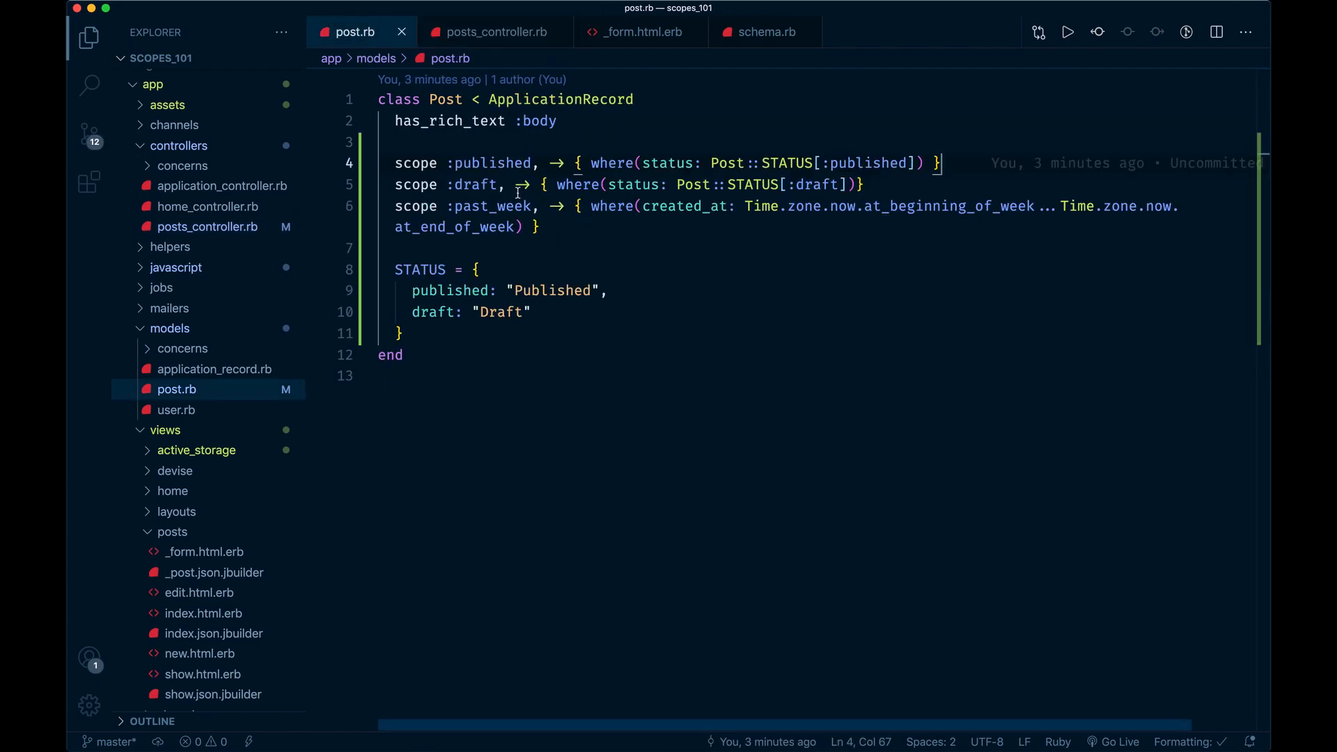
{"action": "left_click", "coordinate": [495, 32]}
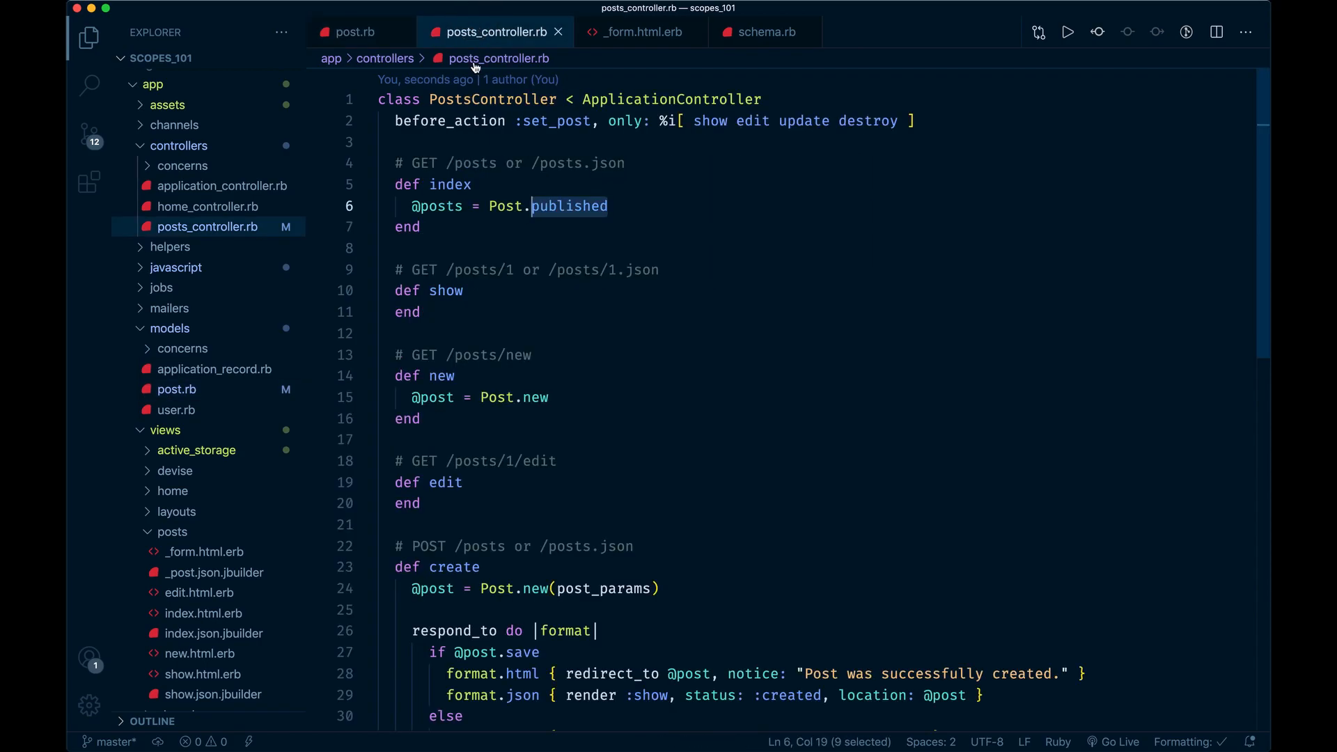
{"action": "left_click", "coordinate": [354, 32]}
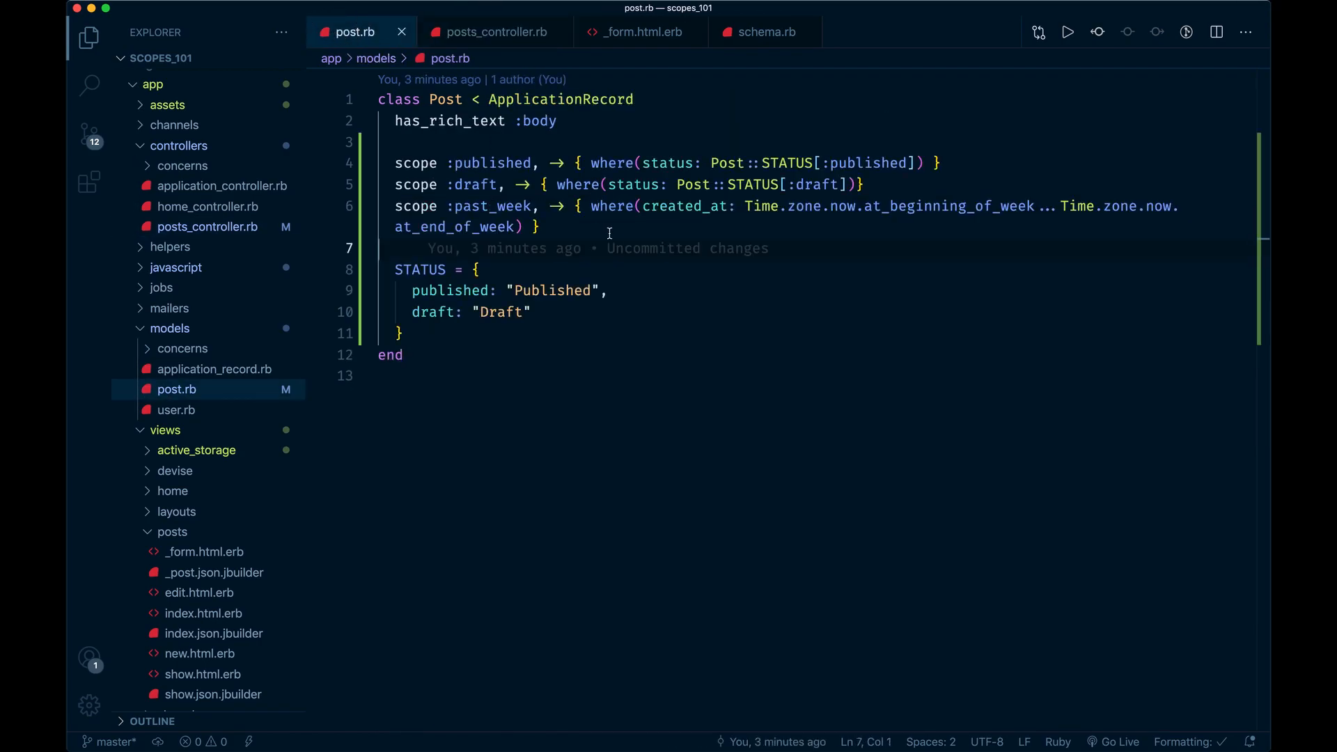
{"action": "type", "text": "scope:"}
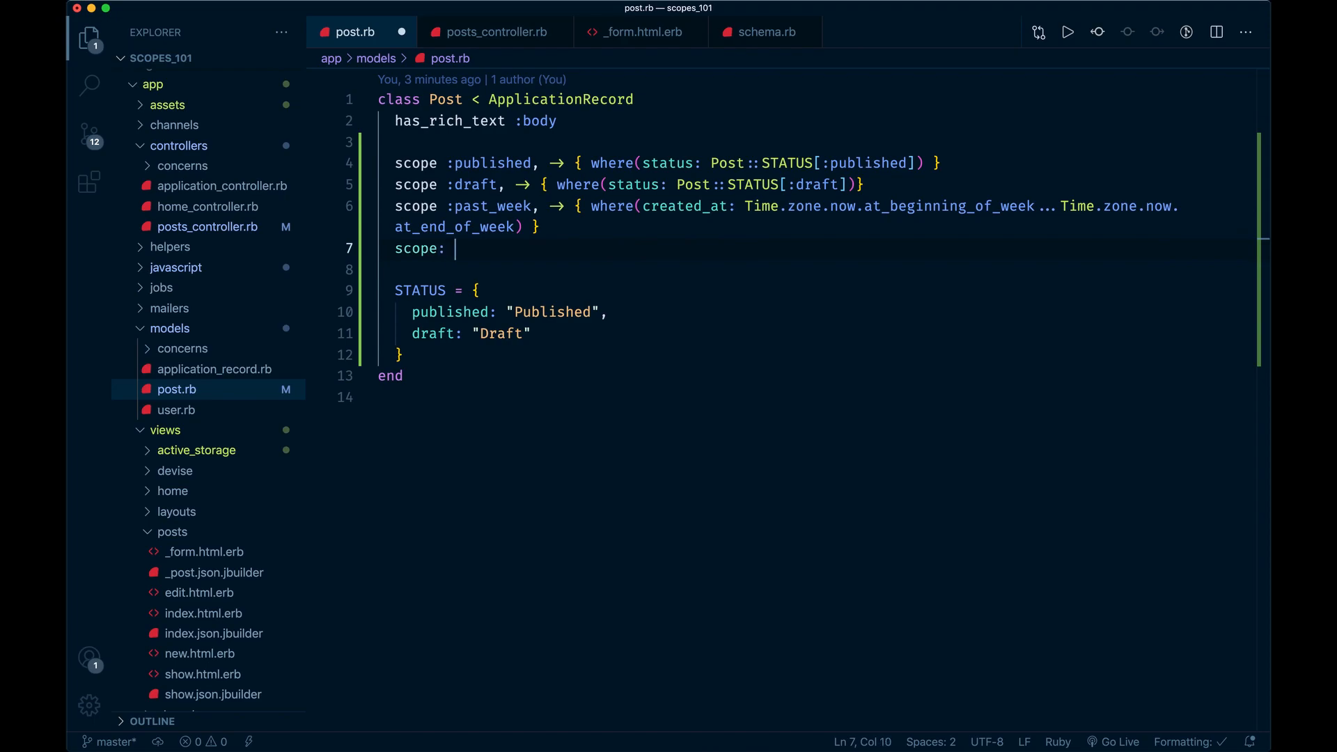
Step: Add scope :desc, -> { order(:desc) } to the Post model
{"action": "type", "text": ":des"}
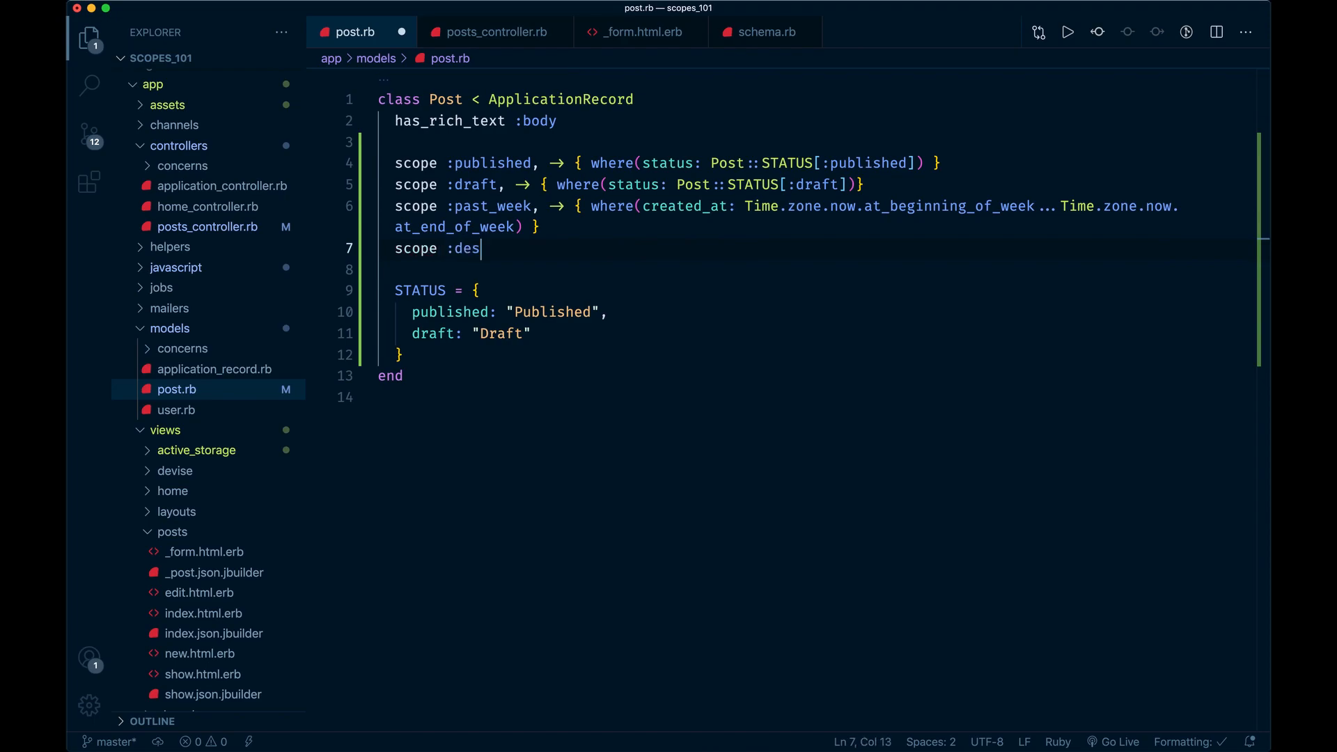
{"action": "type", "text": "c,"}
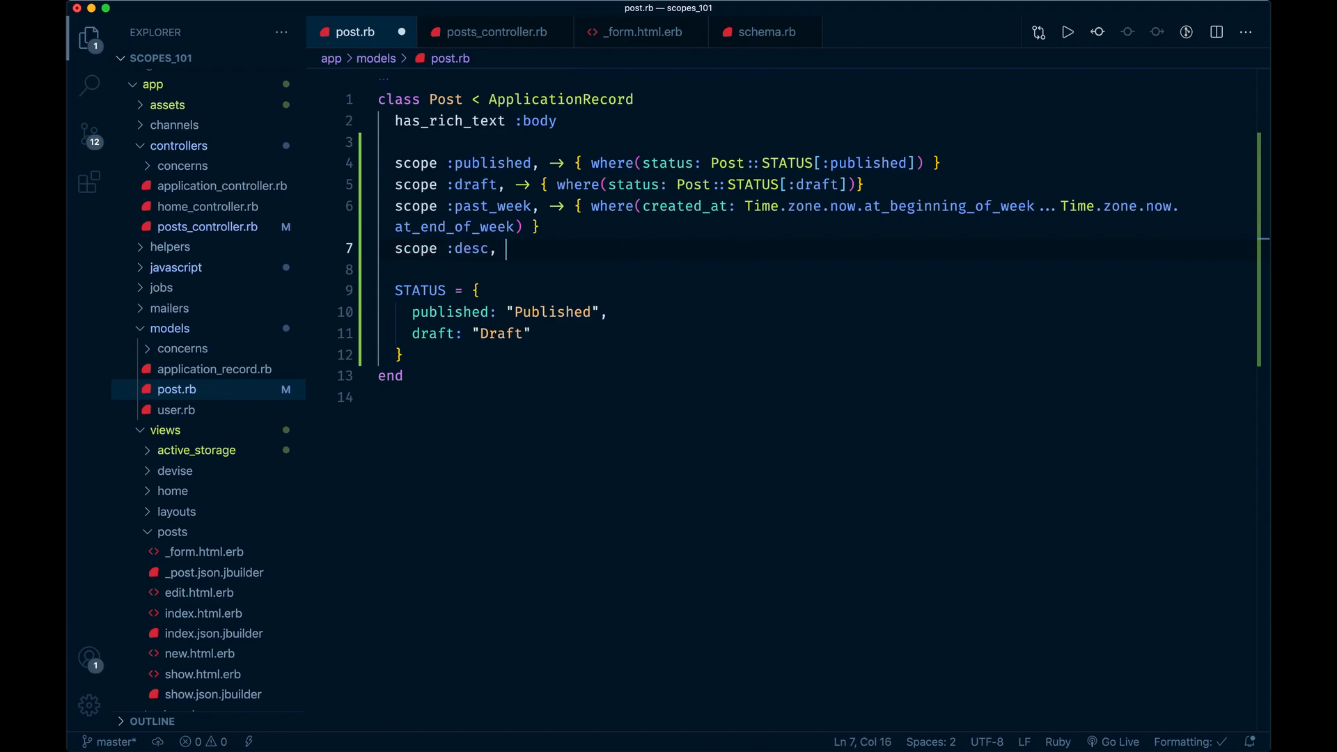
{"action": "type", "text": "-> { order("}
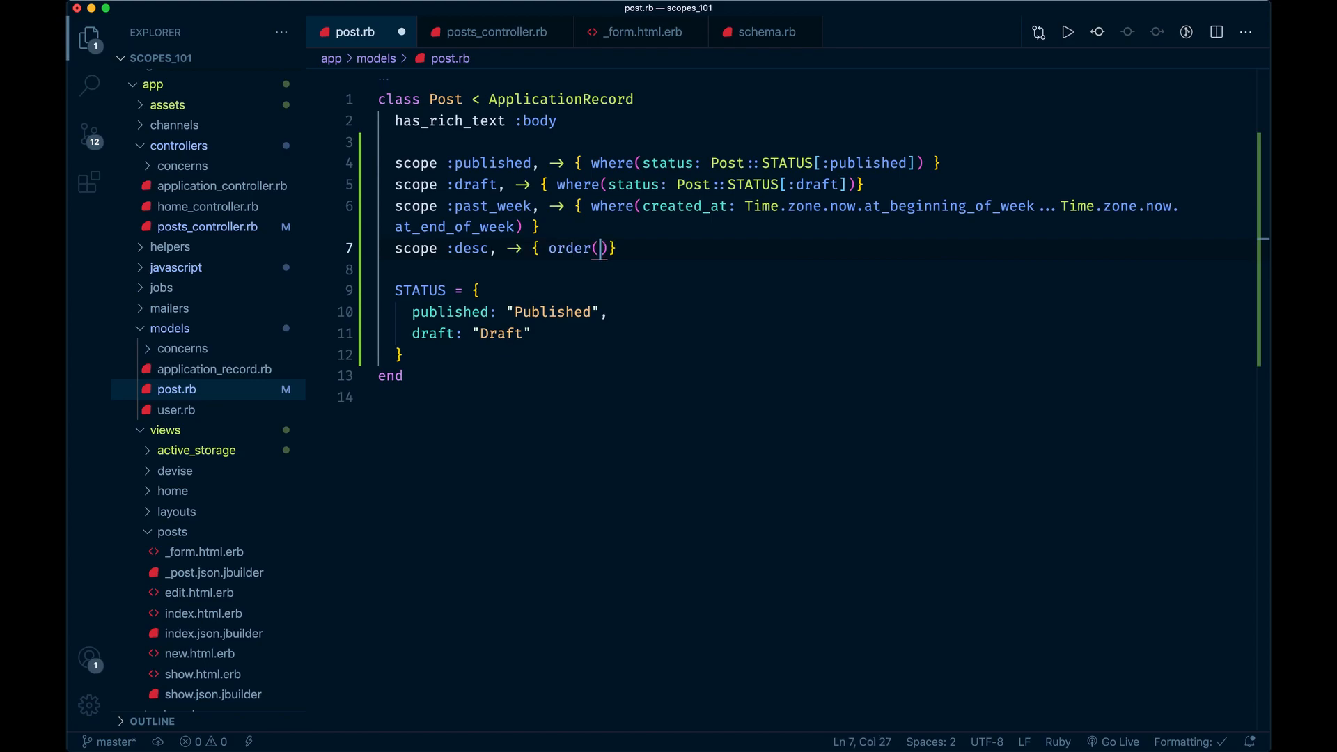
{"action": "type", "text": ":desc"}
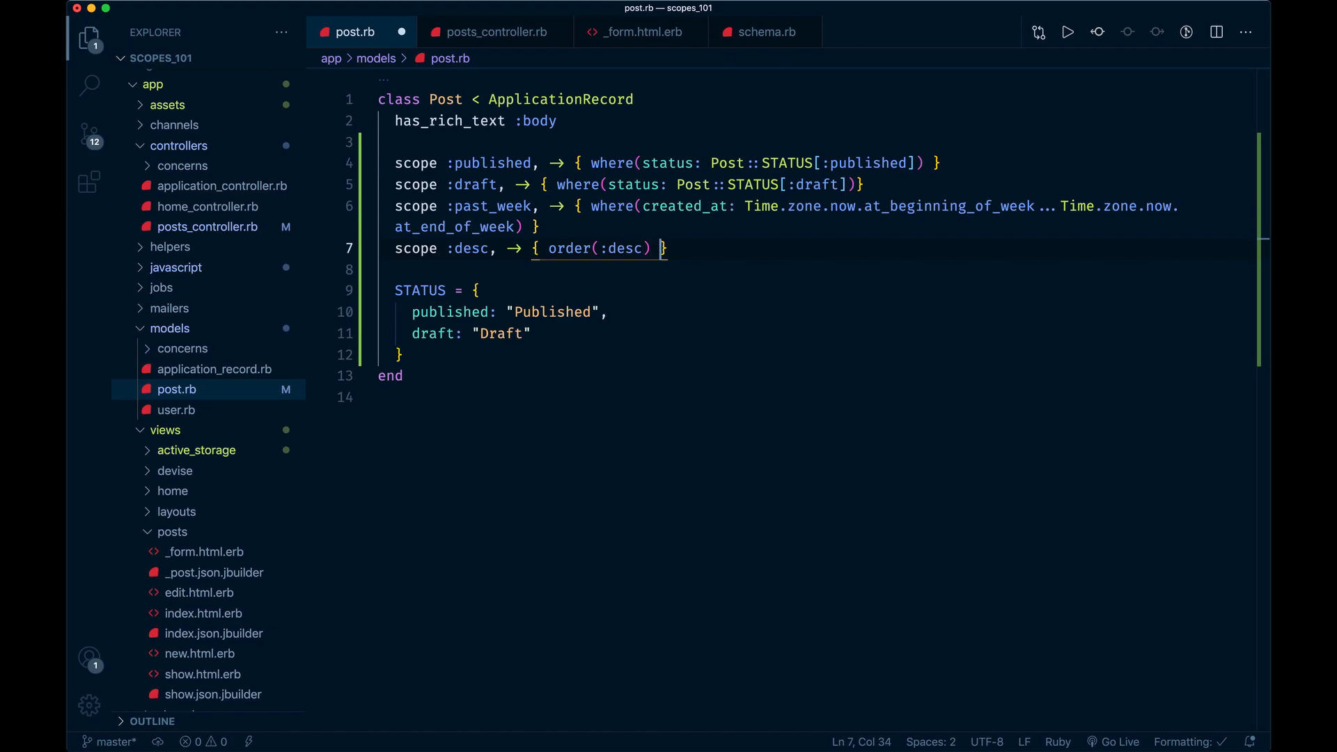
{"action": "left_click", "coordinate": [494, 32]}
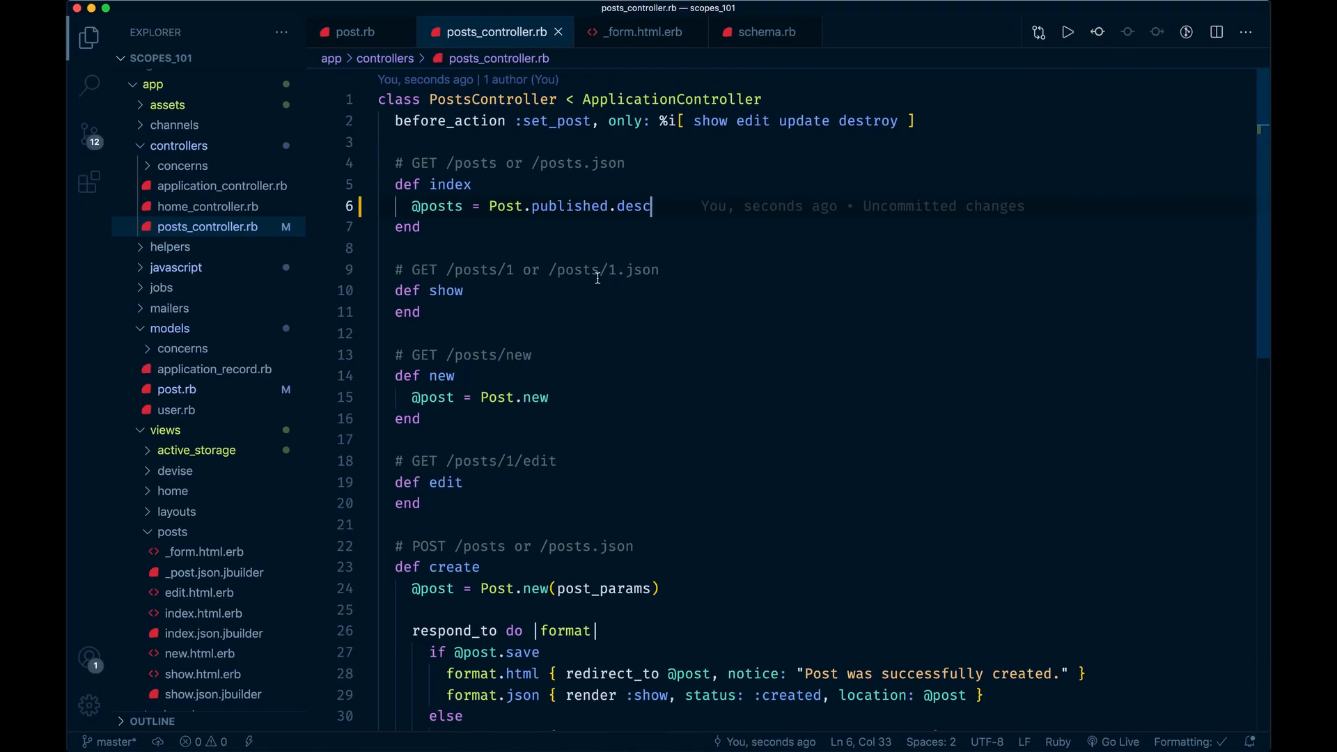
{"action": "left_click", "coordinate": [355, 32]}
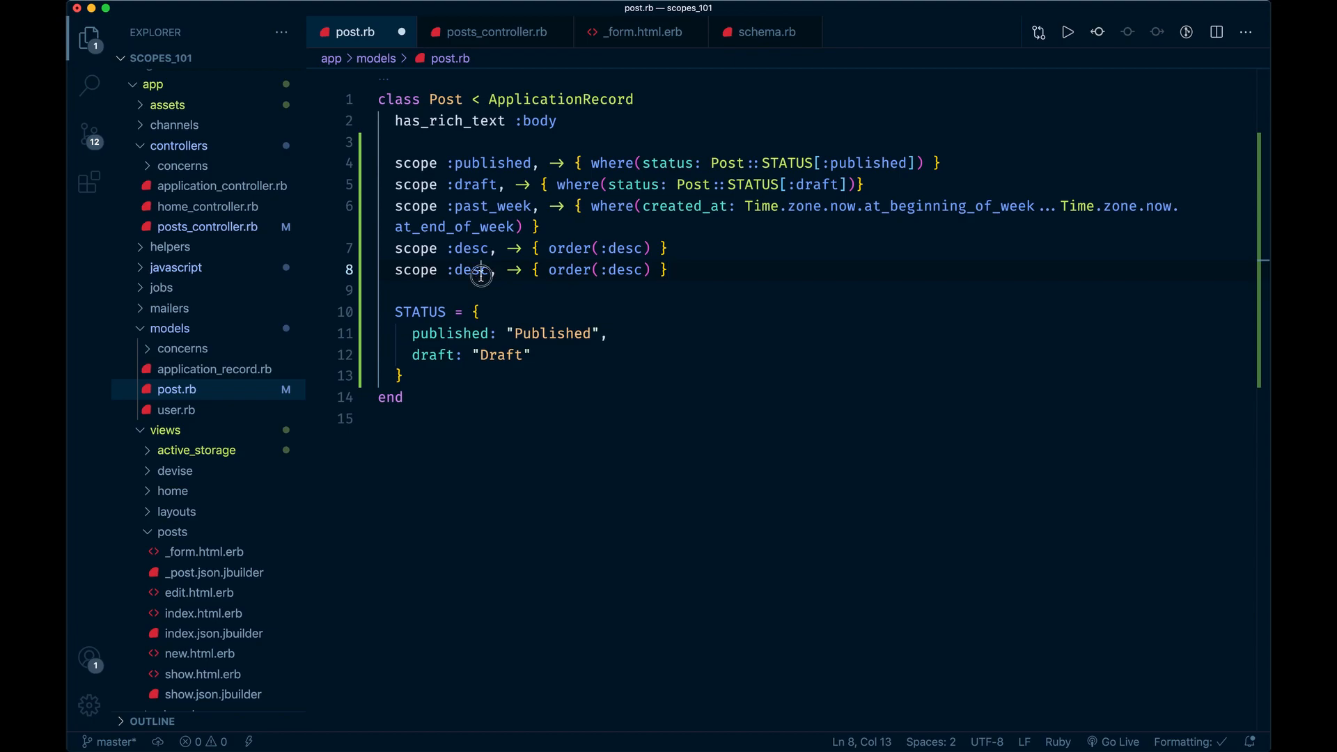
Step: Add the matching scope :asc, -> { order(:asc) } and reference asc in the controller
{"action": "type", "text": "asc"}
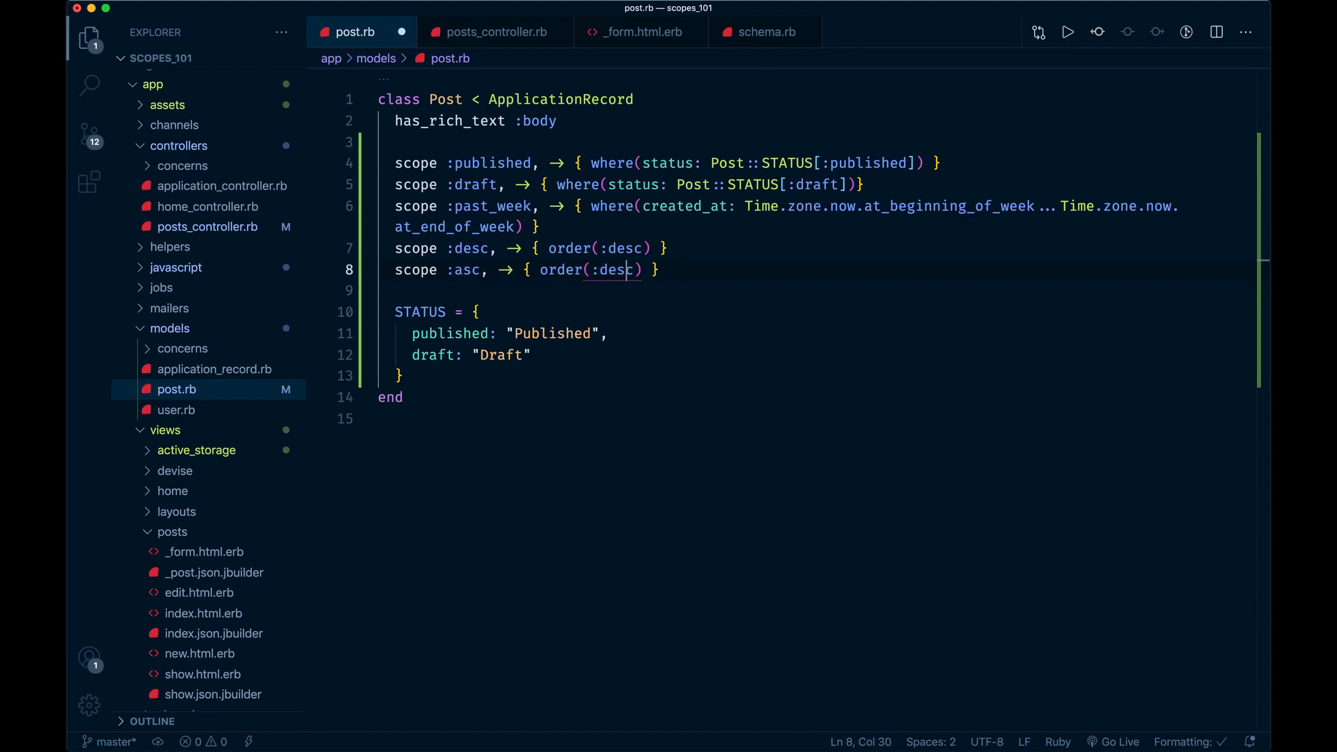
{"action": "type", "text": "asc"}
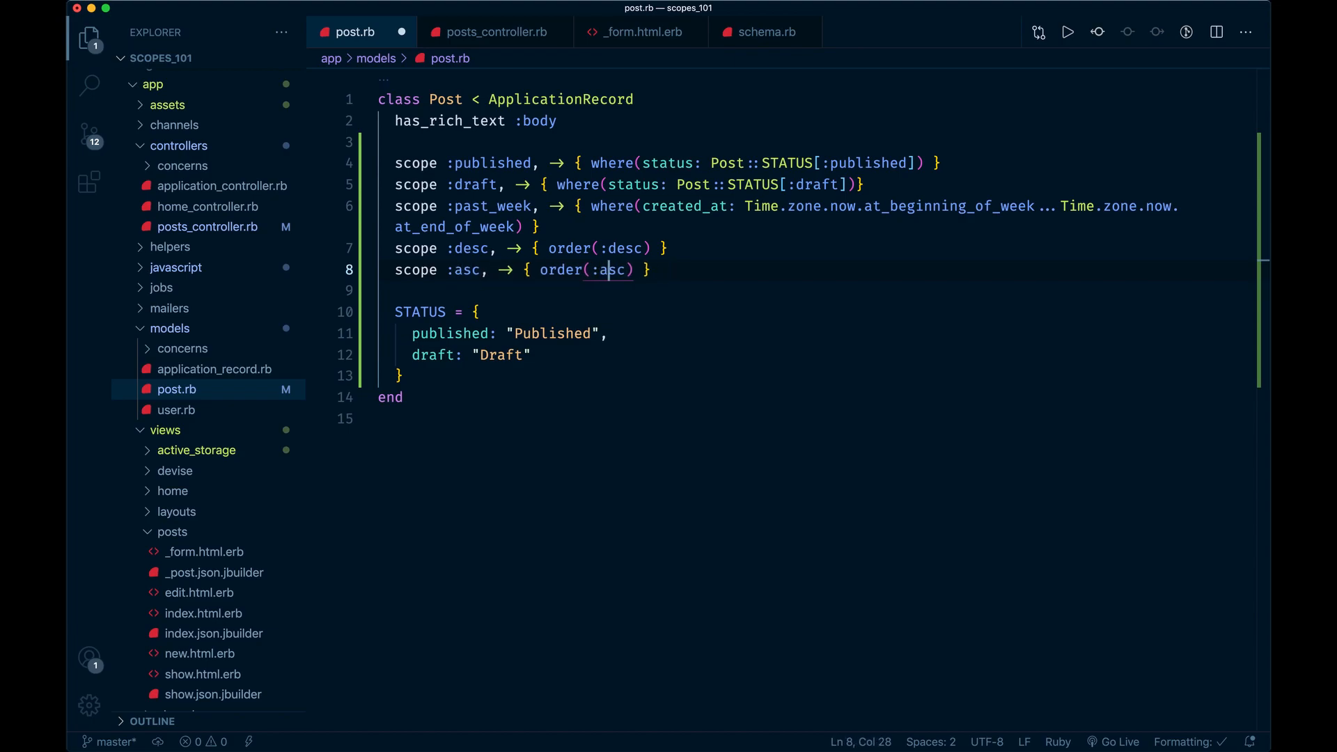
{"action": "left_click", "coordinate": [496, 32]}
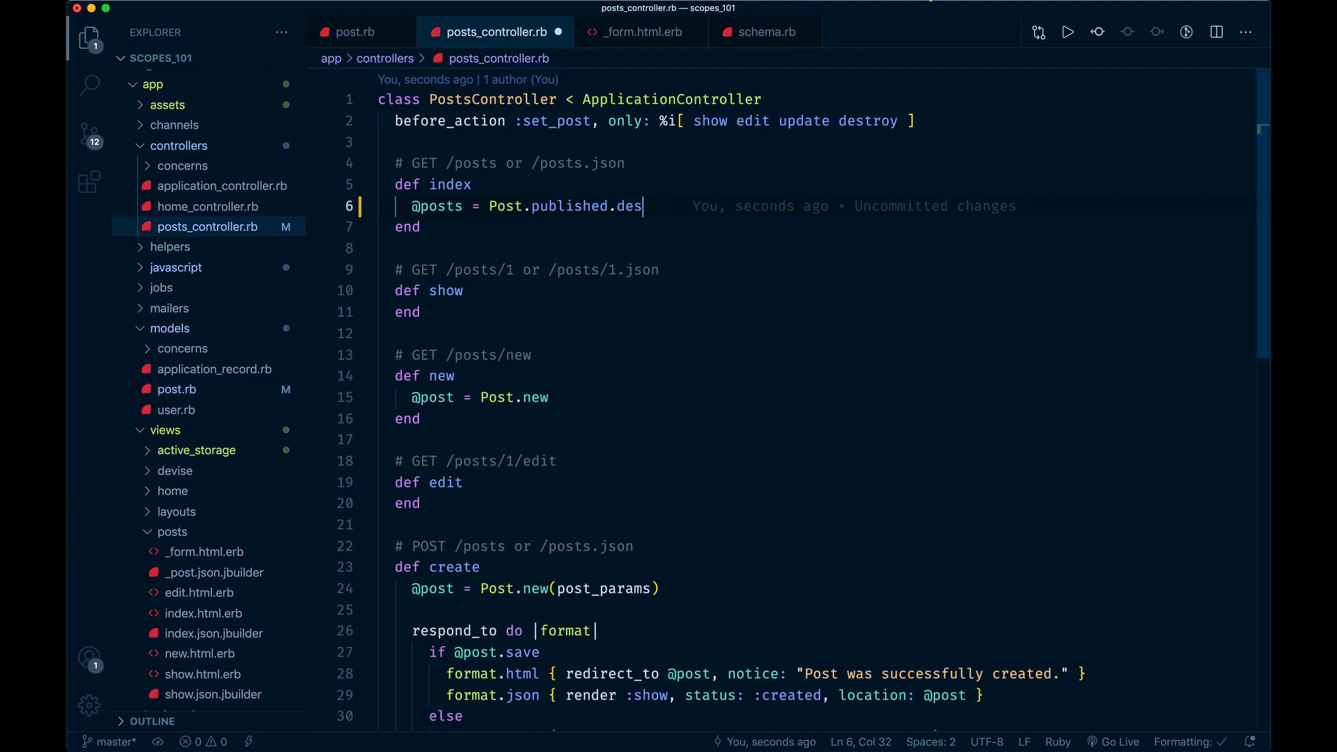
{"action": "type", "text": "asc"}
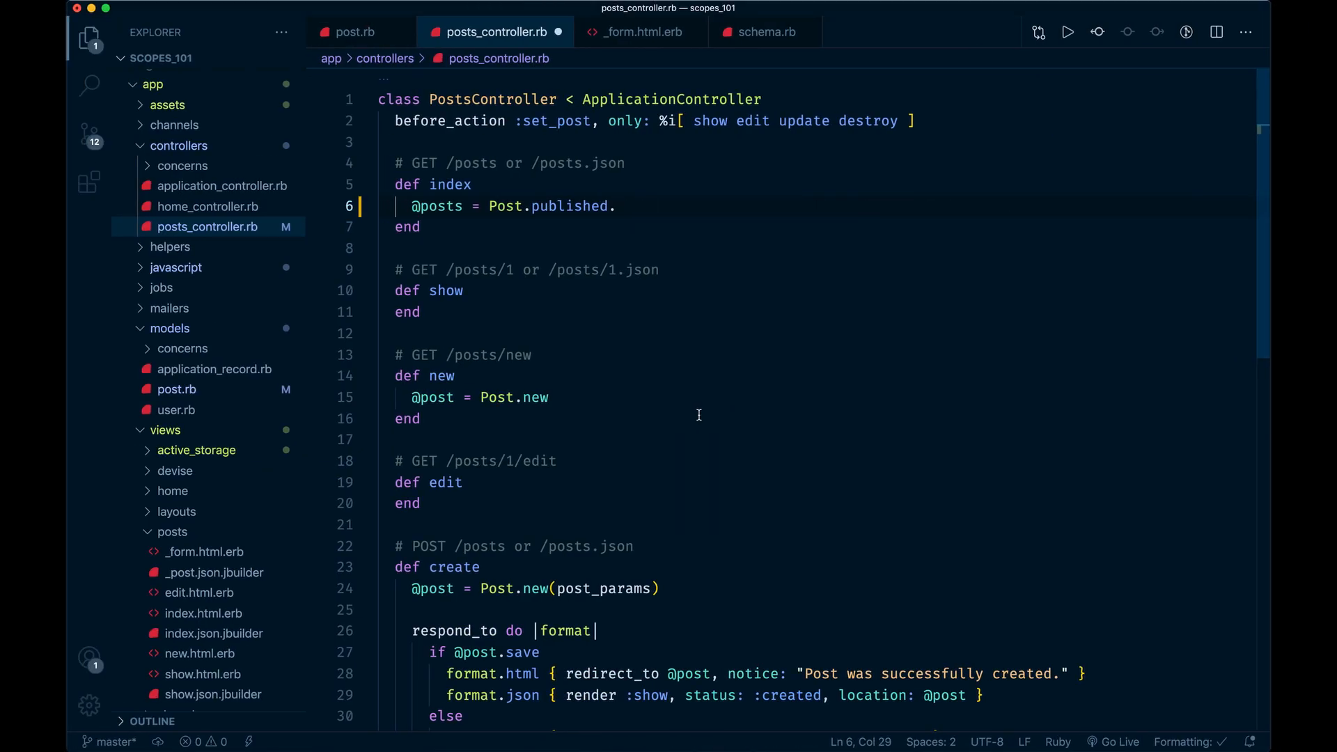
{"action": "key", "text": "Backspace"}
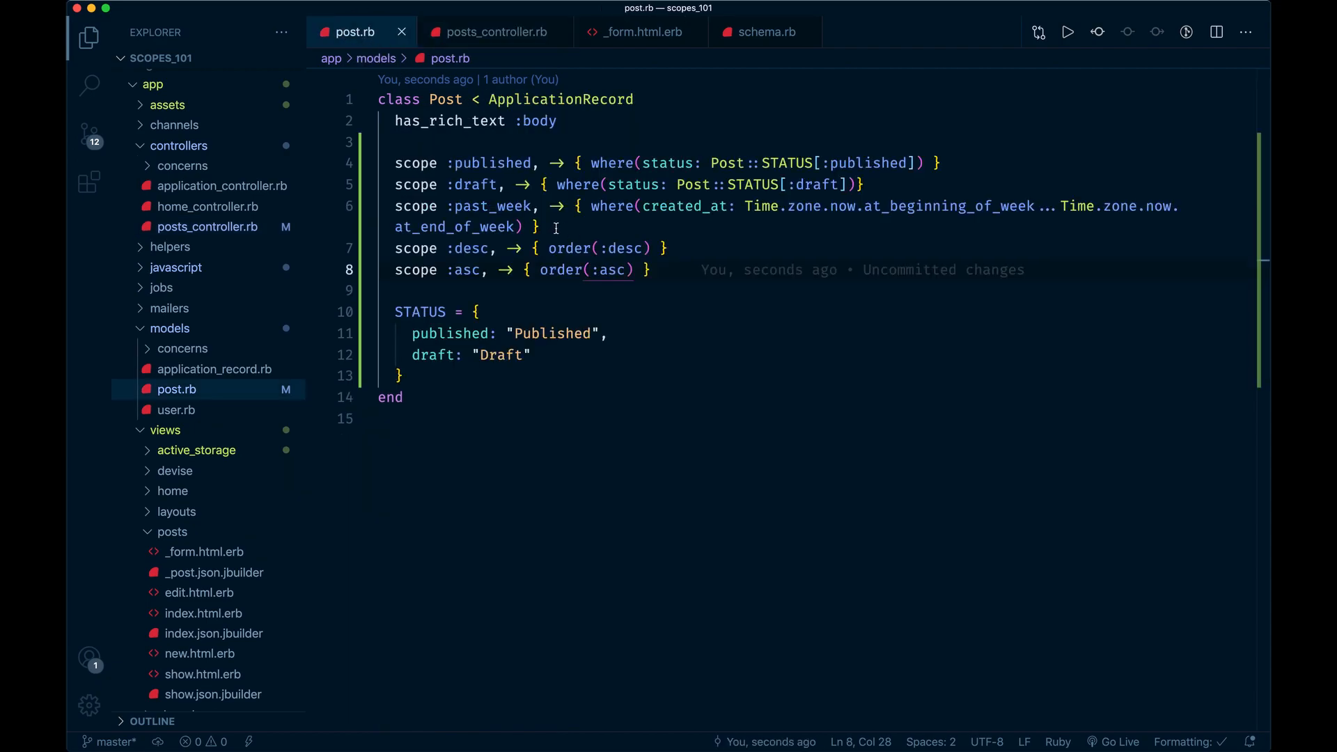
{"action": "left_click_drag", "start_coordinate": [394, 163], "coordinate": [651, 269]}
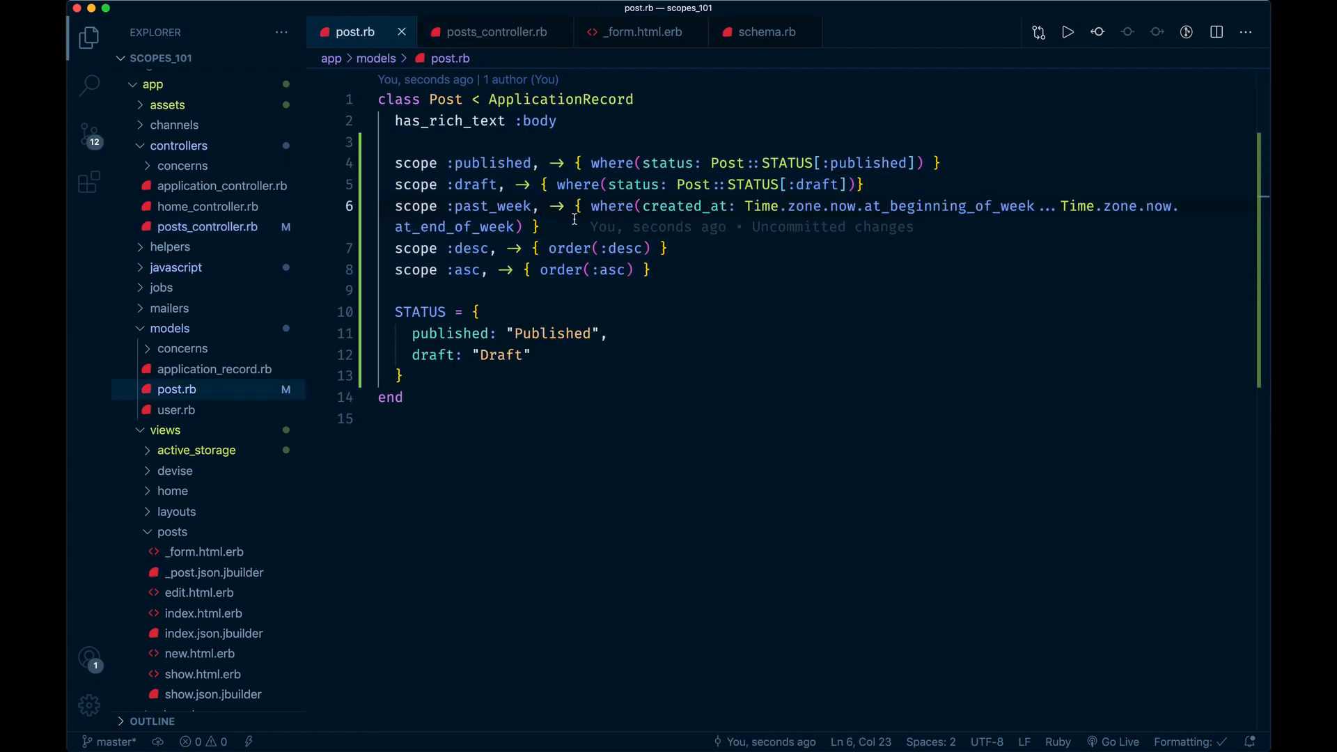
{"action": "double_click", "coordinate": [493, 206]}
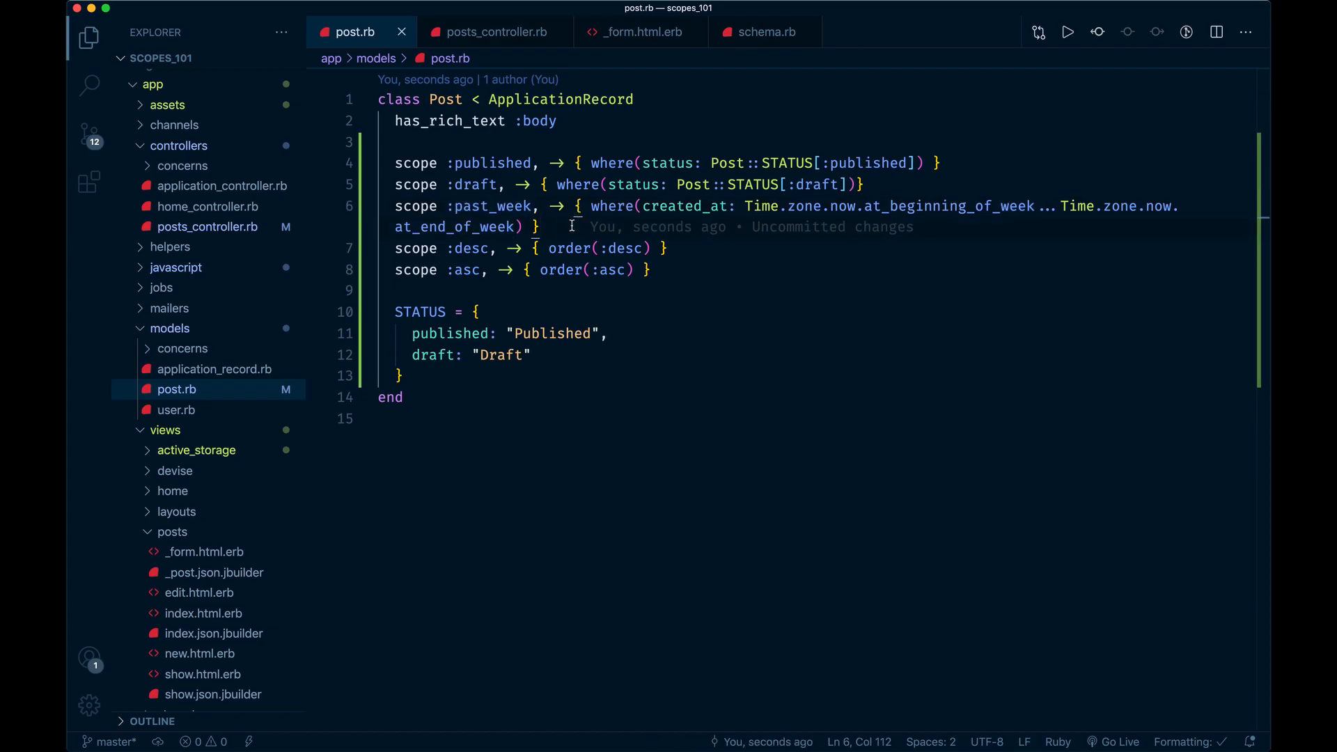
{"action": "left_click", "coordinate": [518, 227]}
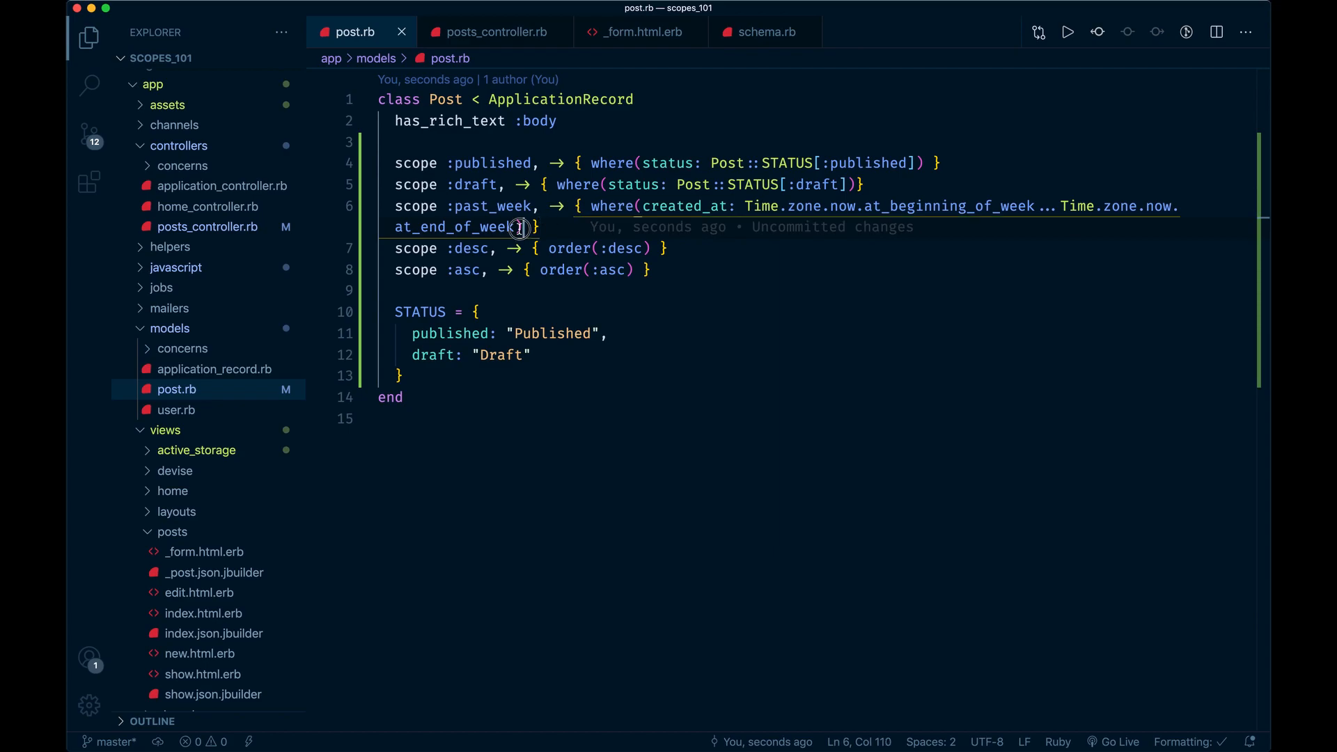
{"action": "left_click_drag", "start_coordinate": [525, 227], "coordinate": [631, 206]}
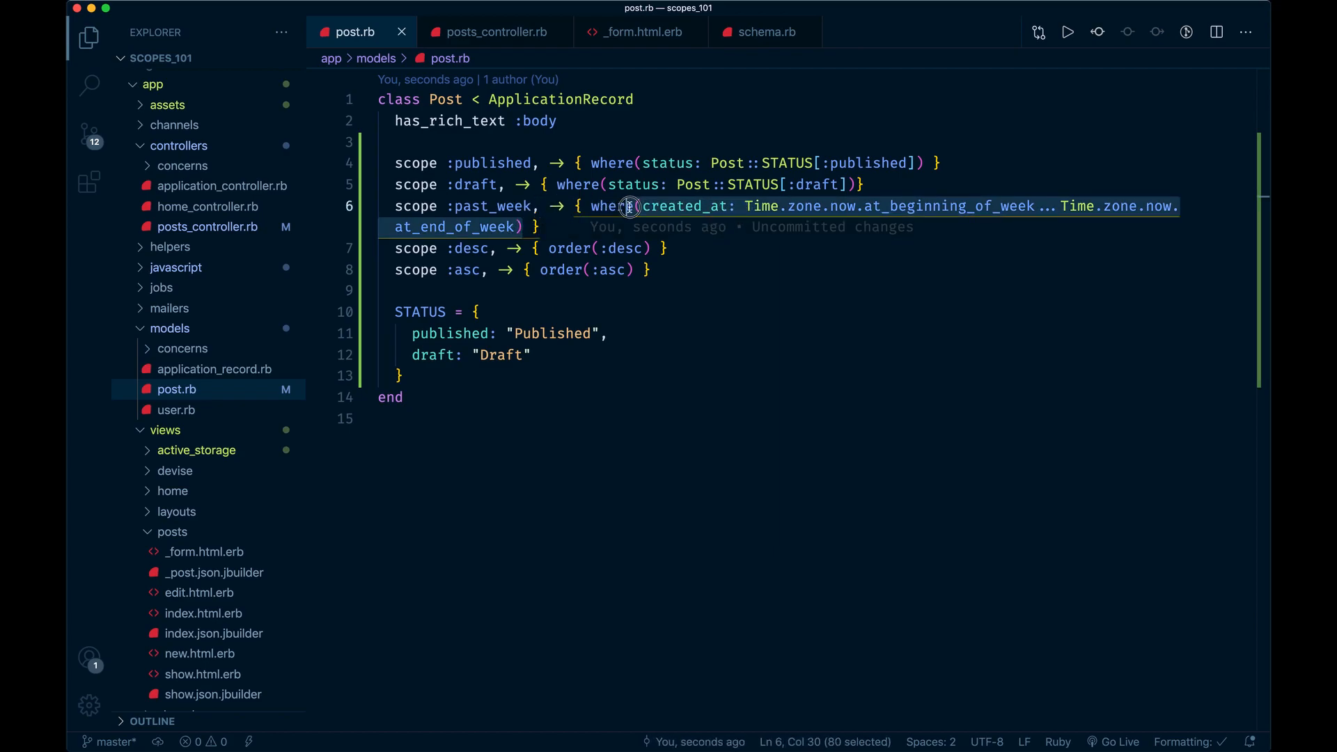
{"action": "left_click", "coordinate": [554, 221]}
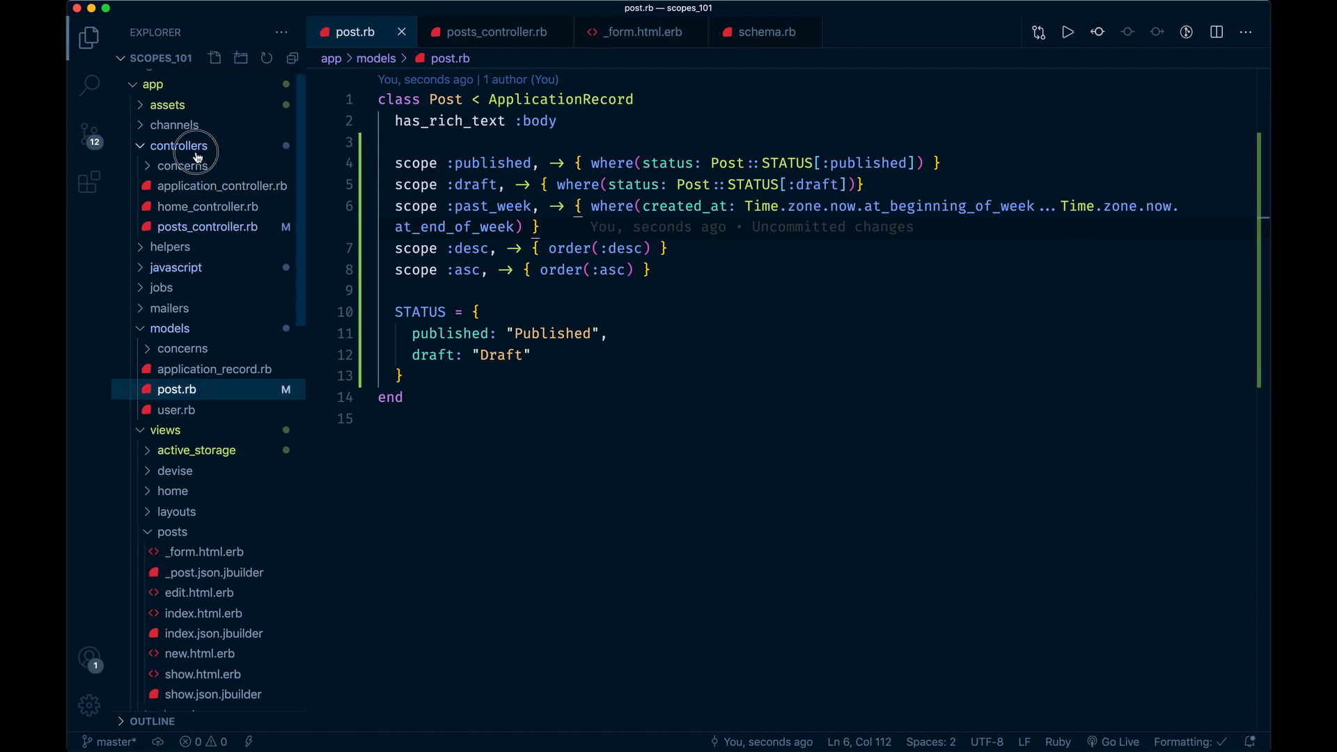
{"action": "left_click", "coordinate": [493, 32]}
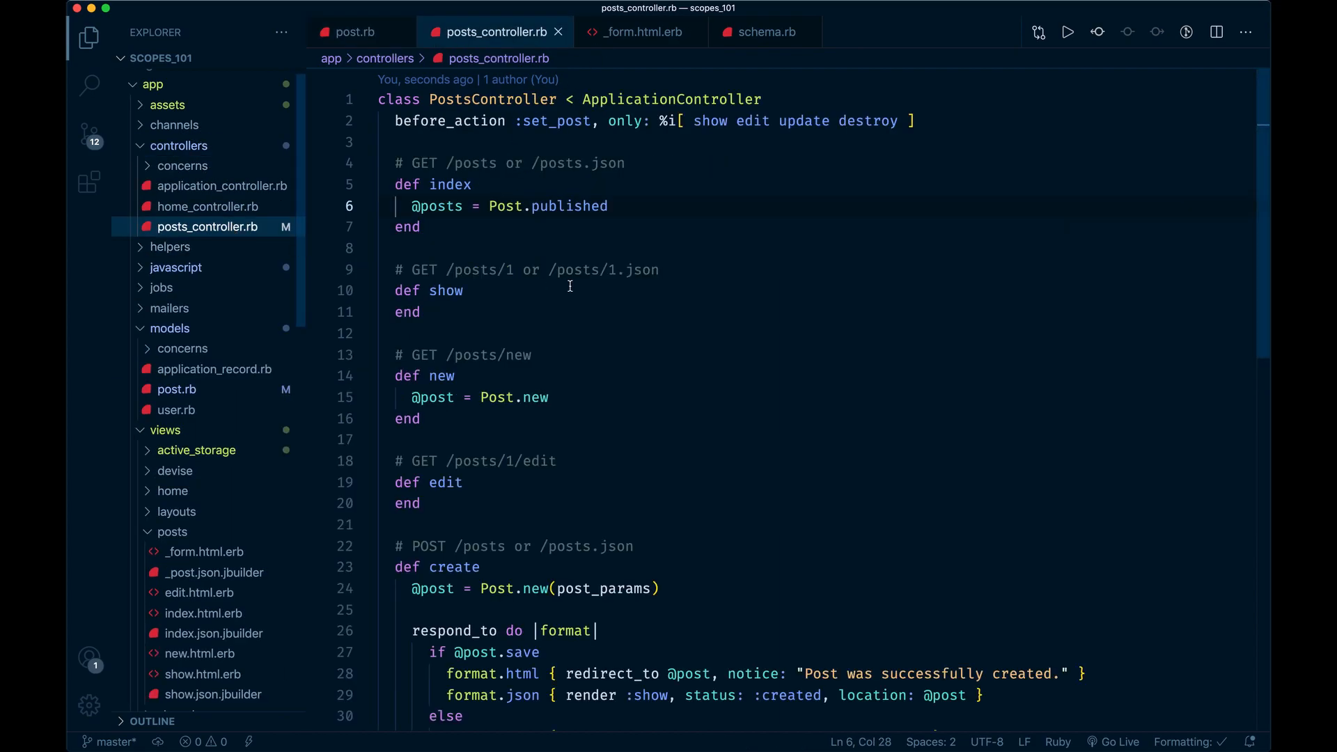
{"action": "left_click", "coordinate": [607, 206]}
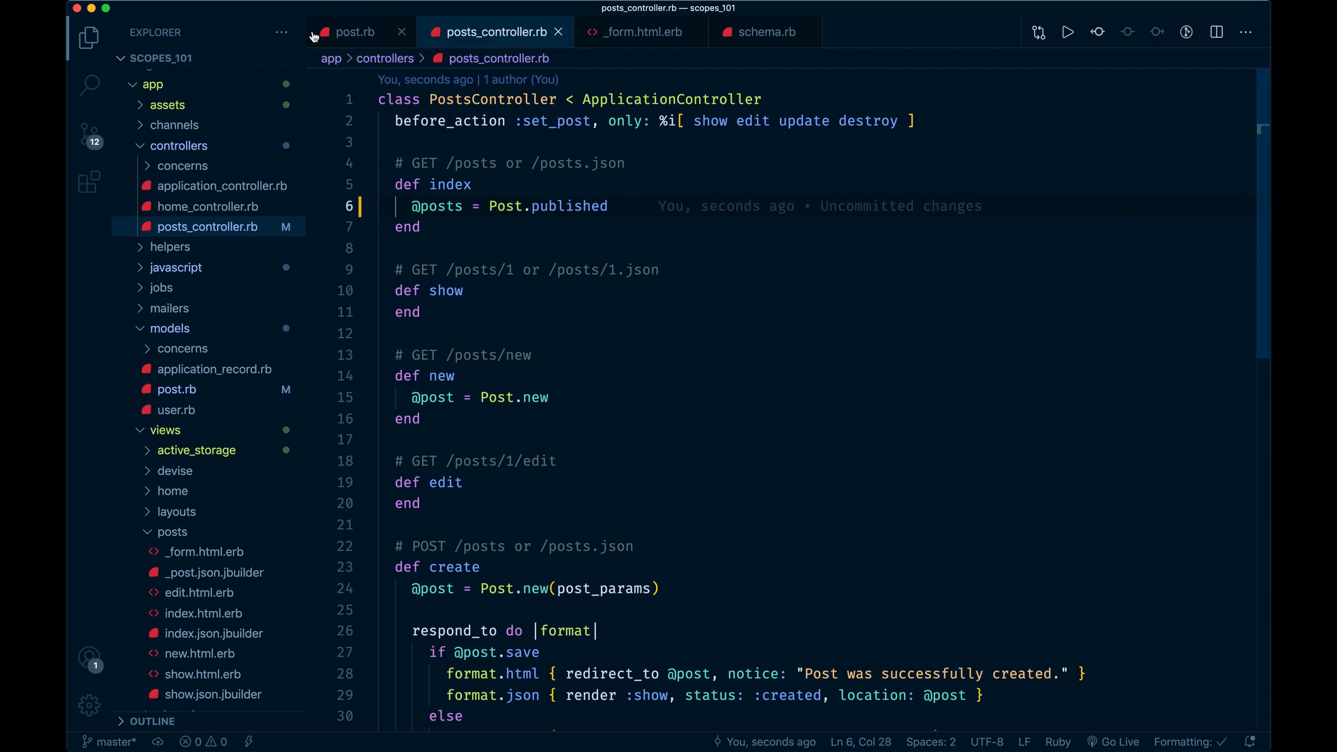
{"action": "left_click", "coordinate": [352, 32]}
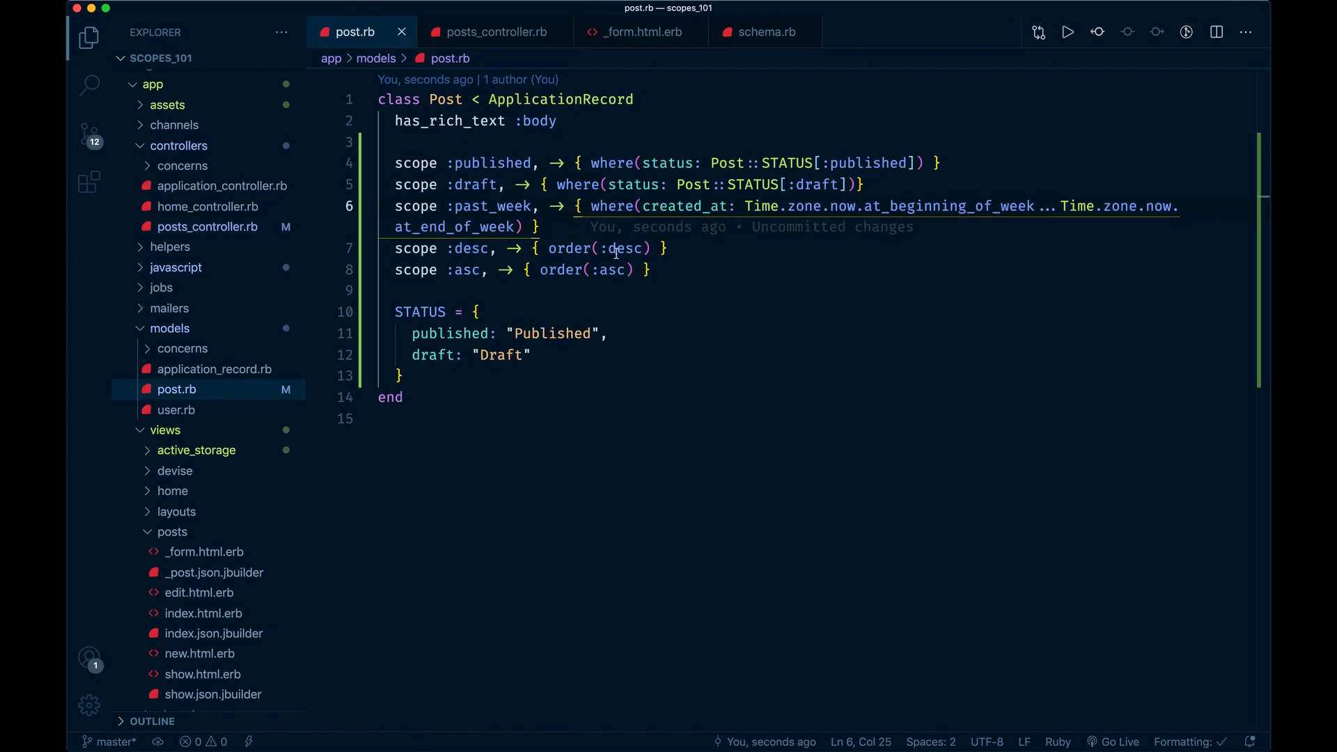